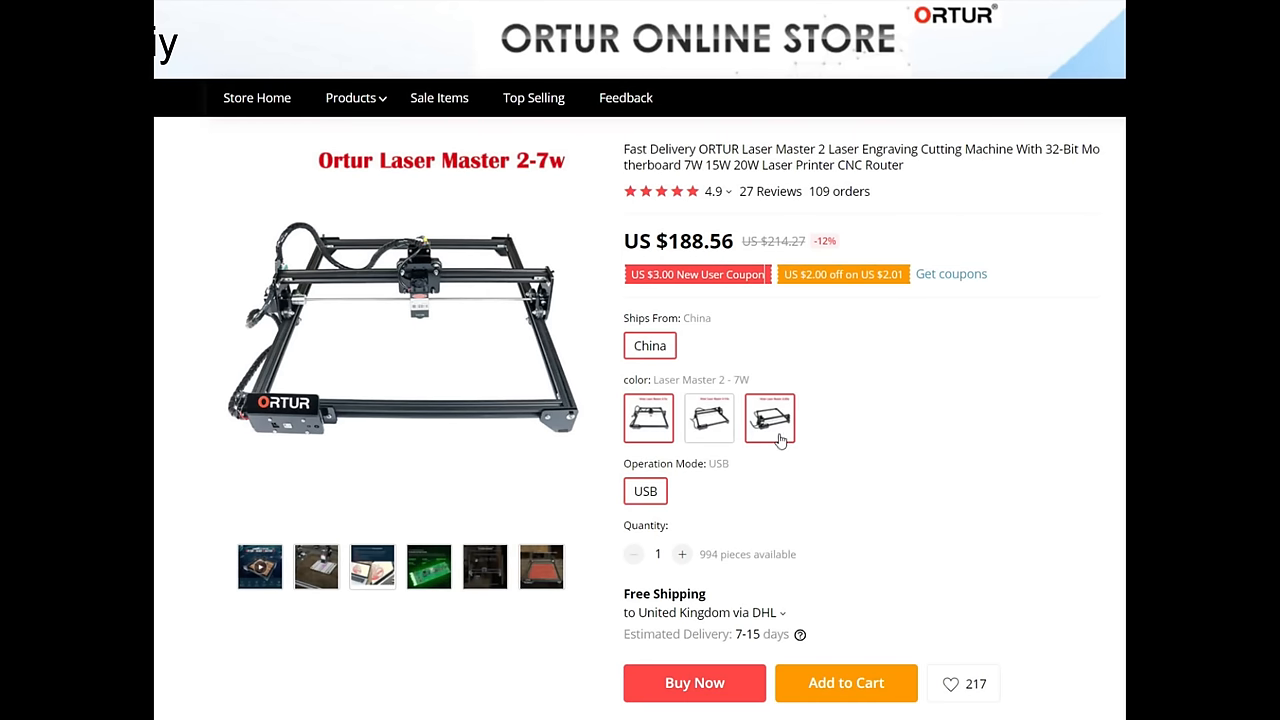
- Browse into the LaserMaster2 folder in the Dropbox shared download
left_click(708, 418)
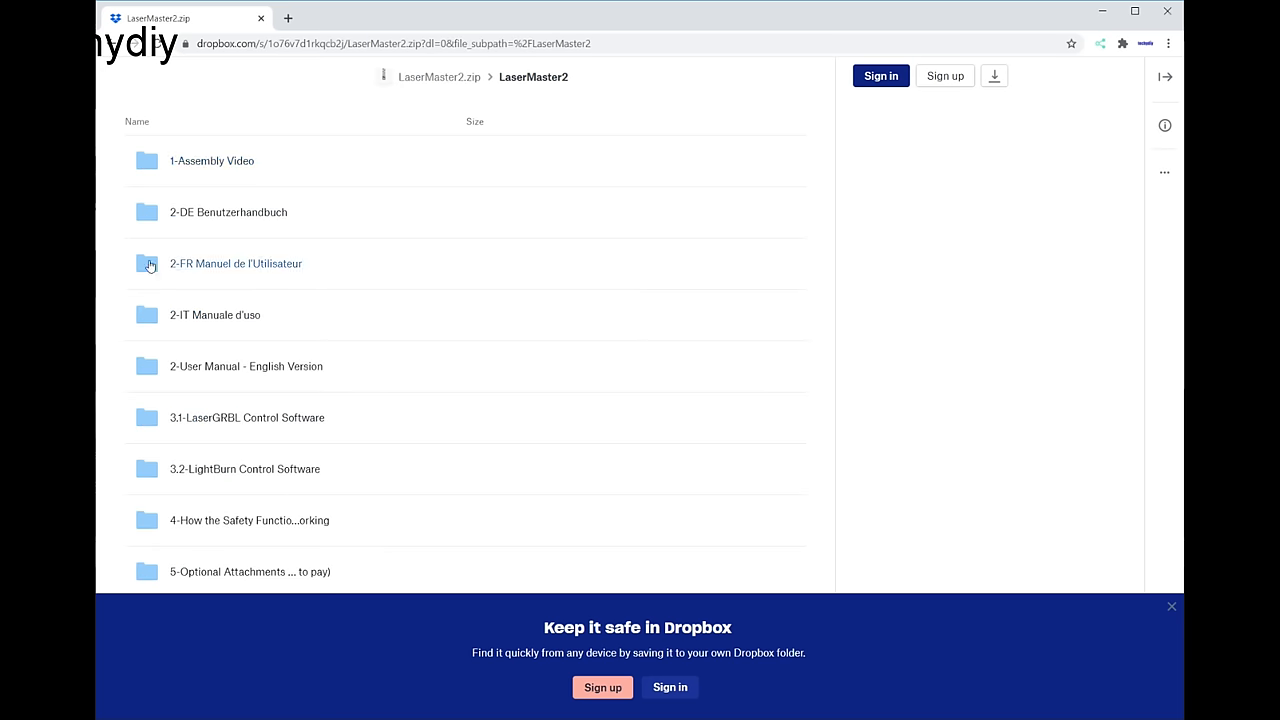
left_click(244, 366)
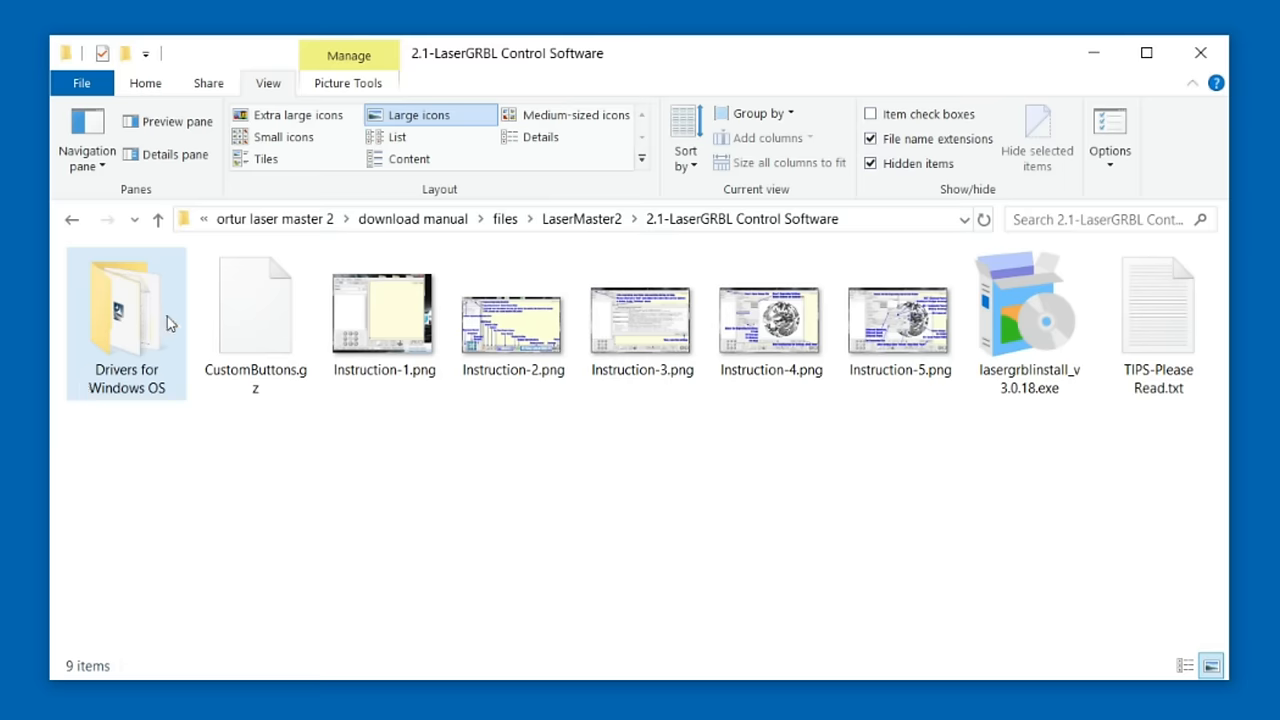
- Run the 32-bit Windows 7 VCP driver setup from Drivers for Windows OS, entering 'test' as customer info
double_click(126, 320)
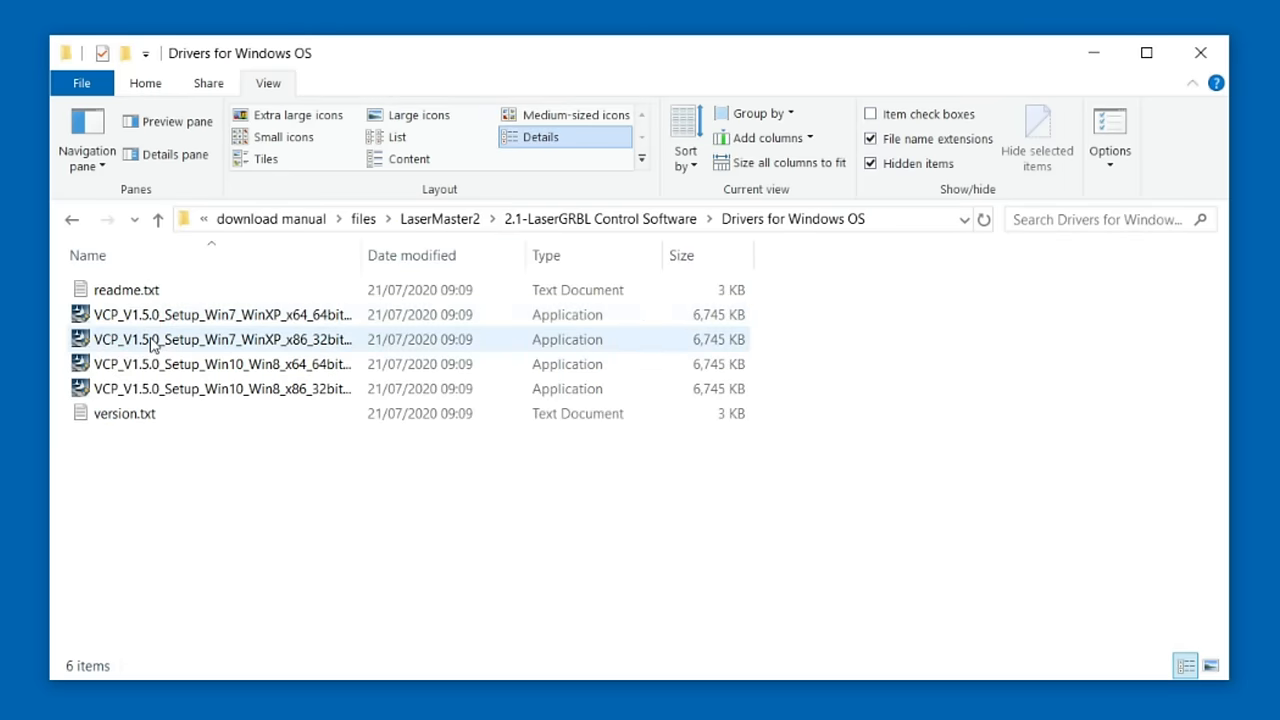
double_click(222, 364)
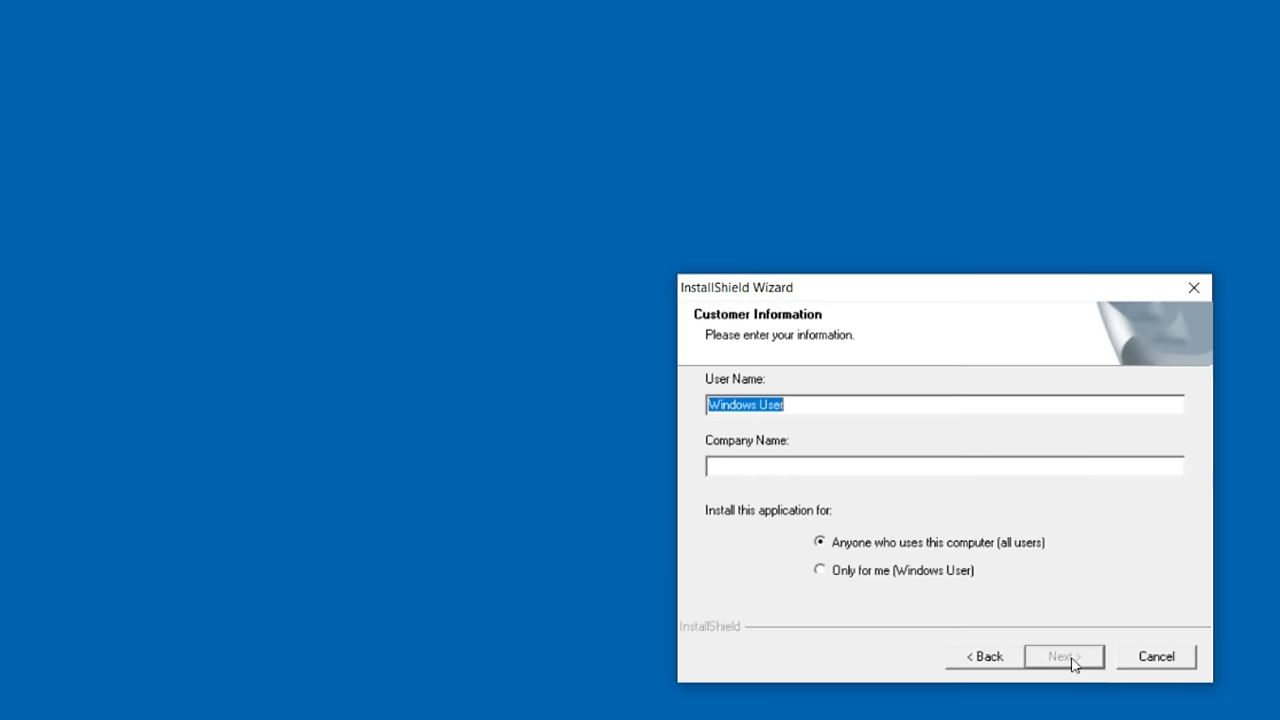
type("test")
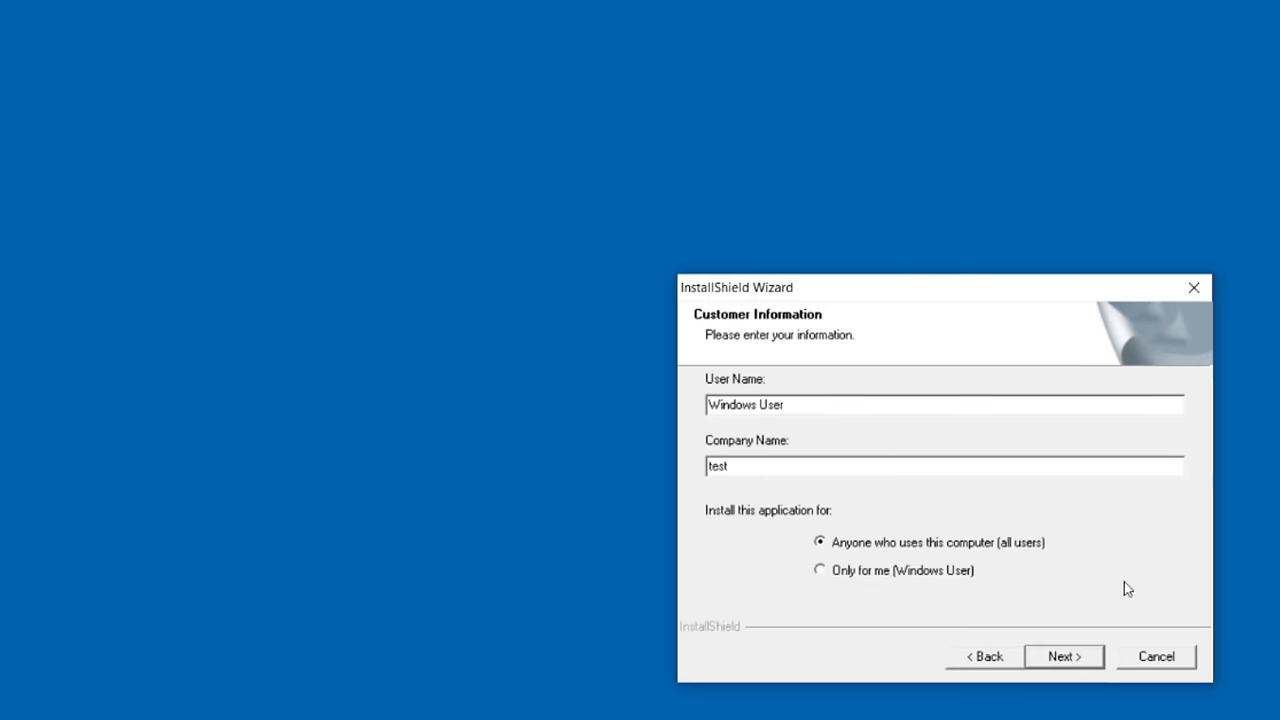
left_click(1062, 656)
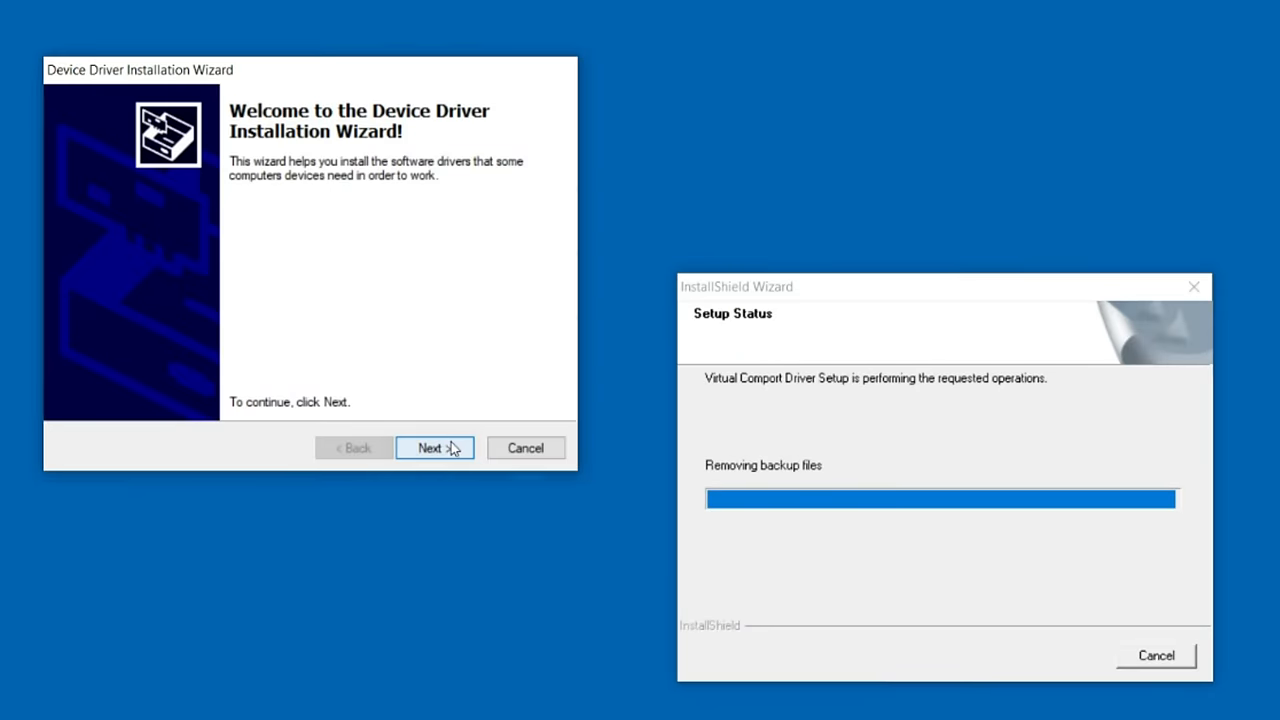
- Install the STMicroelectronics port software and finish the InstallShield wizard
left_click(434, 448)
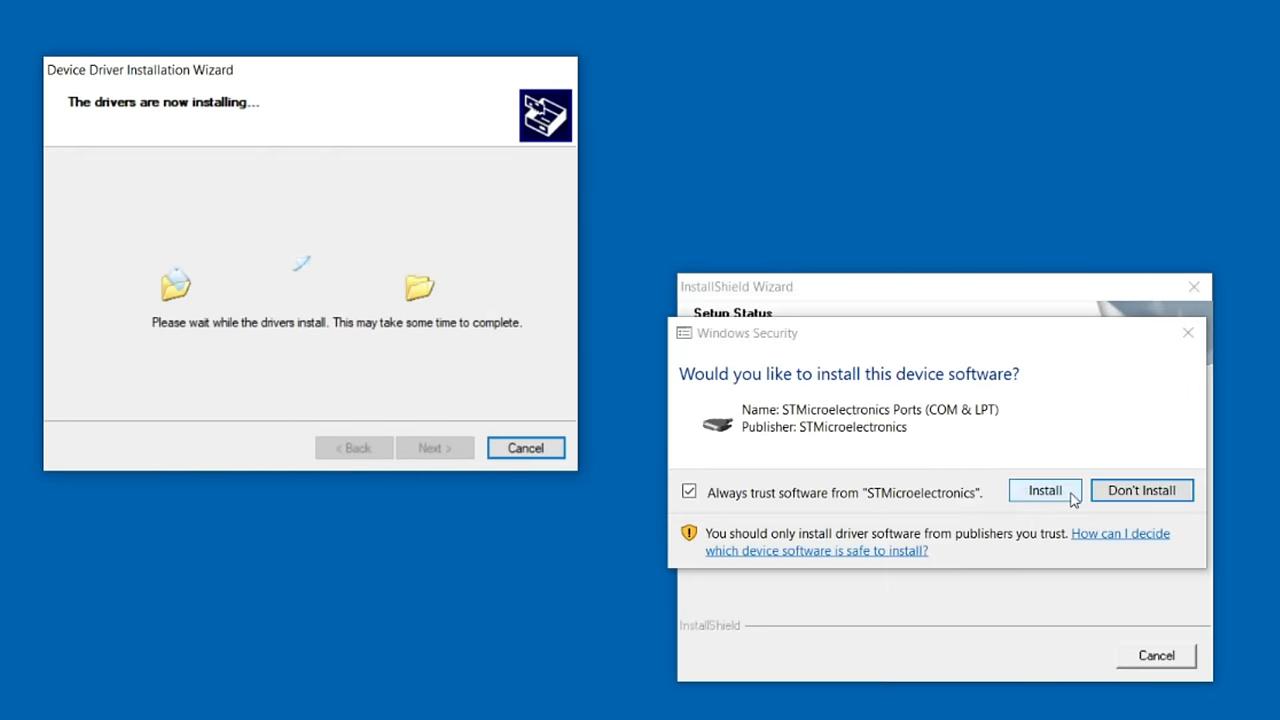
left_click(1044, 490)
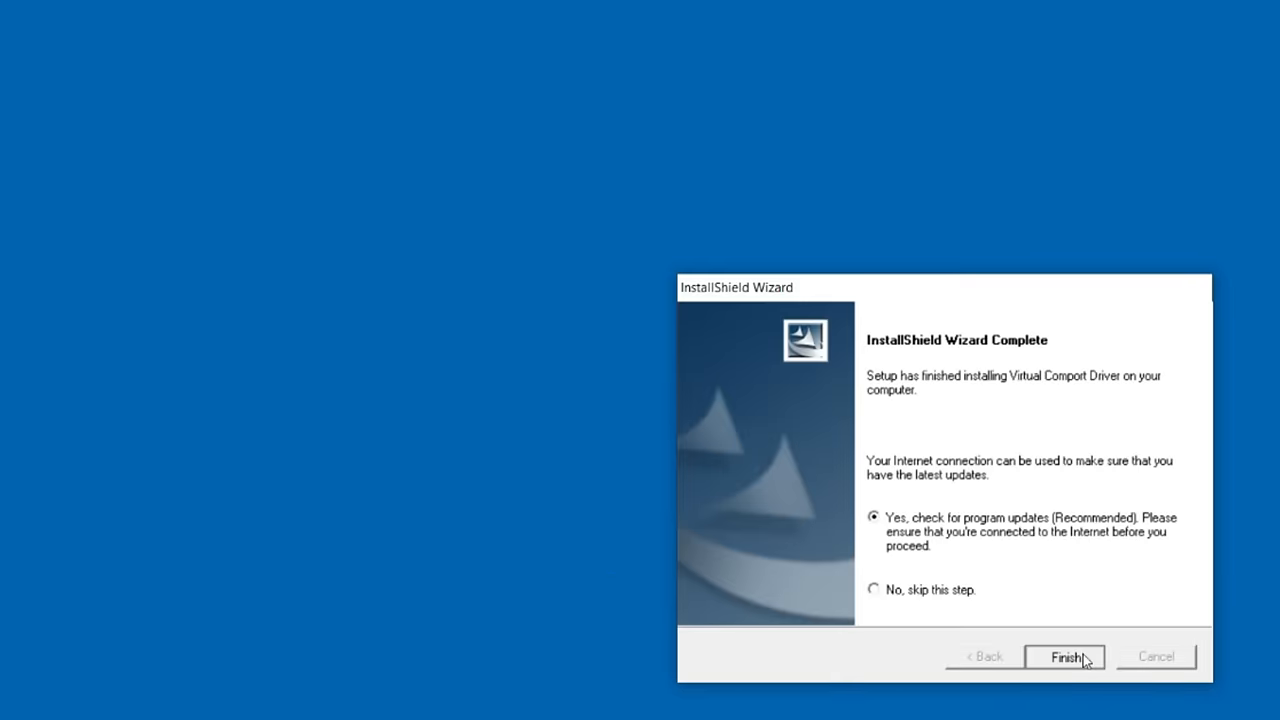
left_click(1064, 656)
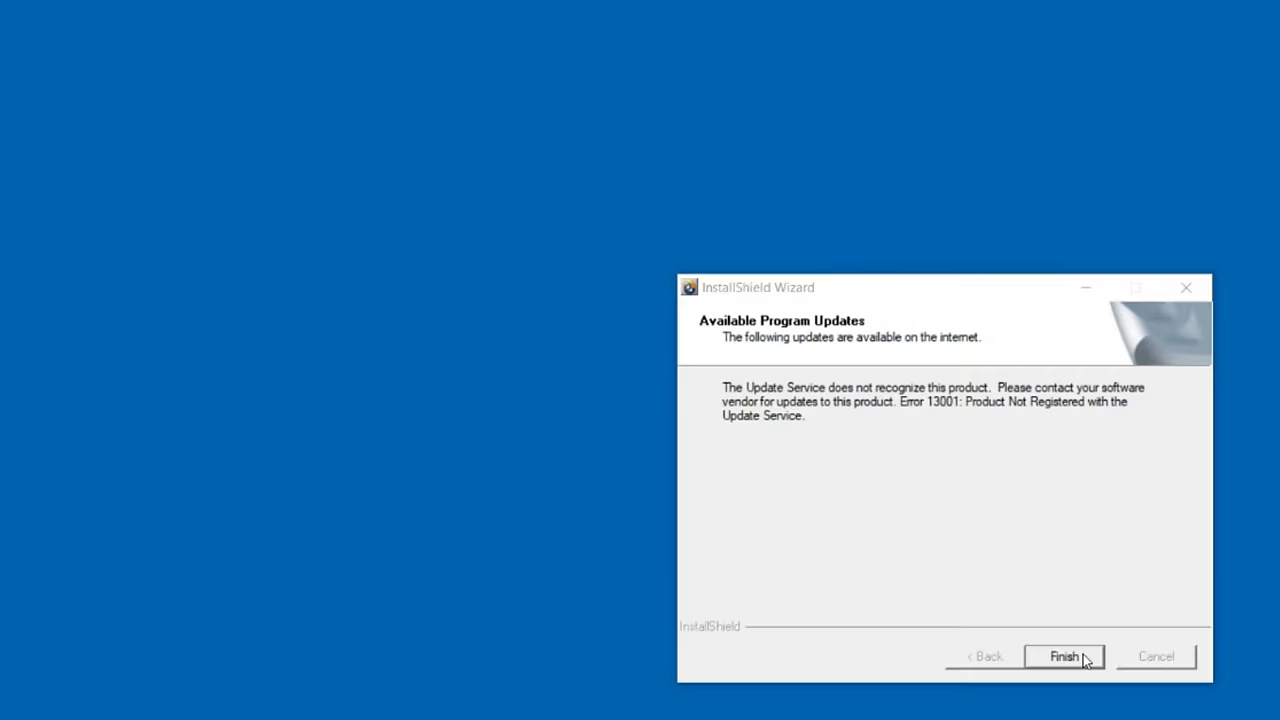
left_click(1064, 656)
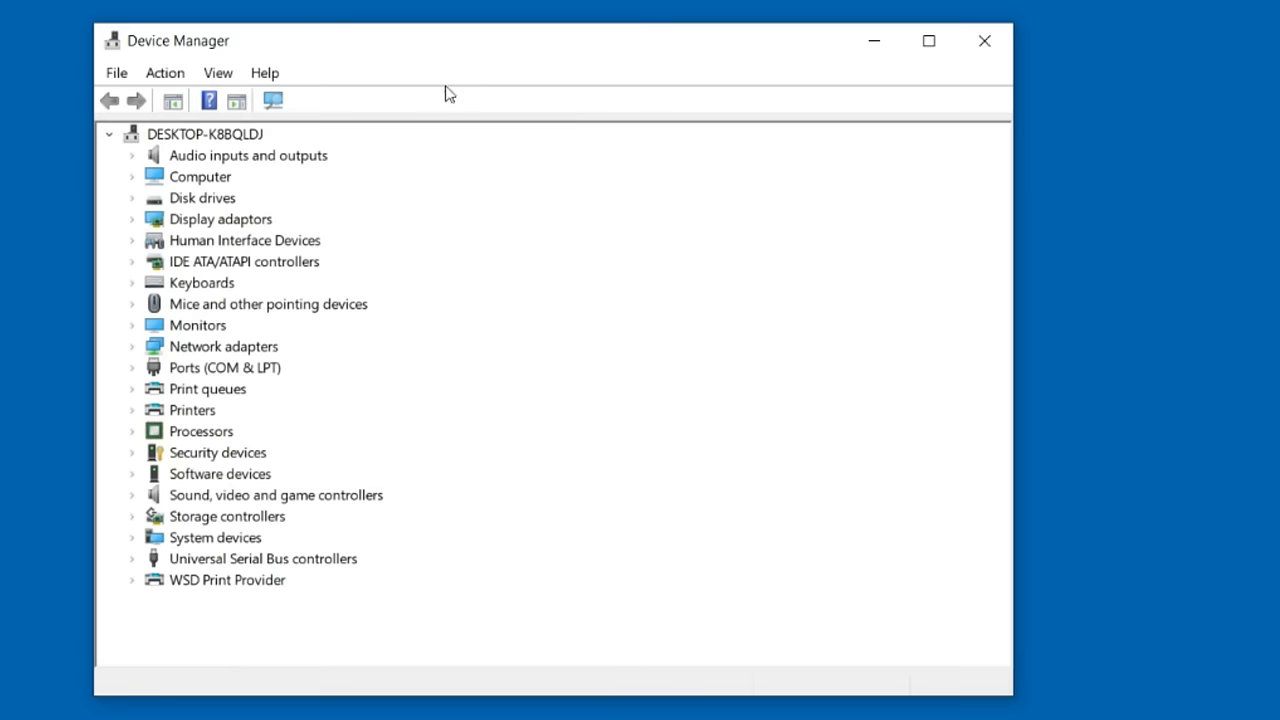
- Expand Ports (COM & LPT) and view the STMicroelectronics Virtual COM Port on COM6
left_click(224, 368)
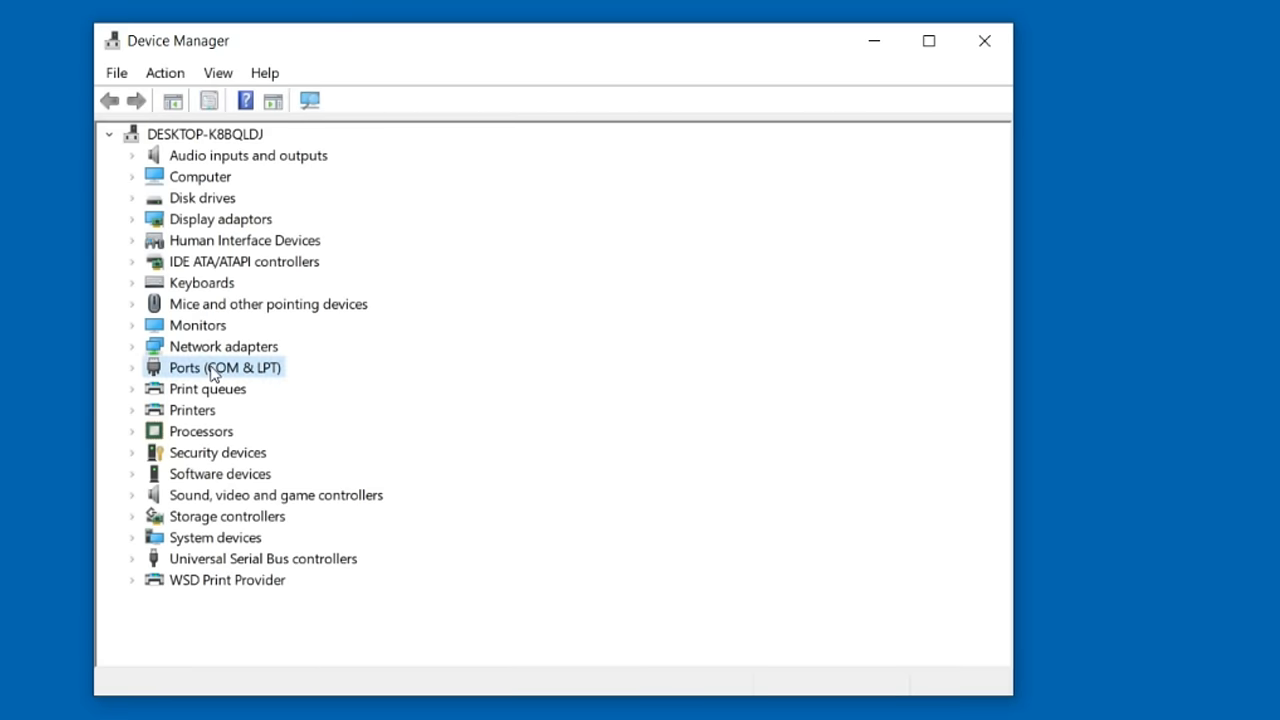
left_click(132, 368)
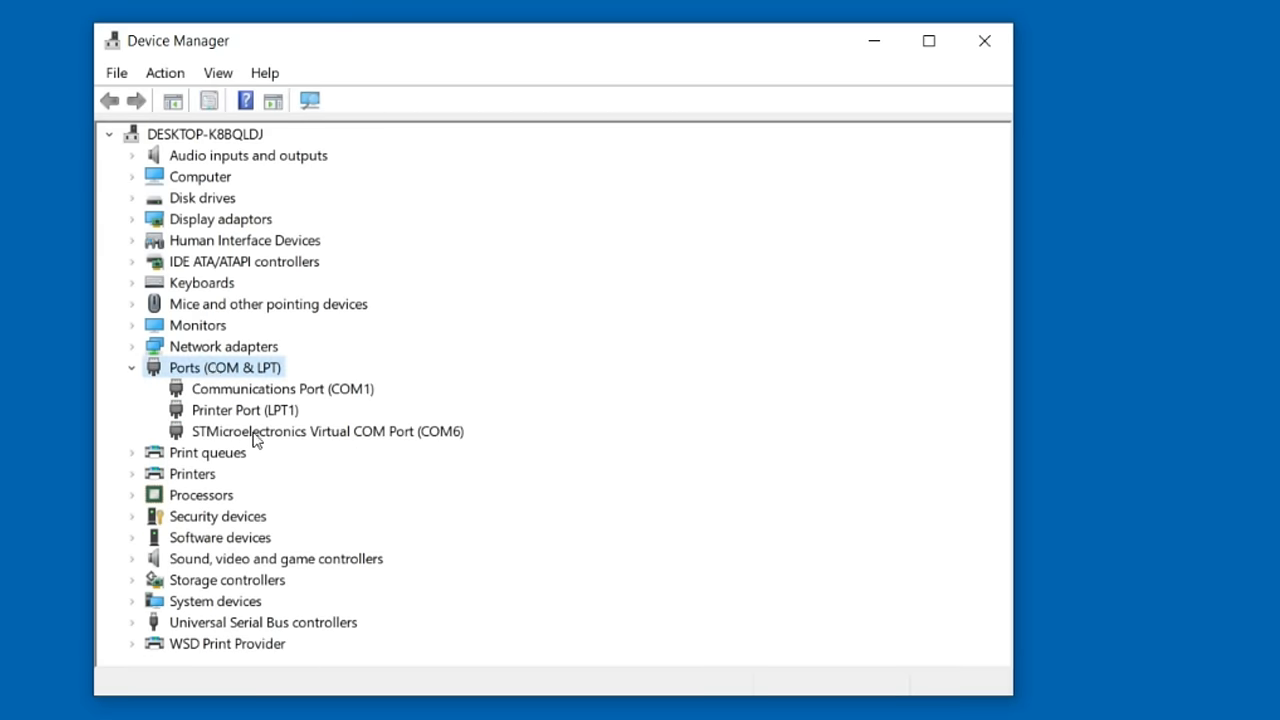
double_click(328, 432)
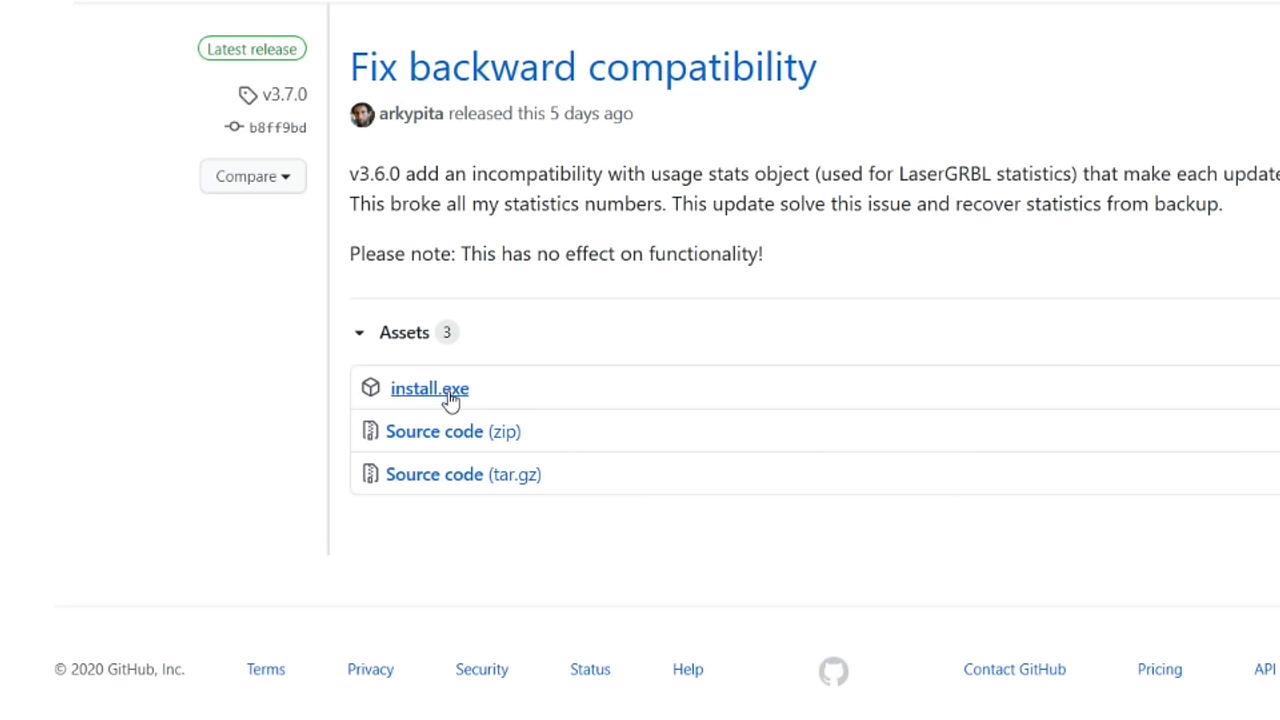
- Download install.exe from the release assets and install LaserGRBL, launching it on finish
left_click(428, 388)
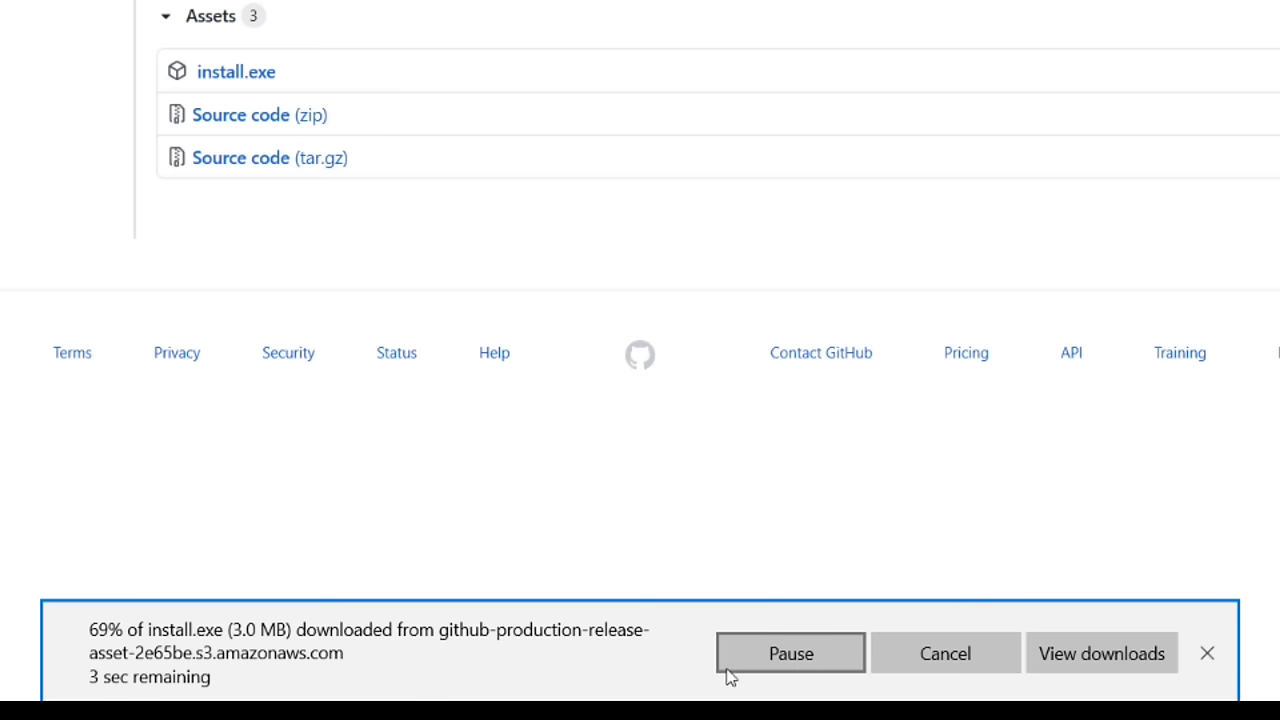
left_click(1208, 652)
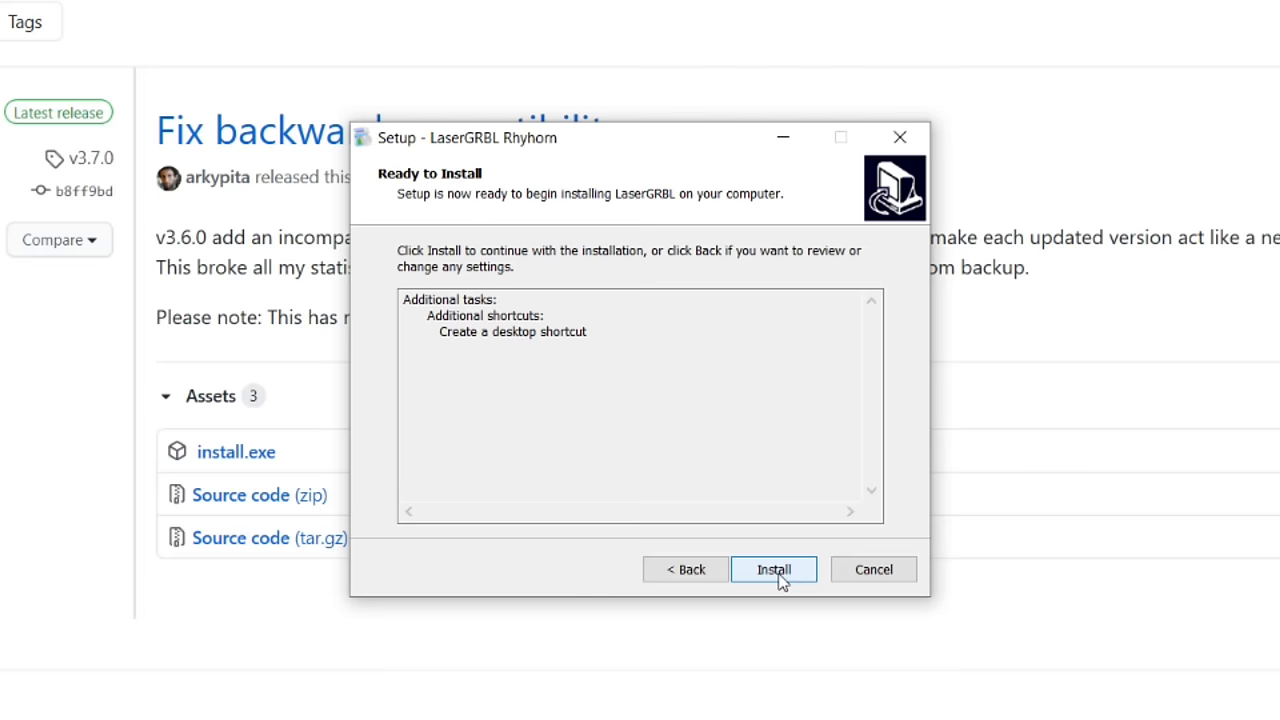
left_click(772, 568)
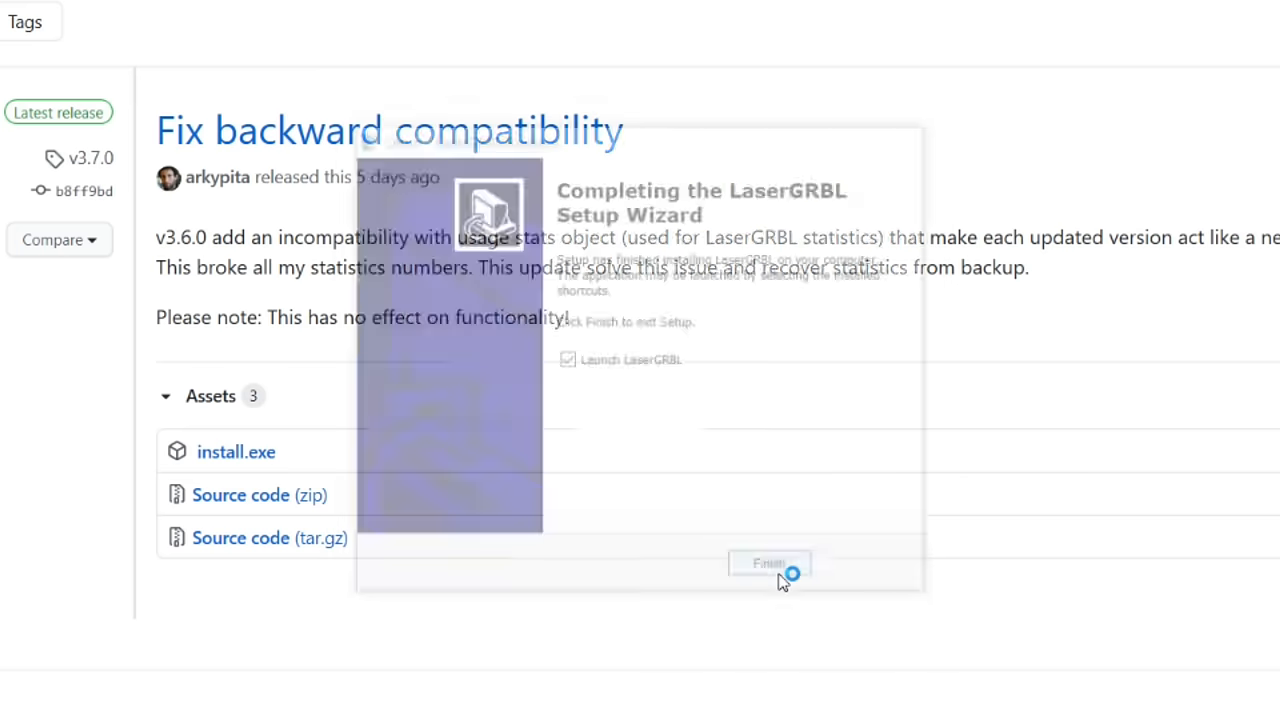
left_click(768, 564)
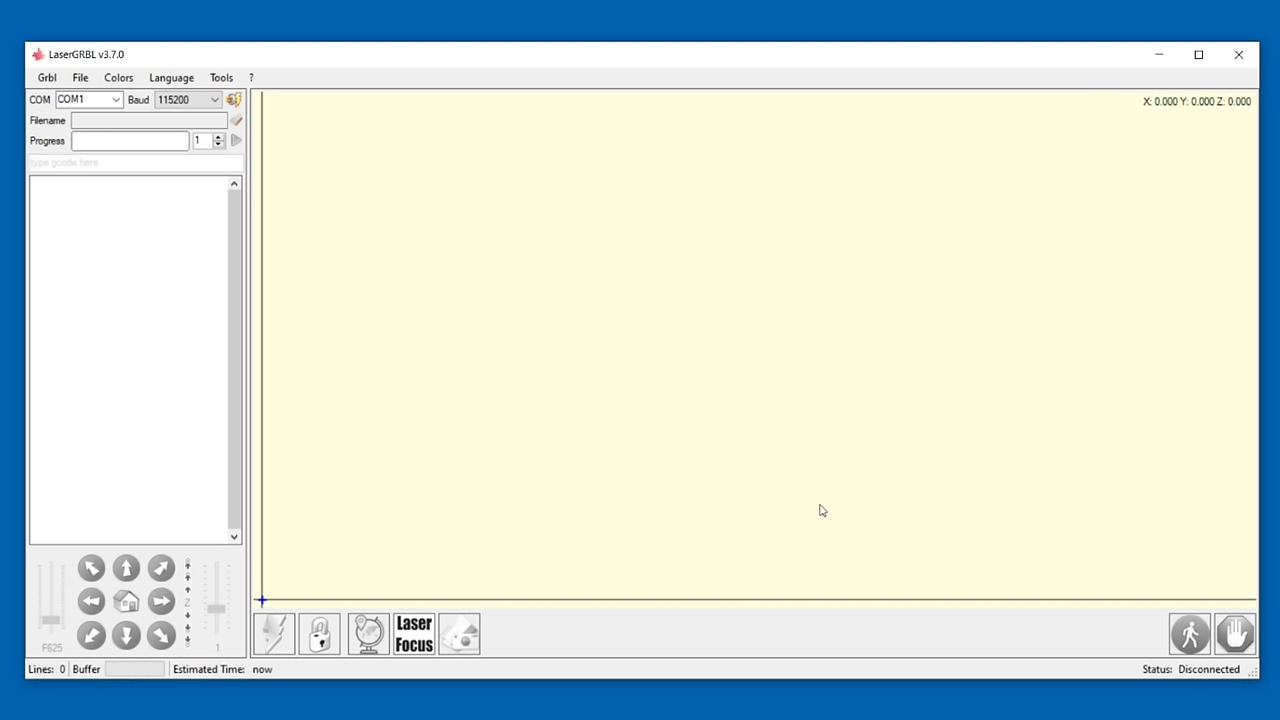
mouse_move(1054, 644)
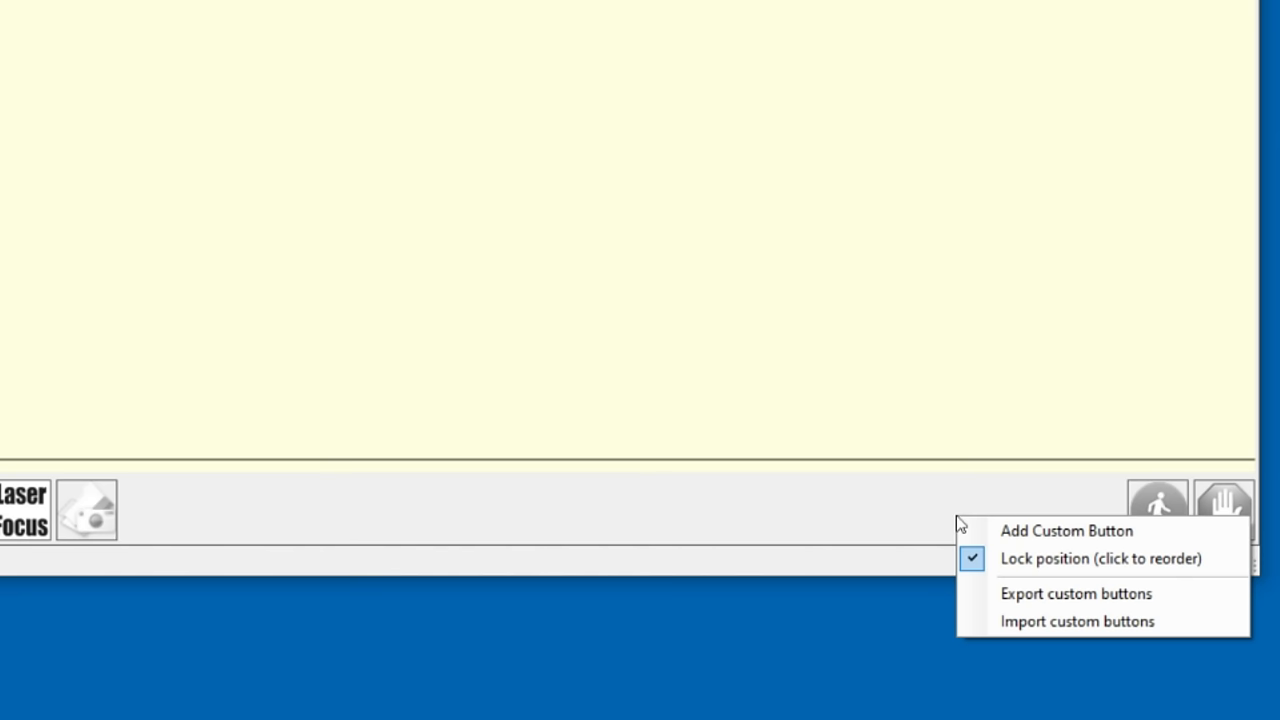
mouse_move(1078, 620)
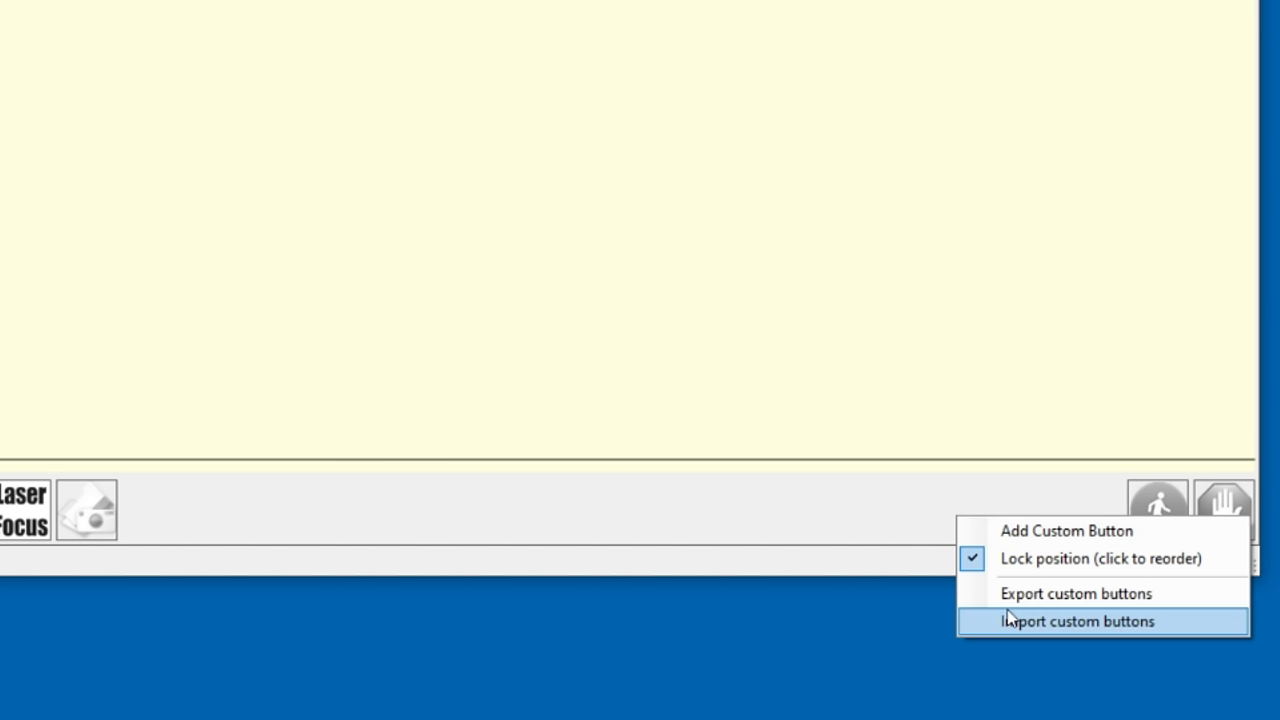
- Import the Ortur custom buttons file, accepting Laser, Minimum Brightness, BottomLeft and Left
left_click(1078, 620)
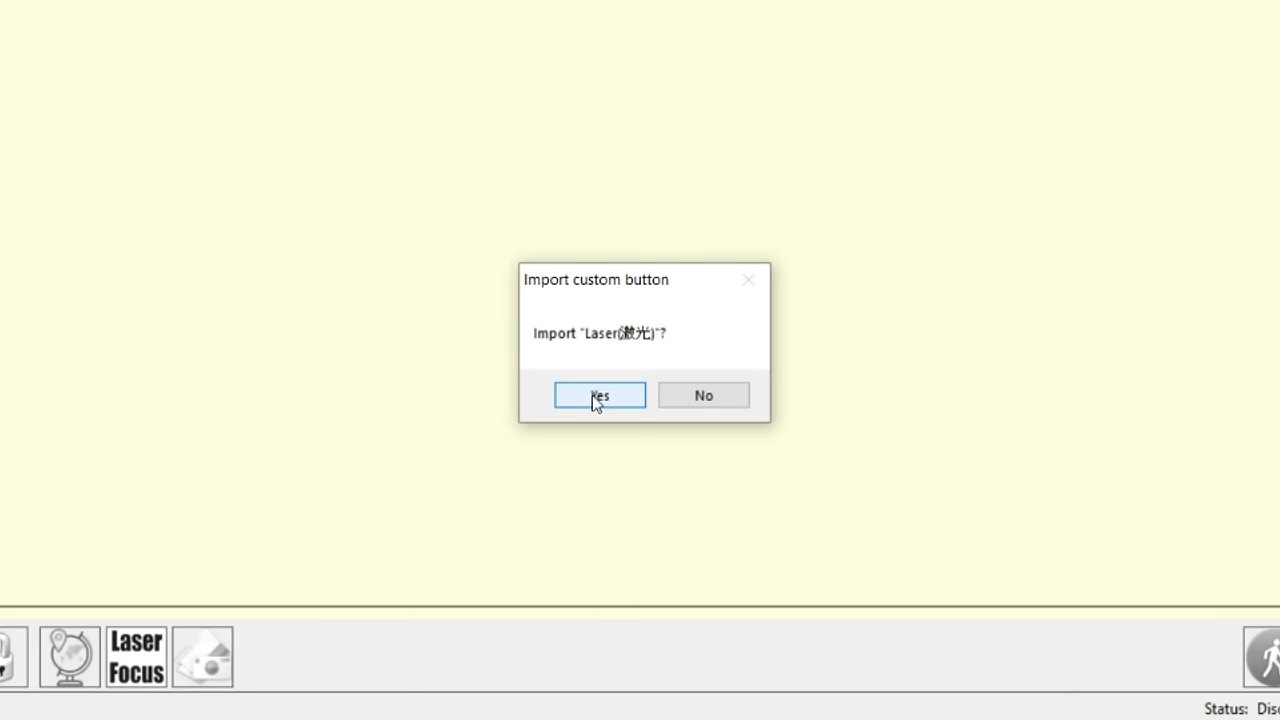
left_click(600, 394)
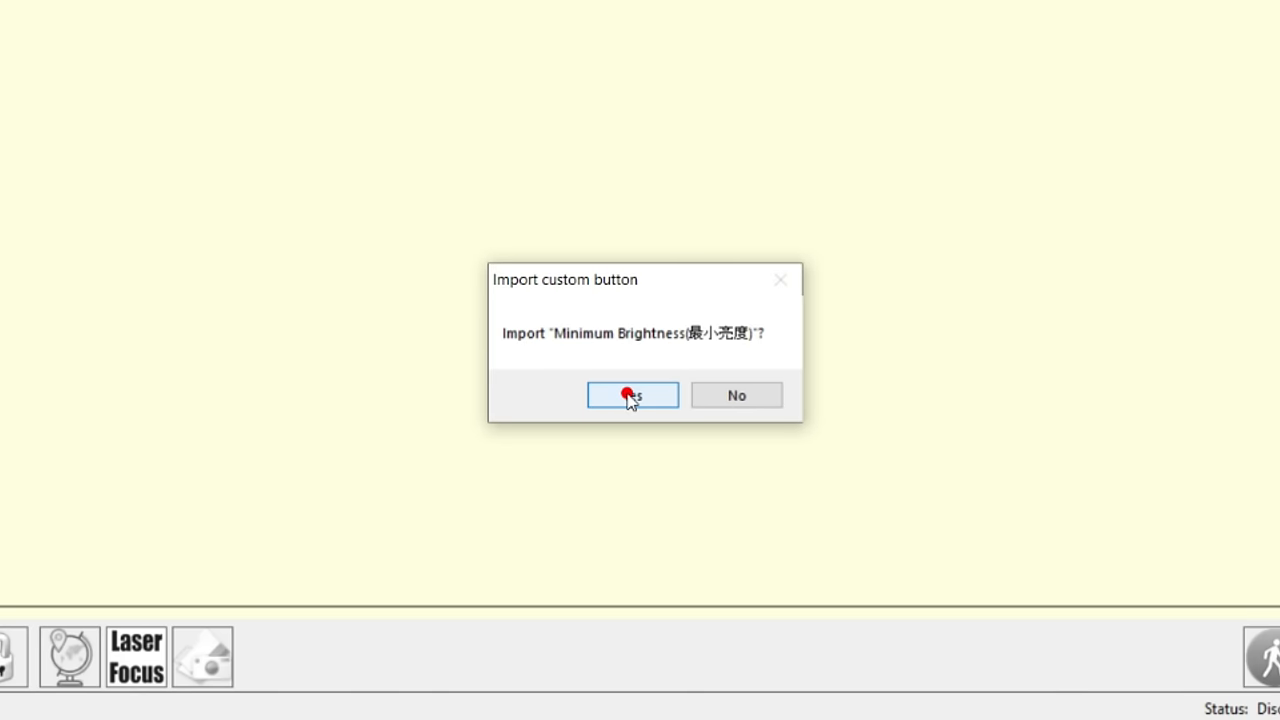
left_click(632, 394)
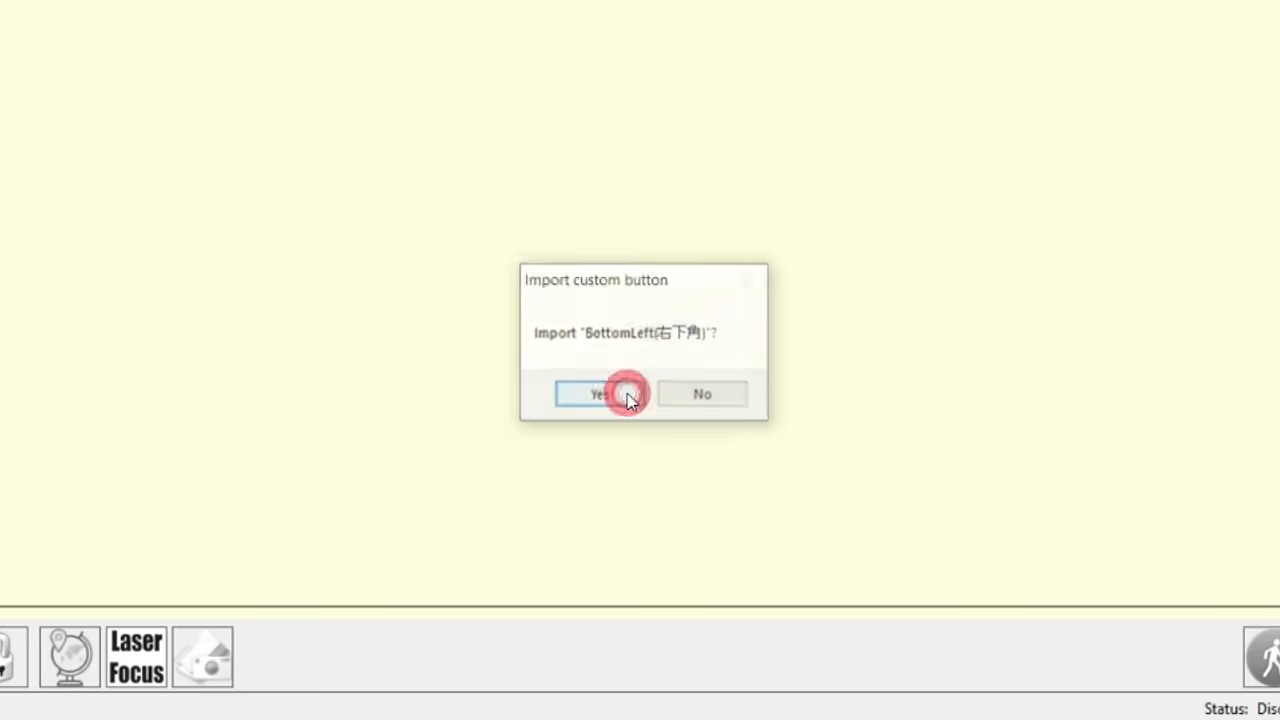
left_click(598, 392)
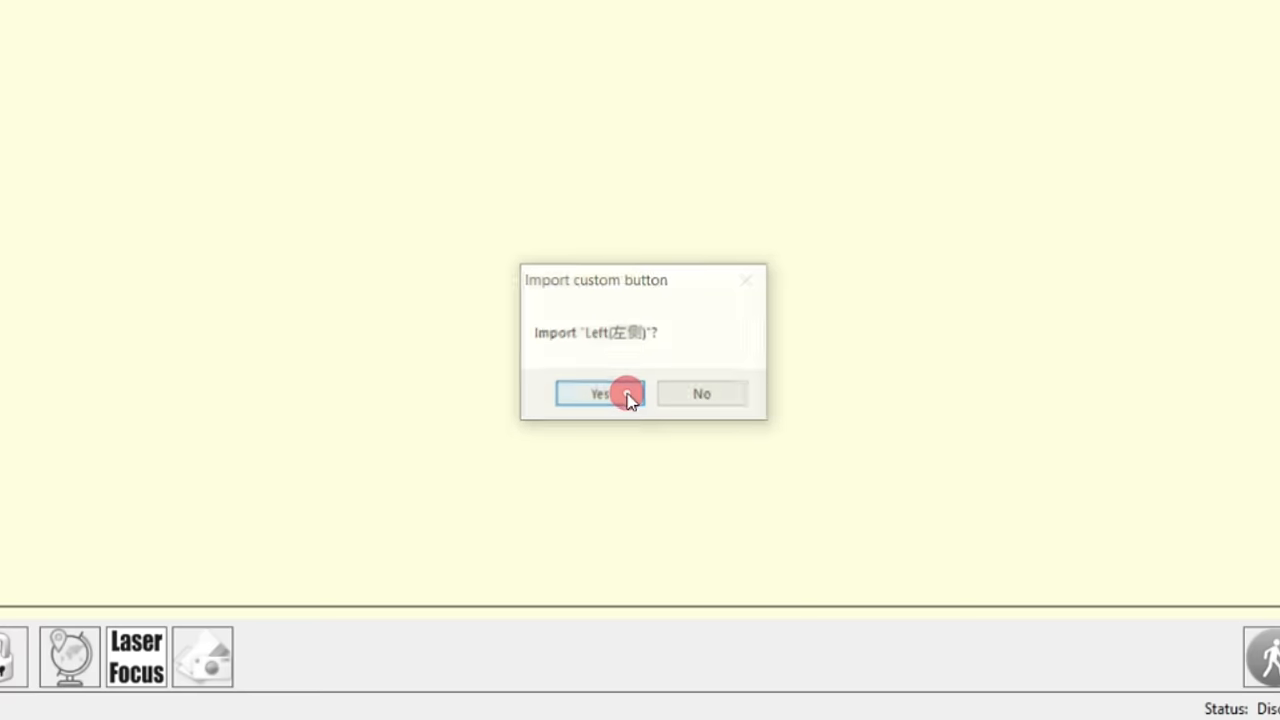
left_click(600, 392)
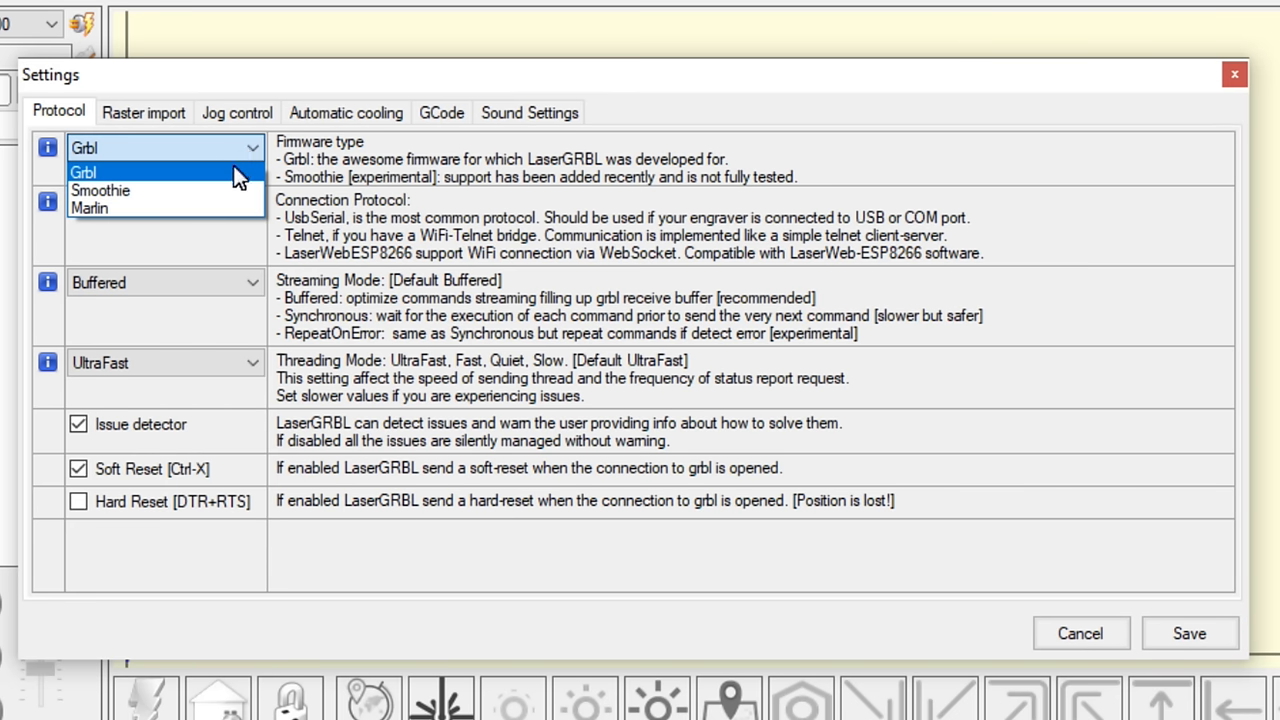
- Keep Grbl firmware, Buffered streaming and UltraFast threading, then save the protocol settings
left_click(164, 202)
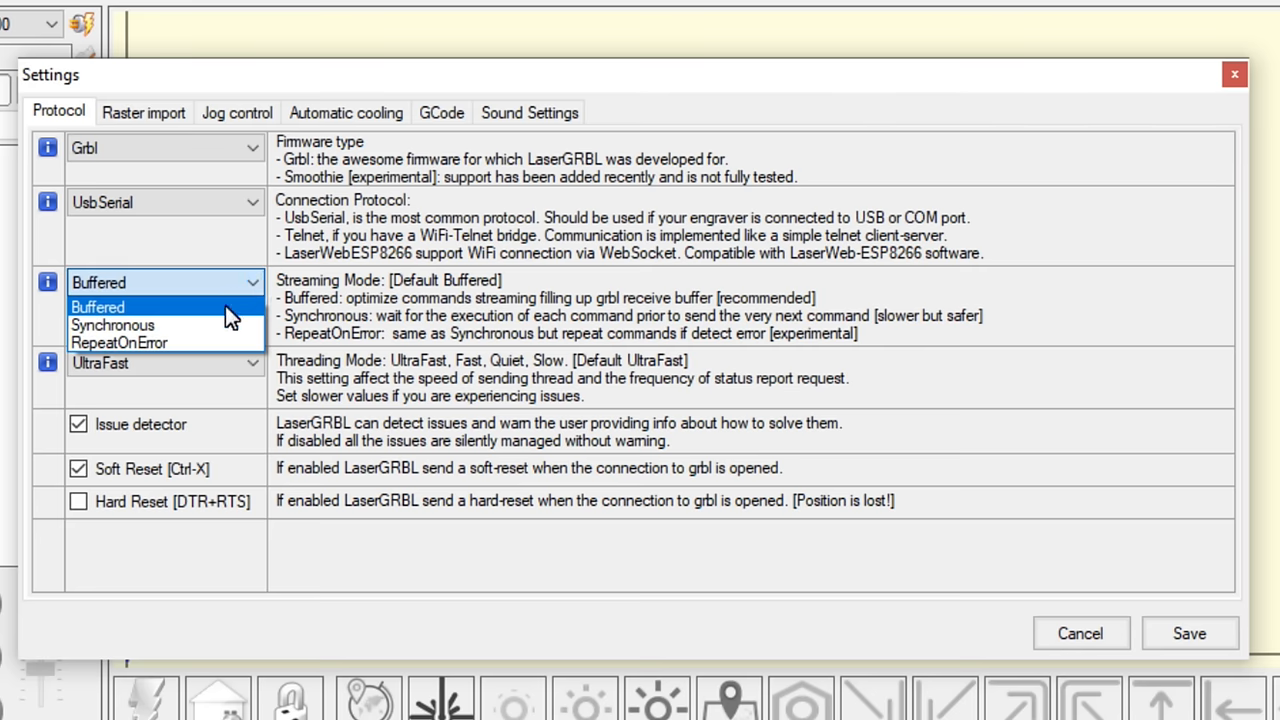
left_click(164, 364)
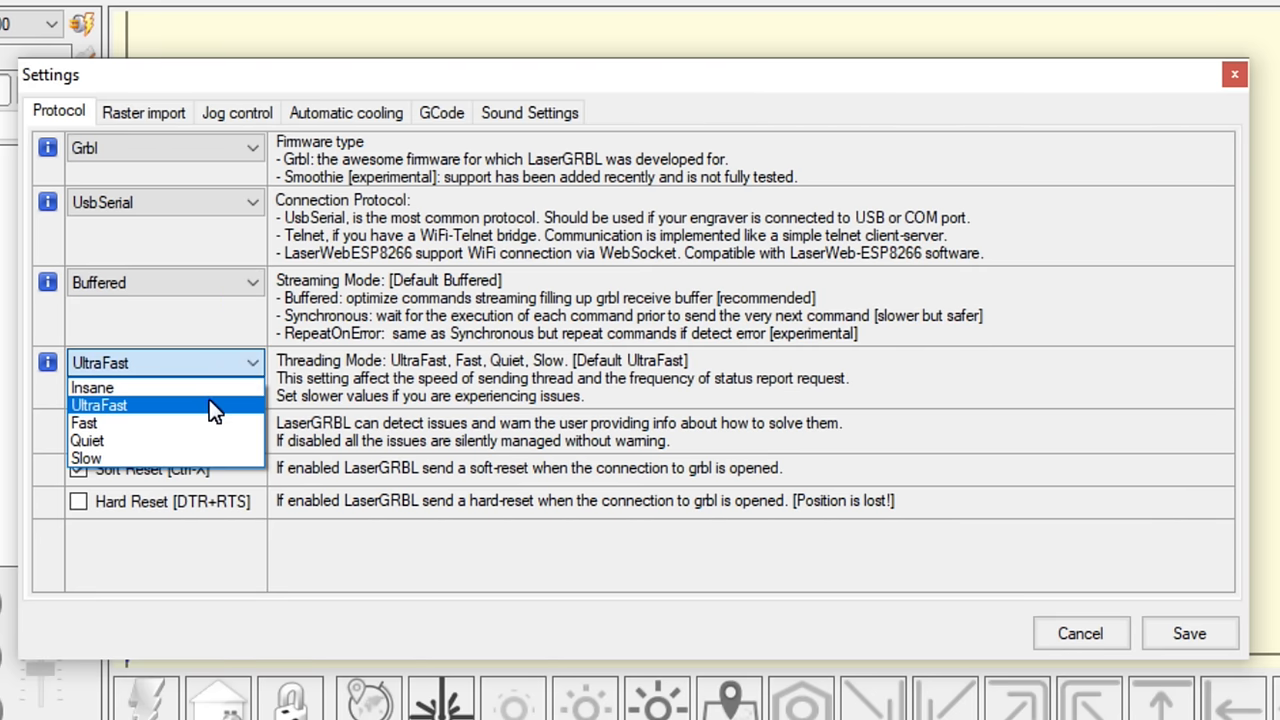
left_click(98, 404)
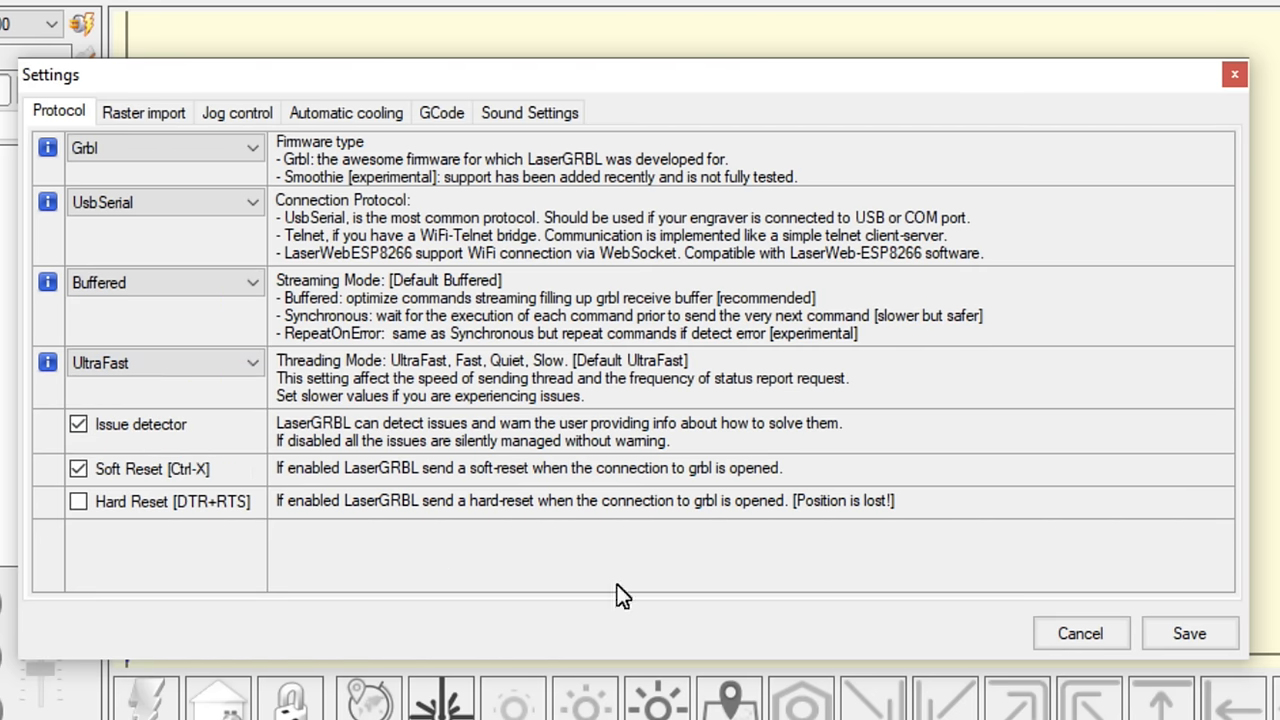
left_click(1080, 632)
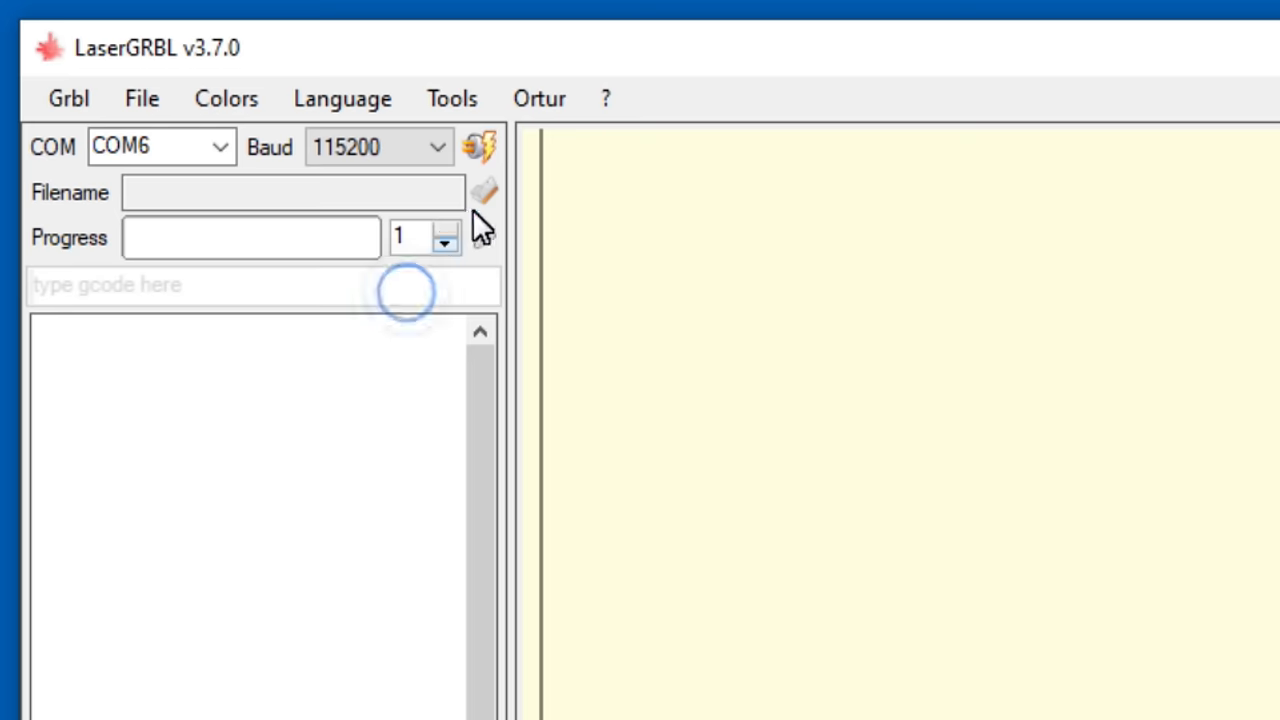
- Connect to the Ortur Laser Master 2, unlock it and jog the head forward slightly
left_click(480, 148)
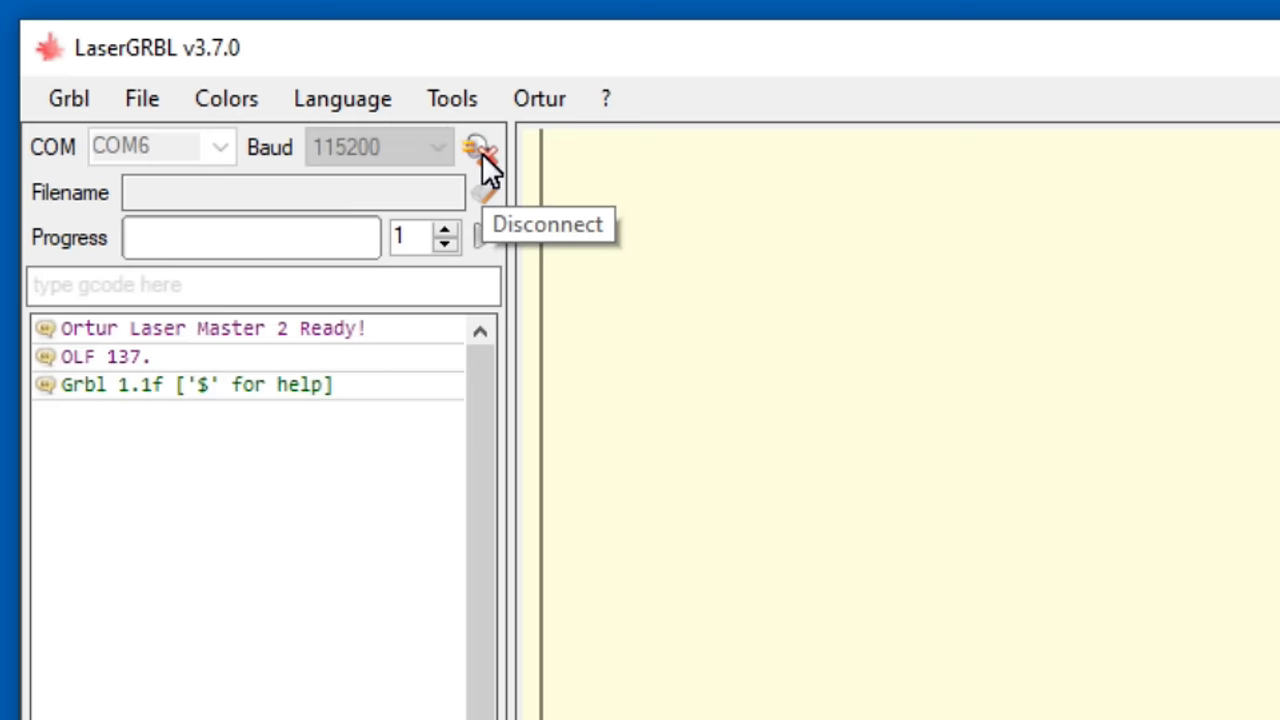
left_click(478, 148)
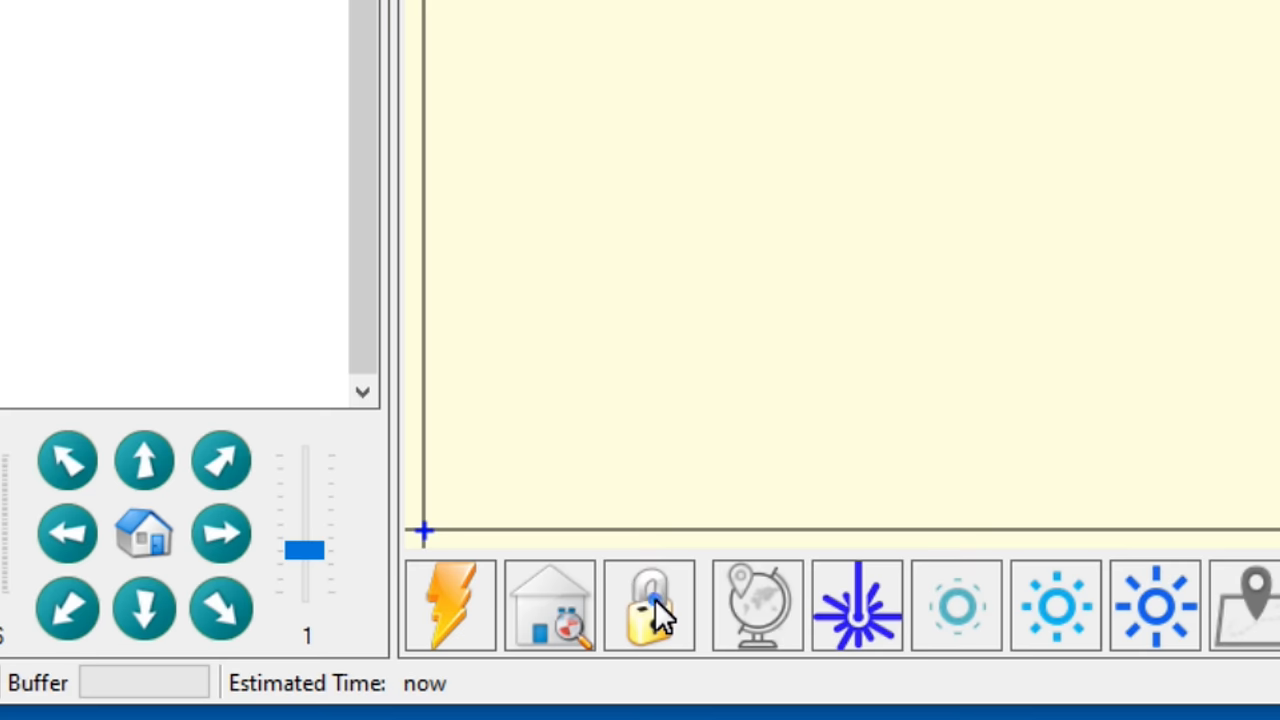
mouse_move(698, 616)
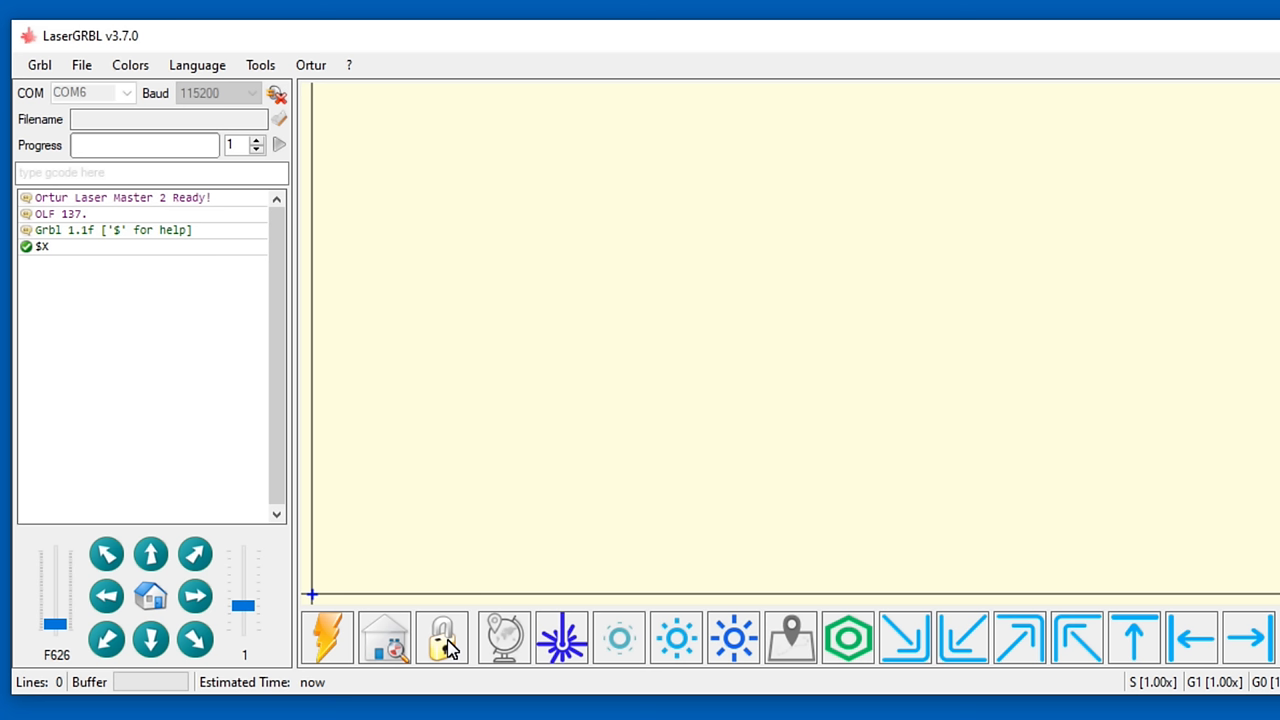
left_click(150, 552)
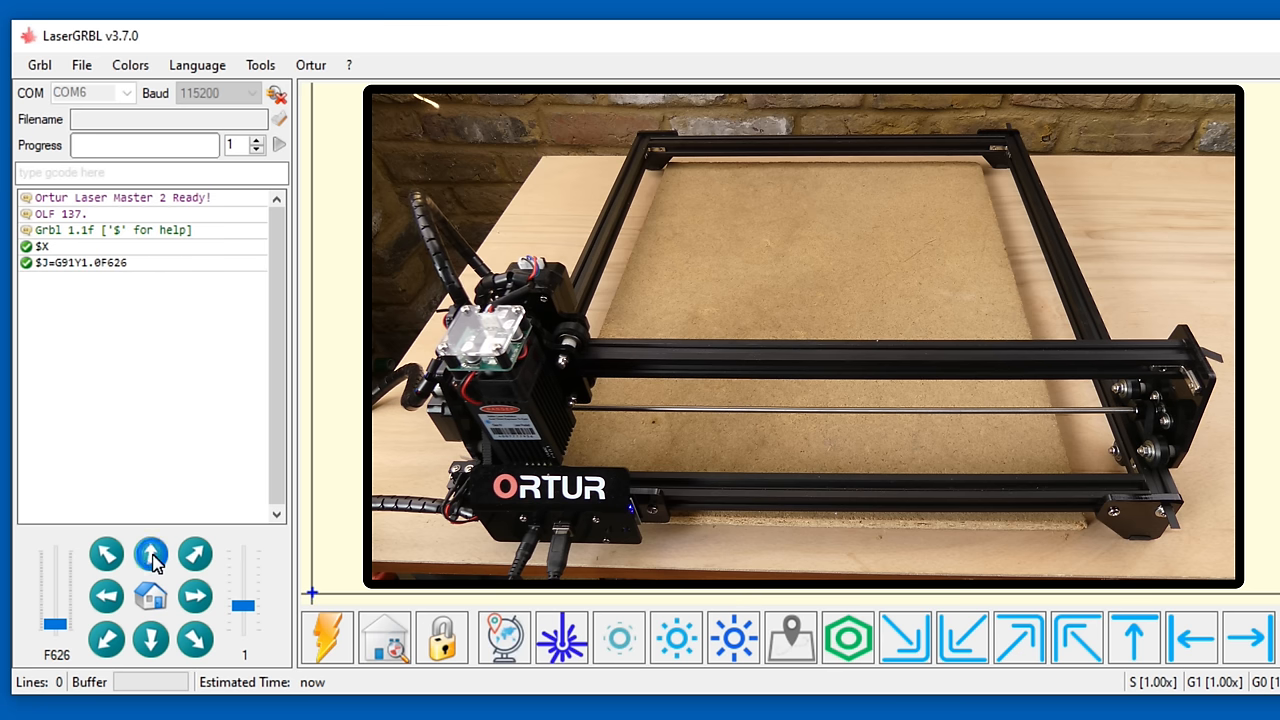
left_click(196, 596)
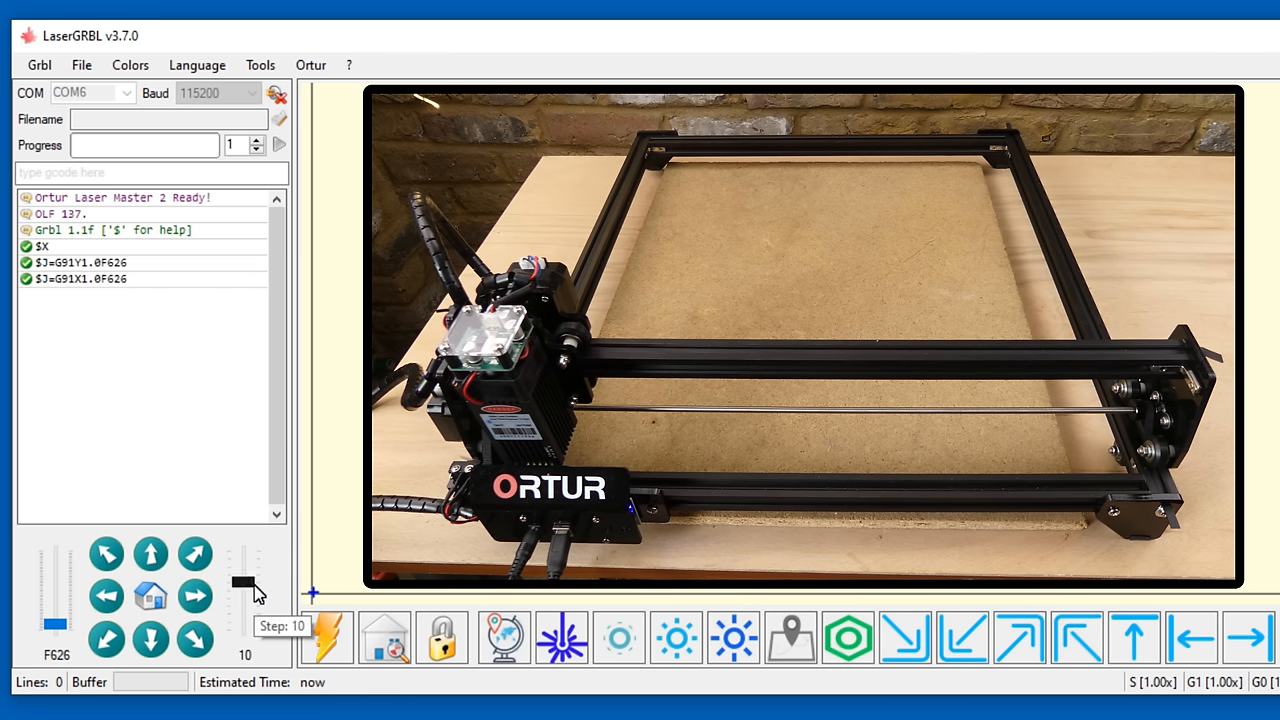
- Raise the jog step to 10 mm, jog the head, return to origin and run the homing cycle
left_click(150, 552)
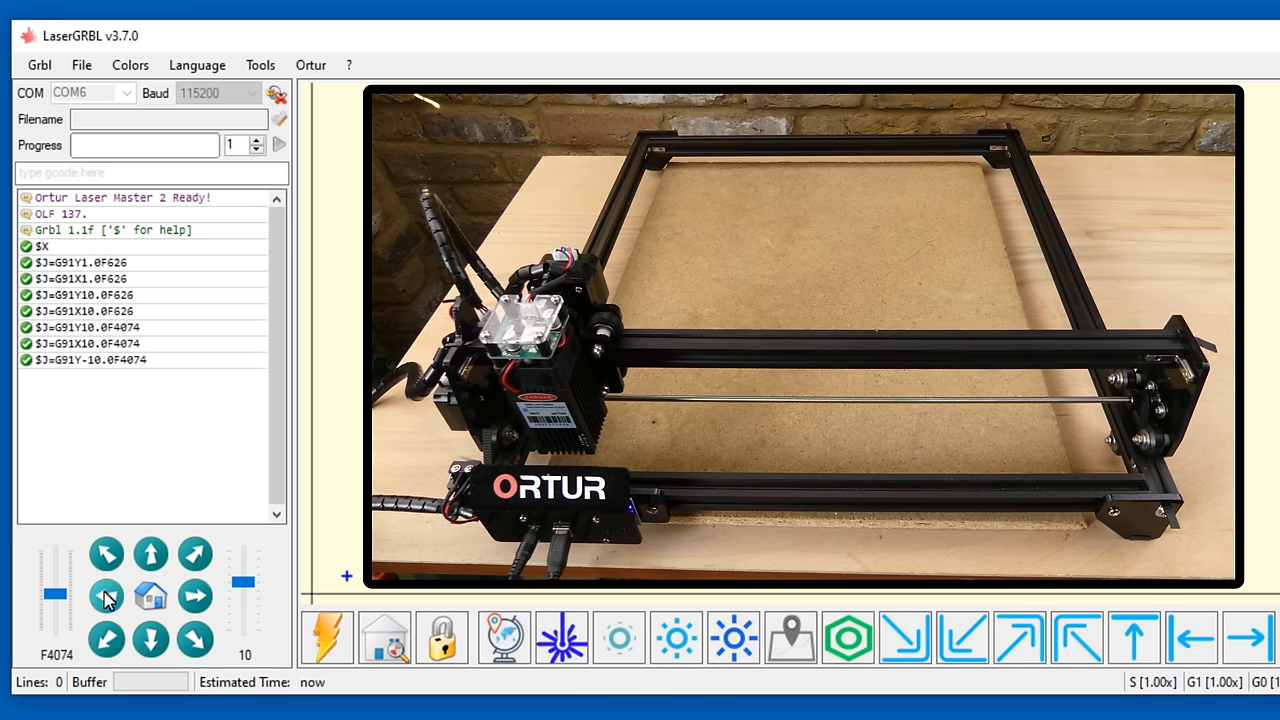
left_click(106, 596)
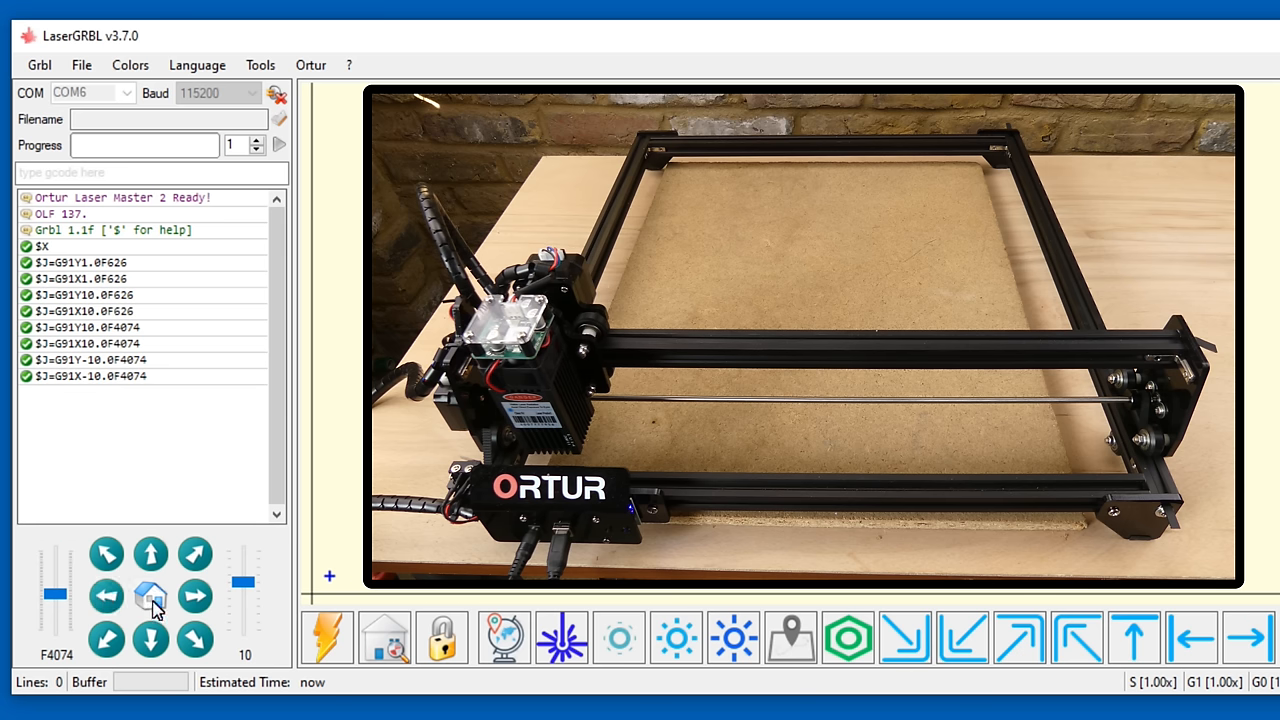
left_click(504, 636)
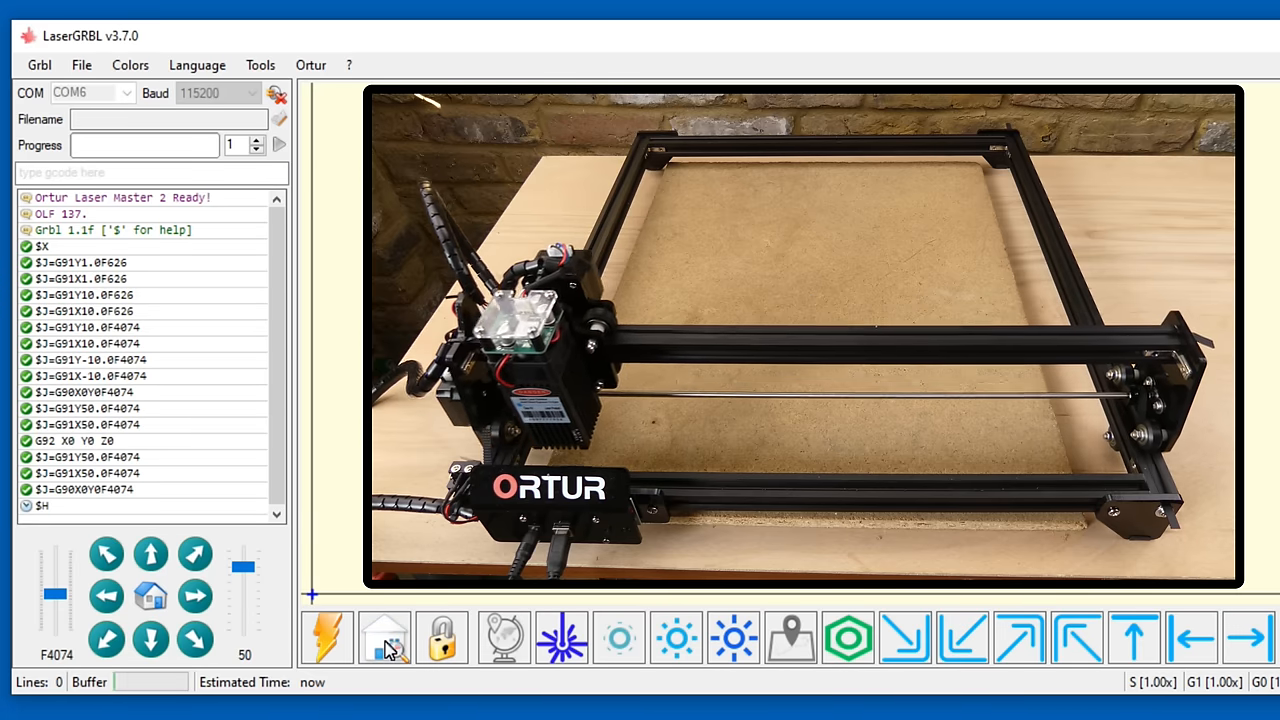
left_click(196, 596)
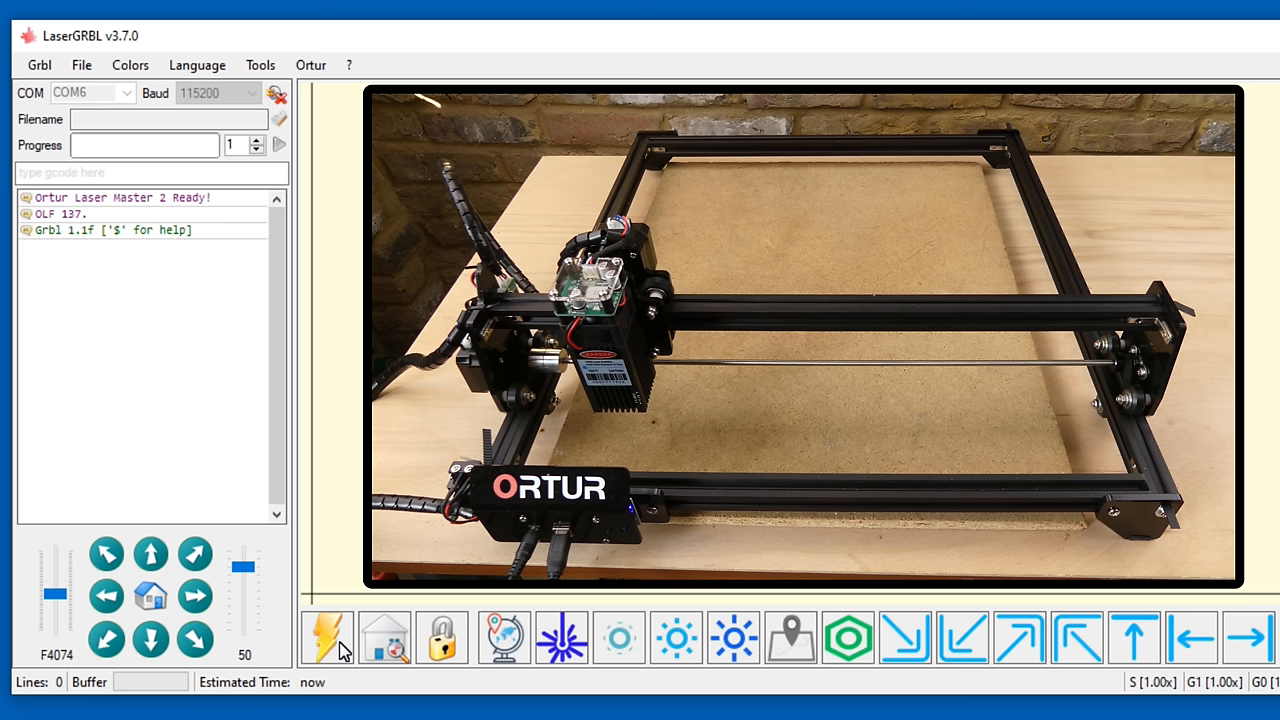
- Send the head to the origin, out to the far corners, then jog it diagonally back
left_click(152, 596)
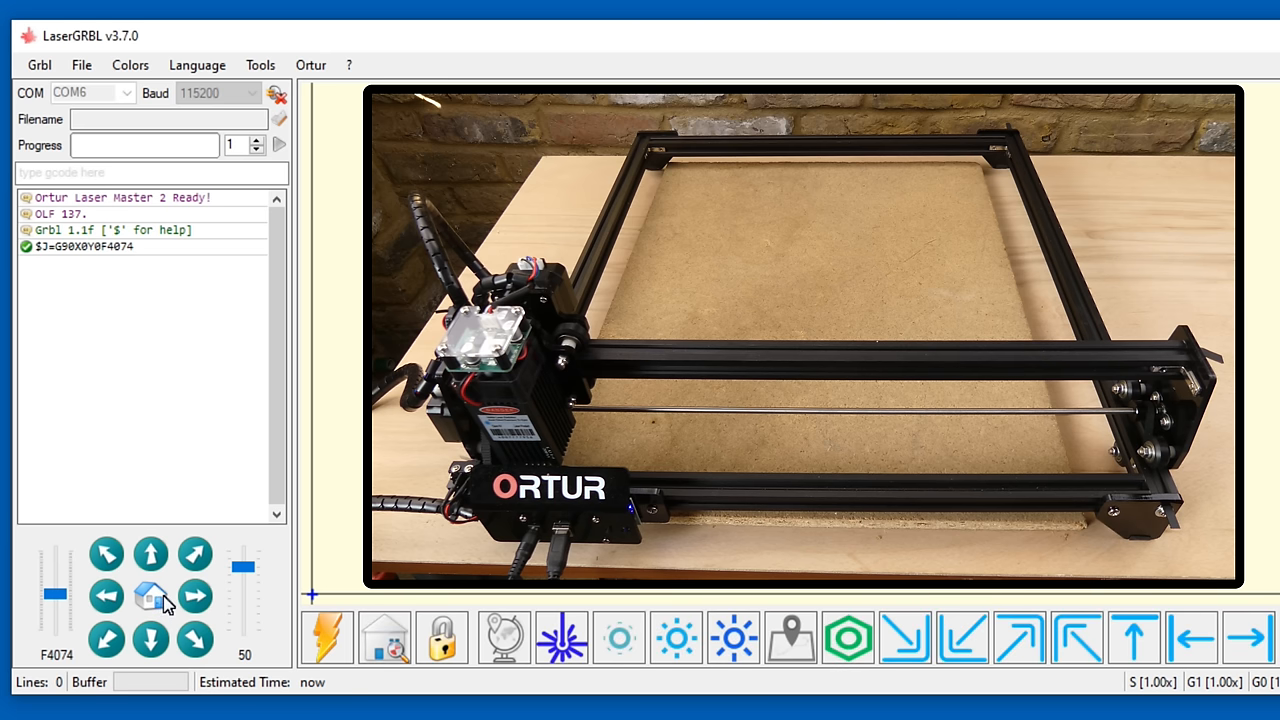
mouse_move(1020, 640)
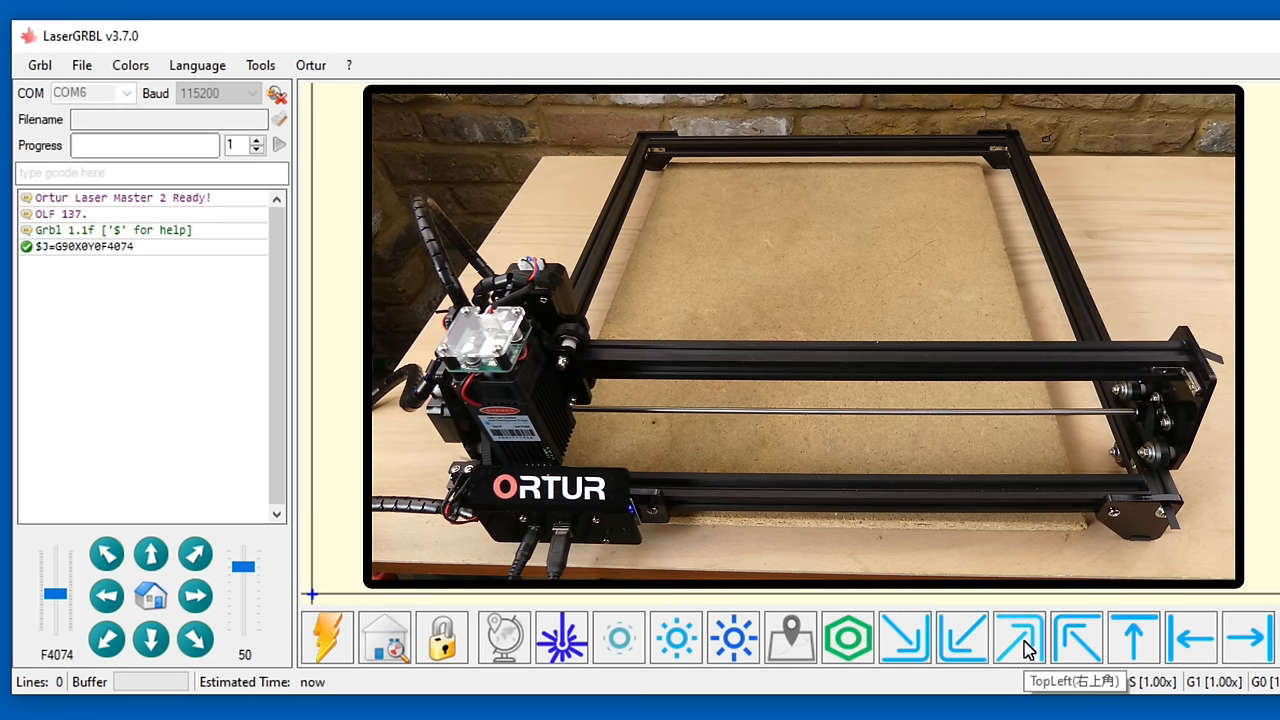
left_click(1020, 638)
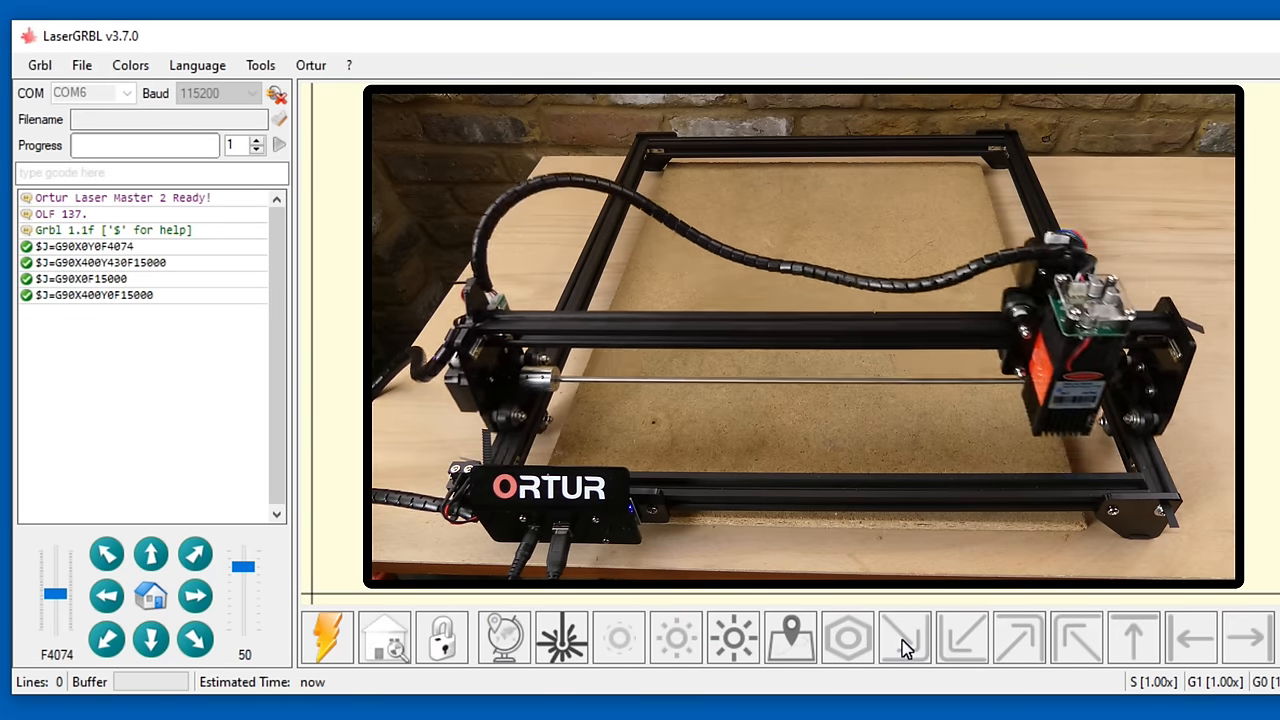
left_click(1190, 636)
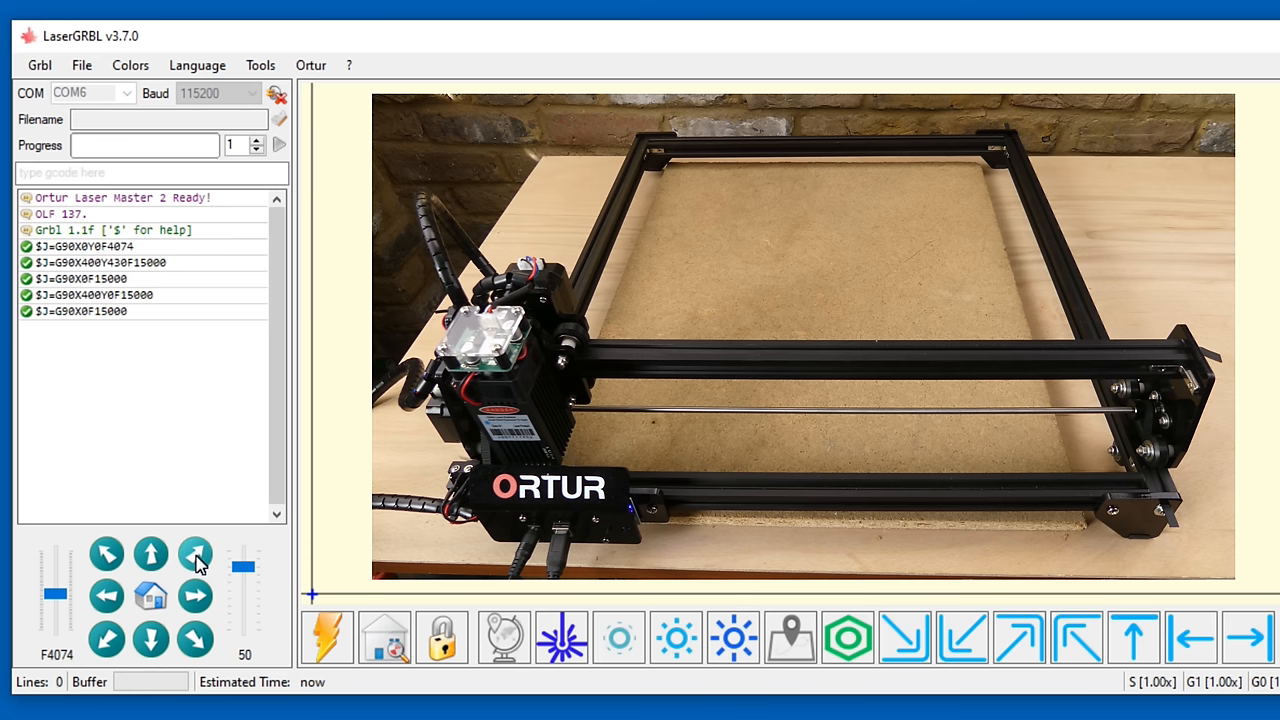
left_click(196, 552)
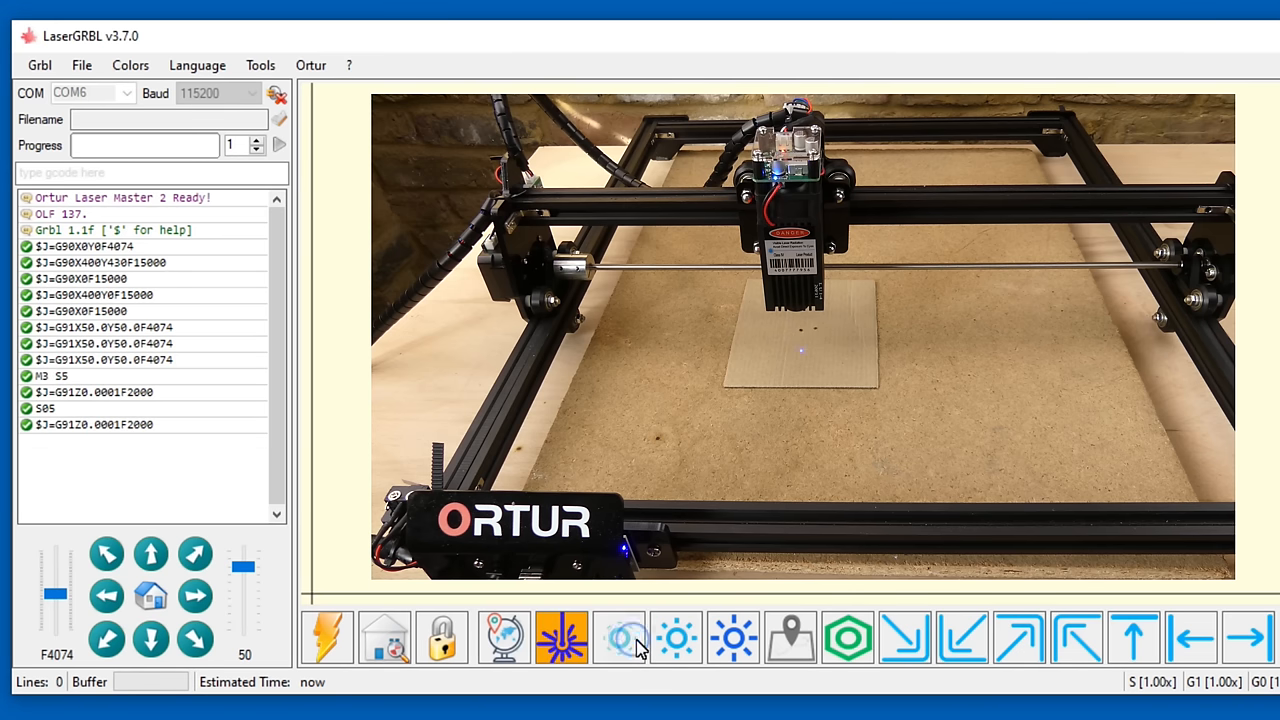
- Fire a faint focusing dot on the test piece, then raise it to a brighter power
left_click(676, 638)
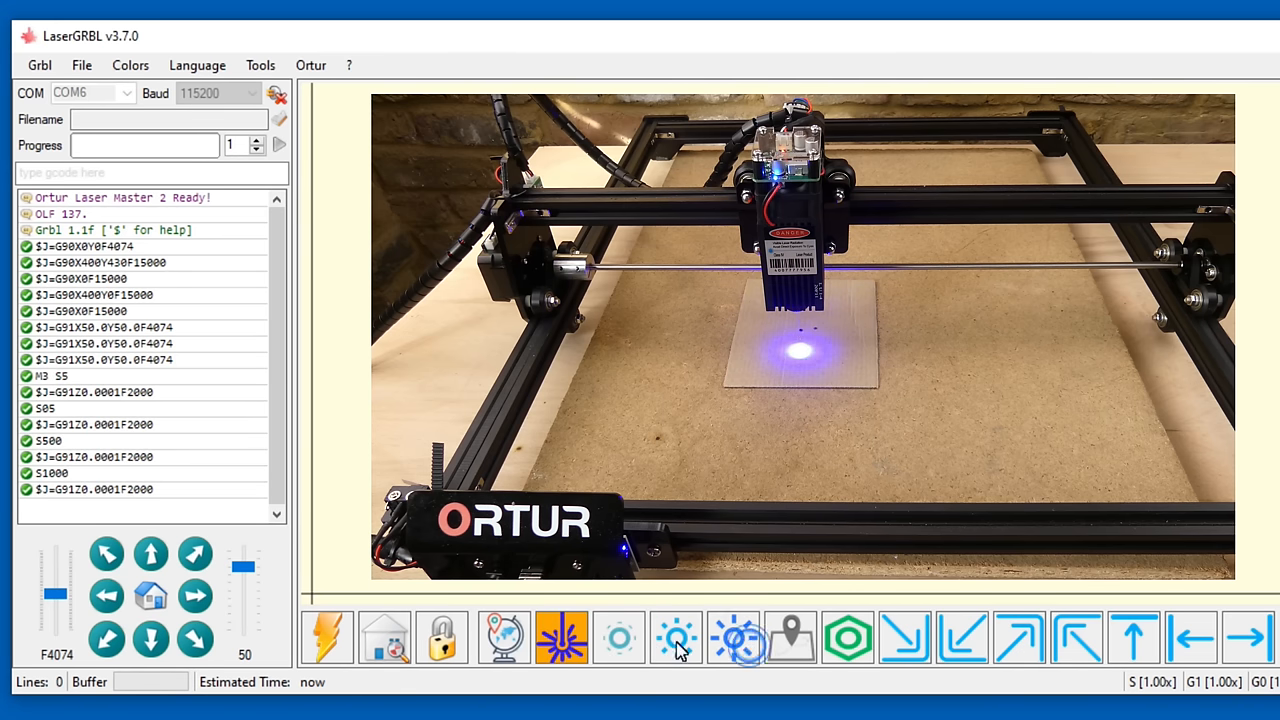
left_click(562, 638)
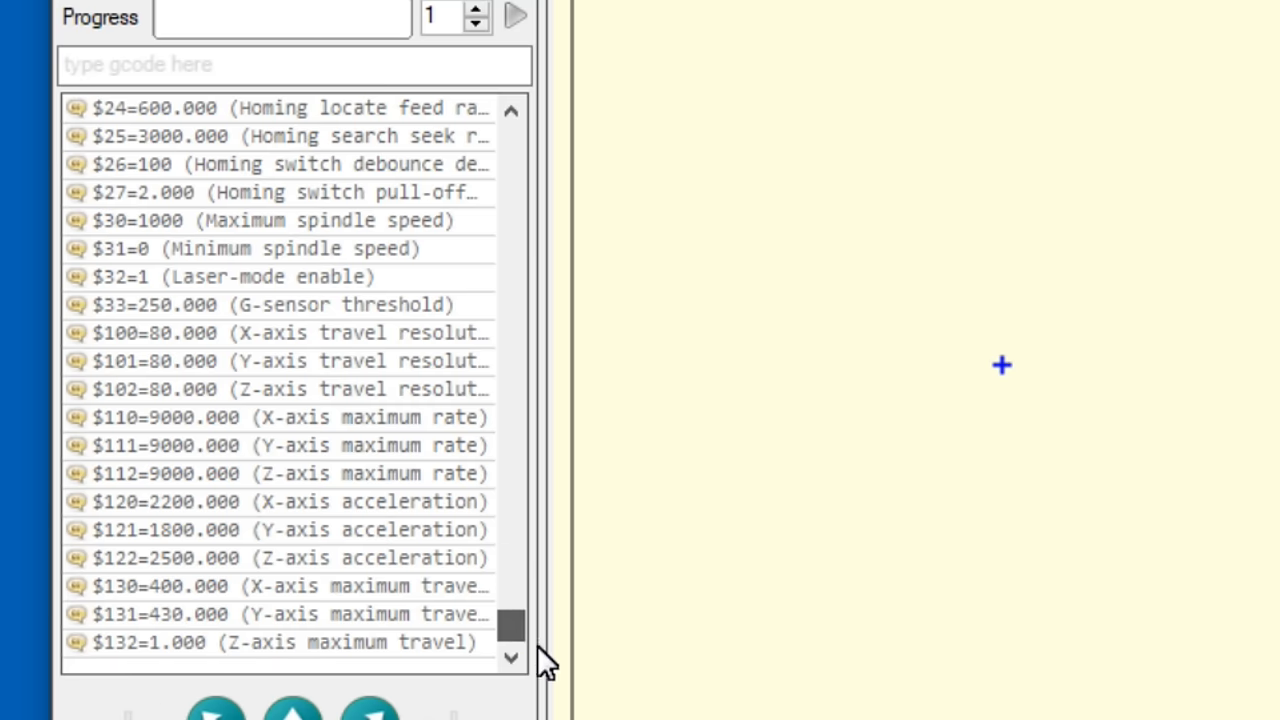
- View the controller's Grbl configuration list from the machine commands menu
left_click(66, 94)
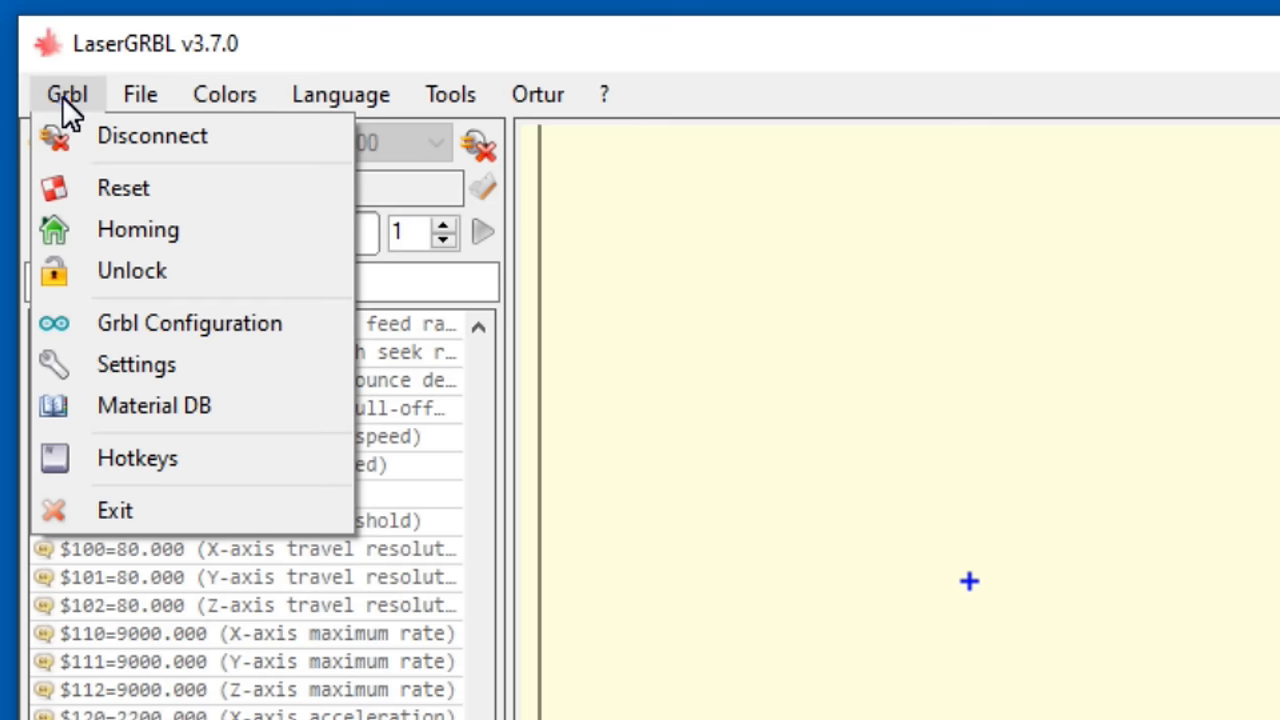
left_click(188, 322)
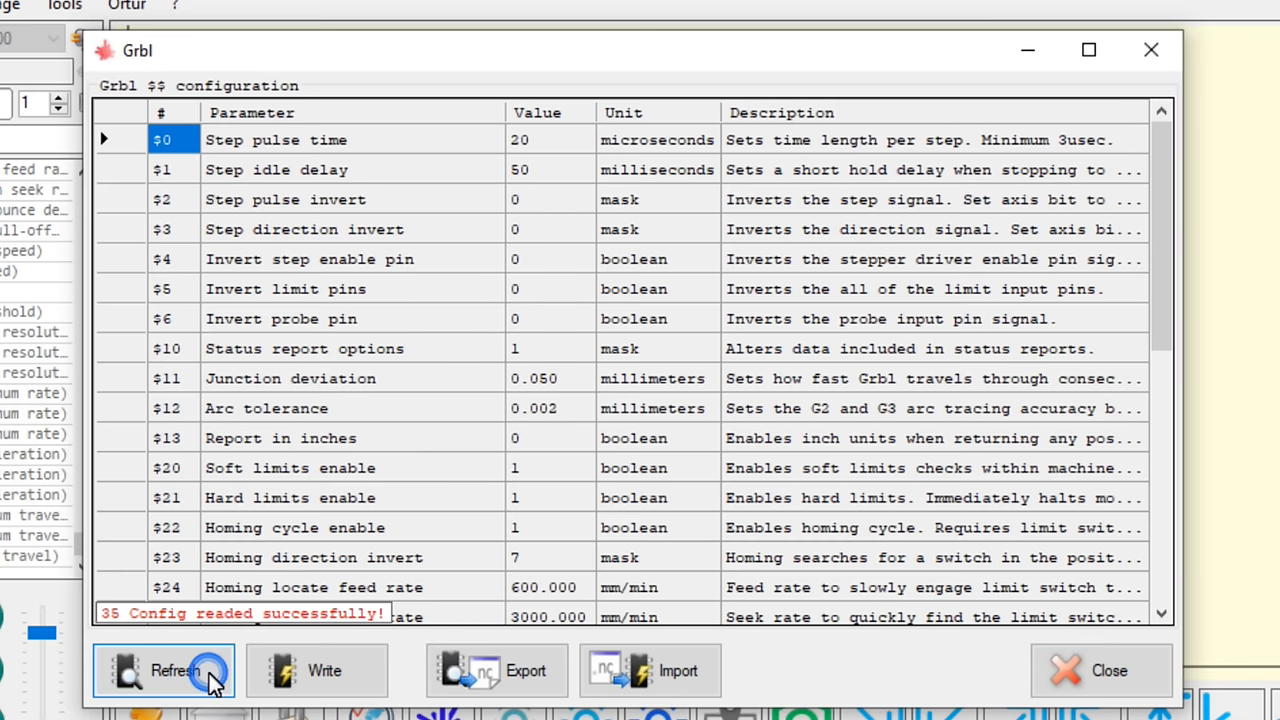
scroll("down", 3)
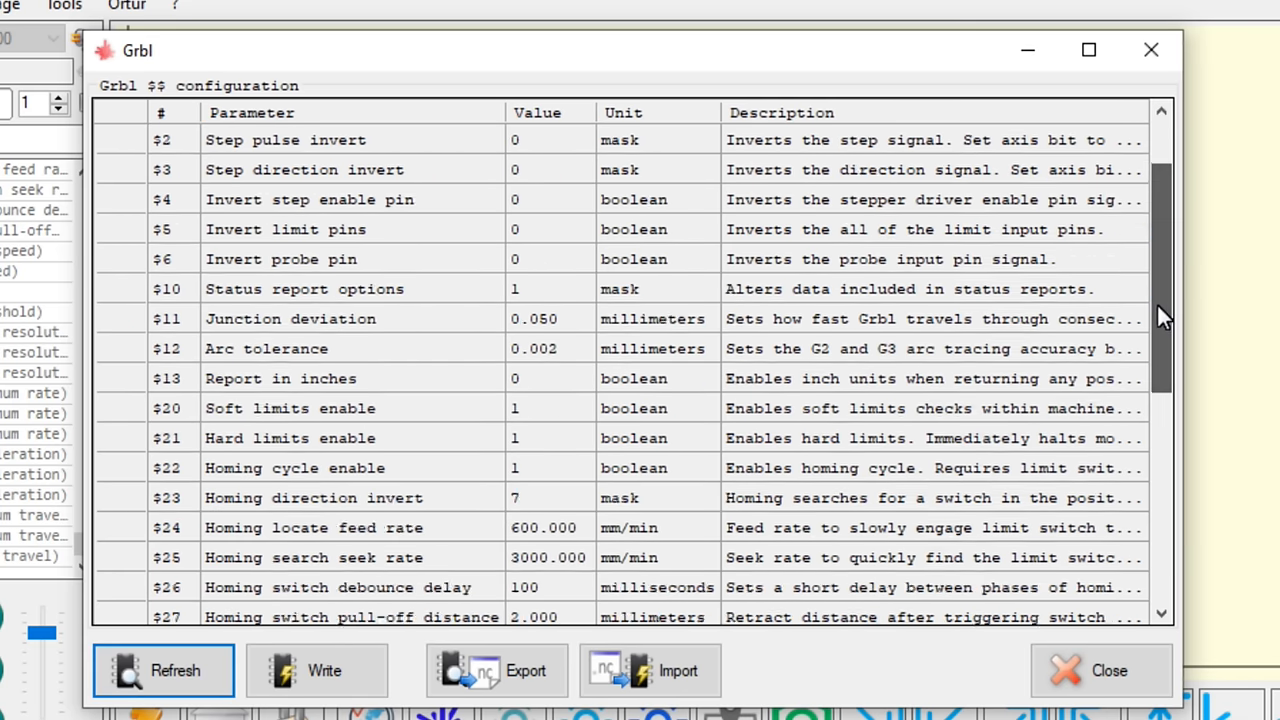
scroll("down", 3)
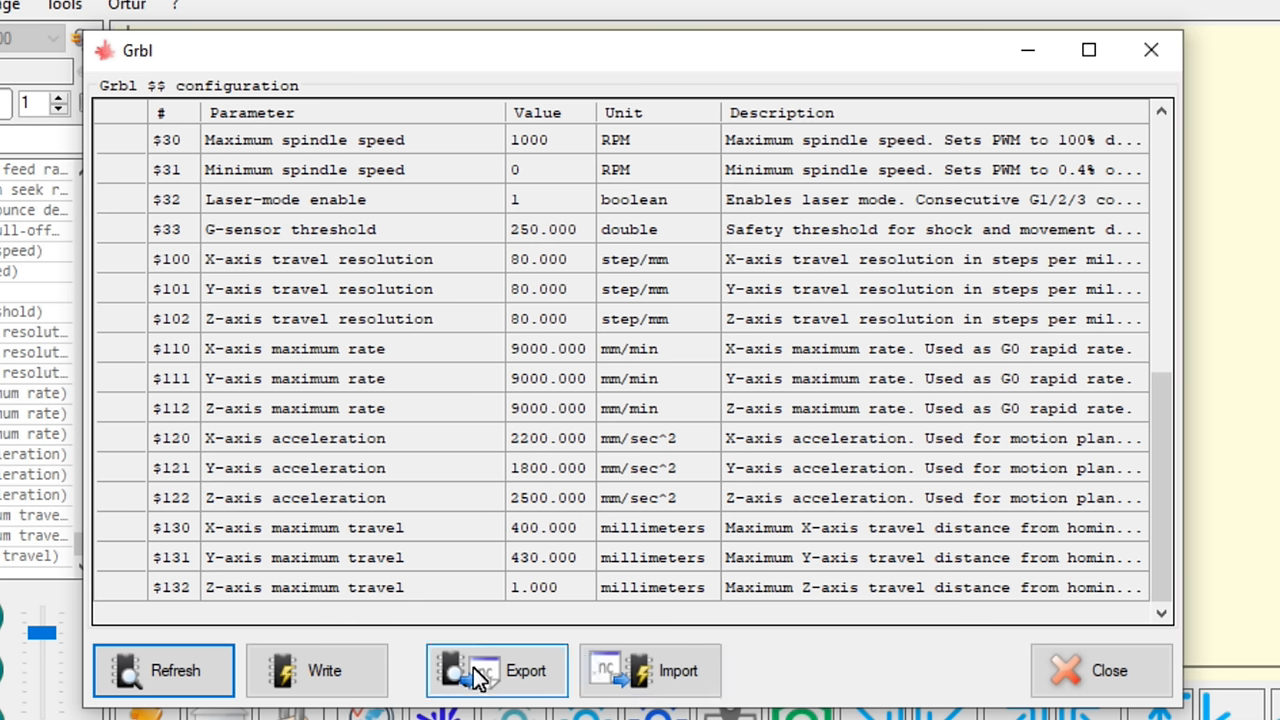
- Export the configuration as a file named 'backup' and close the configuration window
left_click(496, 670)
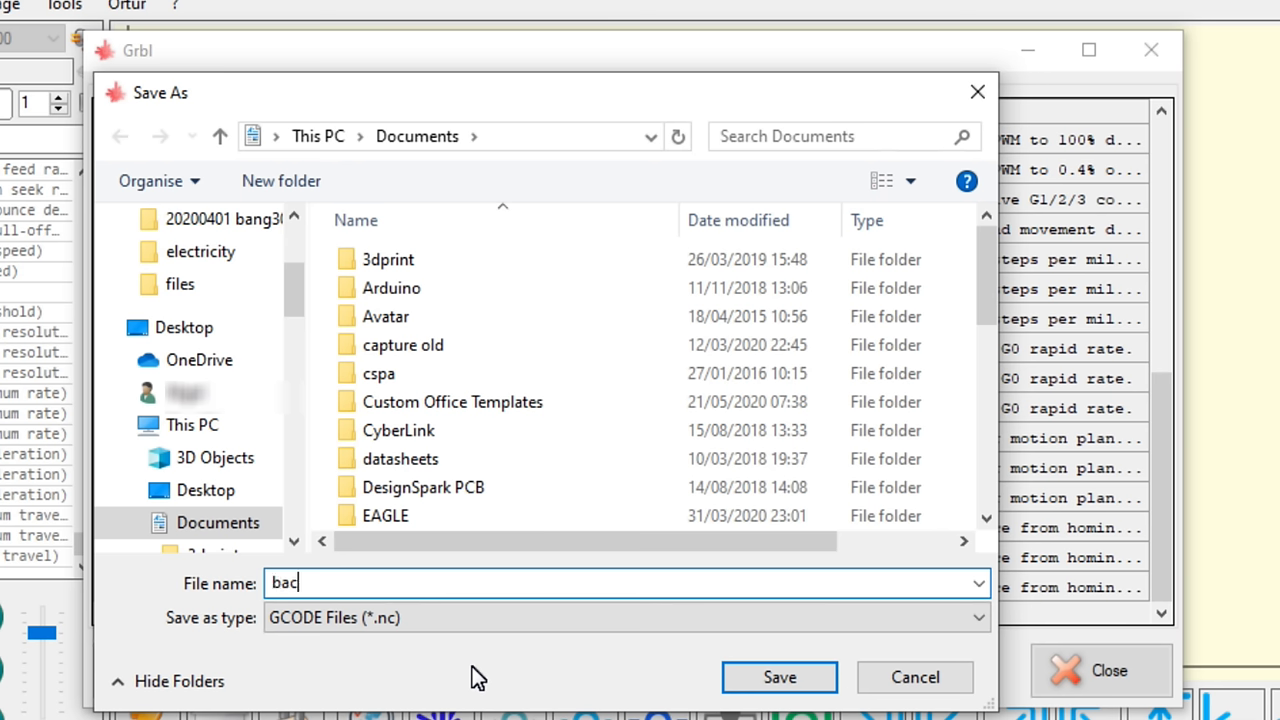
type("kup")
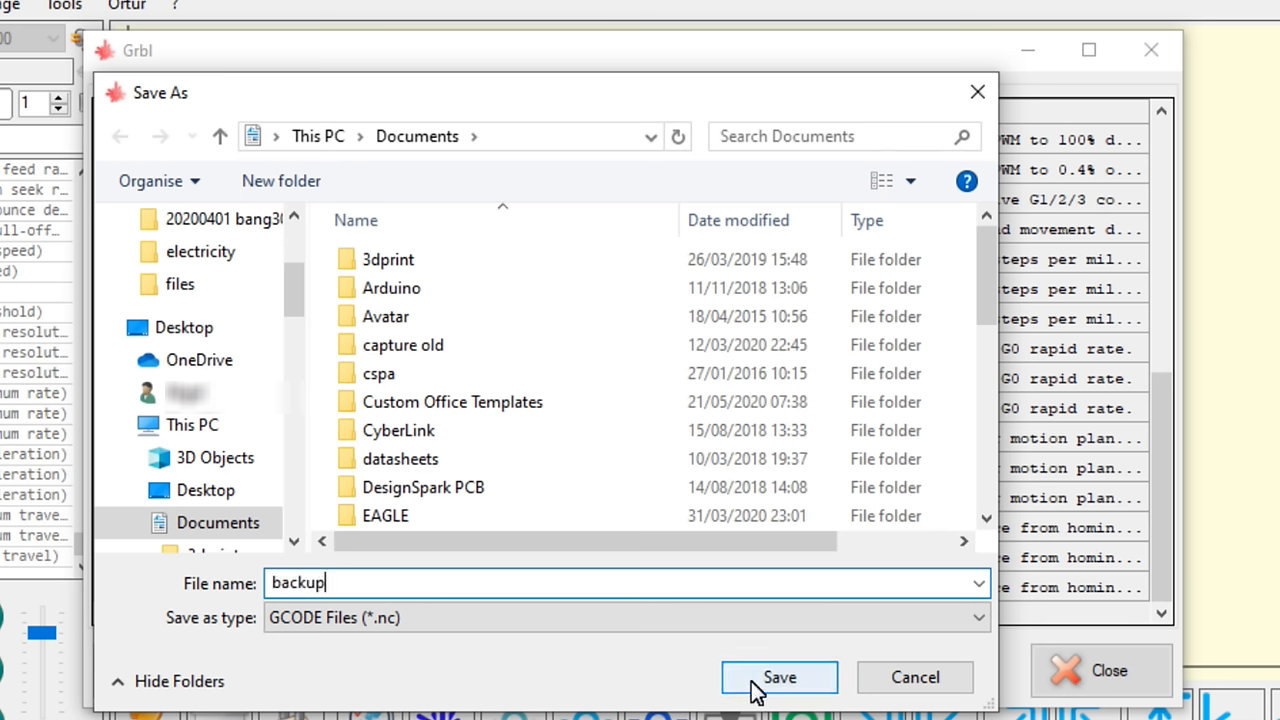
left_click(780, 676)
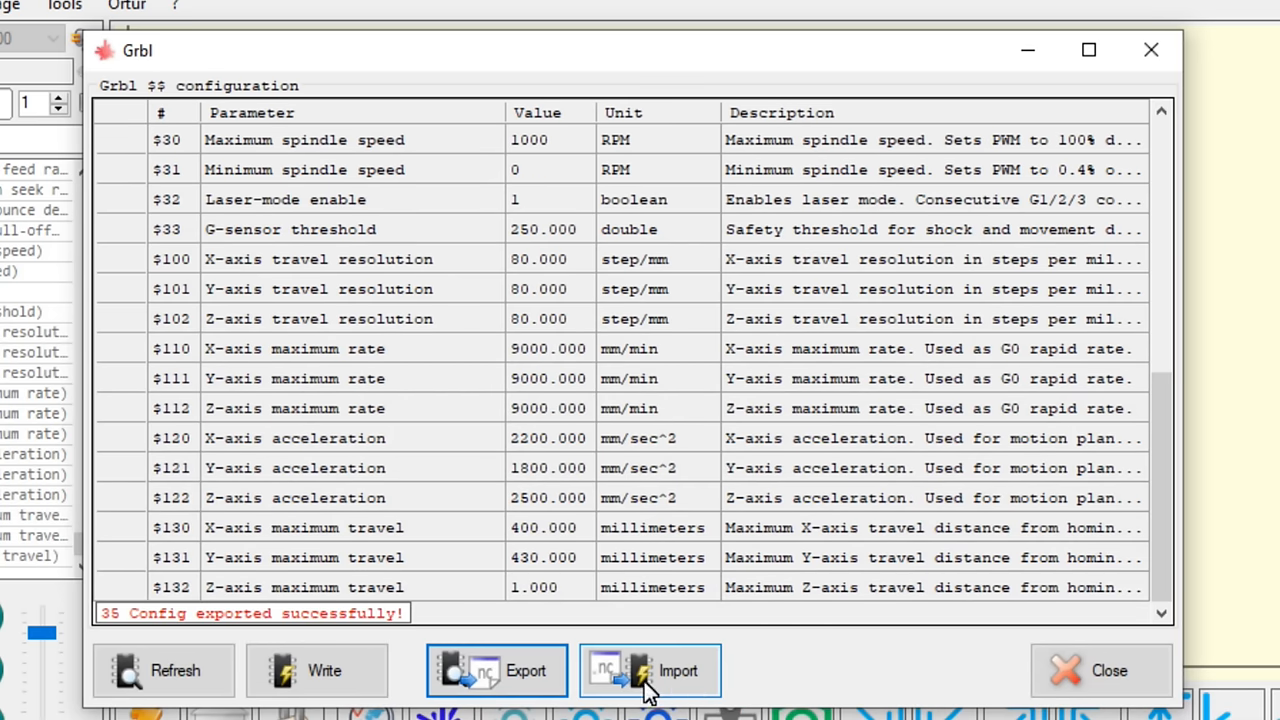
left_click(1100, 670)
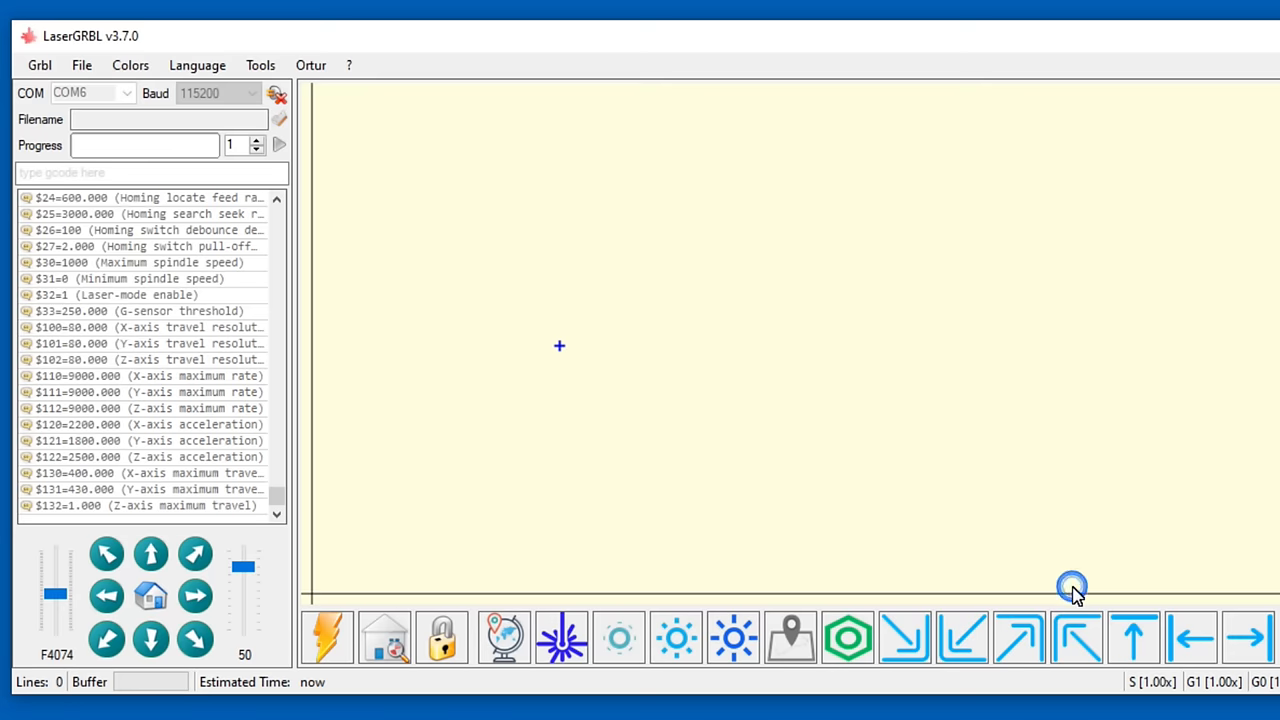
left_click(40, 64)
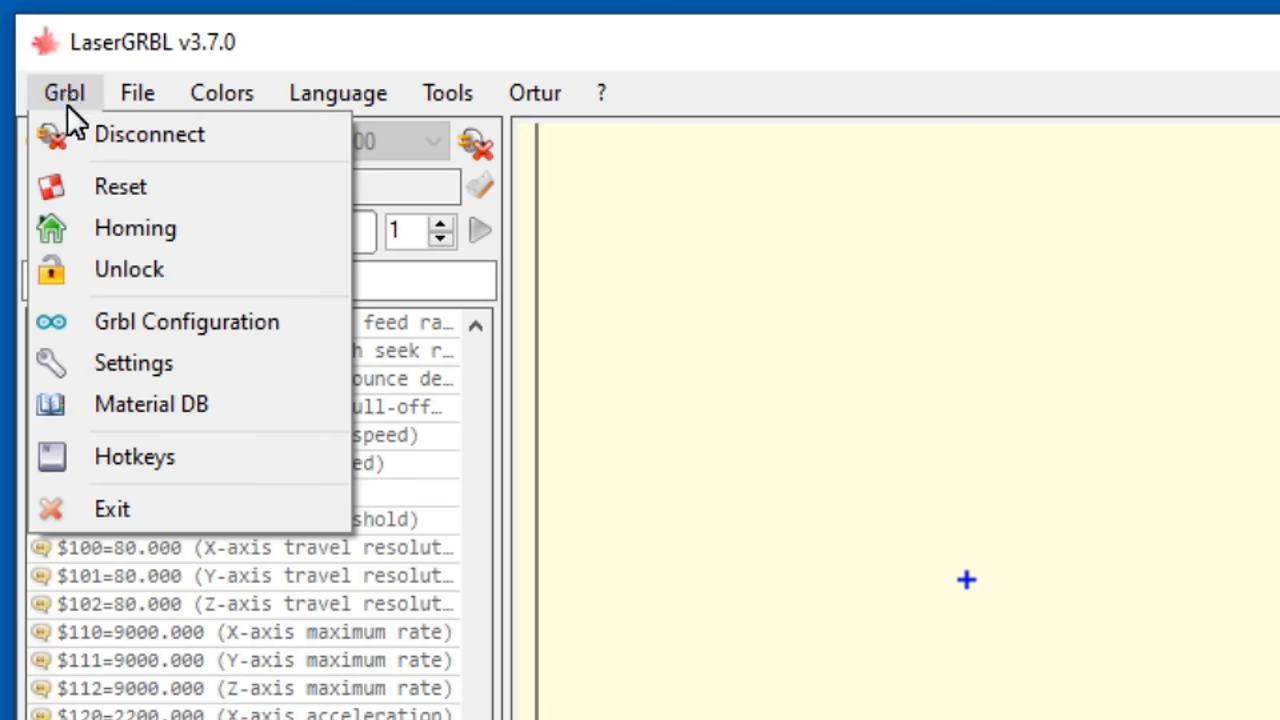
left_click(152, 404)
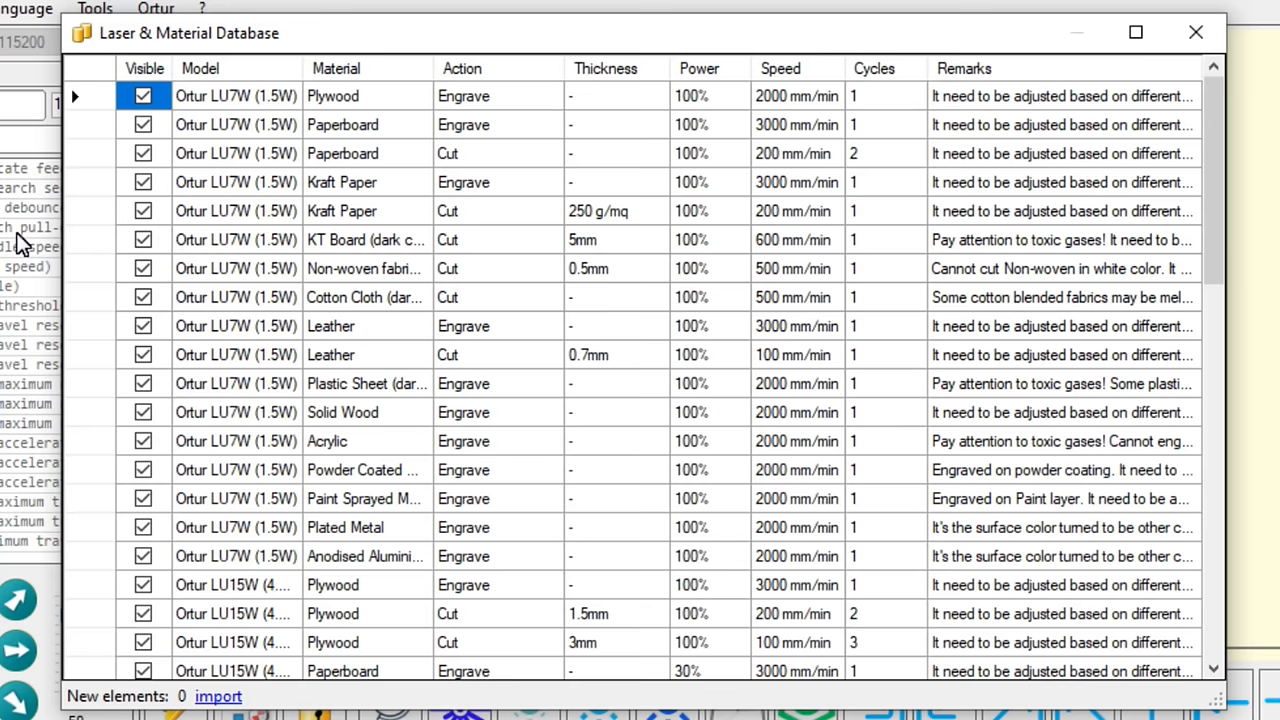
scroll("down", 3)
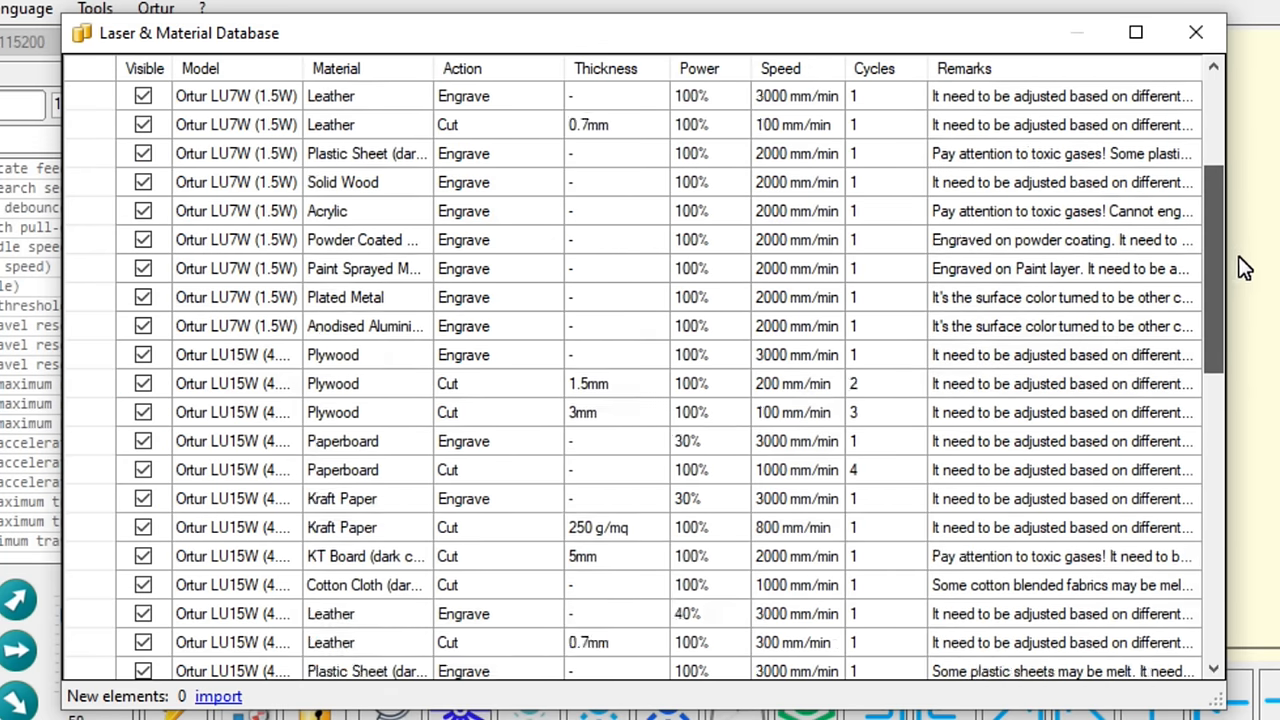
scroll("down", 3)
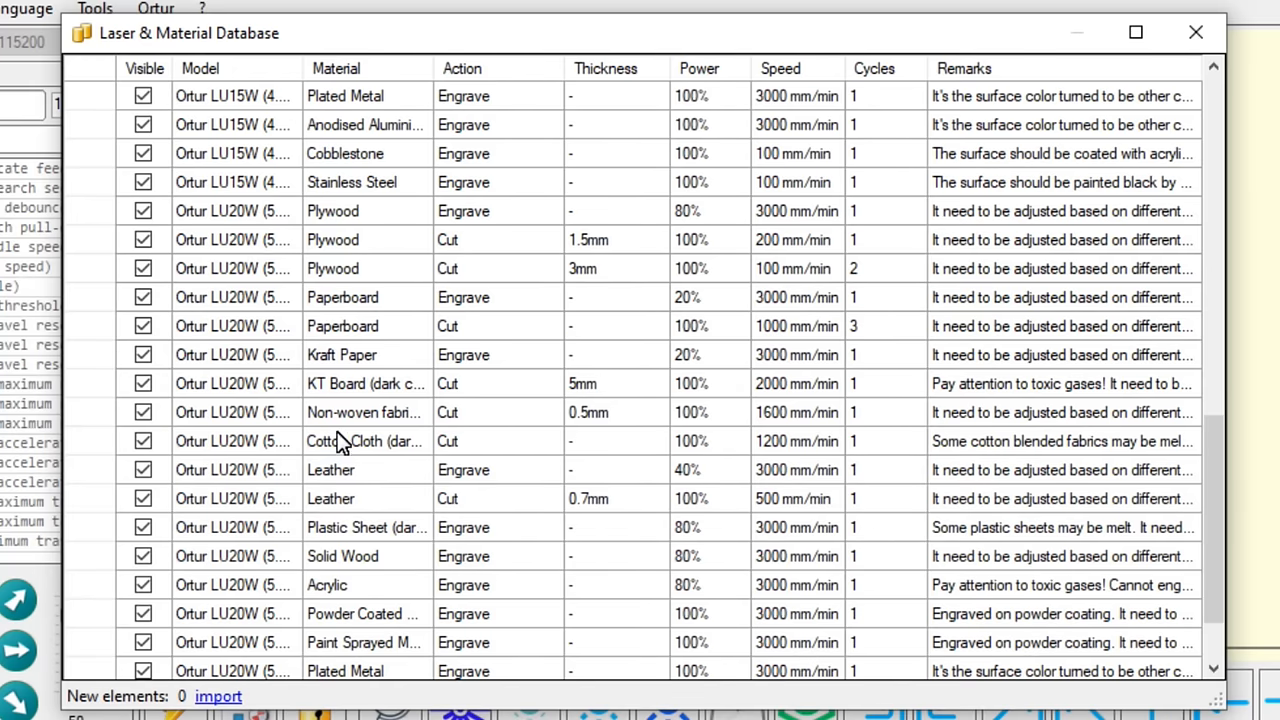
left_click(1196, 32)
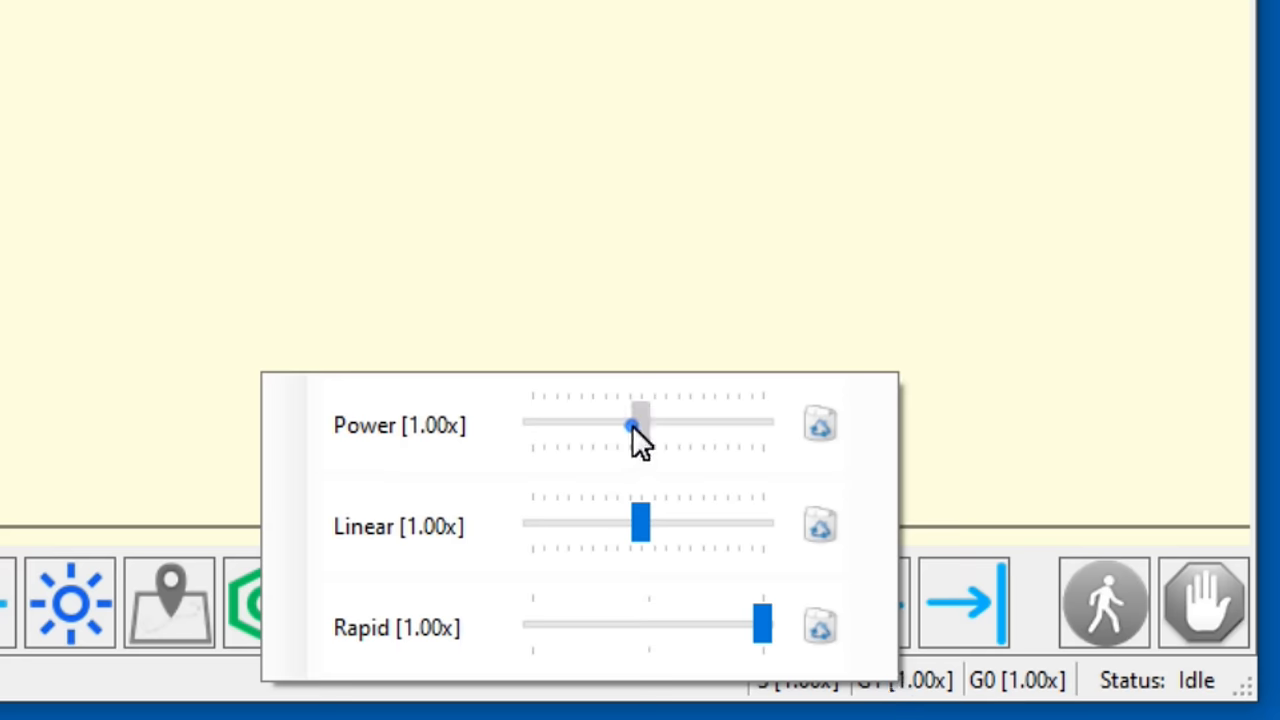
left_click_drag(640, 420, 610, 420)
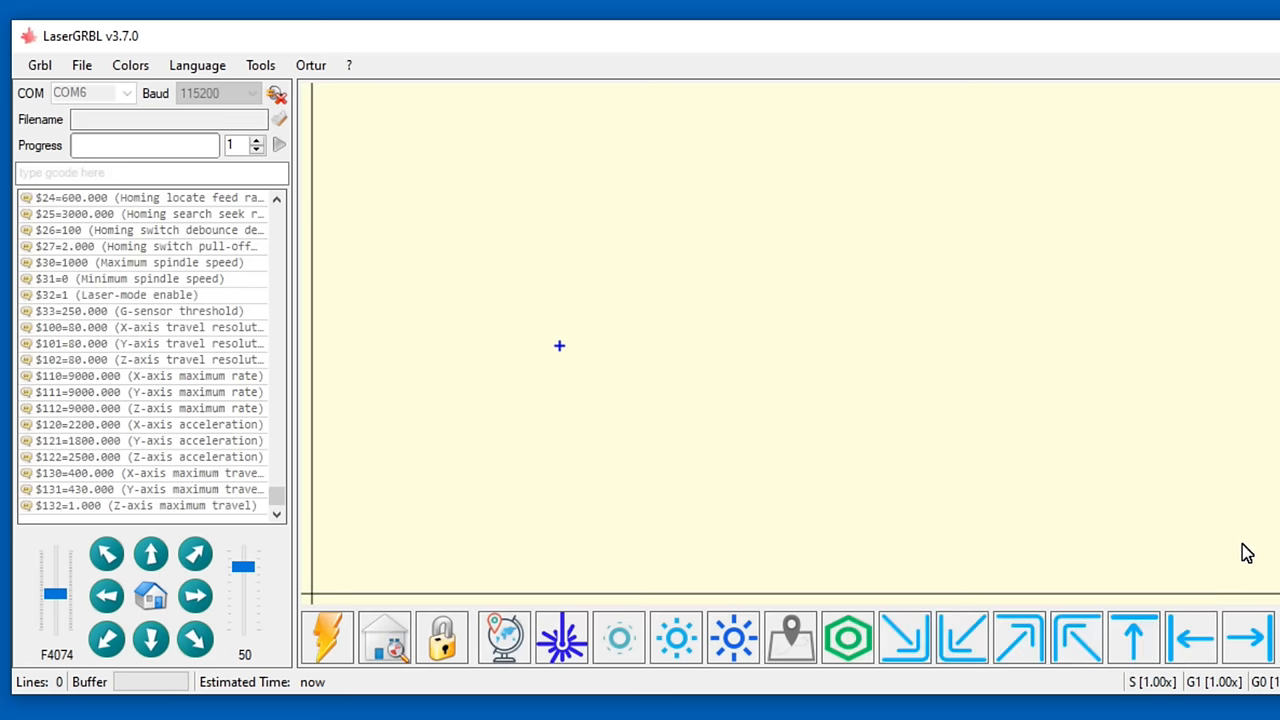
- Load the tree 2.png picture into LaserGRBL for engraving
left_click(80, 64)
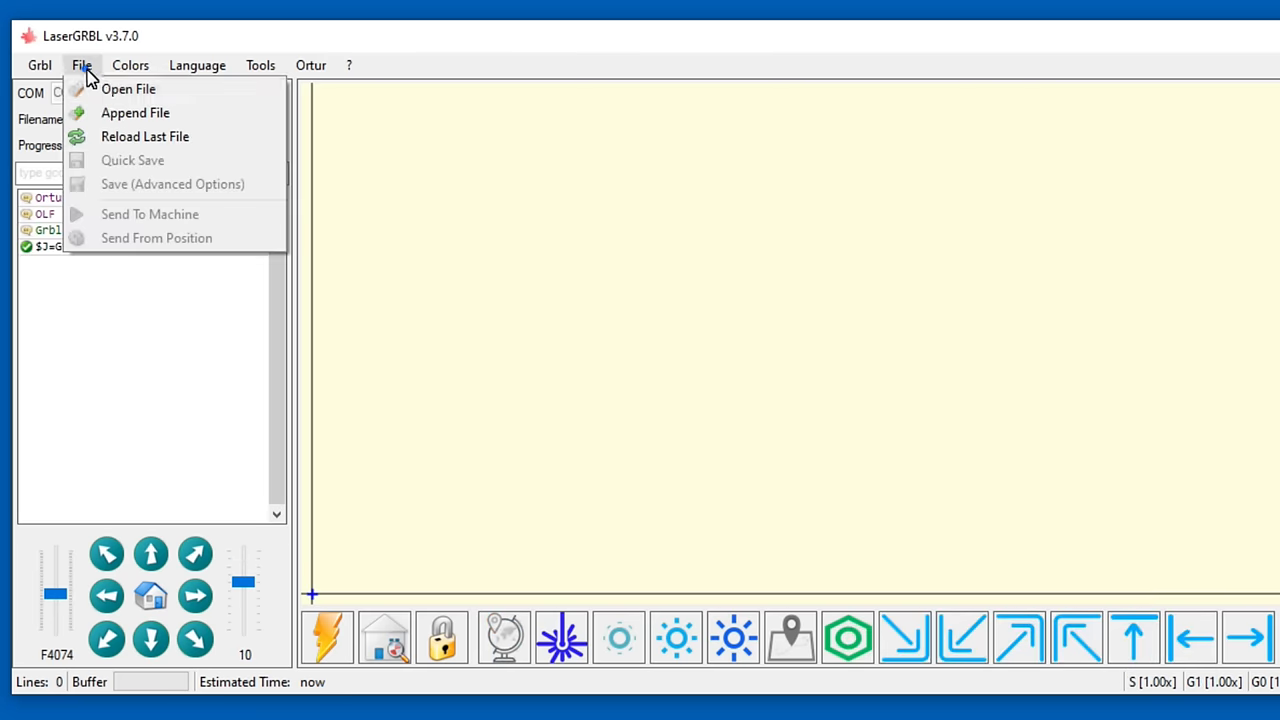
left_click(128, 88)
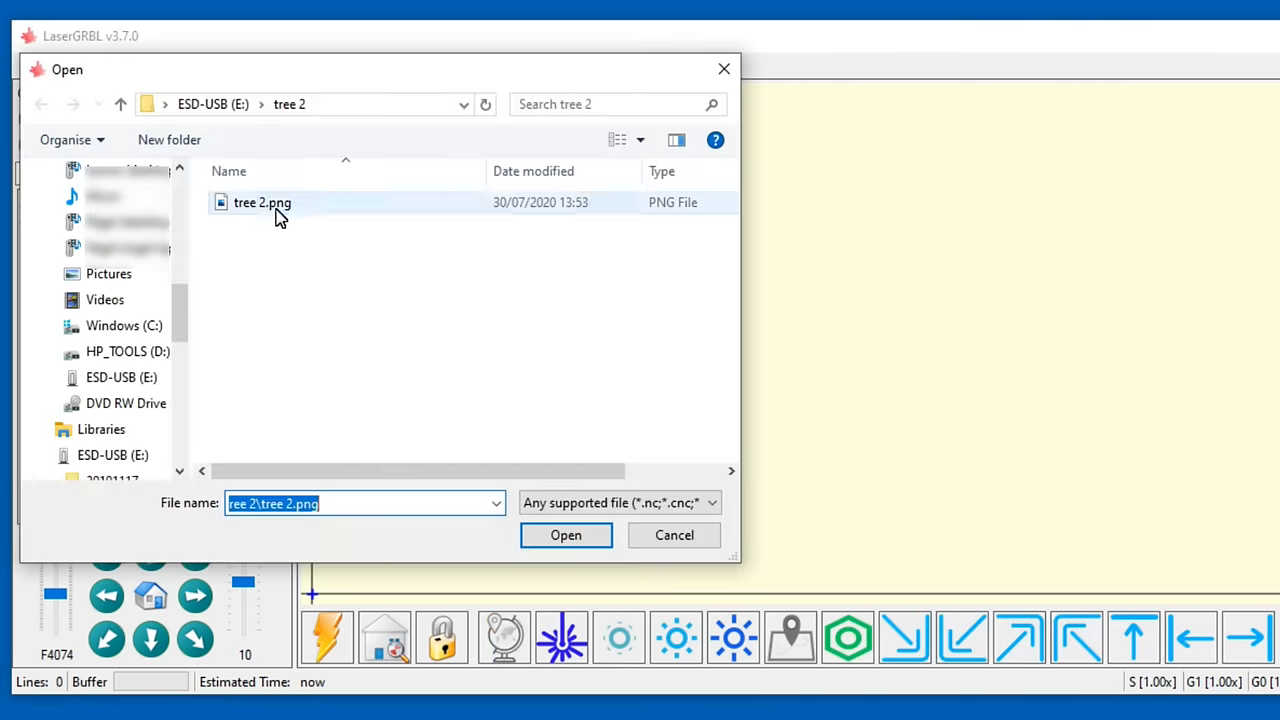
left_click(566, 536)
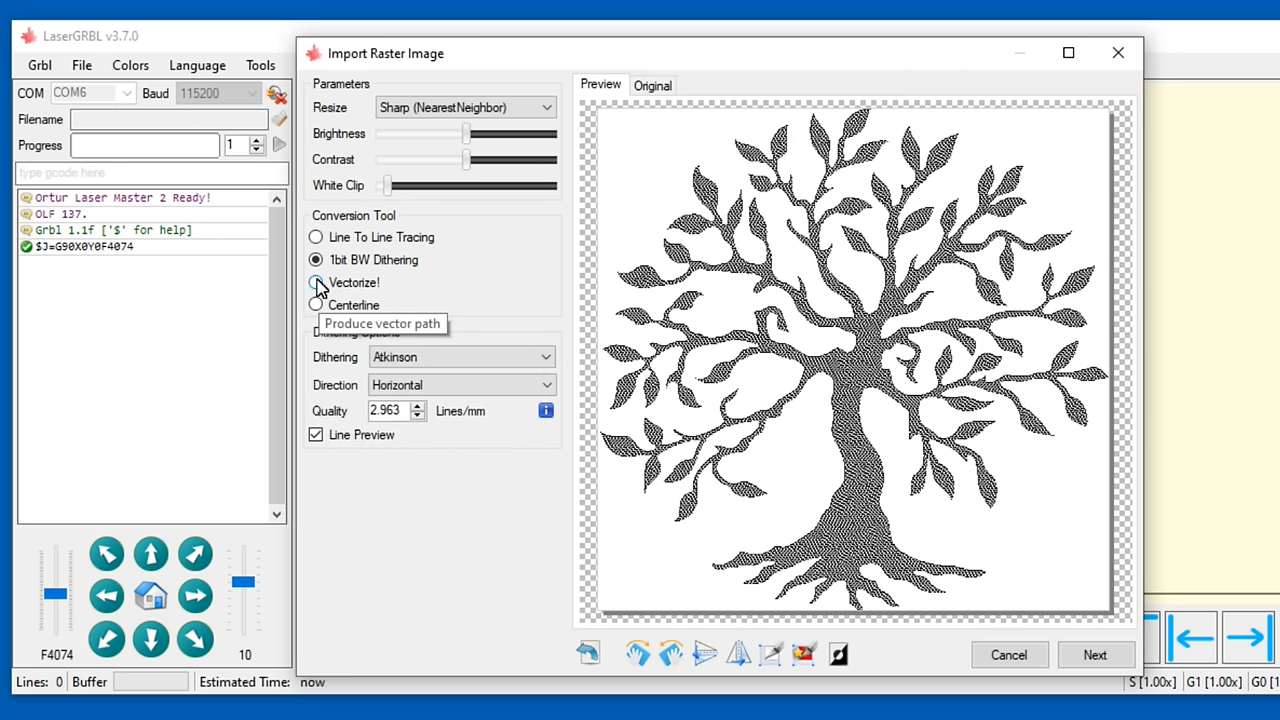
- Compare Vectorize and Centerline tracing, keep 1-bit BW dithering and continue to target settings
left_click(316, 304)
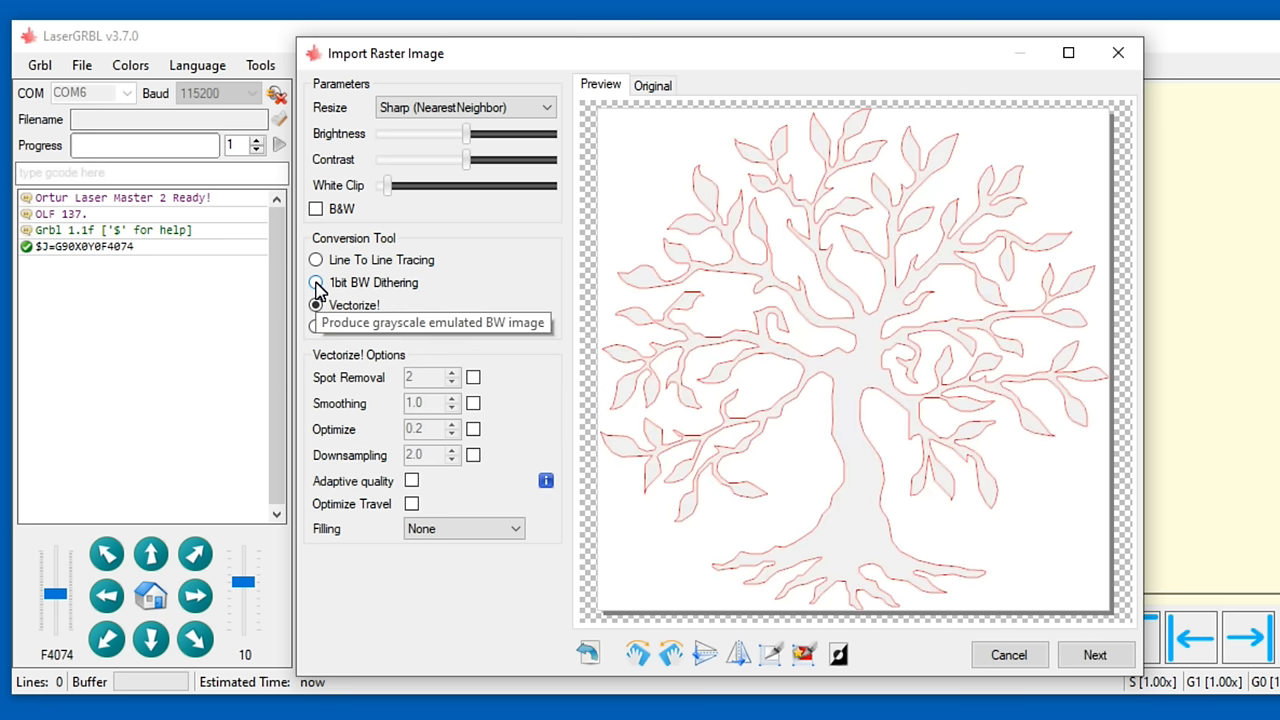
left_click(316, 328)
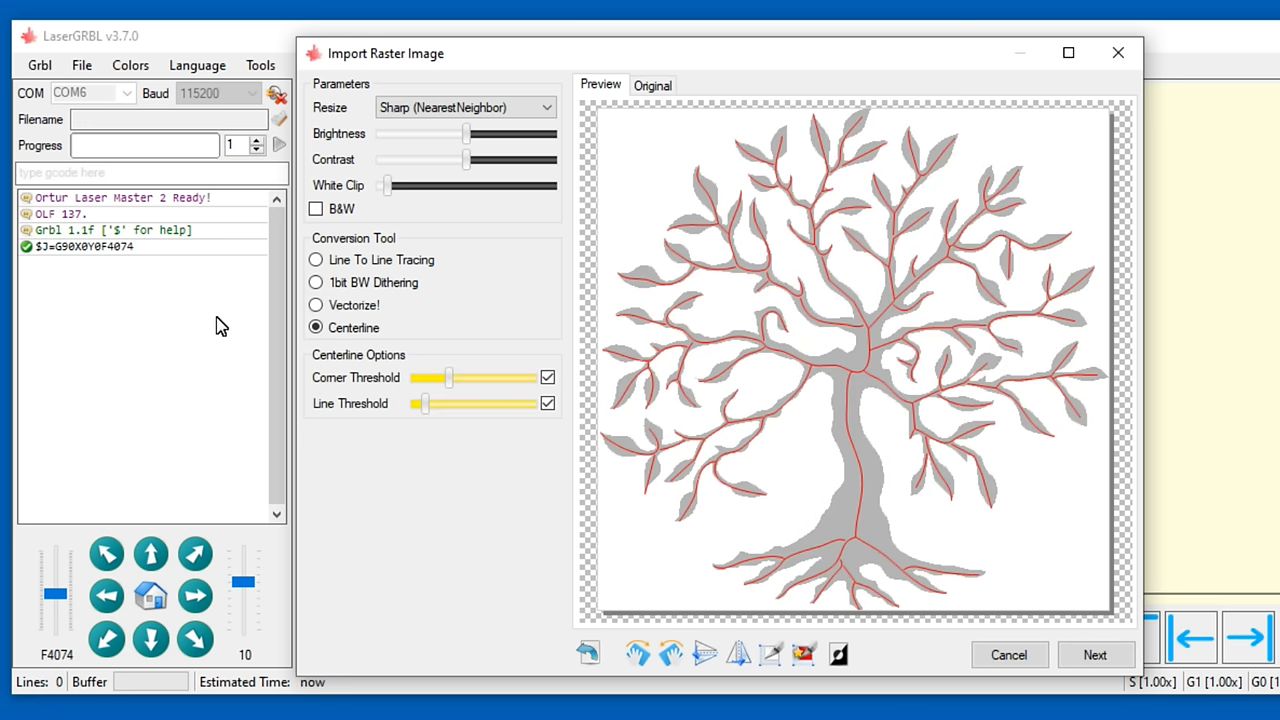
left_click(316, 260)
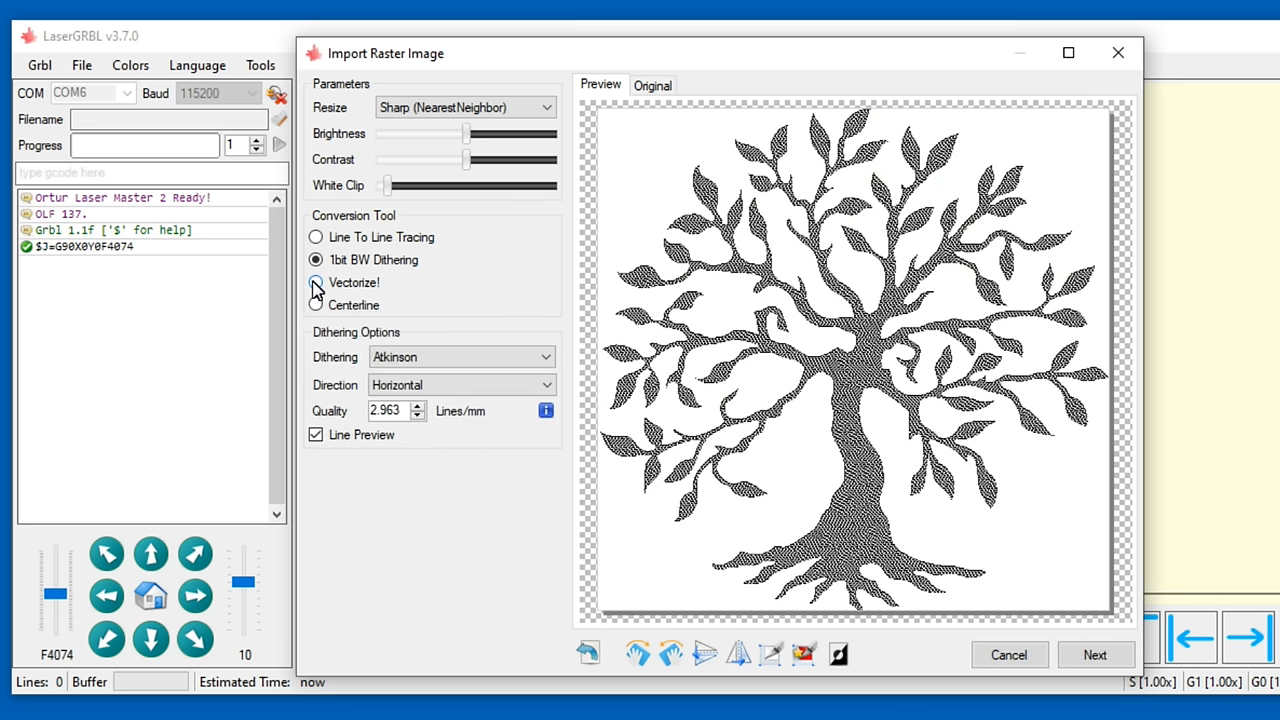
left_click(1094, 656)
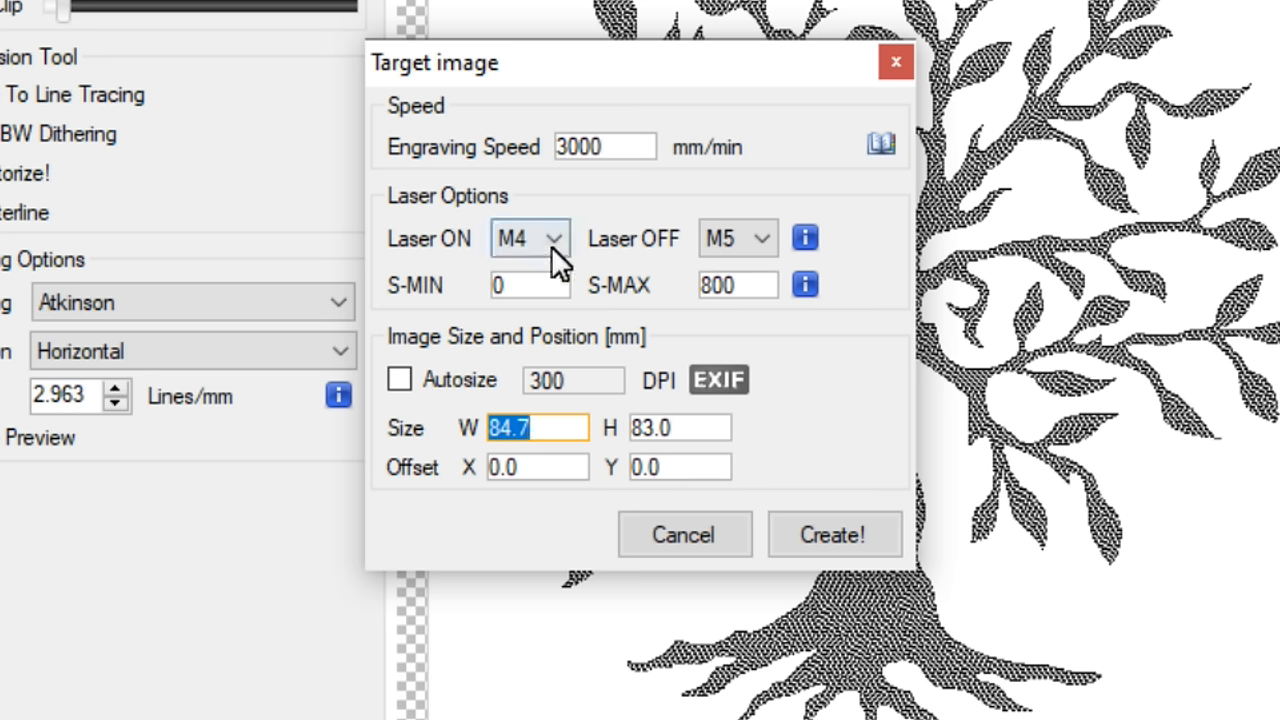
- Apply the Ortur LU20W solid-wood preset, autosize the image from DPI and create the tree job
left_click(528, 238)
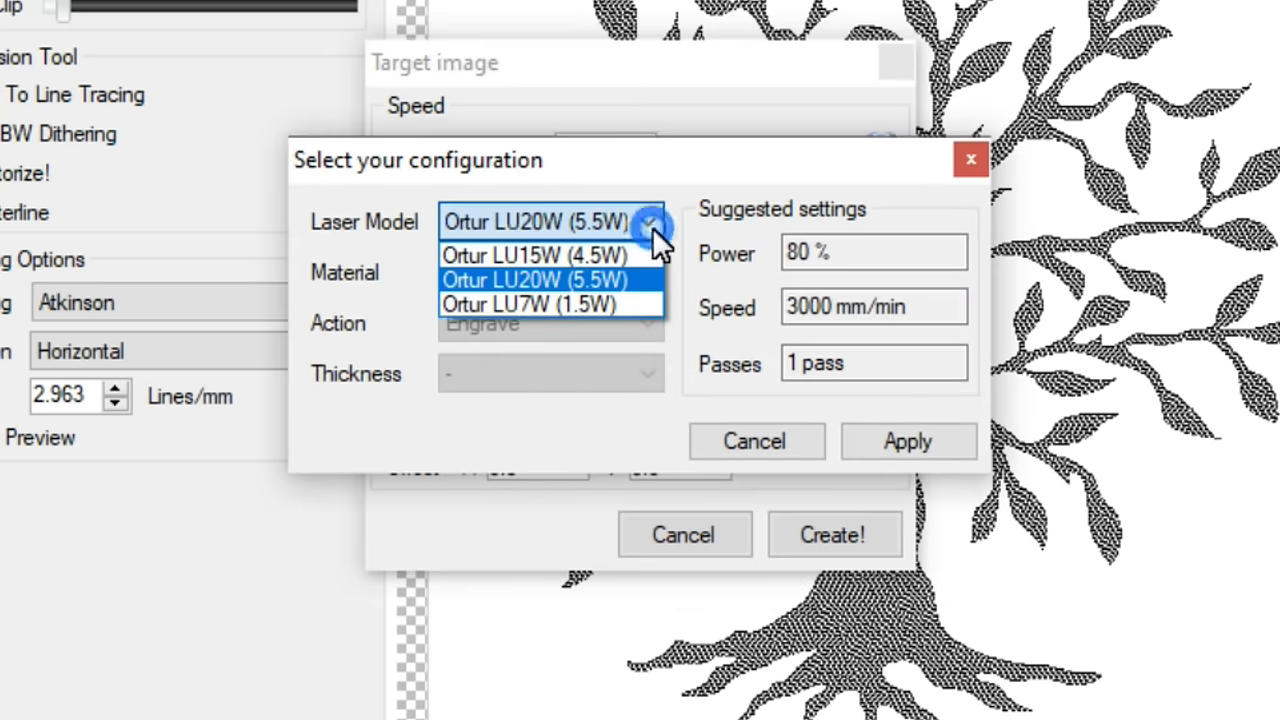
left_click(532, 280)
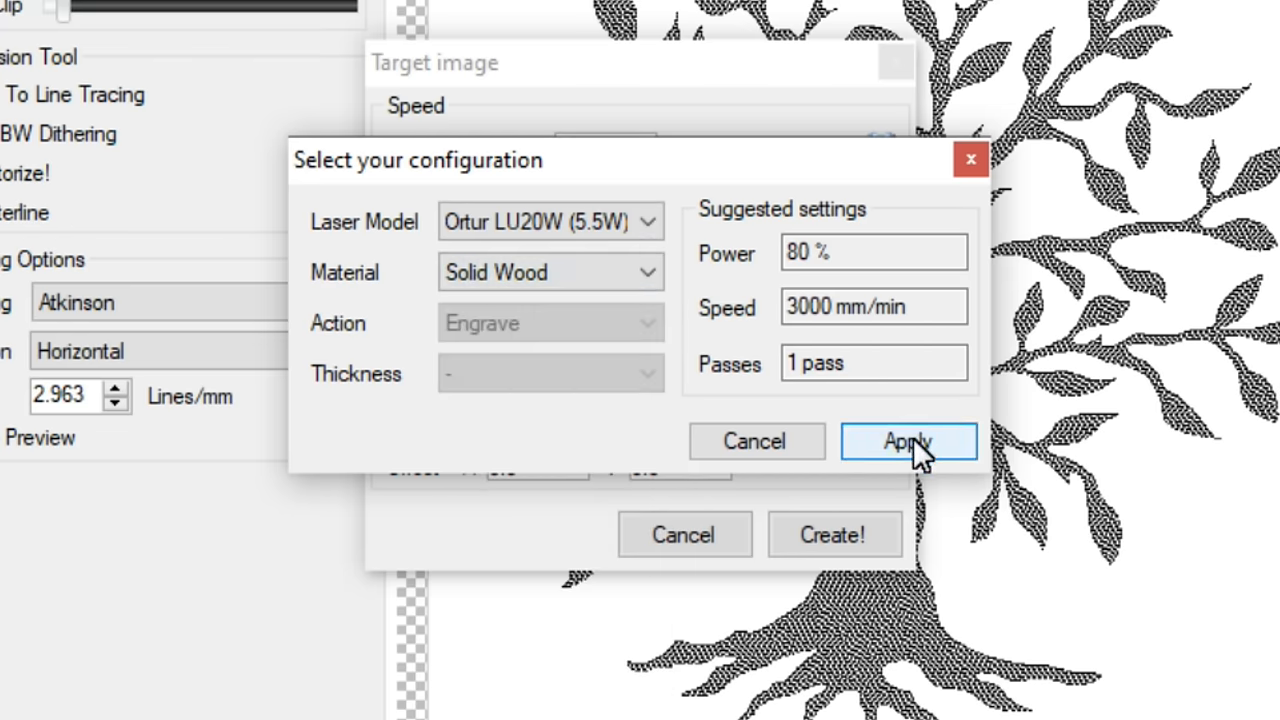
left_click(906, 442)
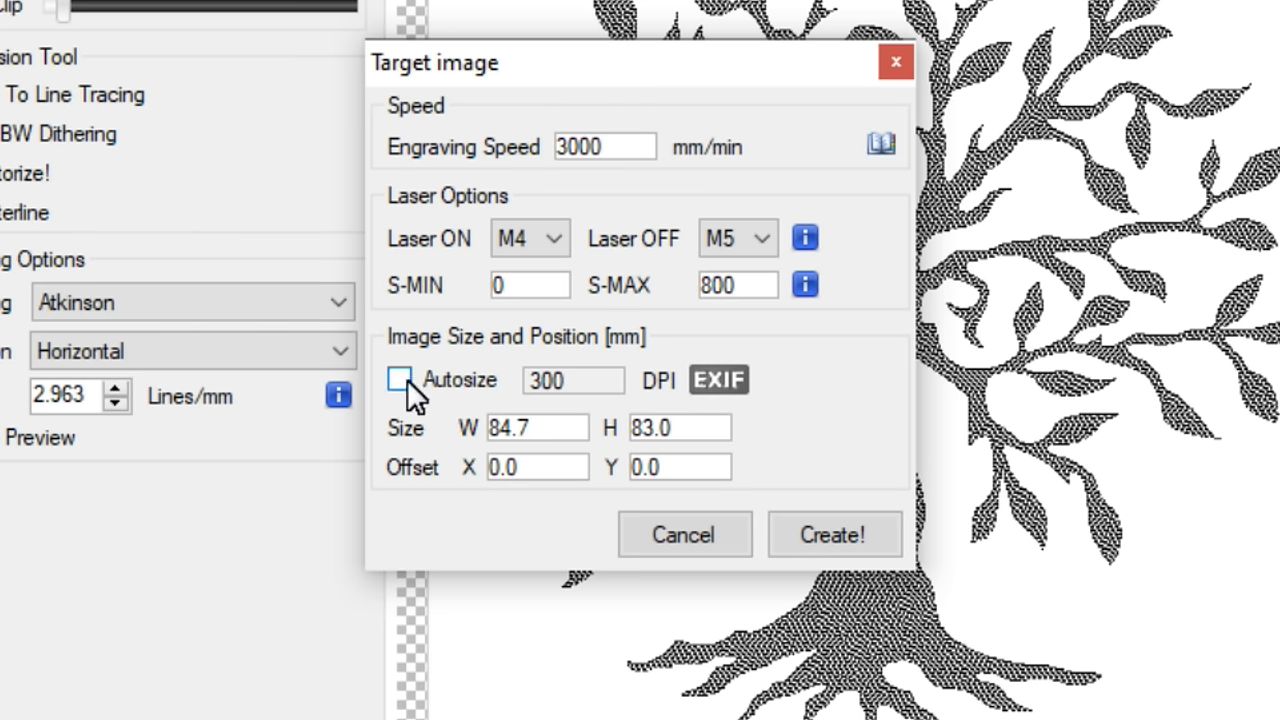
left_click(400, 380)
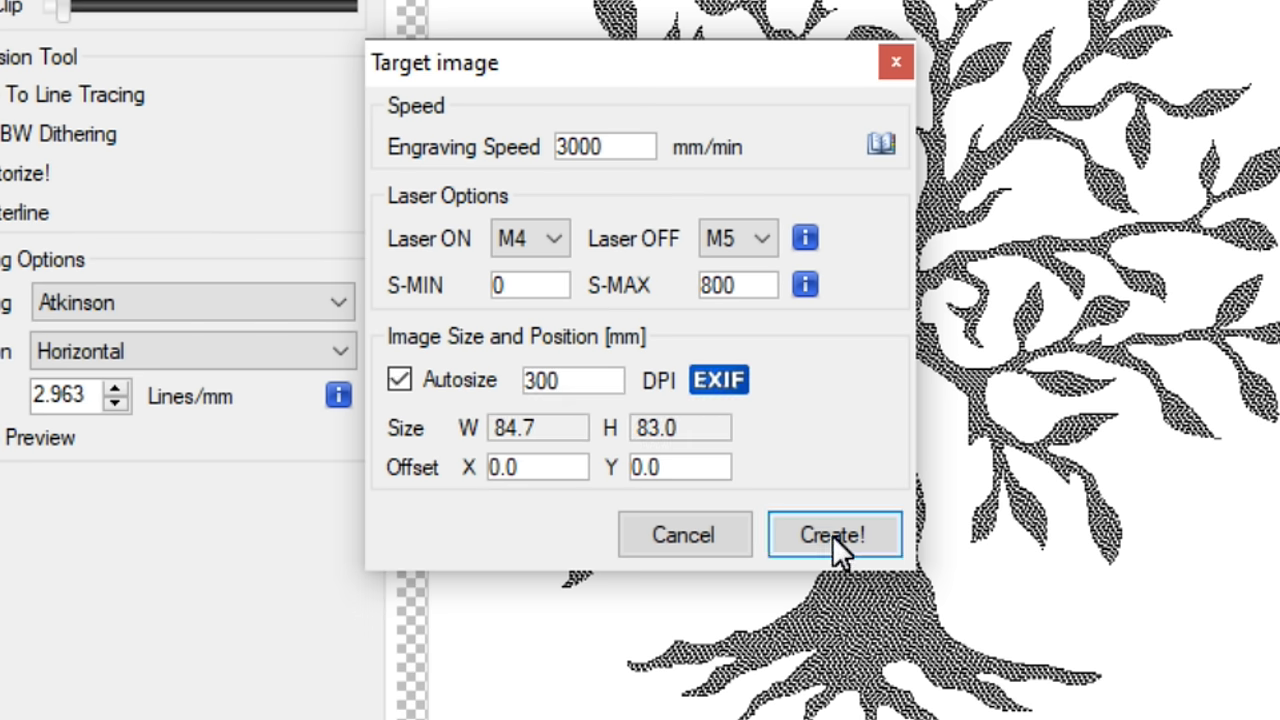
left_click(834, 536)
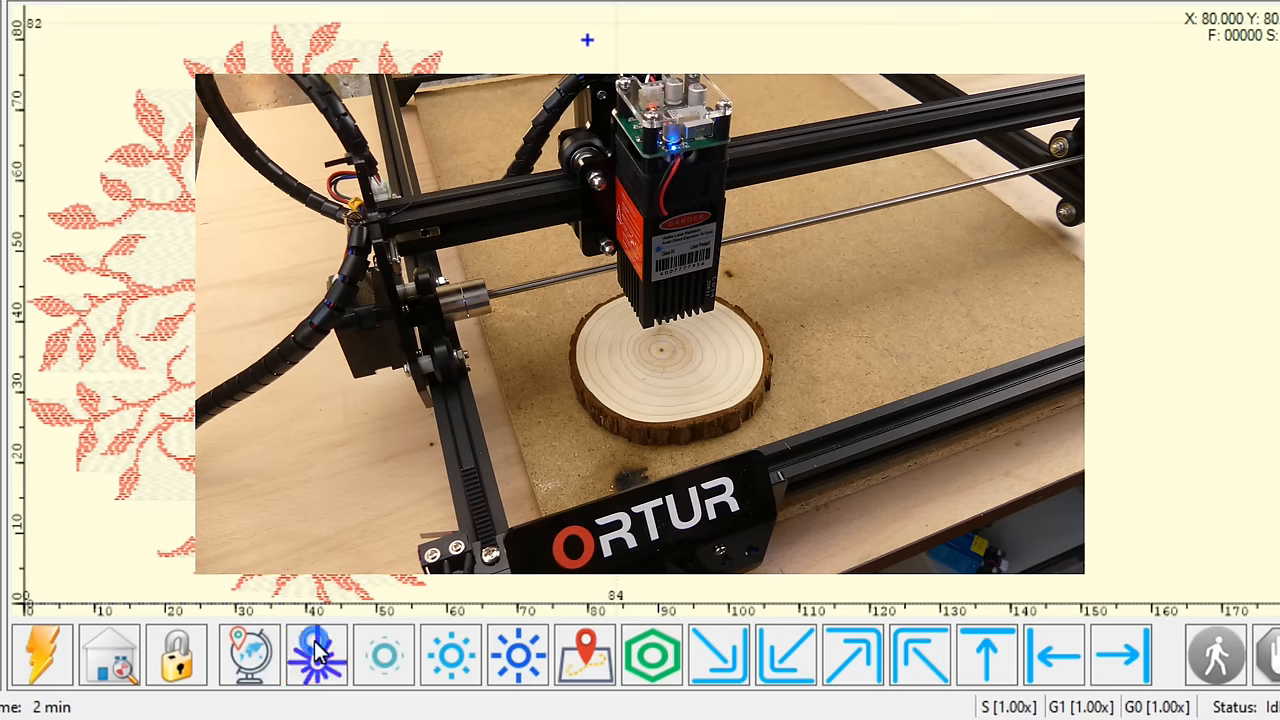
left_click(248, 656)
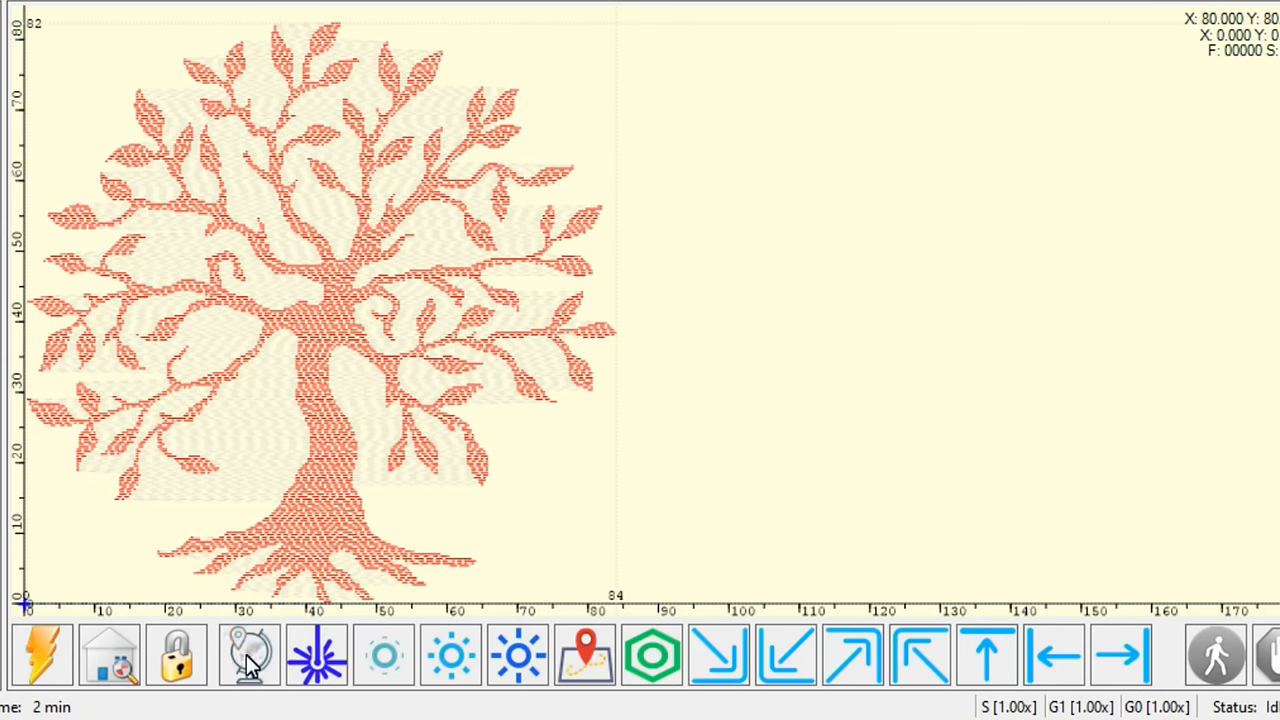
left_click(584, 656)
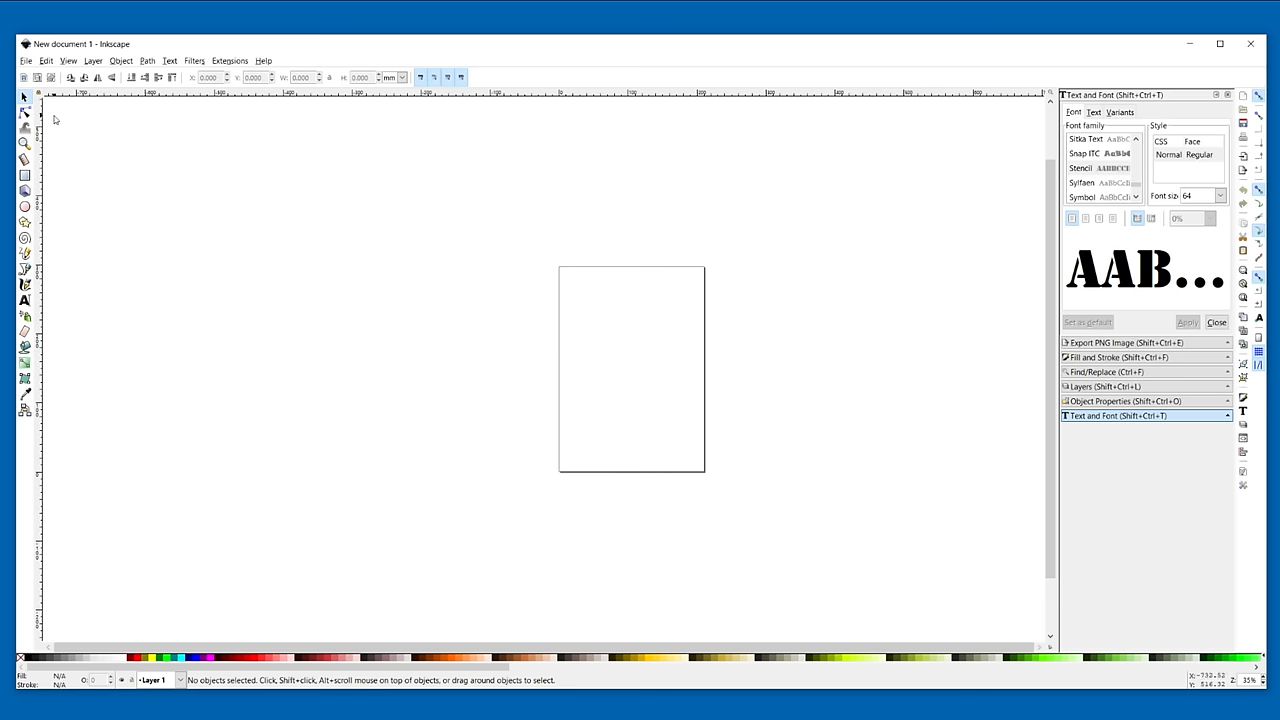
- Set the Inkscape page to a custom 400 mm width in Document Properties
left_click(26, 60)
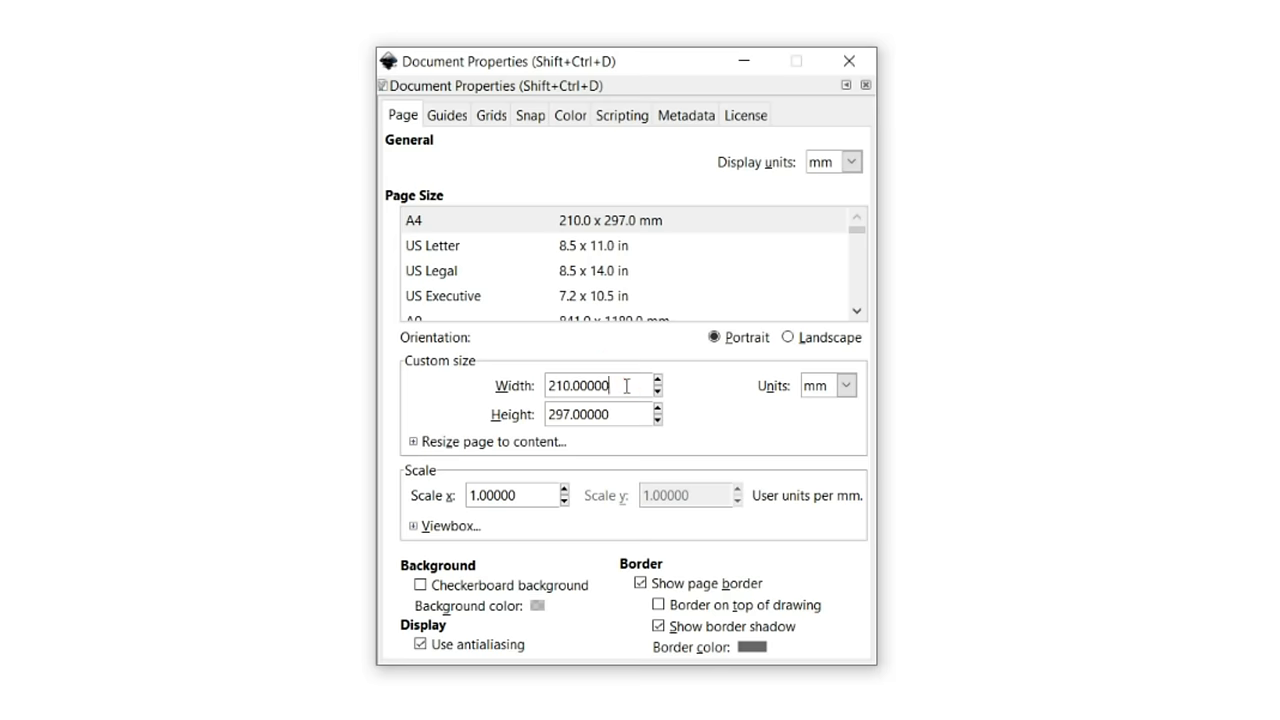
type("400")
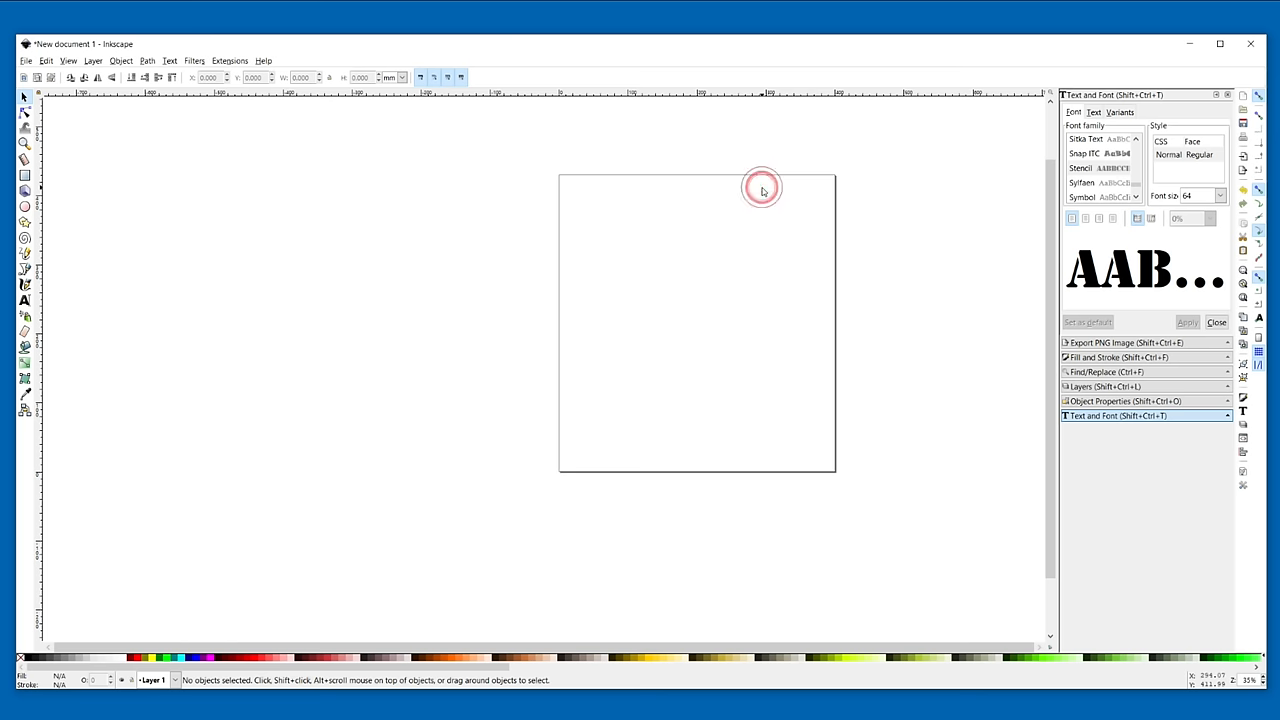
left_click(68, 60)
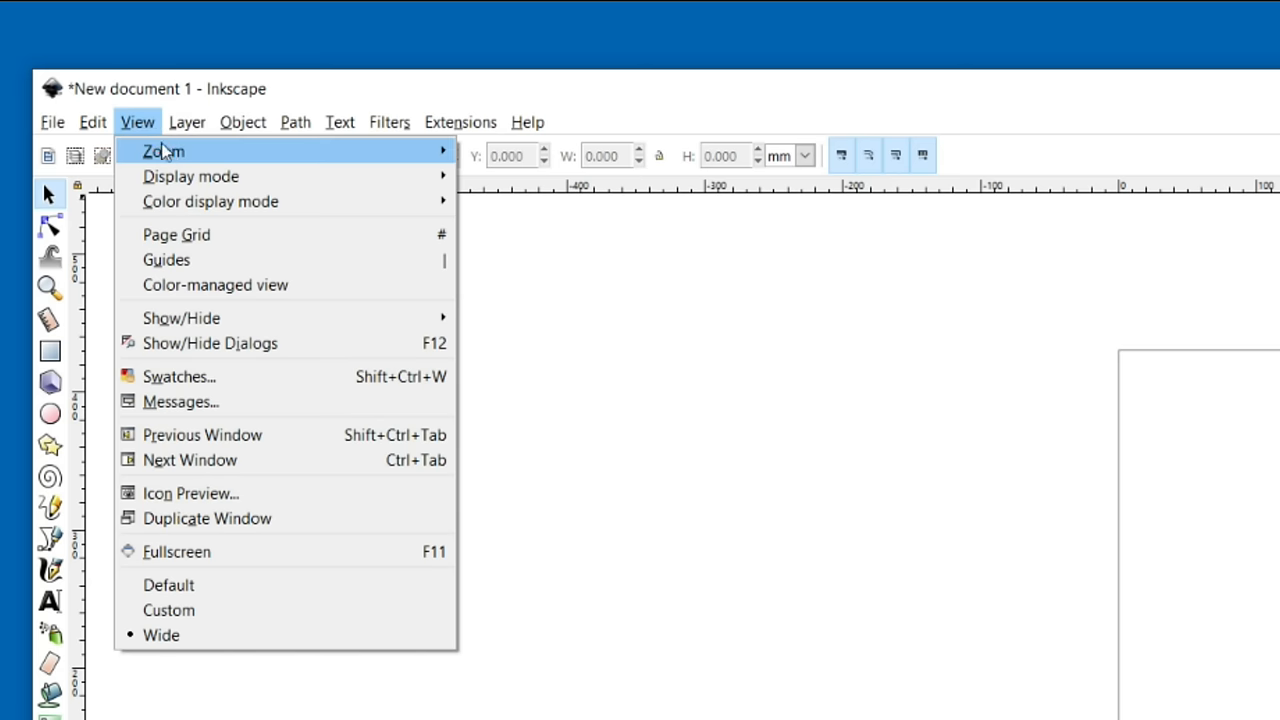
mouse_move(164, 152)
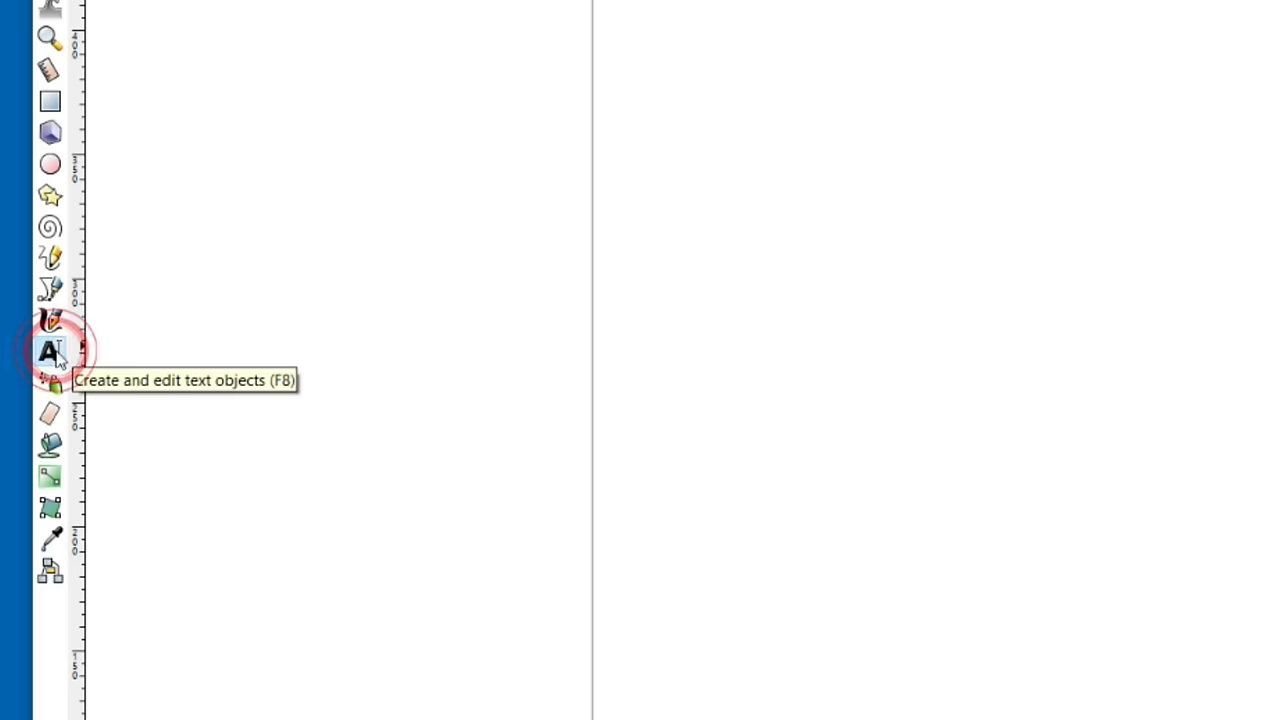
- Write the word LASER in stencil lettering at the page's bottom-left and select it
left_click(50, 350)
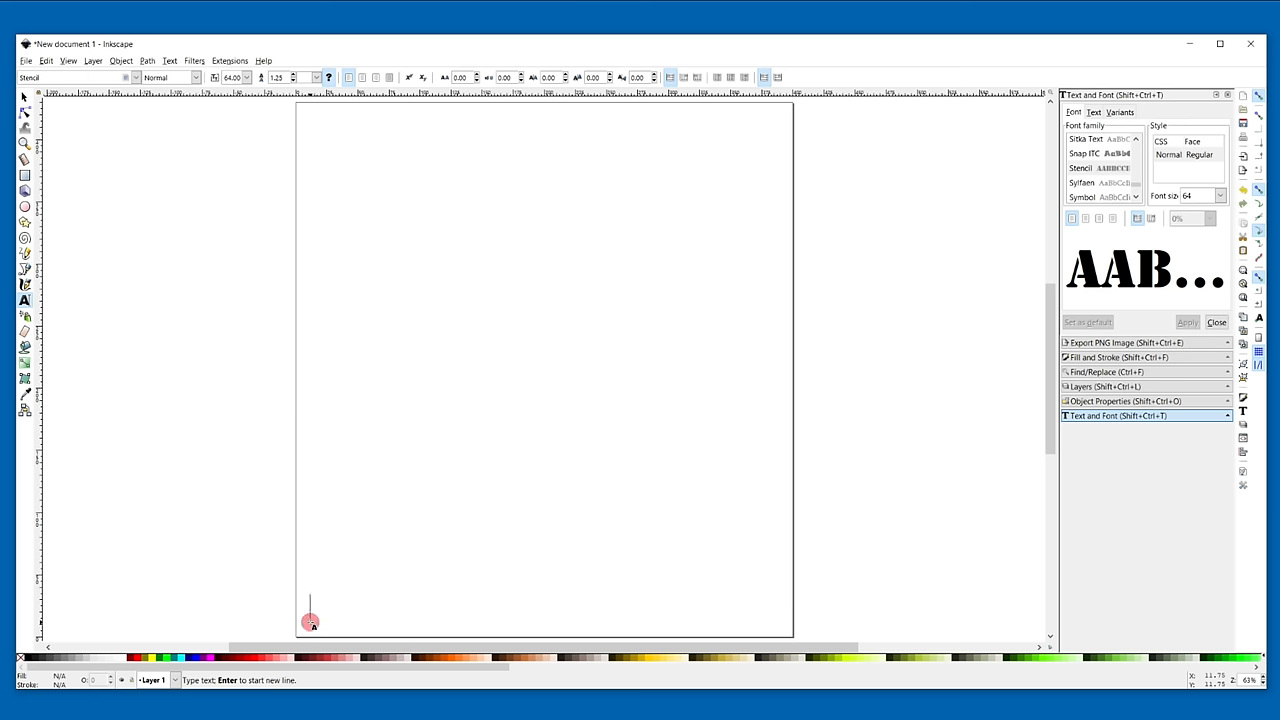
type("LASE")
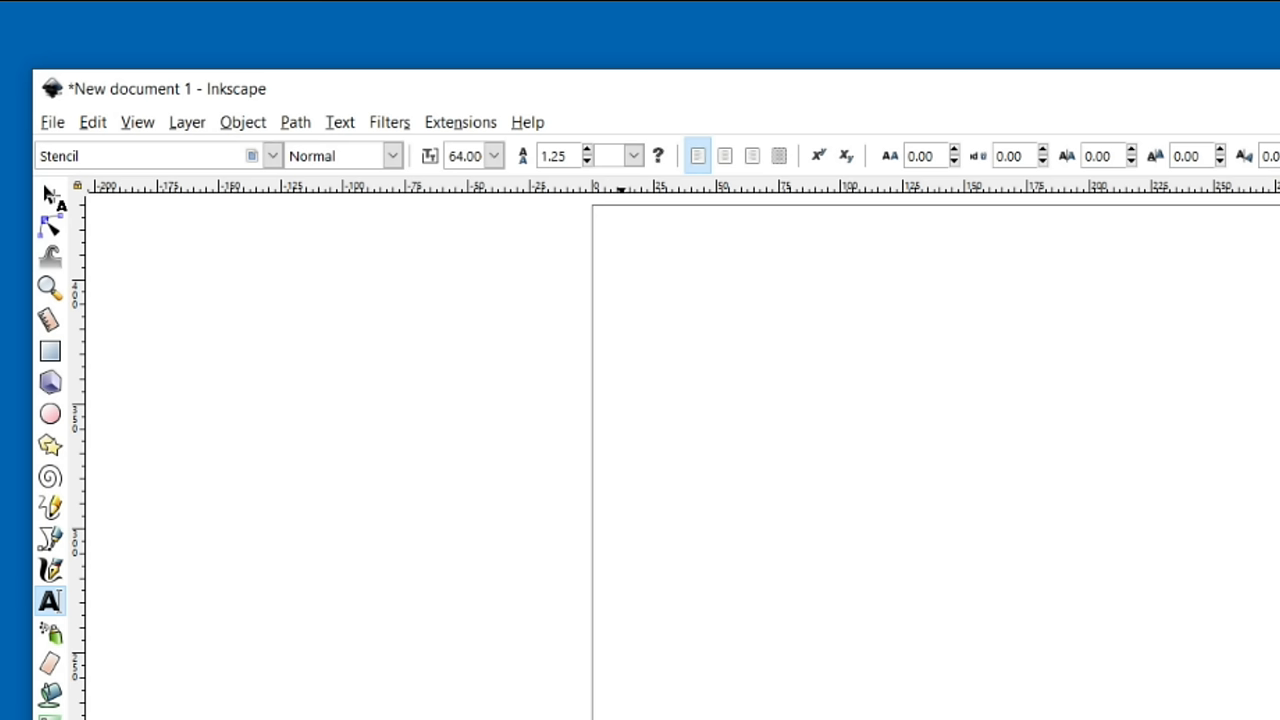
left_click(48, 192)
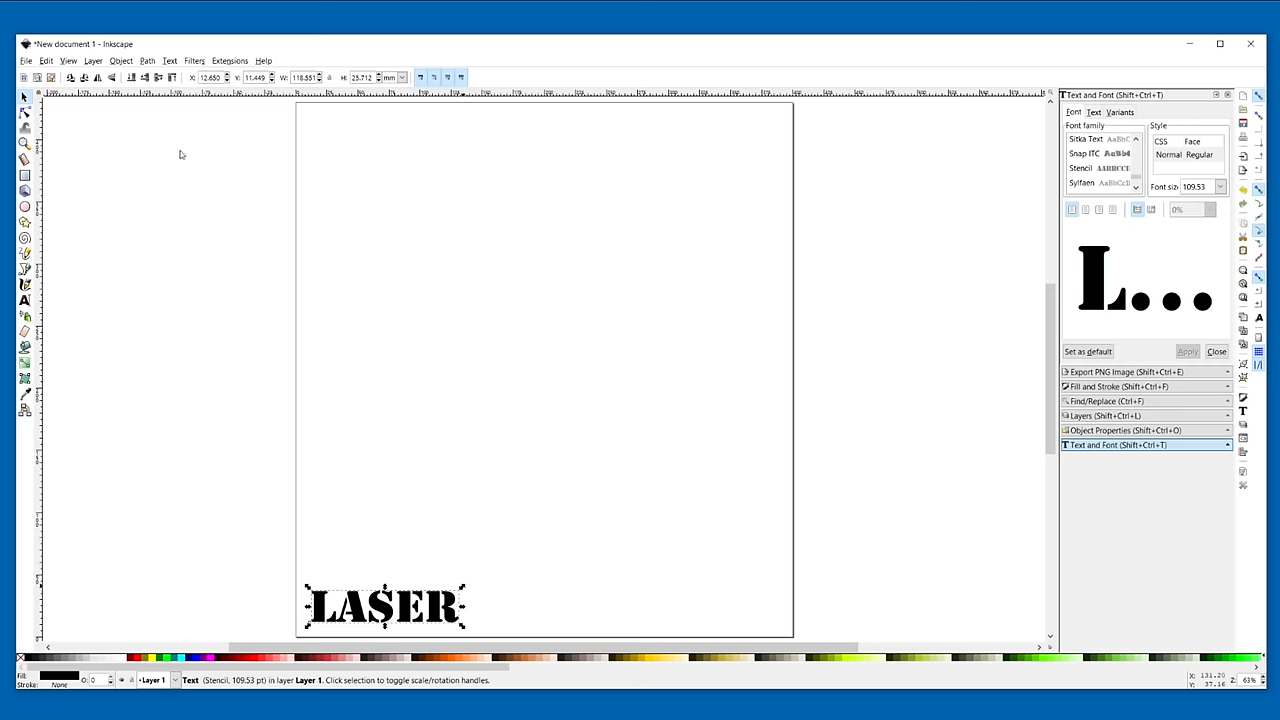
- Convert the LASER text to a path and save the drawing as an Inkscape SVG
left_click(148, 60)
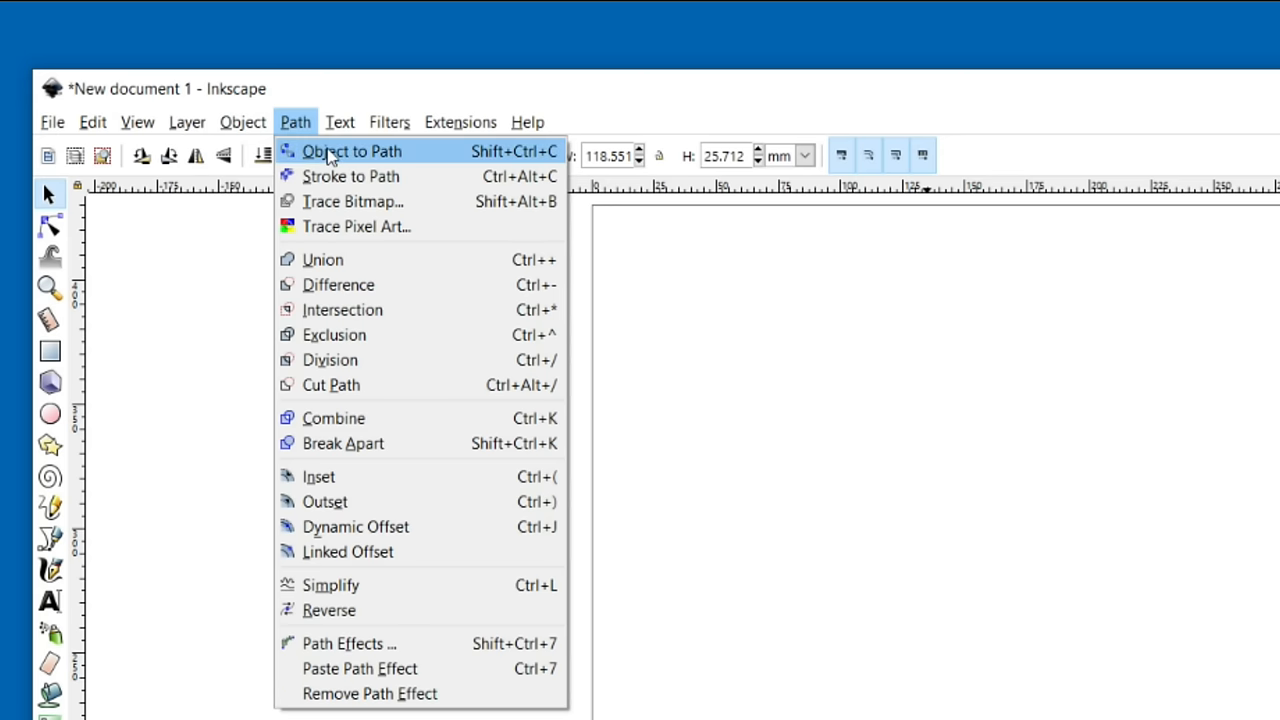
left_click(352, 152)
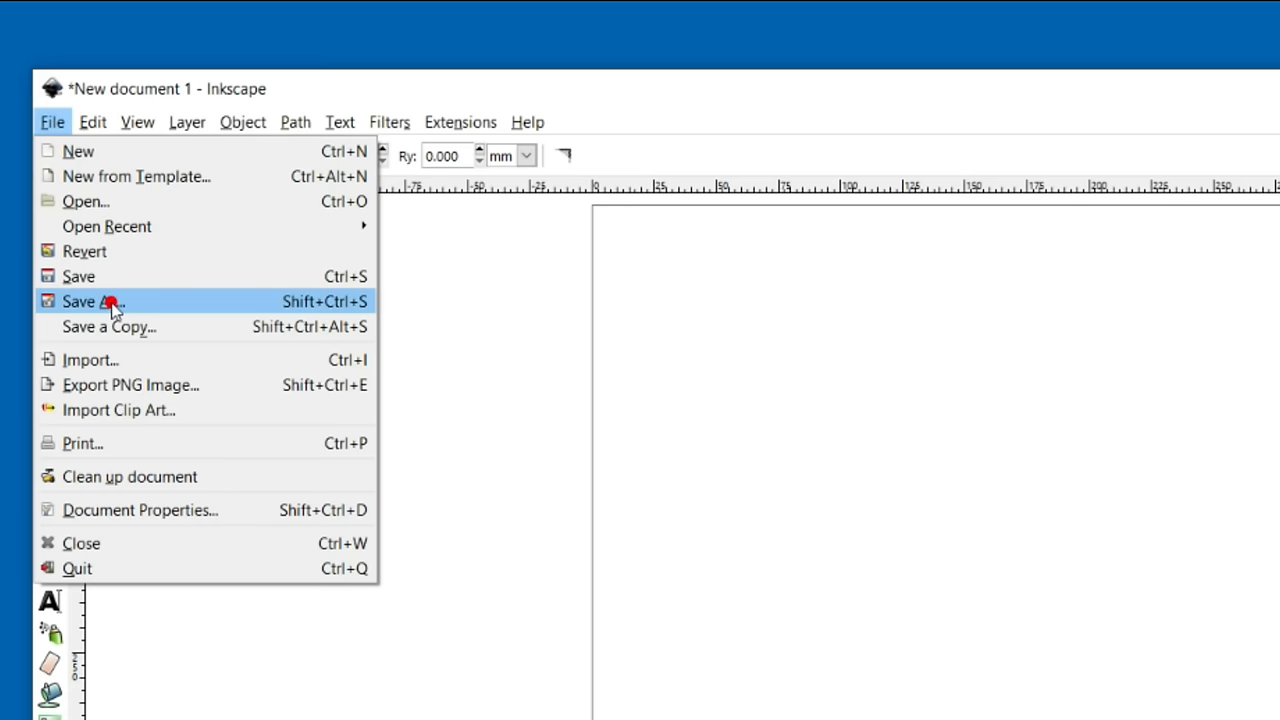
left_click(90, 300)
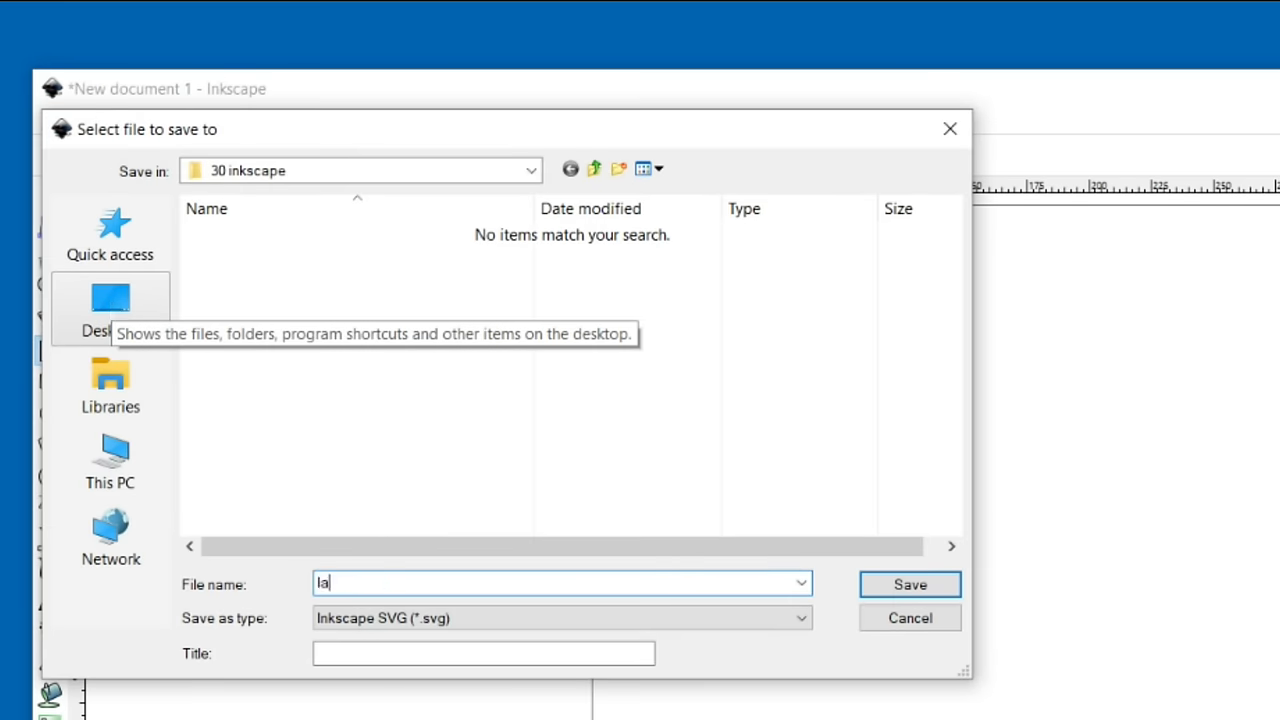
left_click(908, 584)
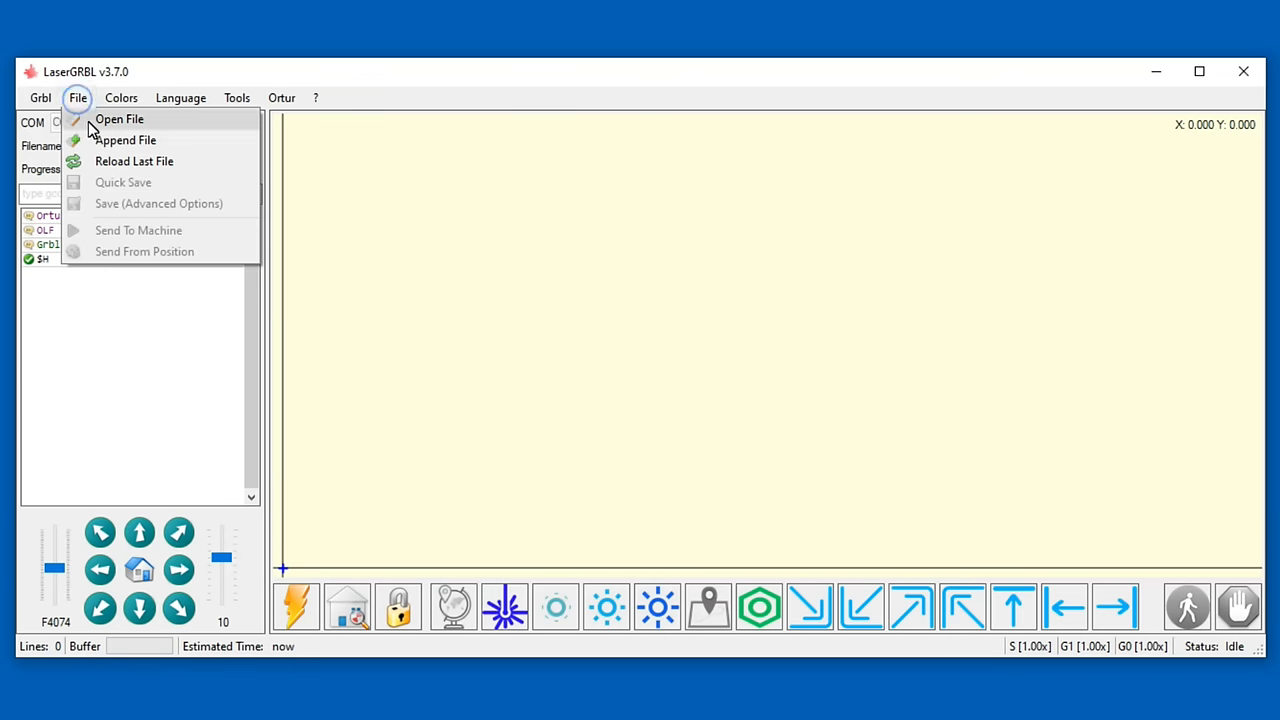
- Load laser.svg as a vector job with a 1000 mm/min border speed
left_click(120, 118)
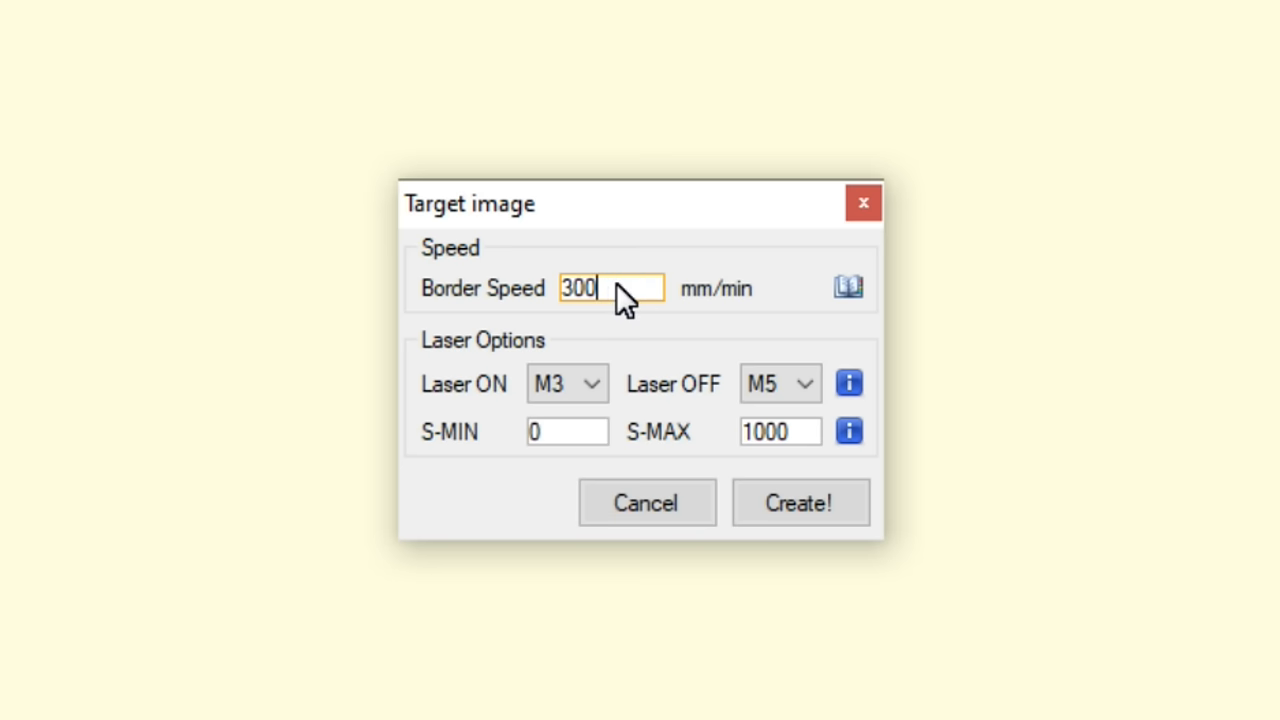
type("1000")
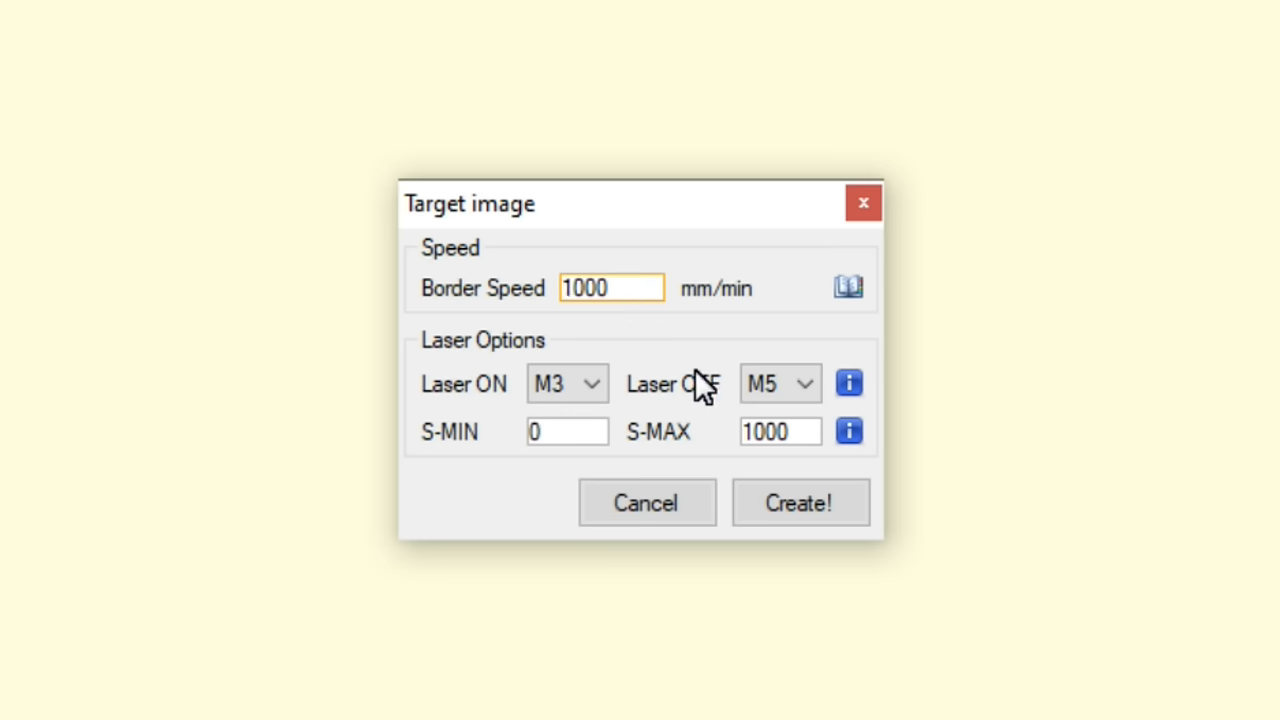
left_click(780, 432)
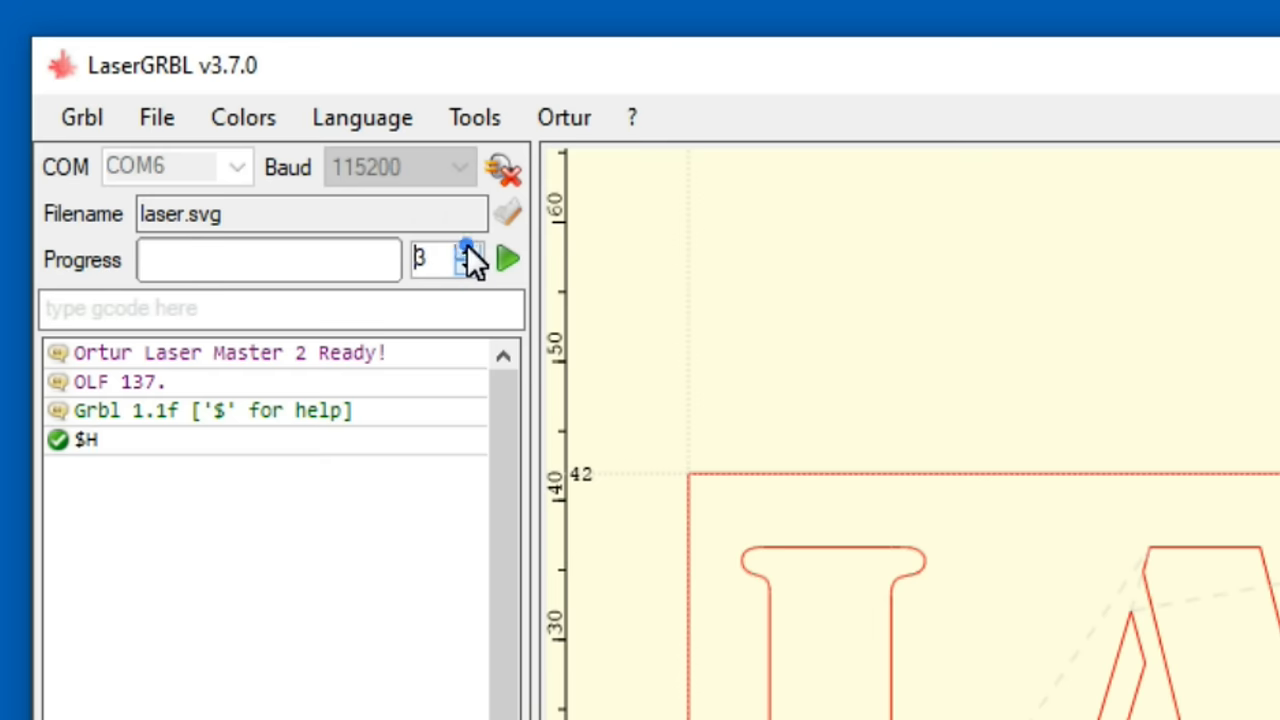
mouse_move(508, 260)
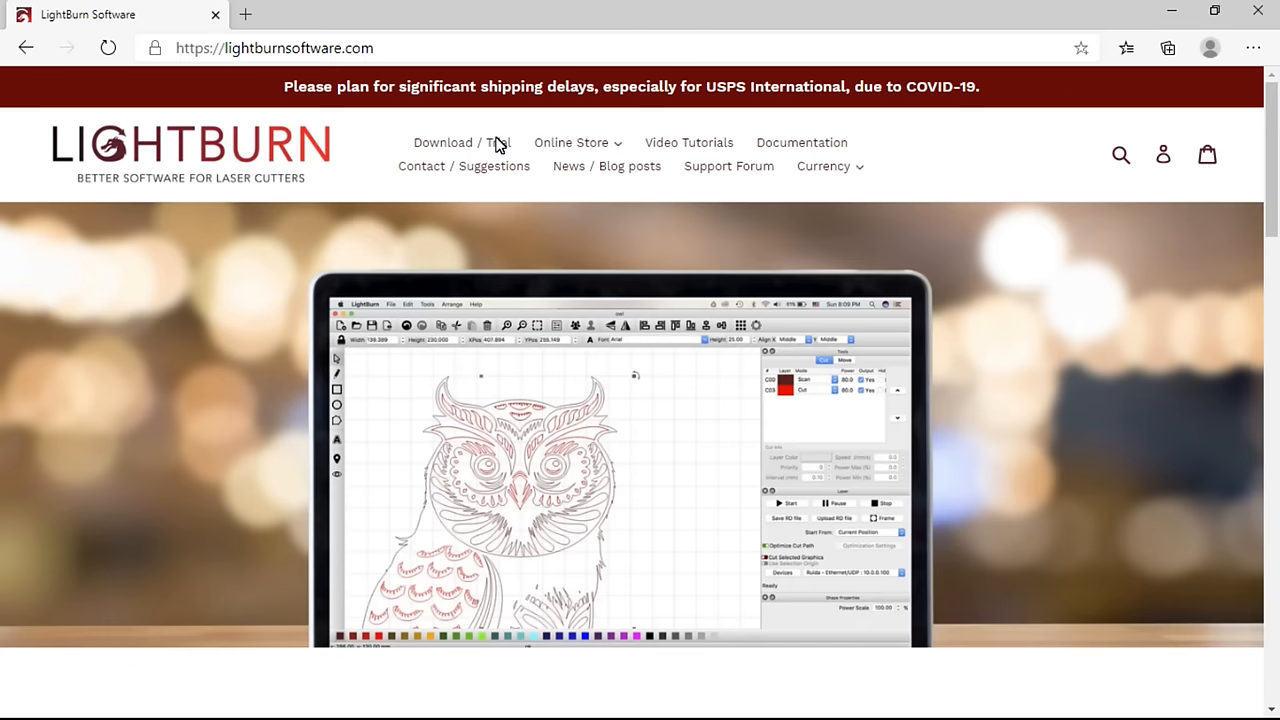
- Download the Windows 64-bit LightBurn installer from the Download & Trial page
left_click(460, 142)
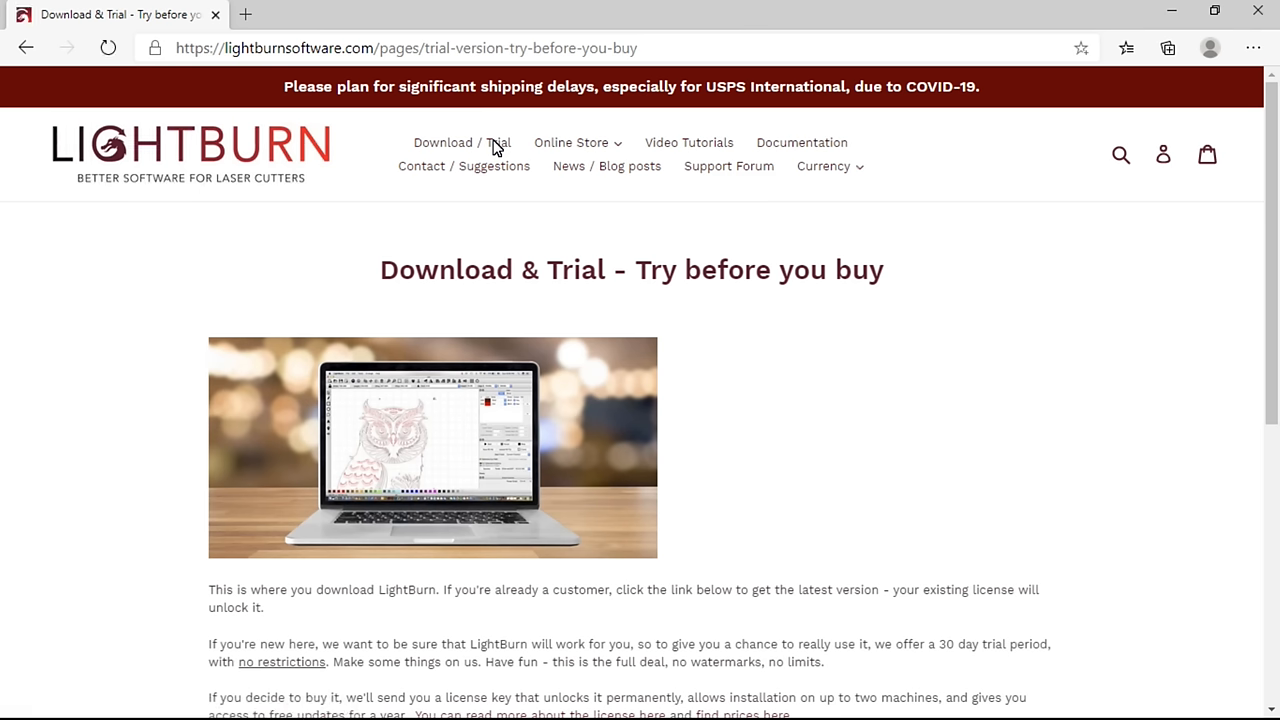
scroll("down", 3)
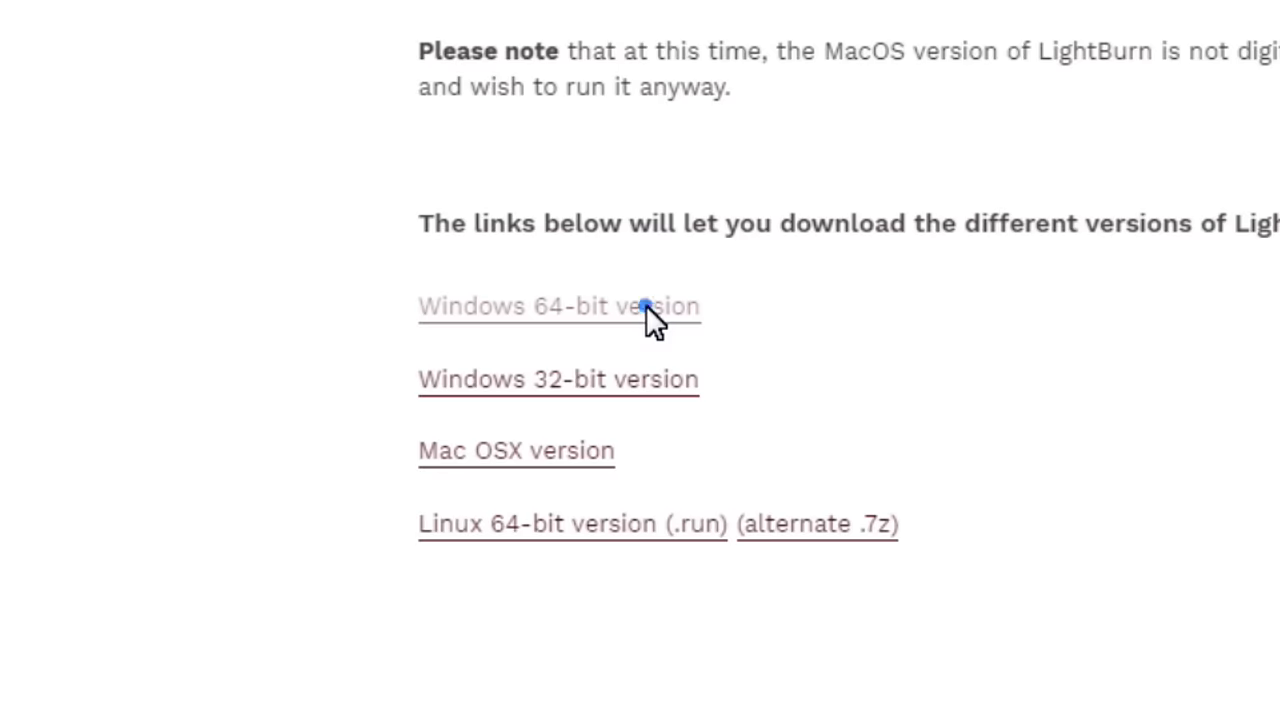
left_click(558, 306)
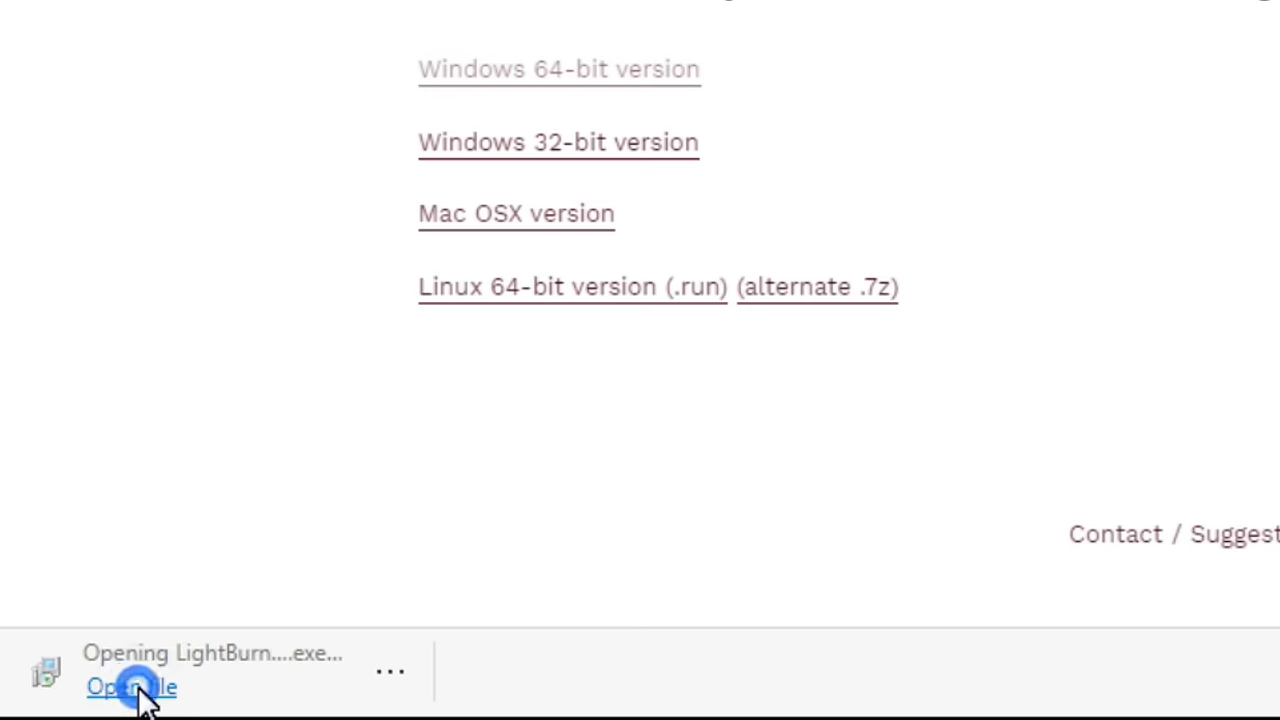
- Install LightBurn into the default Program Files folder with a desktop icon and launch it
left_click(130, 688)
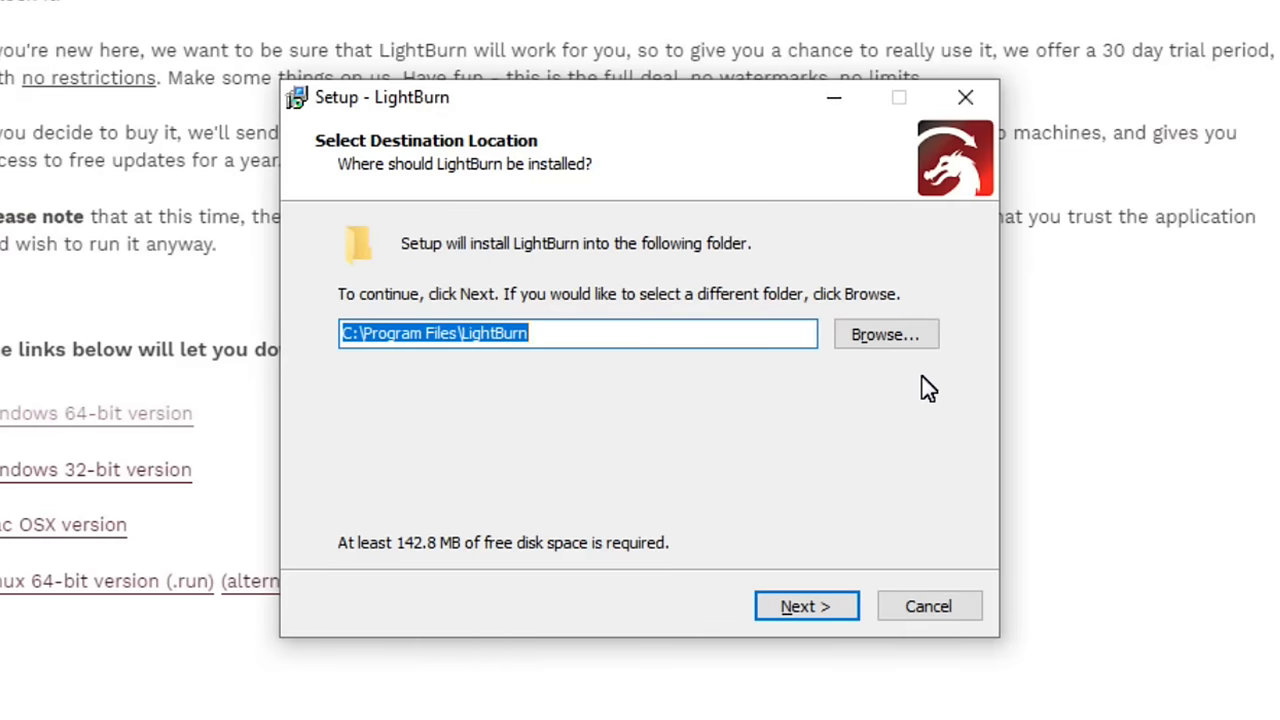
left_click(806, 604)
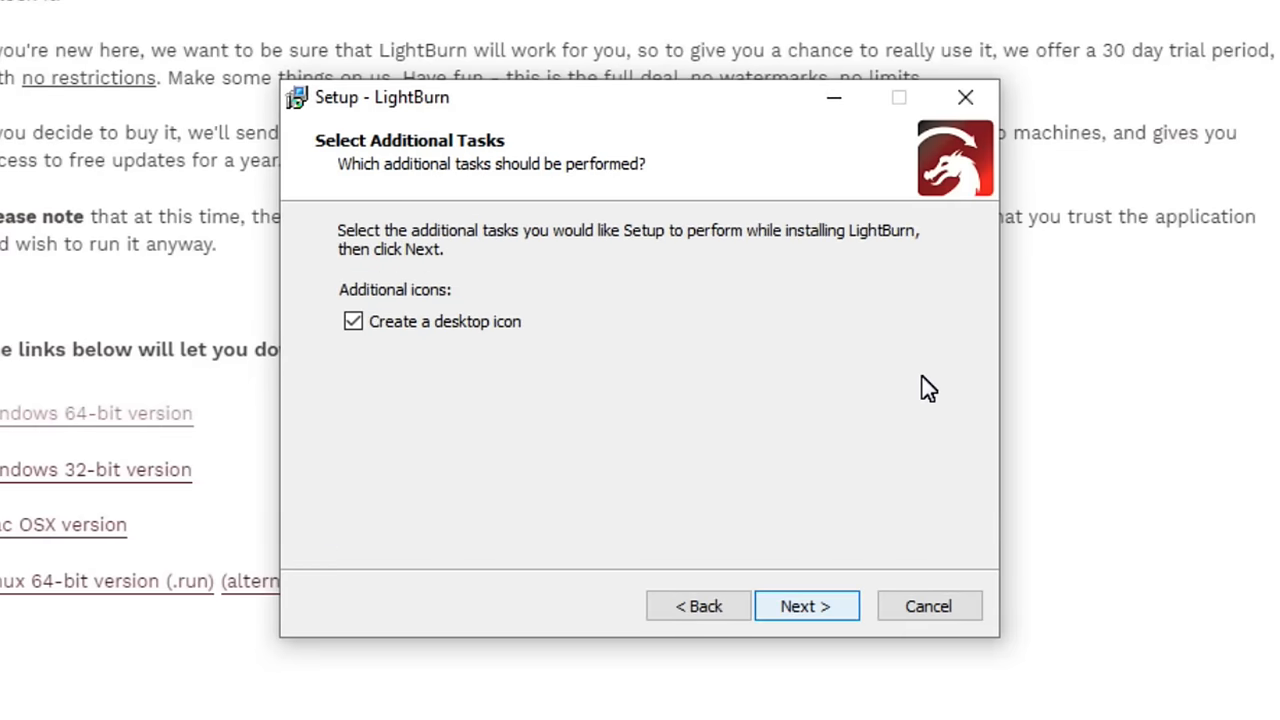
left_click(806, 606)
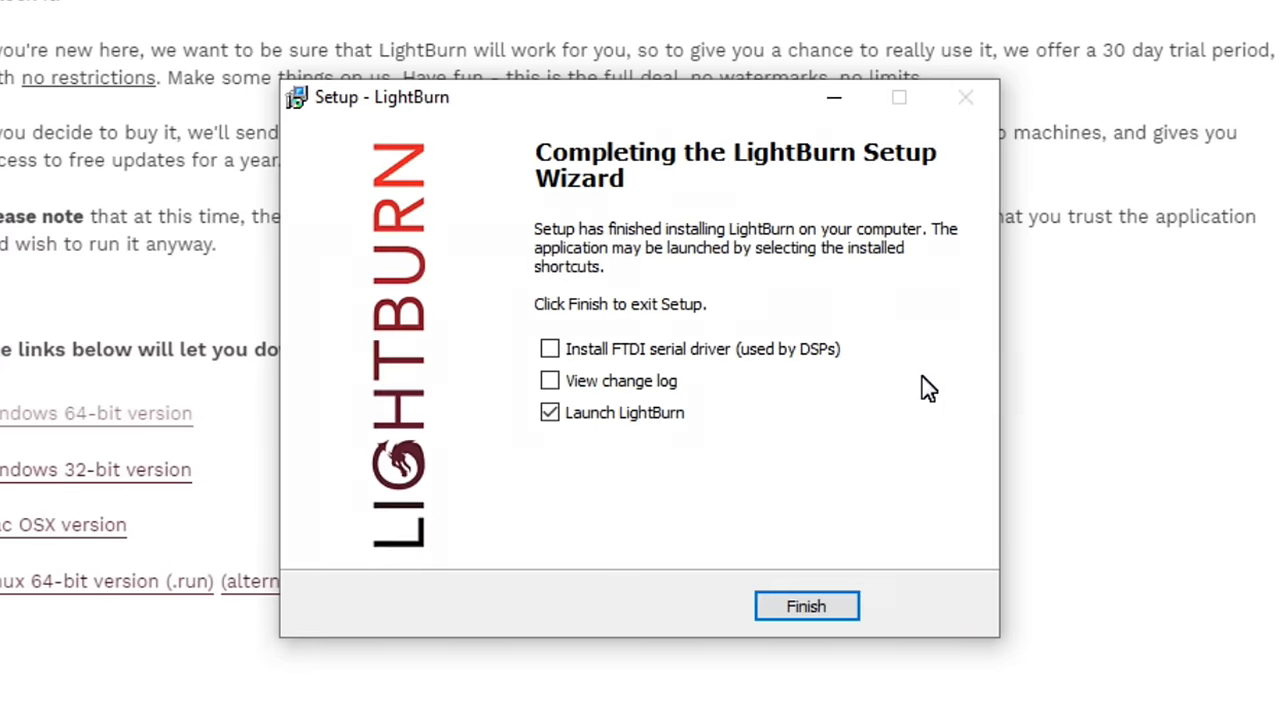
left_click(806, 604)
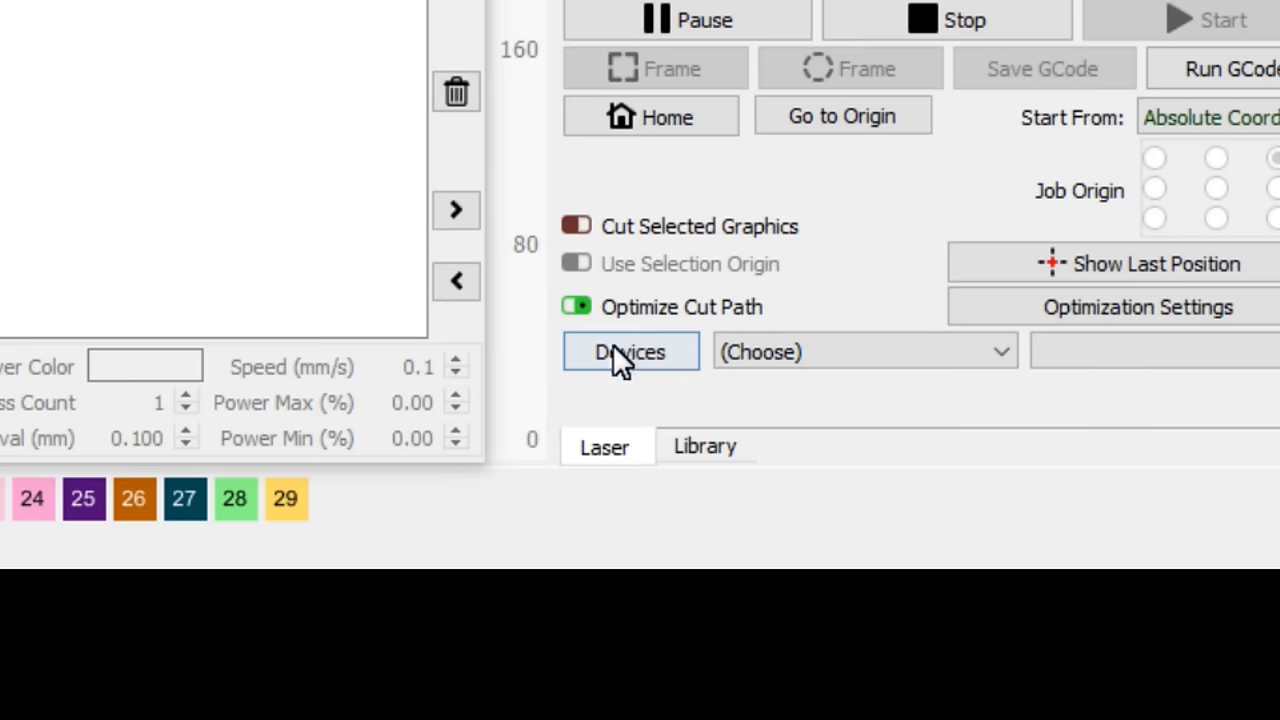
- Run Find My Laser to scan for a connected laser device
left_click(630, 352)
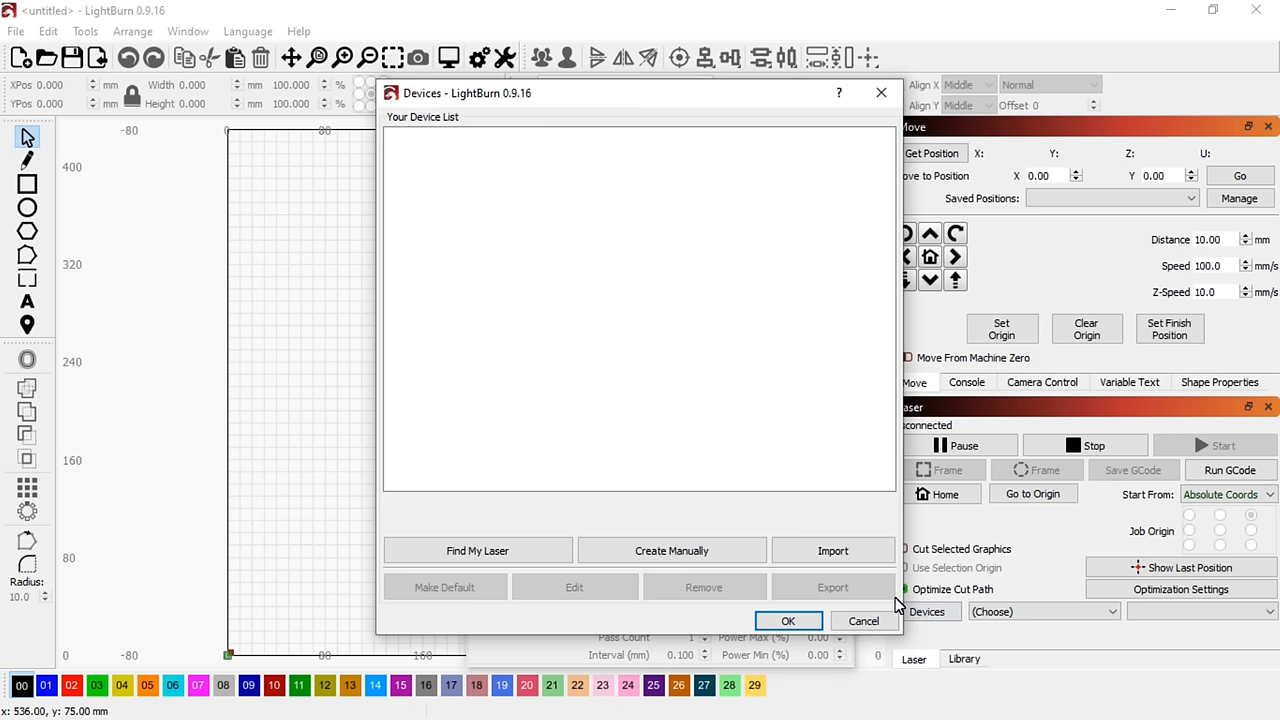
left_click(476, 550)
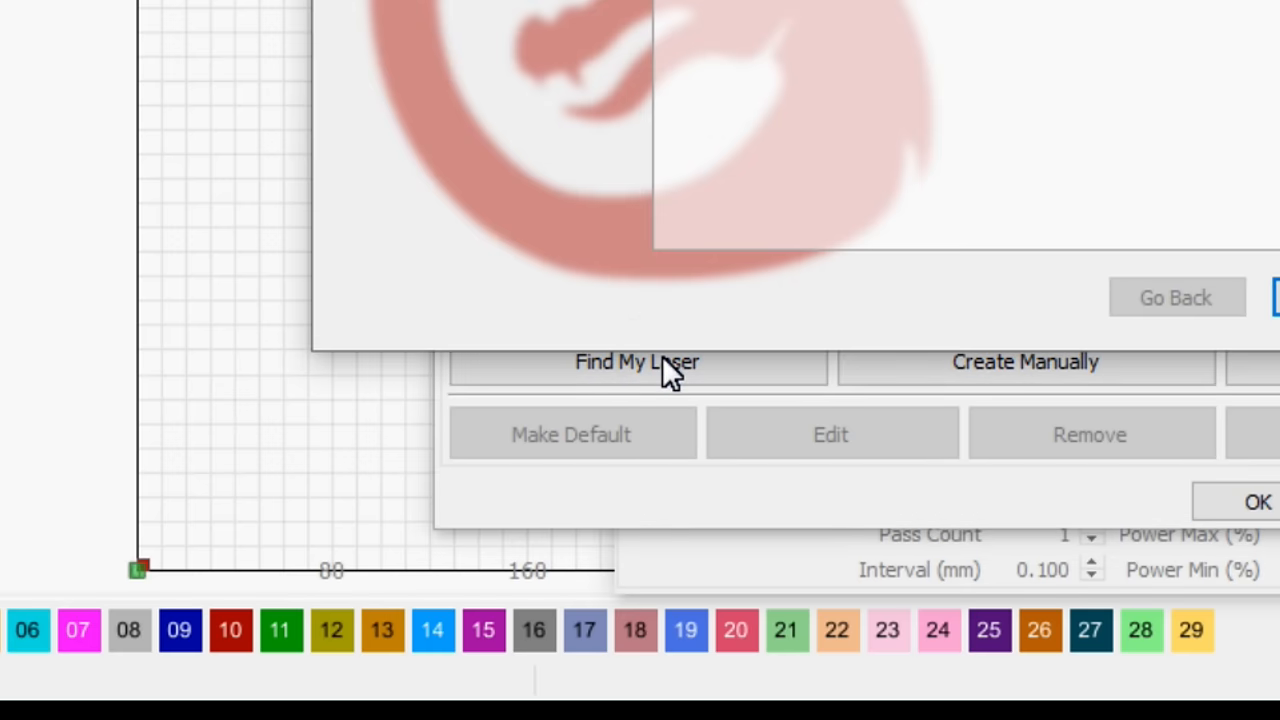
left_click(636, 360)
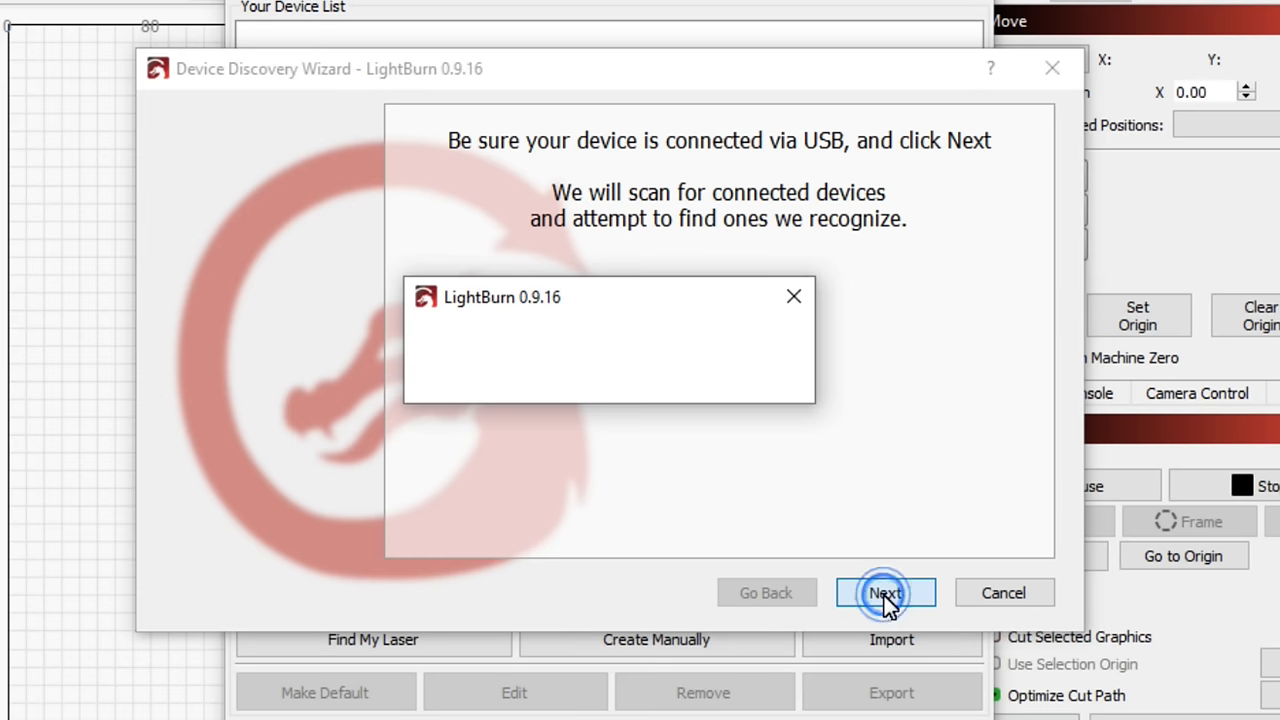
left_click(884, 592)
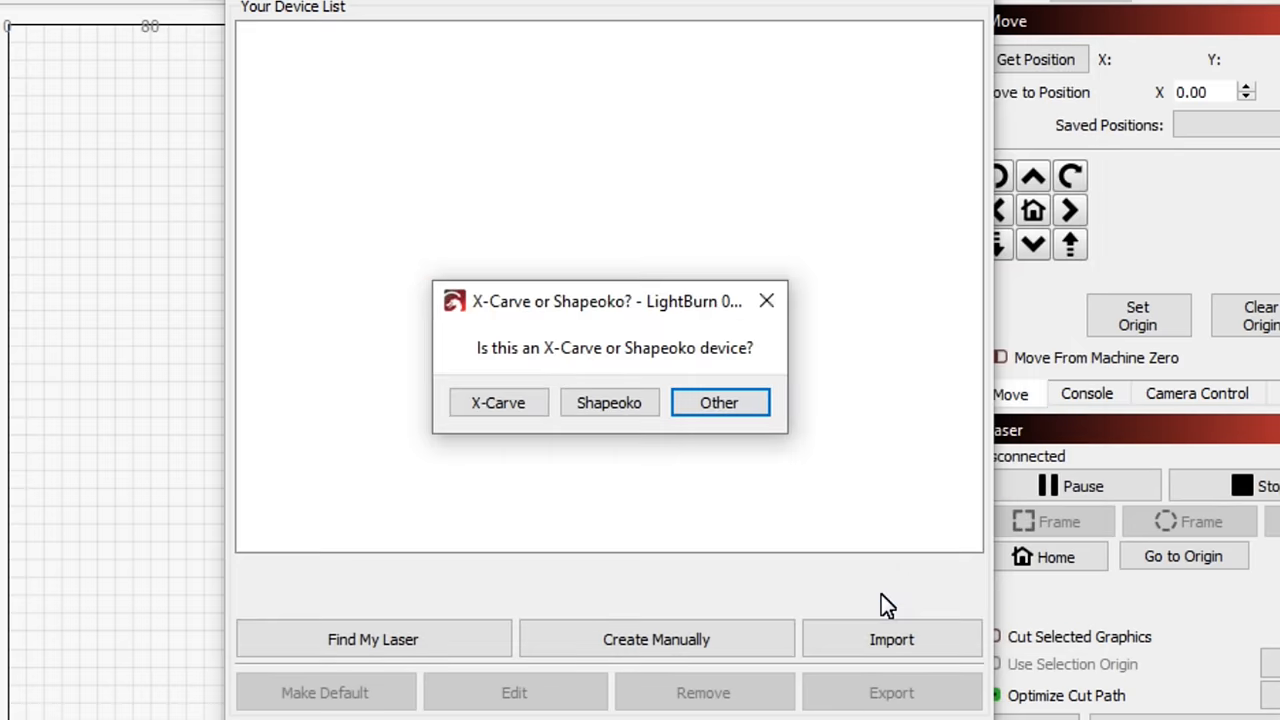
- Add an 'Other' GRBL device with front-left origin and auto-home
left_click(720, 402)
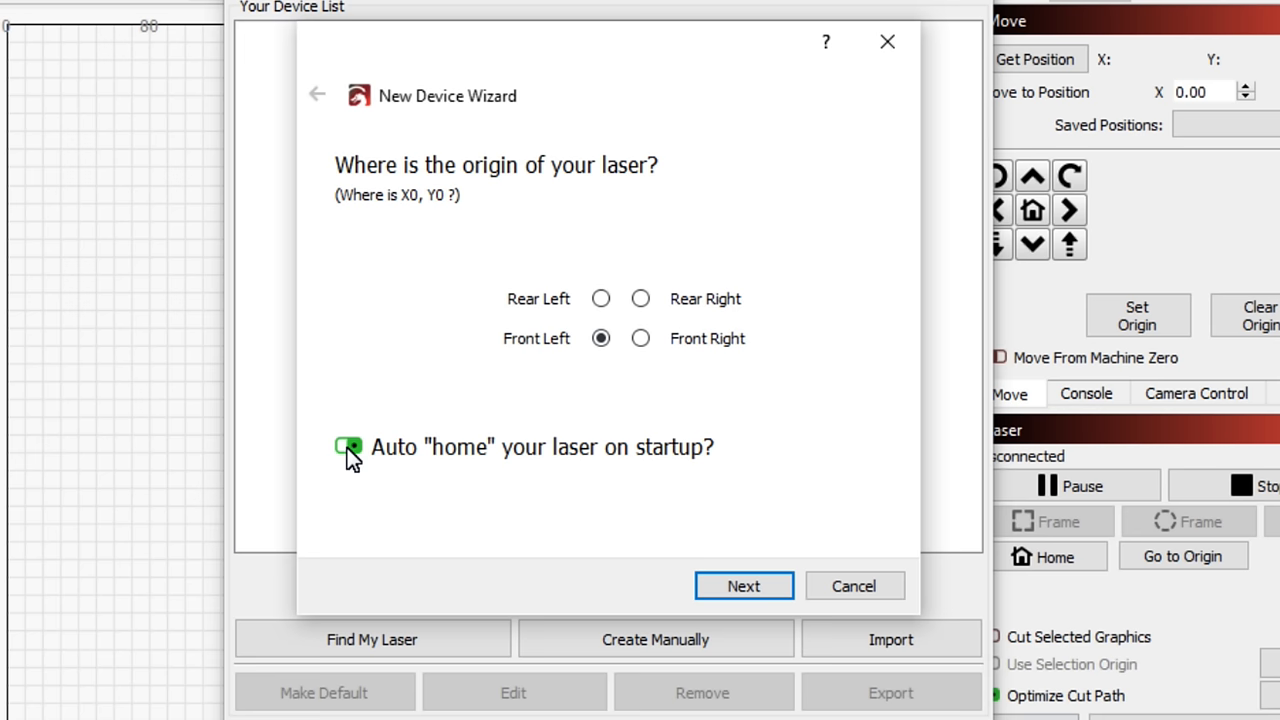
left_click(744, 584)
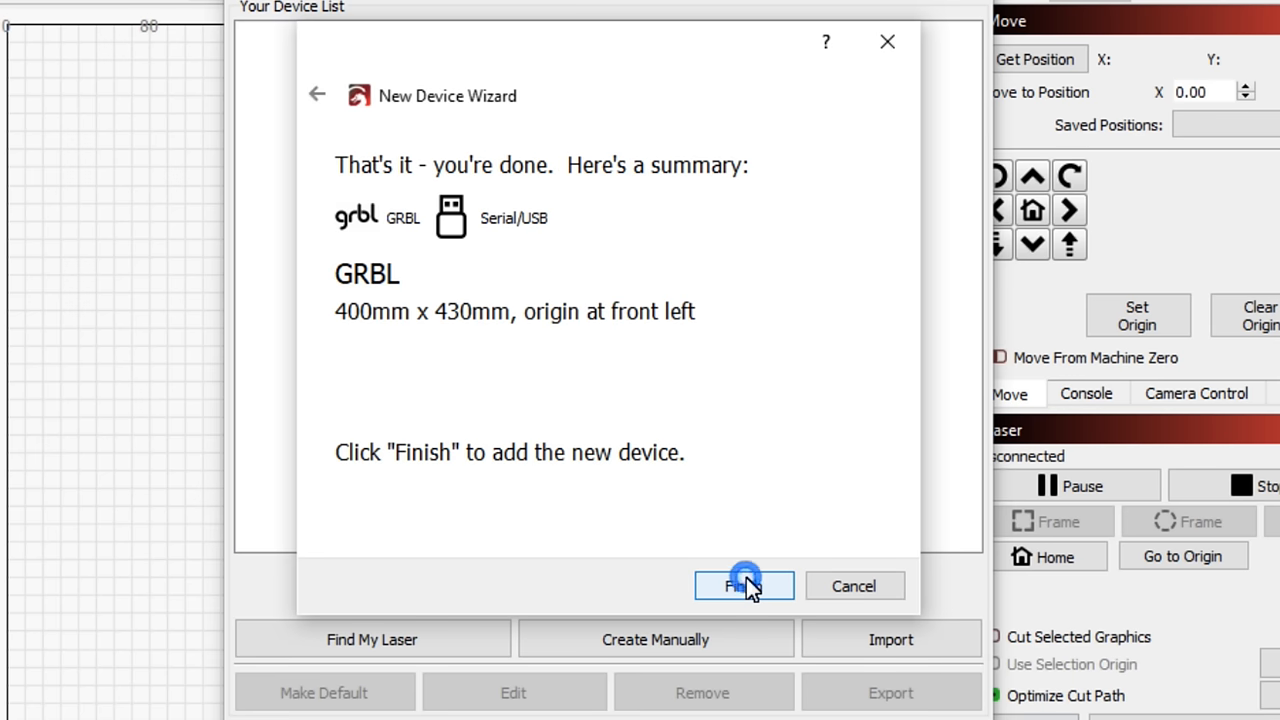
left_click(744, 586)
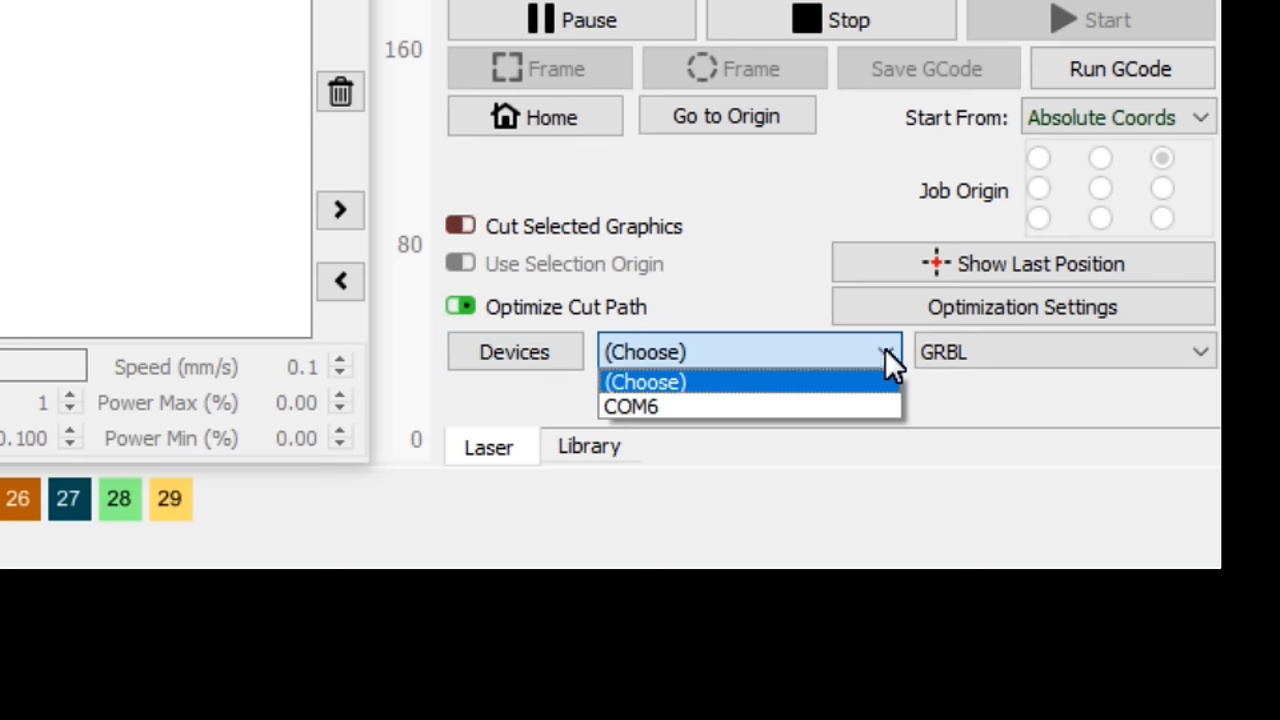
- Connect LightBurn to the GRBL laser on port COM6
left_click(628, 404)
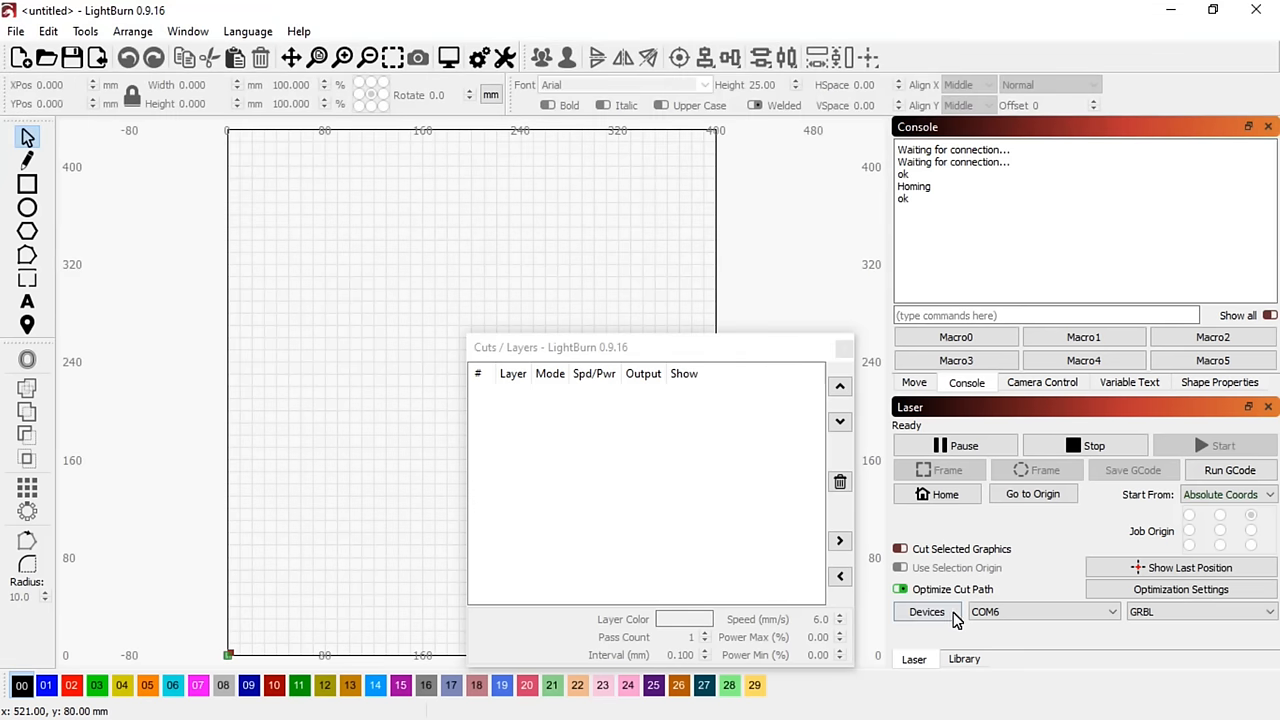
left_click(48, 32)
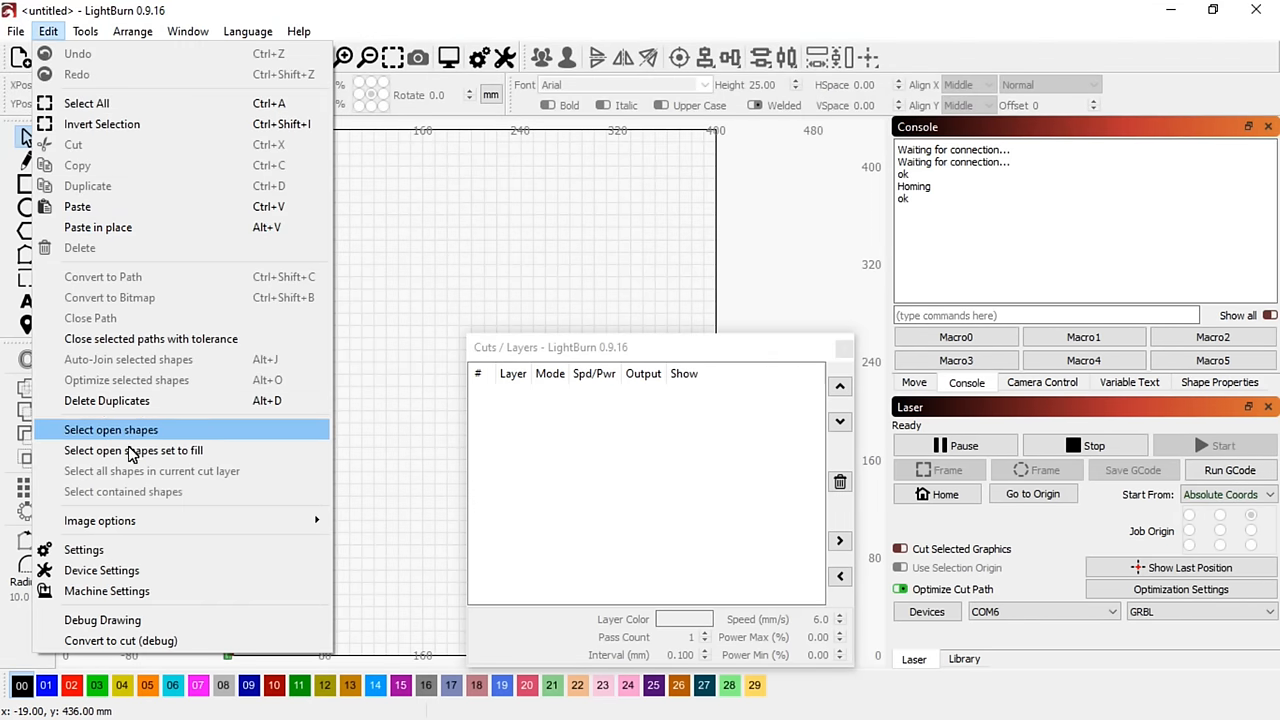
left_click(84, 548)
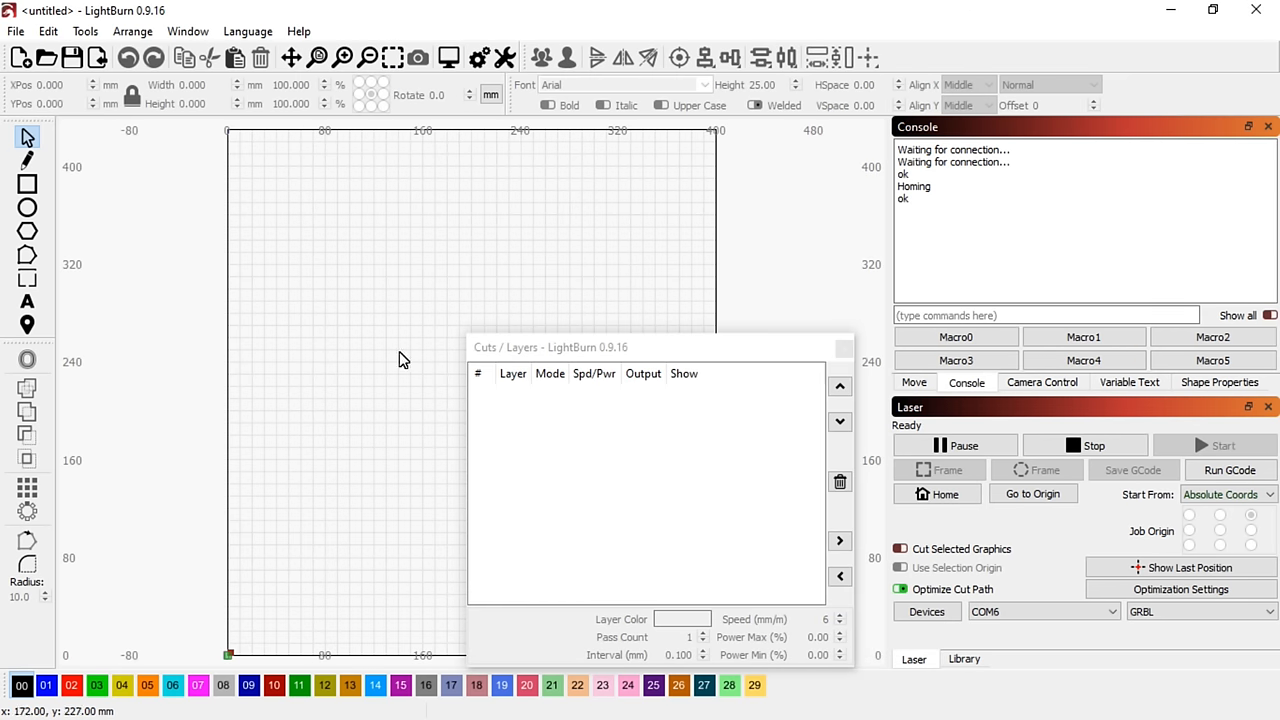
left_click(48, 32)
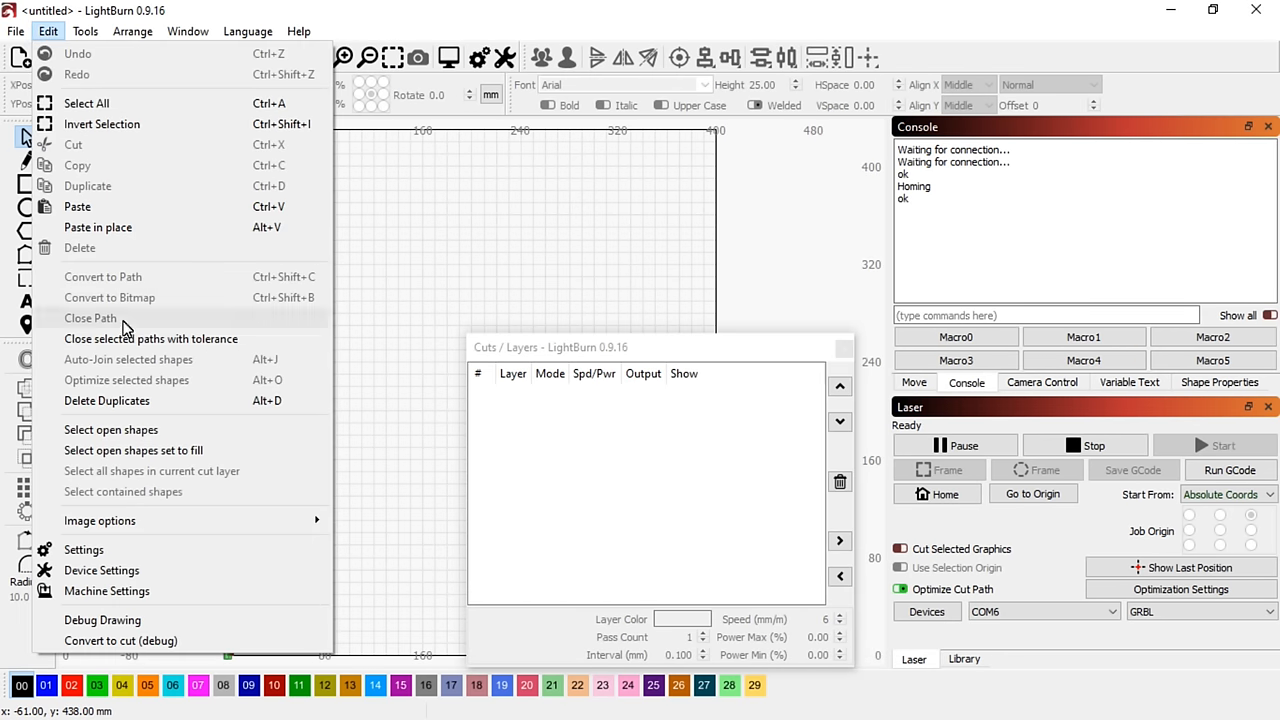
- Review the GRBL Device Settings and close them unchanged
left_click(100, 570)
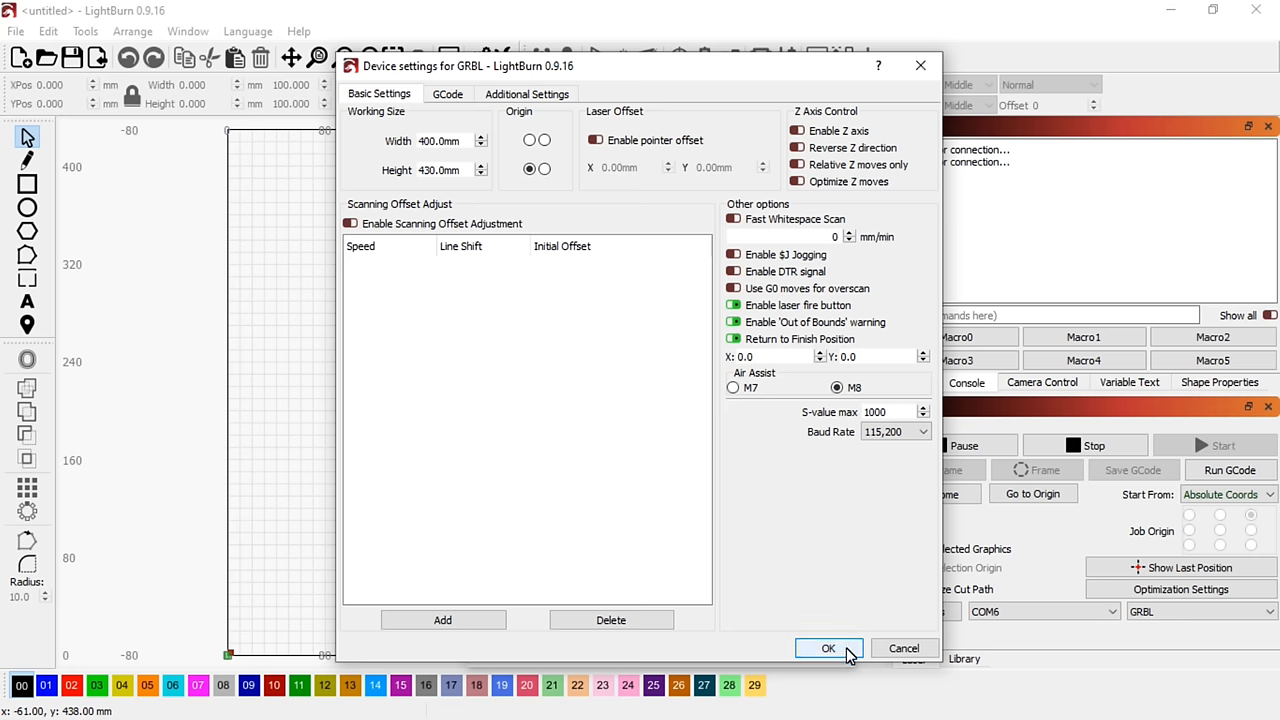
left_click(828, 648)
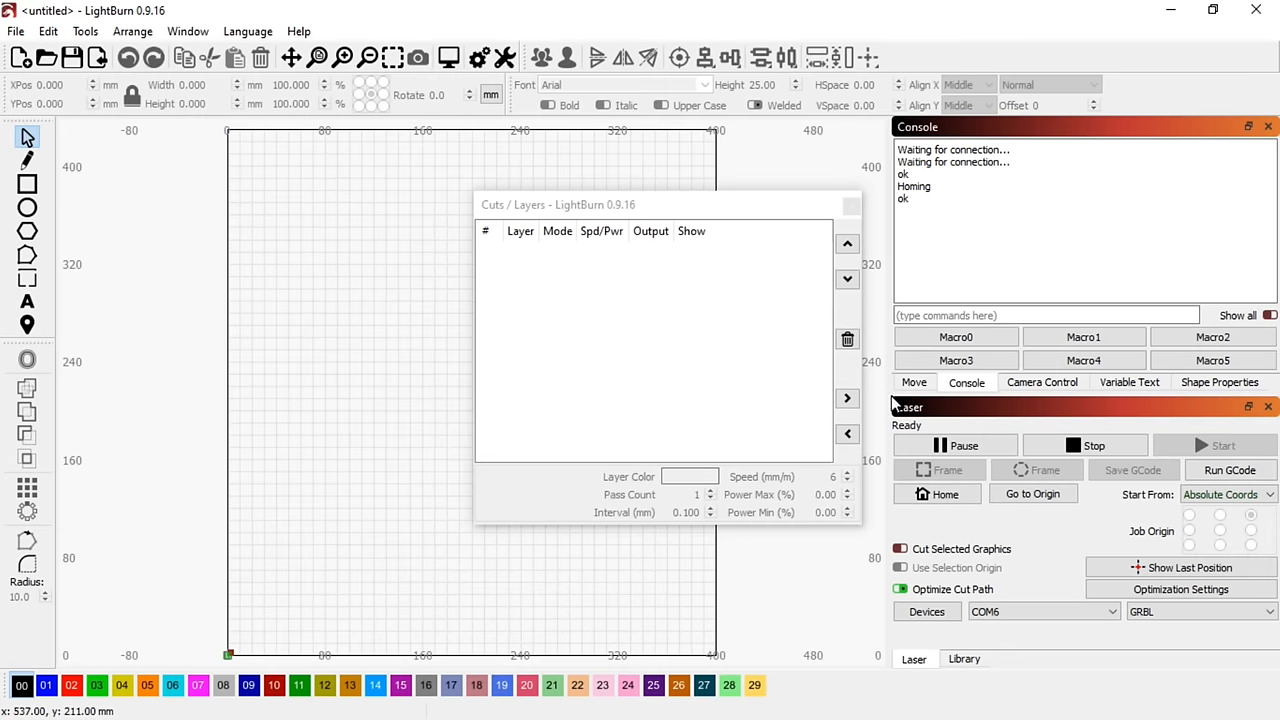
left_click(912, 382)
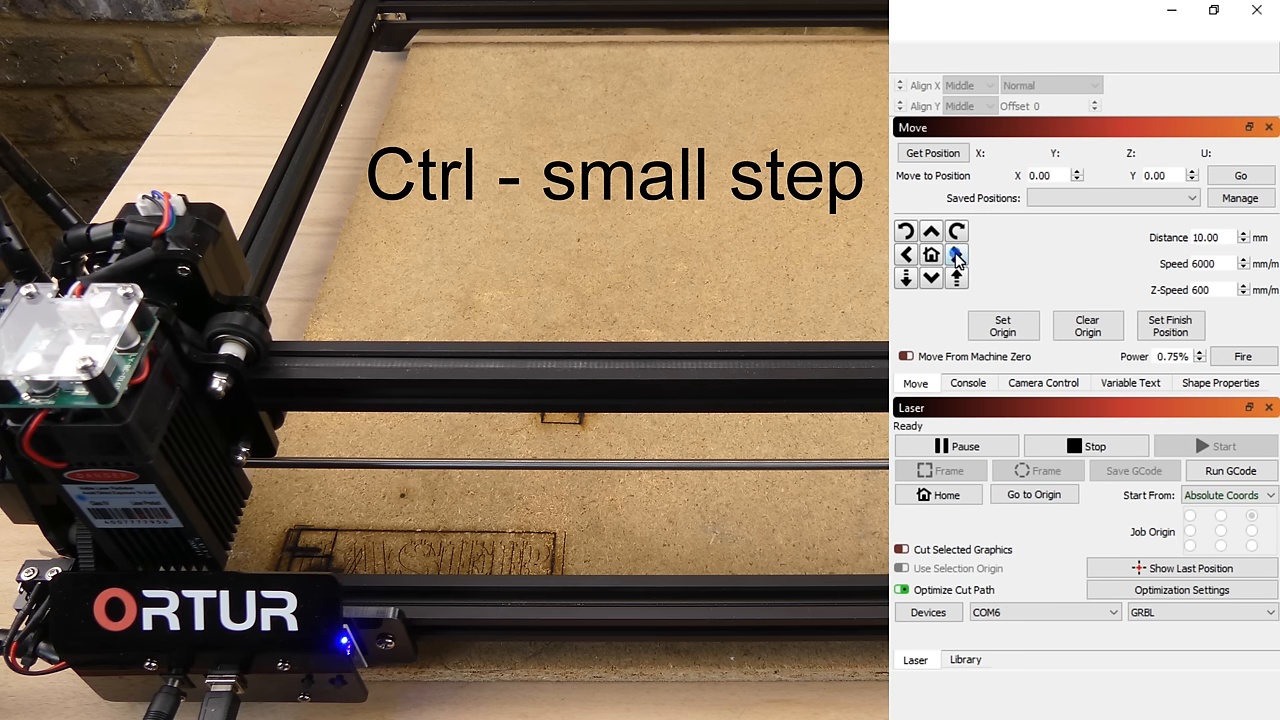
- Jog the laser head right and toward the back until it sits above the white tile
left_click(932, 232)
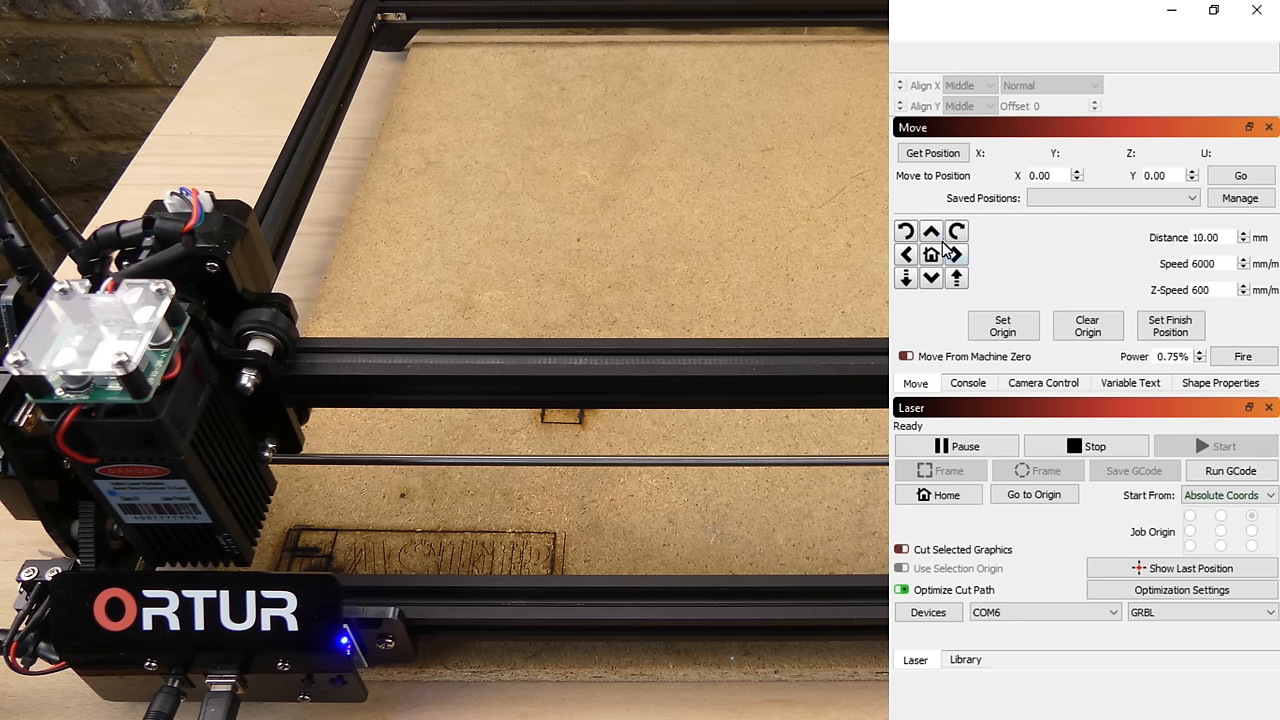
left_click(930, 232)
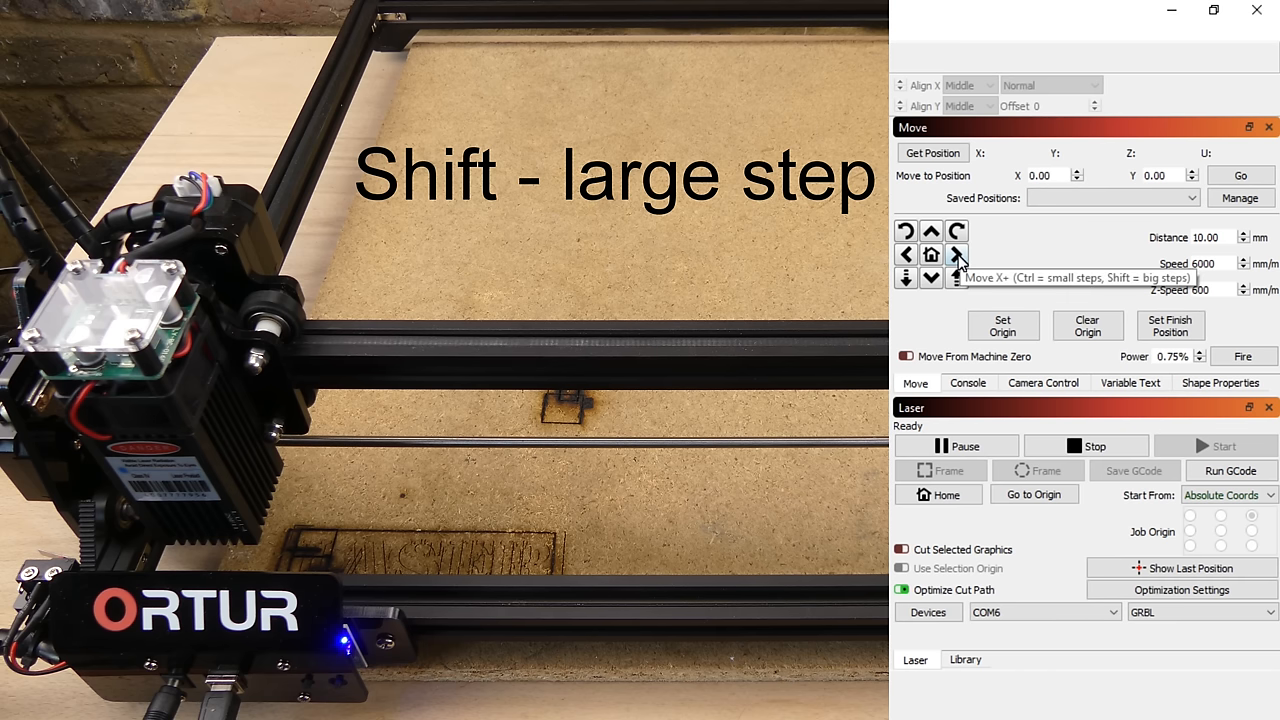
left_click(956, 254)
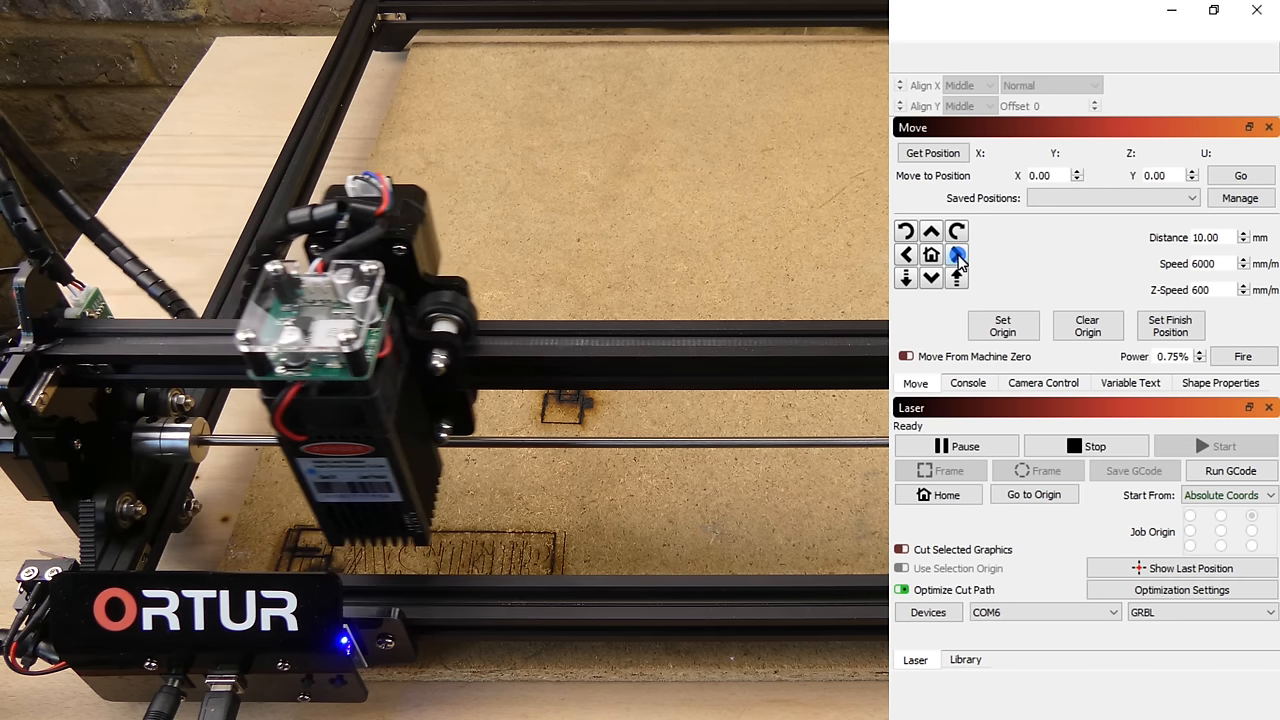
left_click(930, 232)
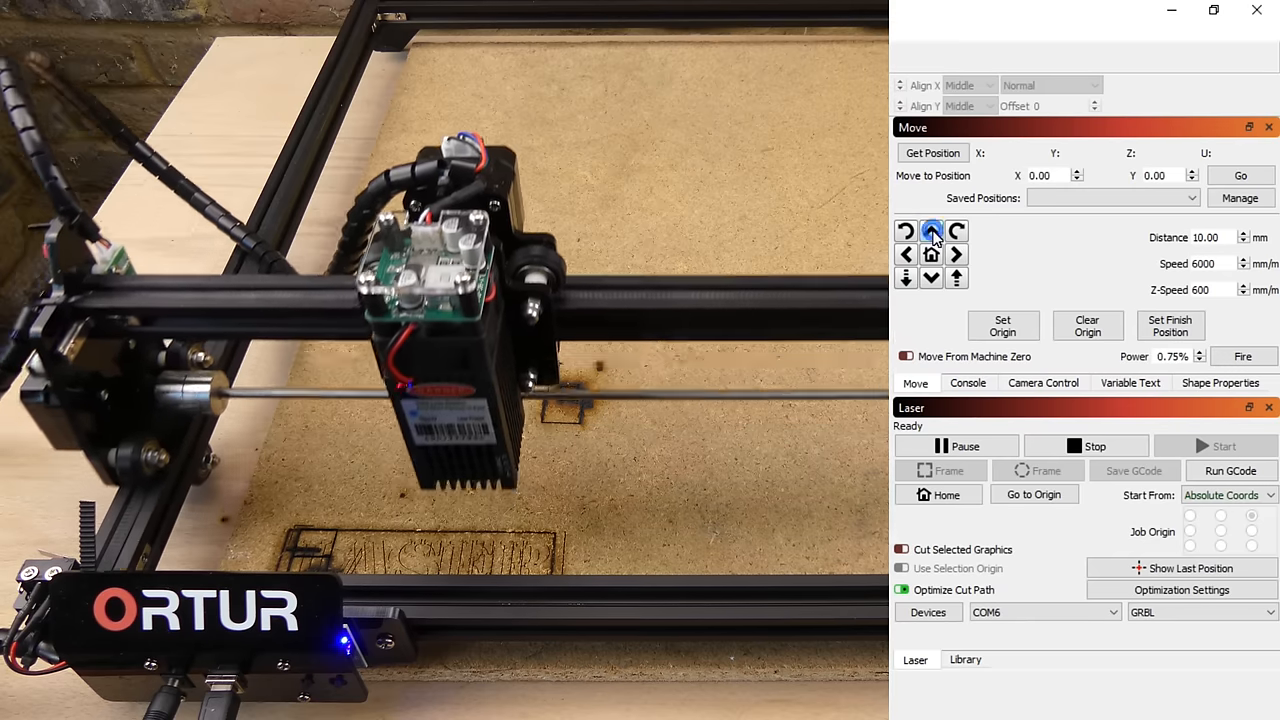
left_click(930, 232)
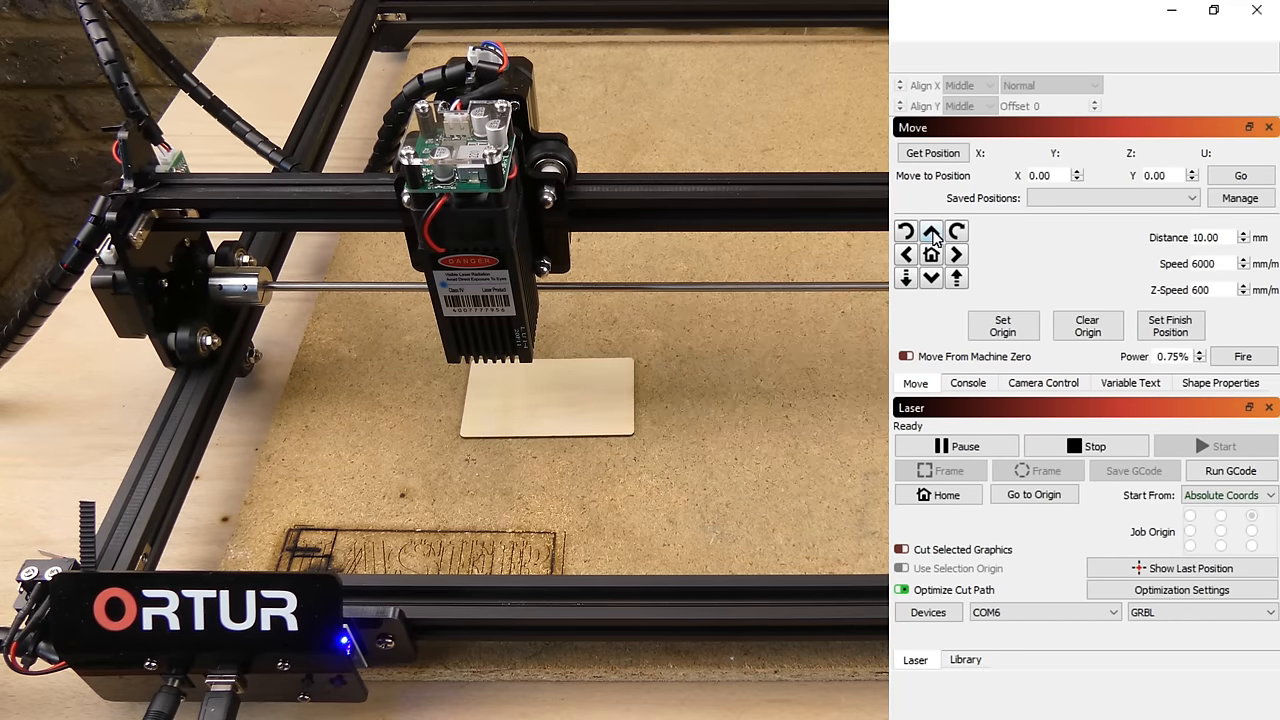
left_click(1244, 356)
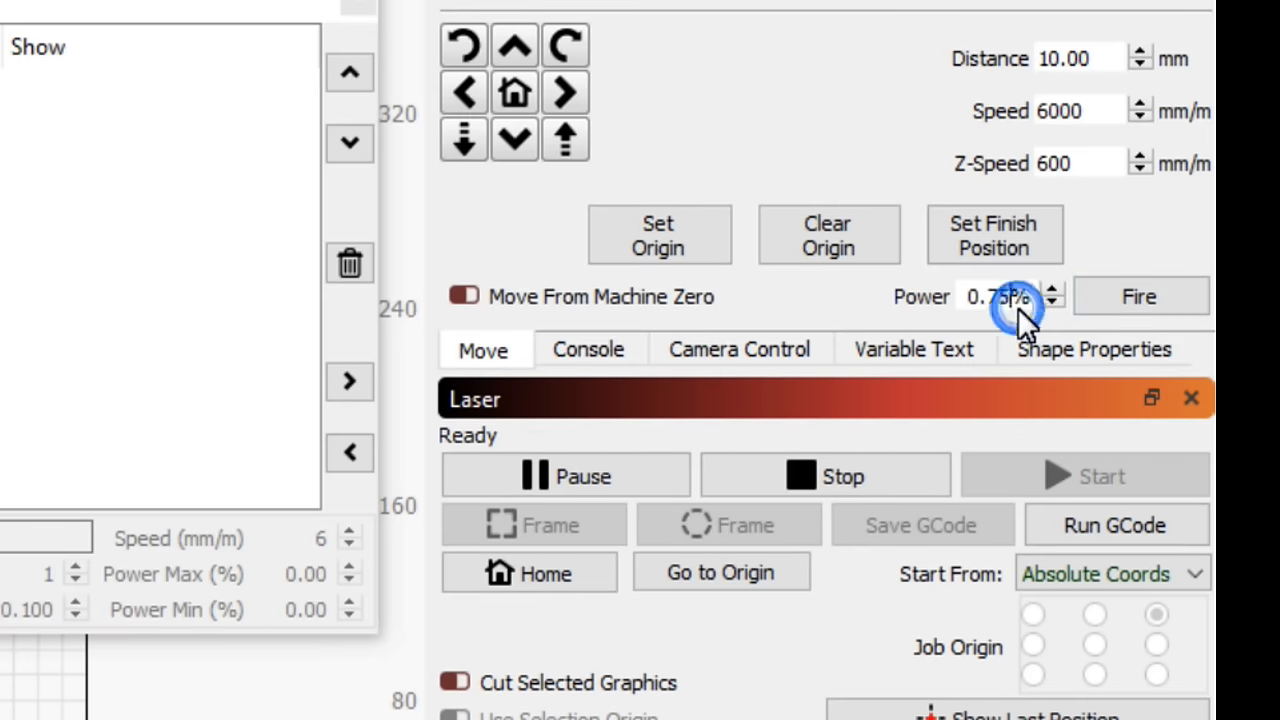
- Lower the test-fire power to 0.50% and fire a low-power dot over the tile
left_click(1050, 304)
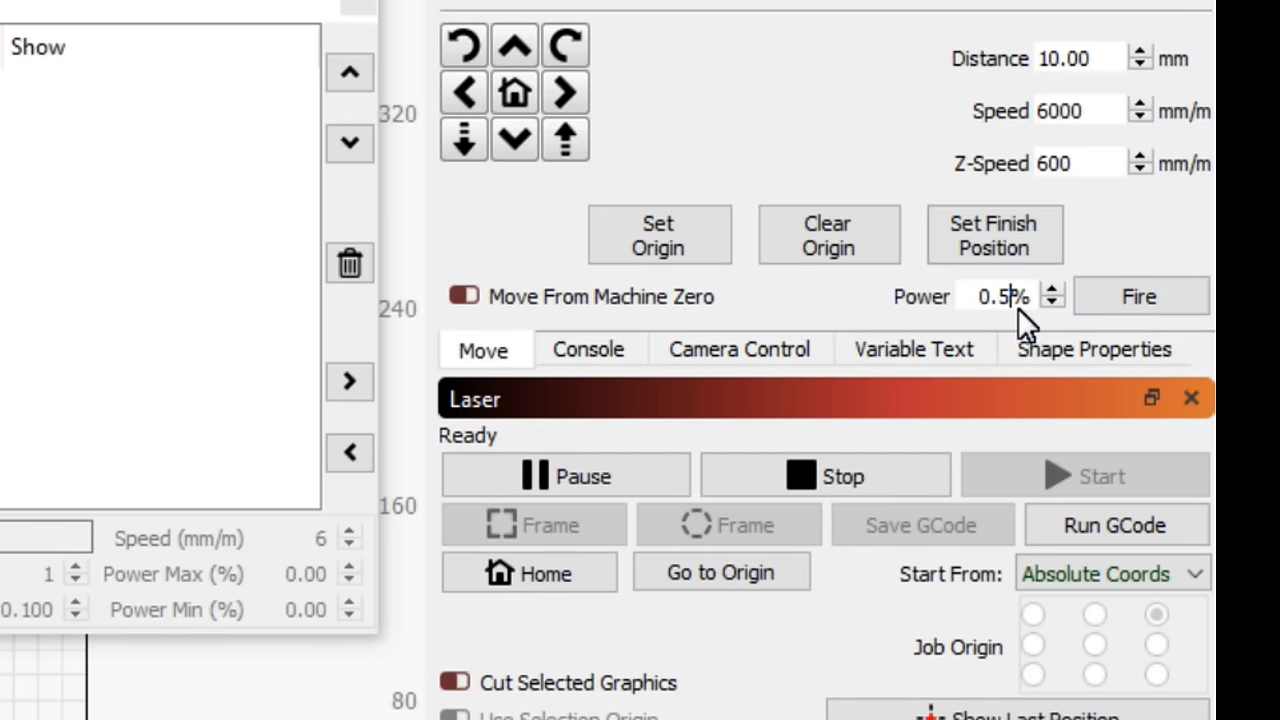
left_click(1140, 296)
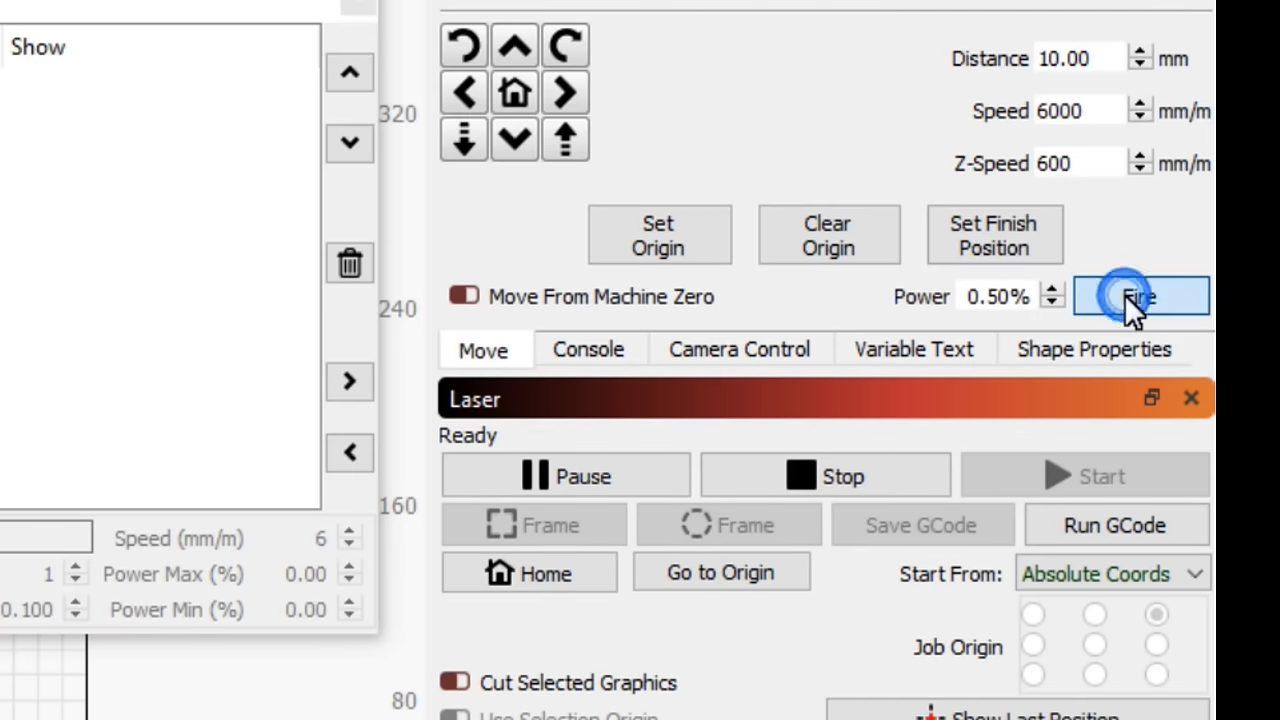
left_click(1140, 296)
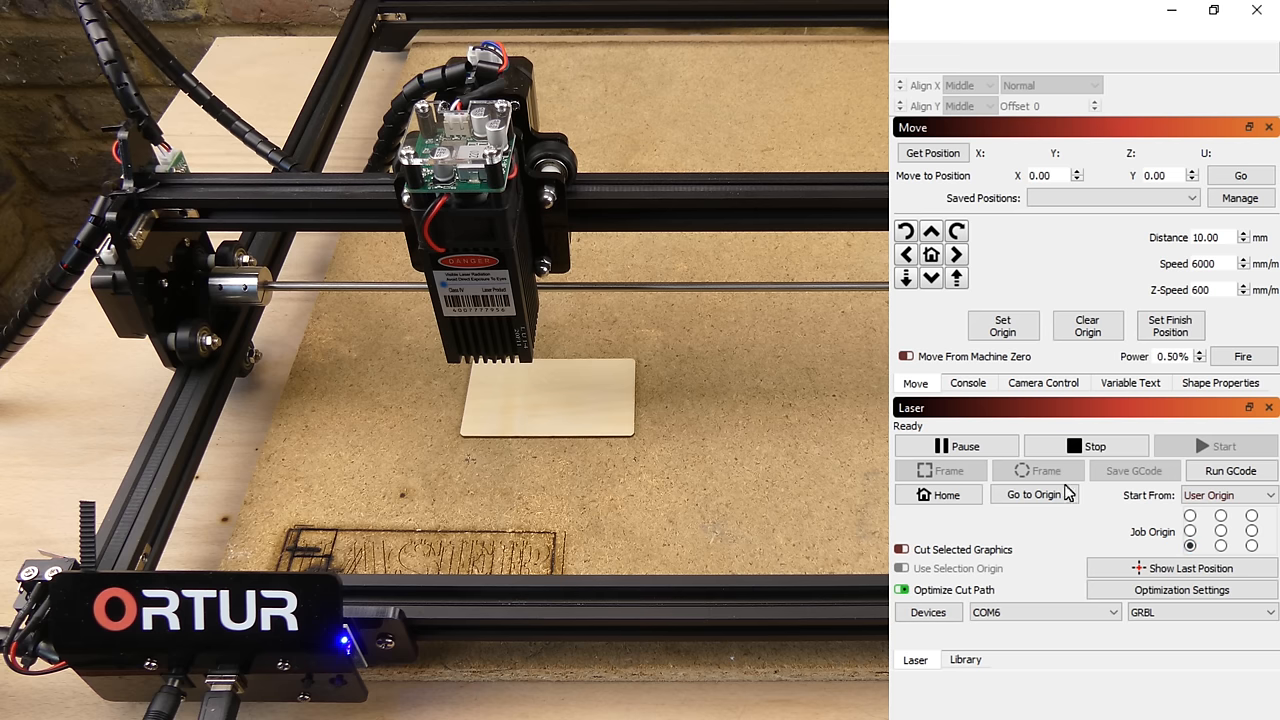
mouse_move(930, 232)
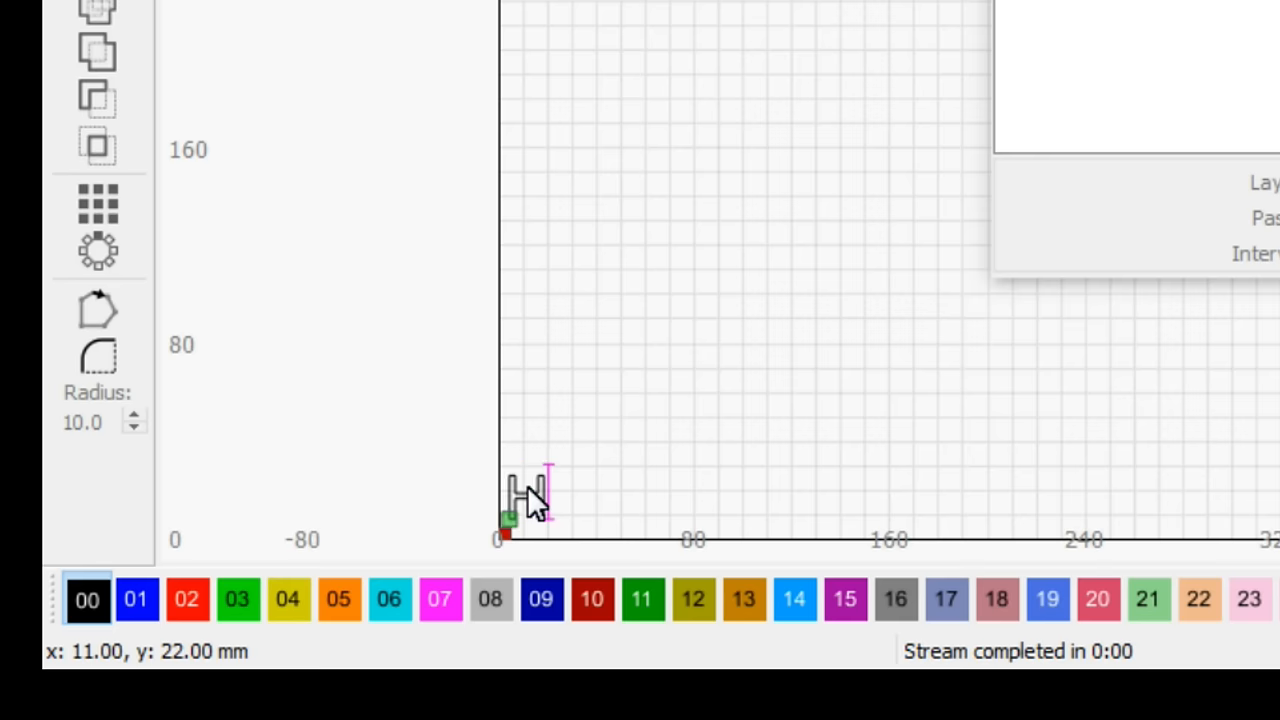
- Place the text HERBS near the origin and select it
type("HERBS")
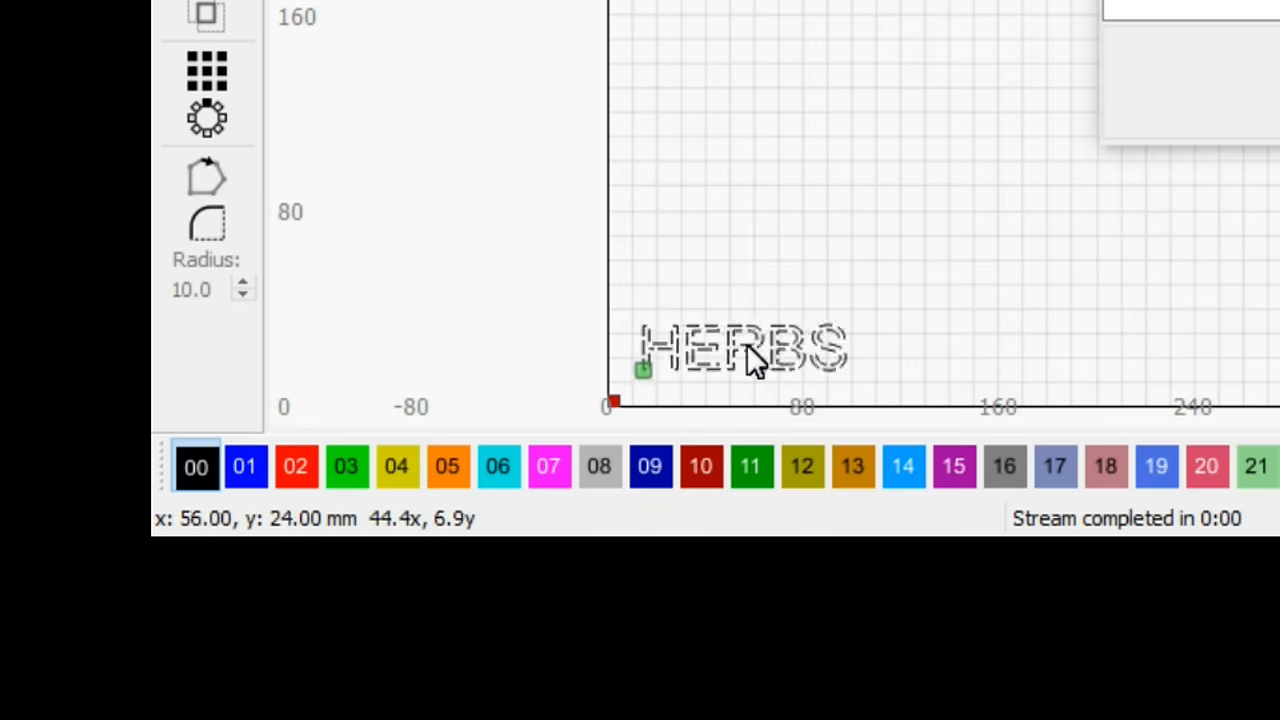
left_click(744, 348)
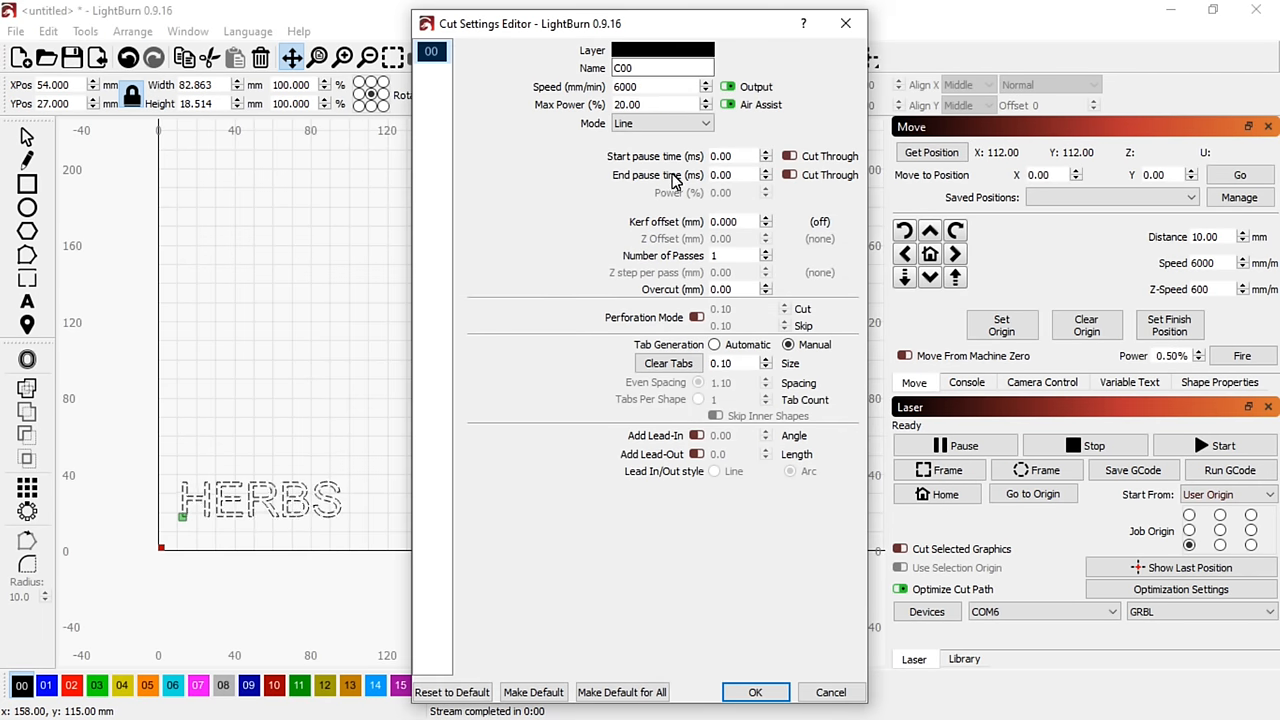
- Switch the HERBS layer to Fill+Line at 3000 mm/min, 80% power and 0.2 mm line interval
left_click(660, 124)
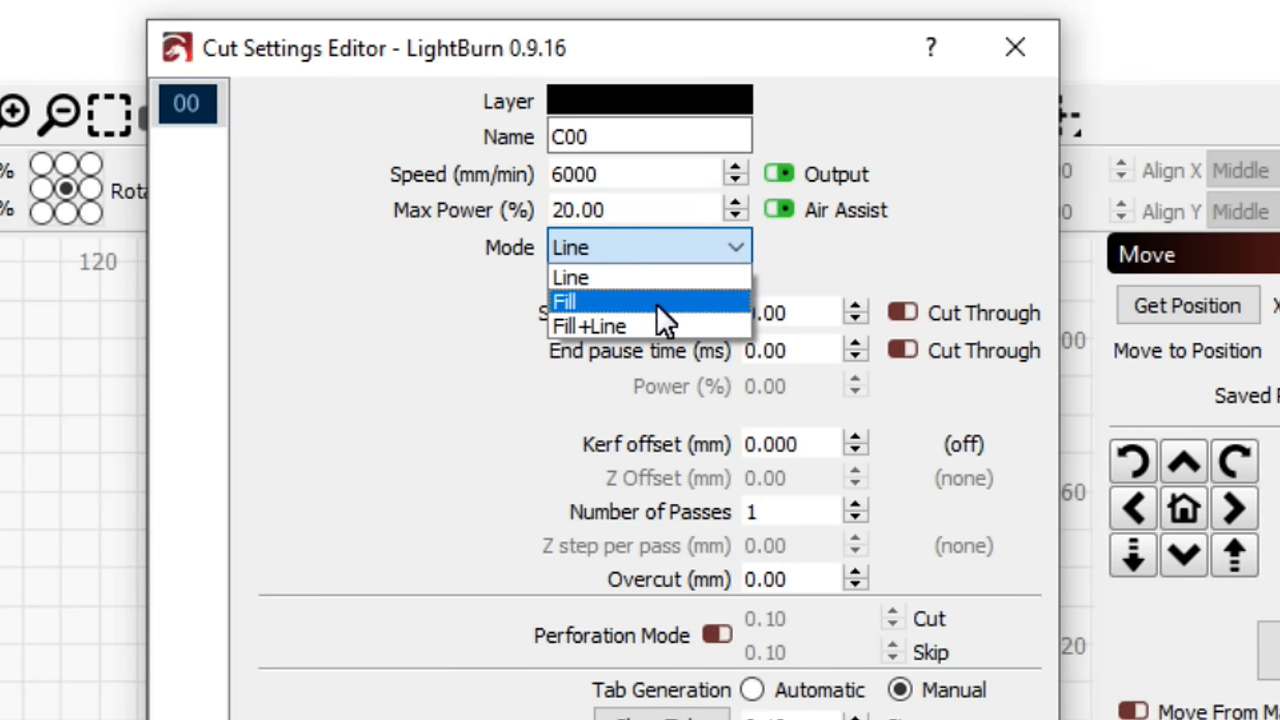
left_click(588, 326)
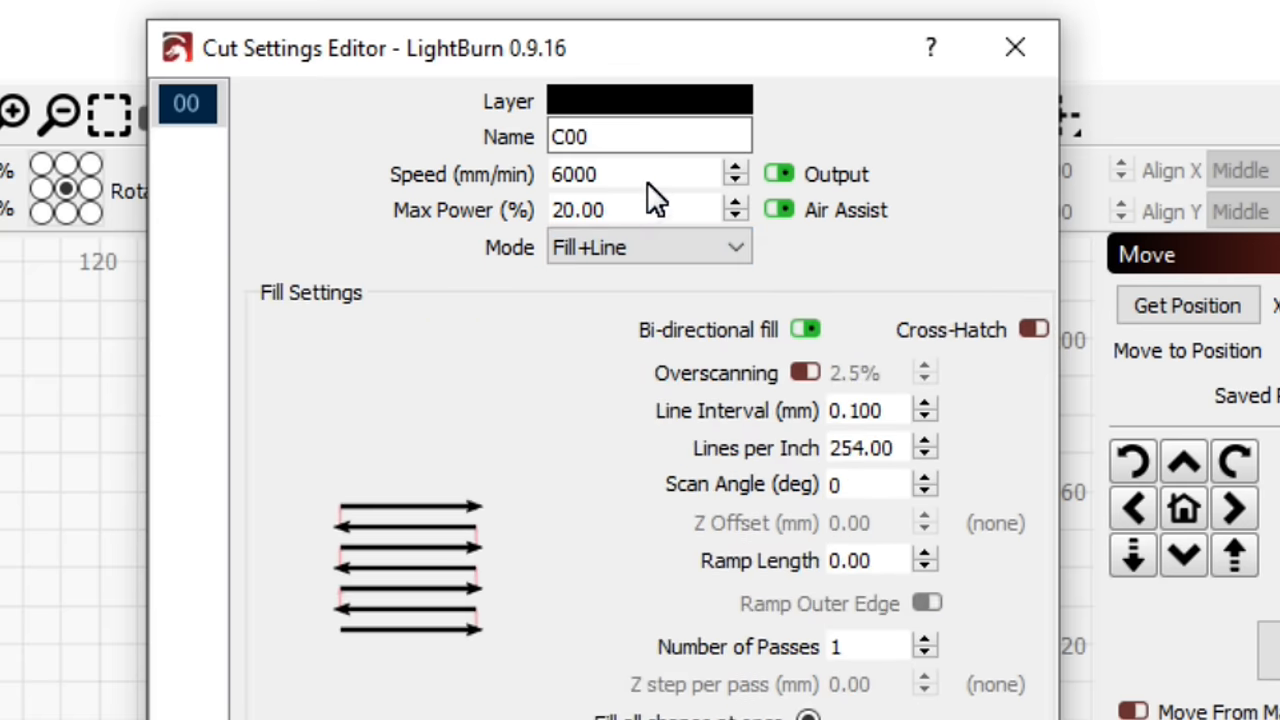
type("300")
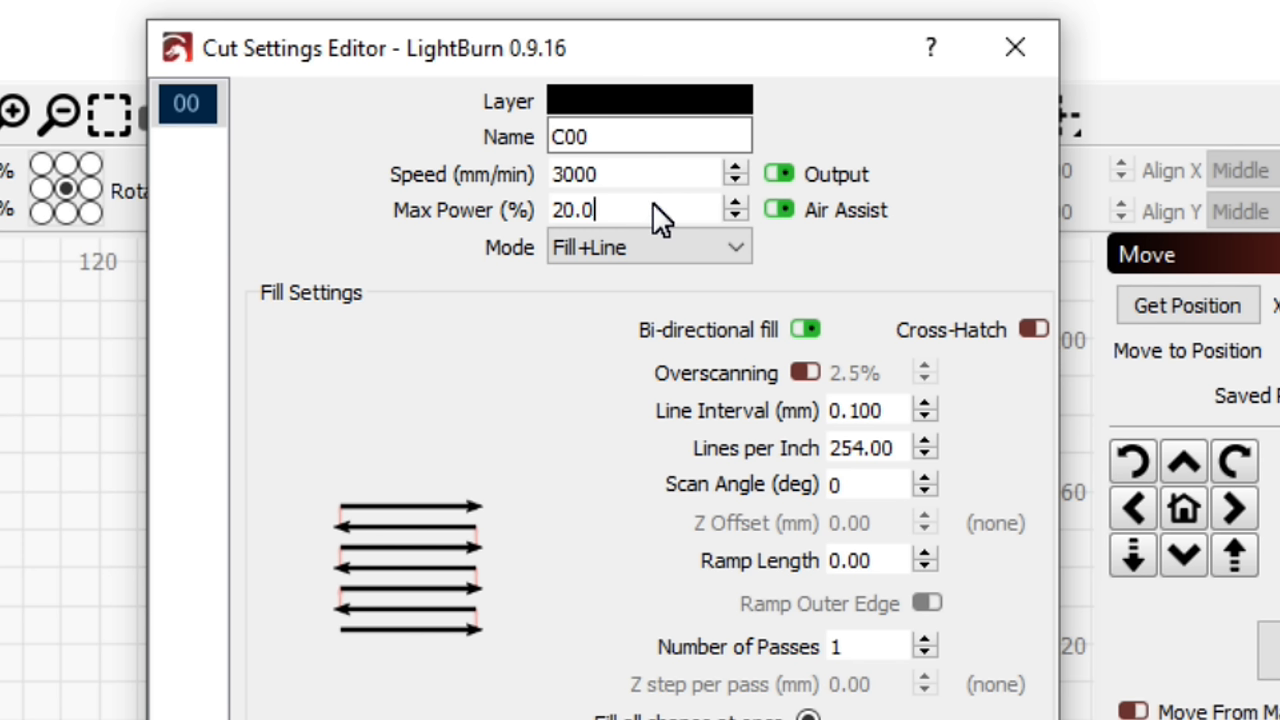
type("80")
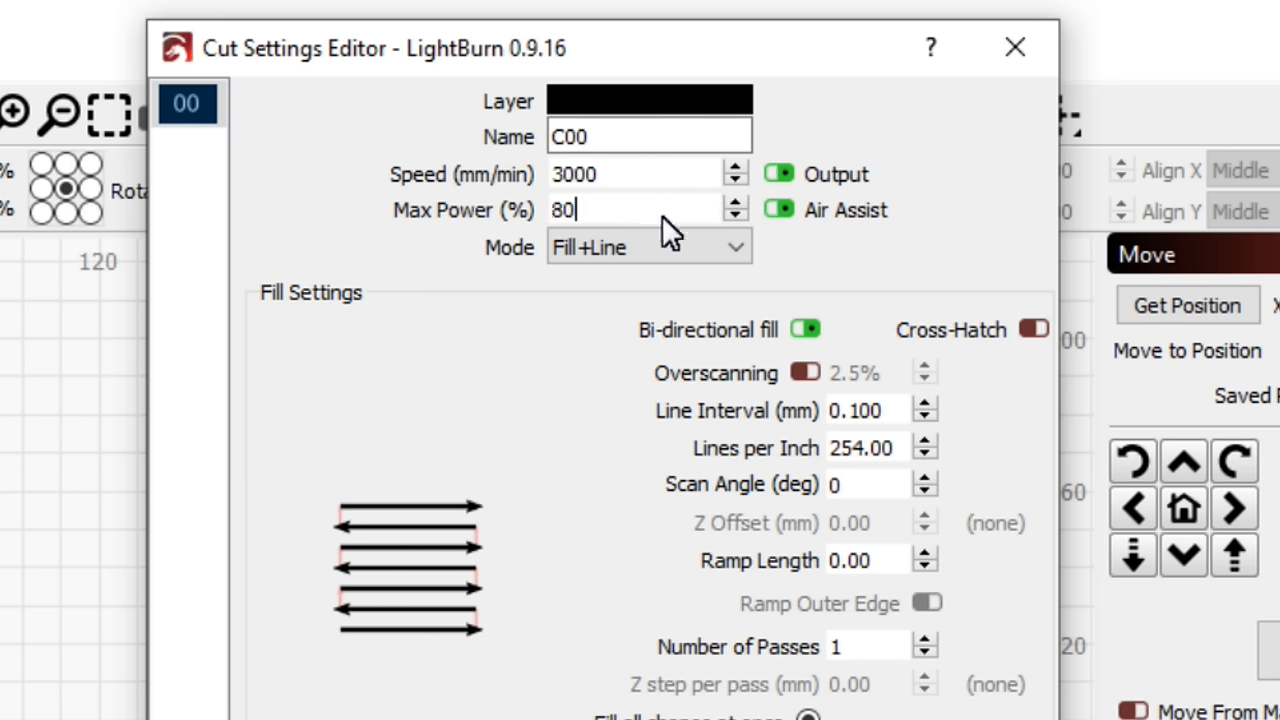
mouse_move(876, 424)
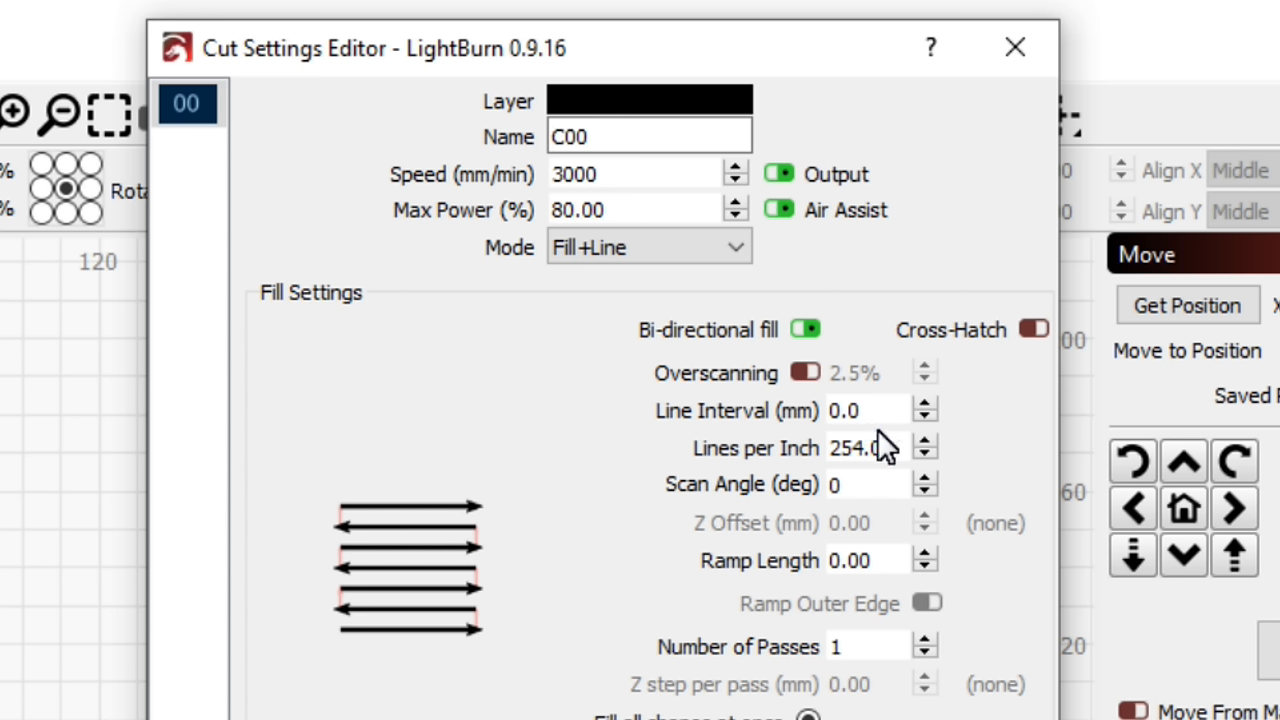
type("0.2")
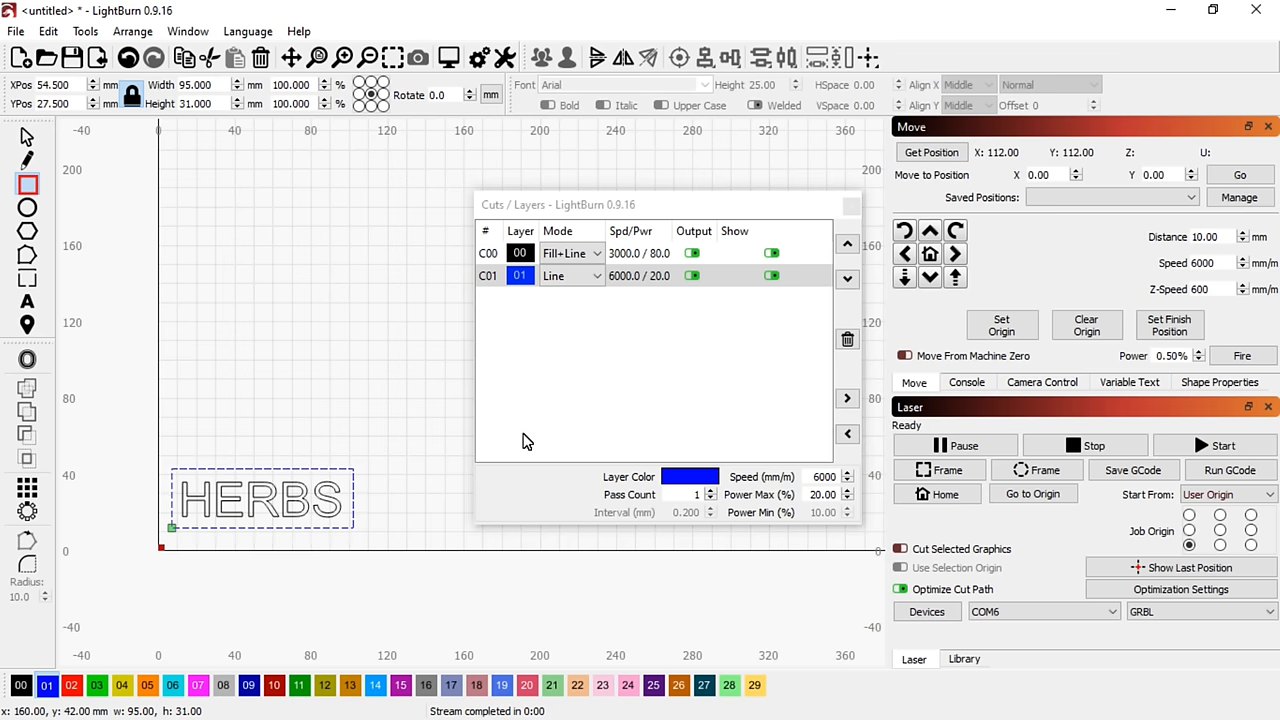
- Give the blue C01 outline layer 80% power and 3000 mm/min speed
double_click(520, 276)
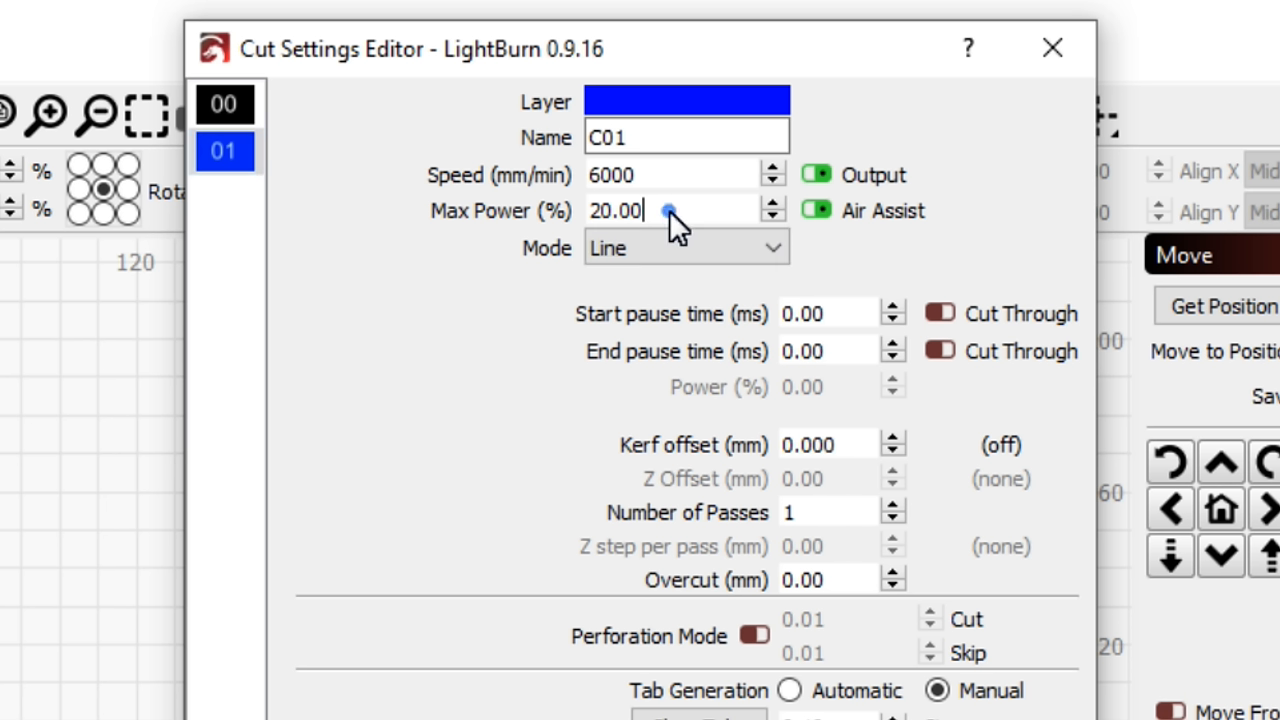
type("8")
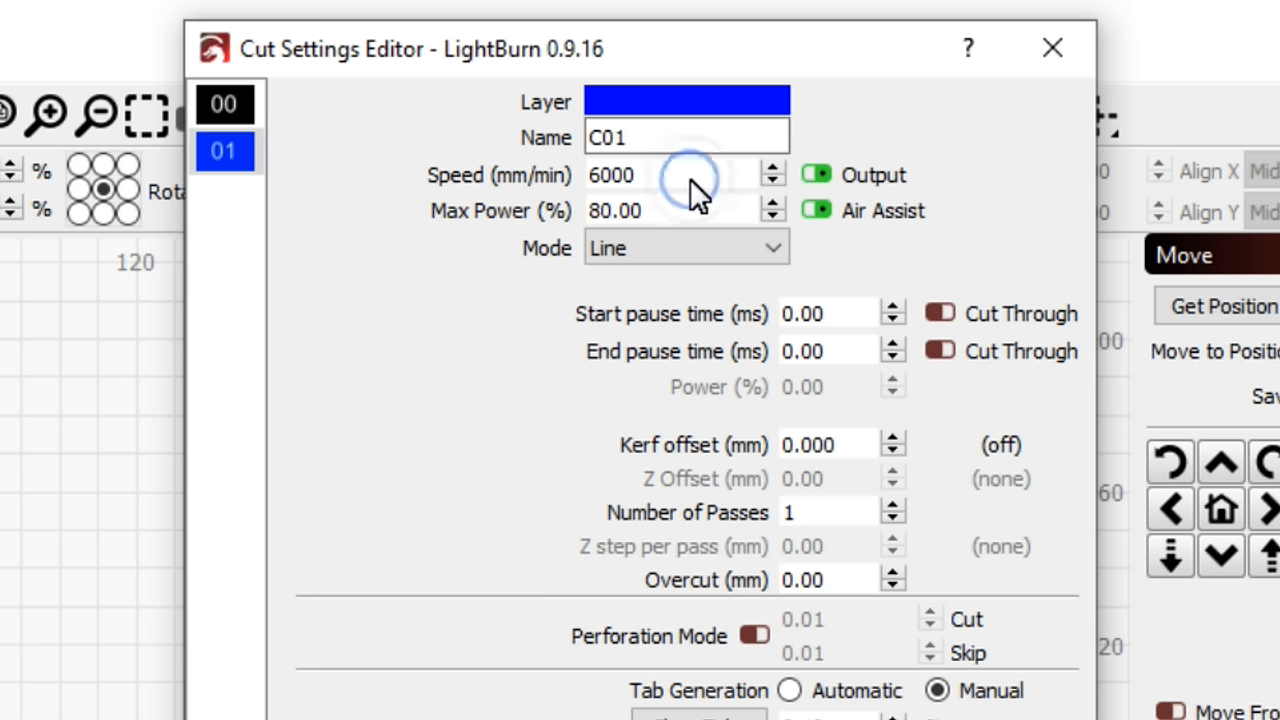
type("300")
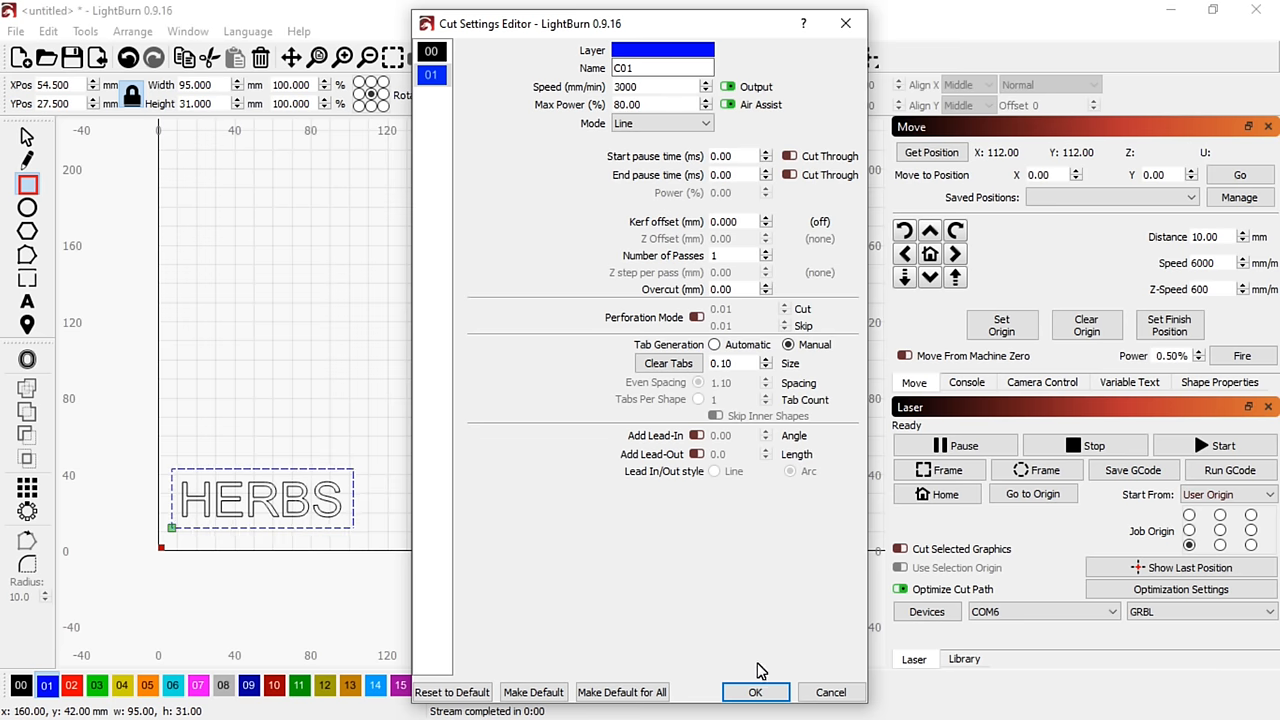
left_click(756, 692)
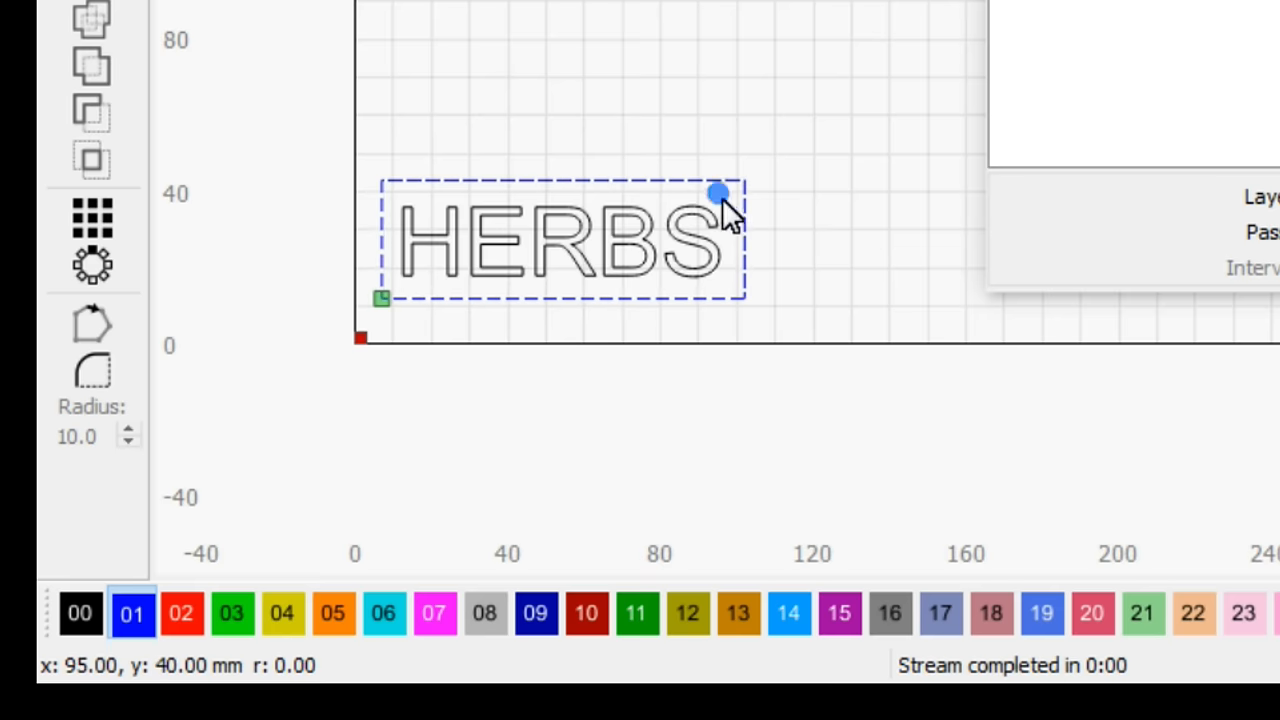
- Size the selected red-layer shape to 6 by 6 mm with the aspect ratio locked
left_click(182, 612)
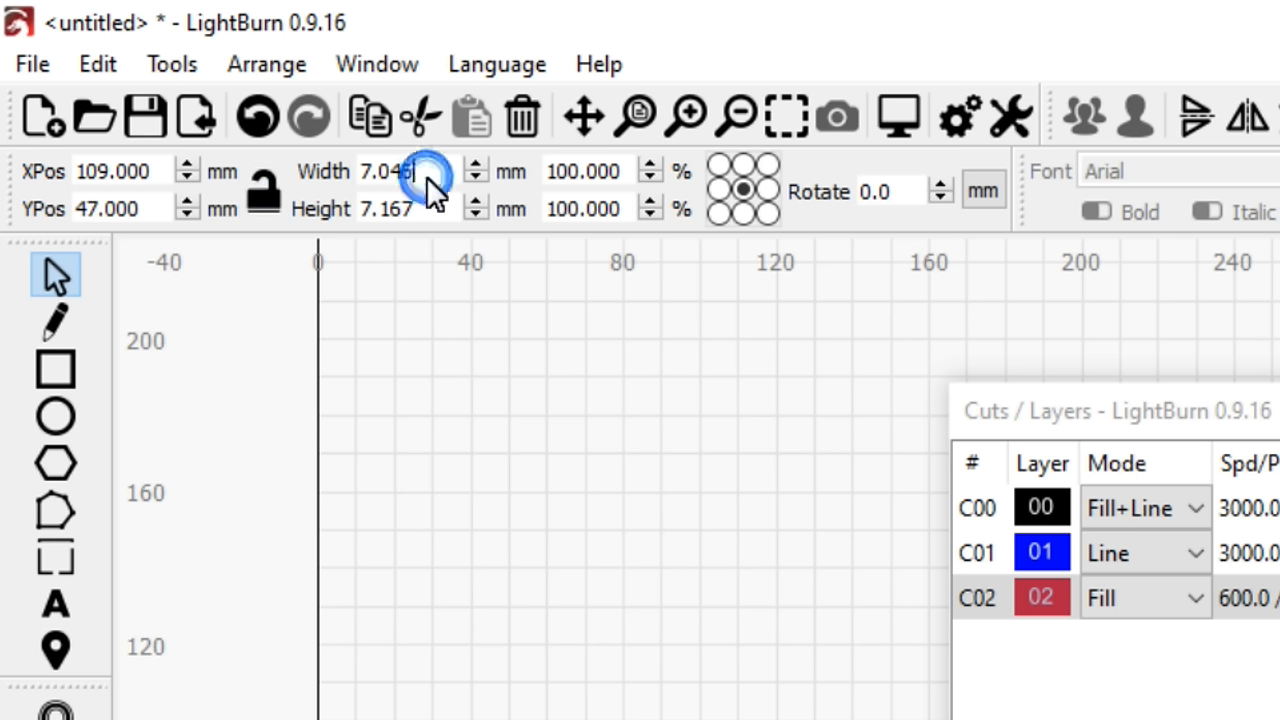
type("5.000")
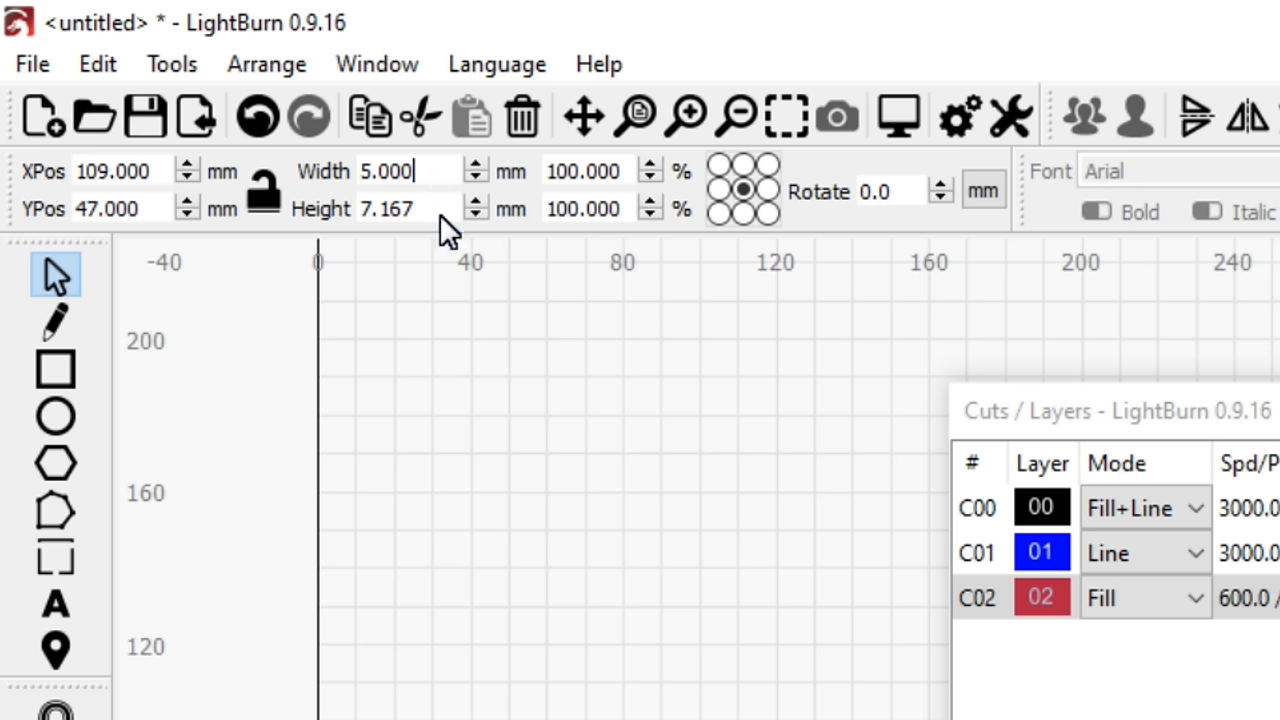
type("5.000")
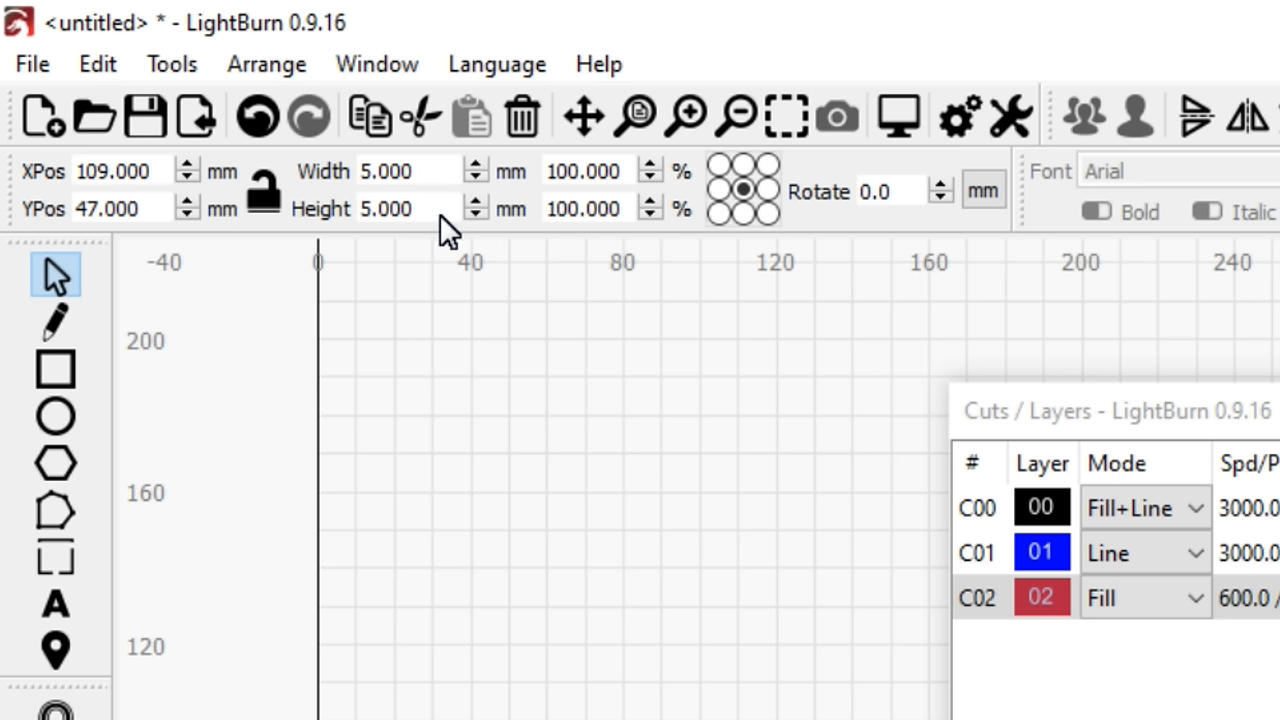
left_click(264, 188)
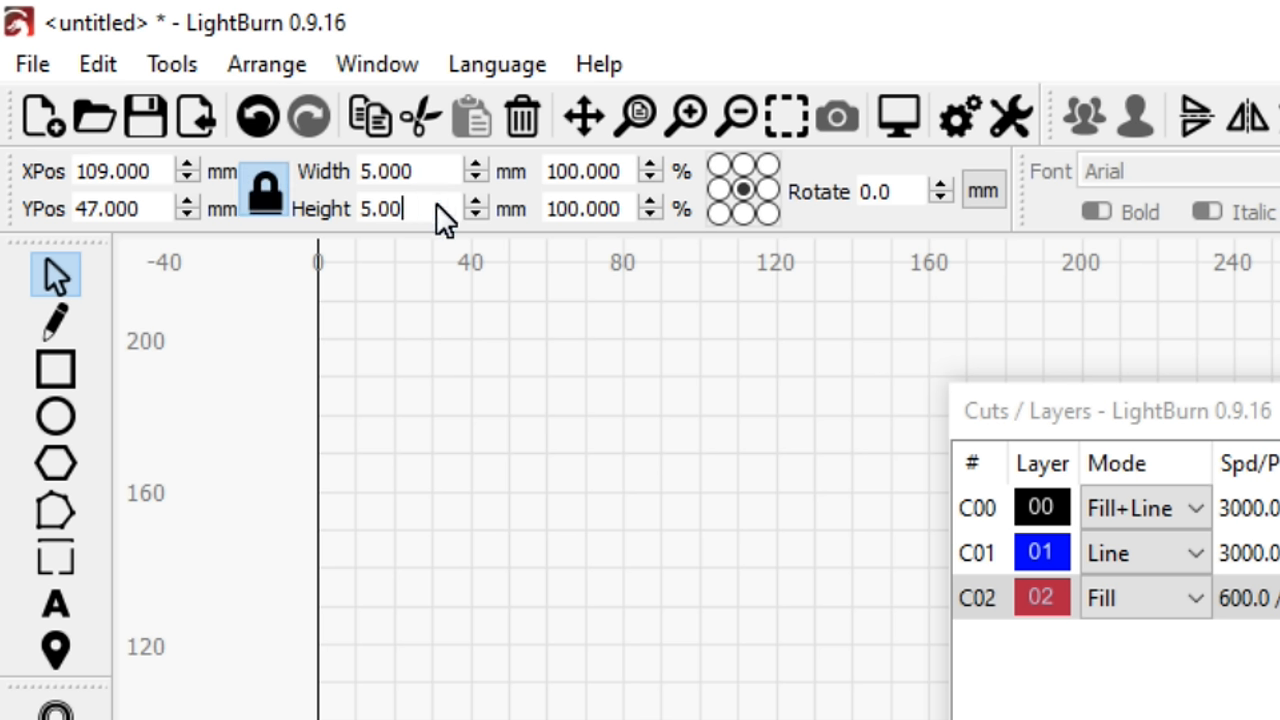
type("6.000")
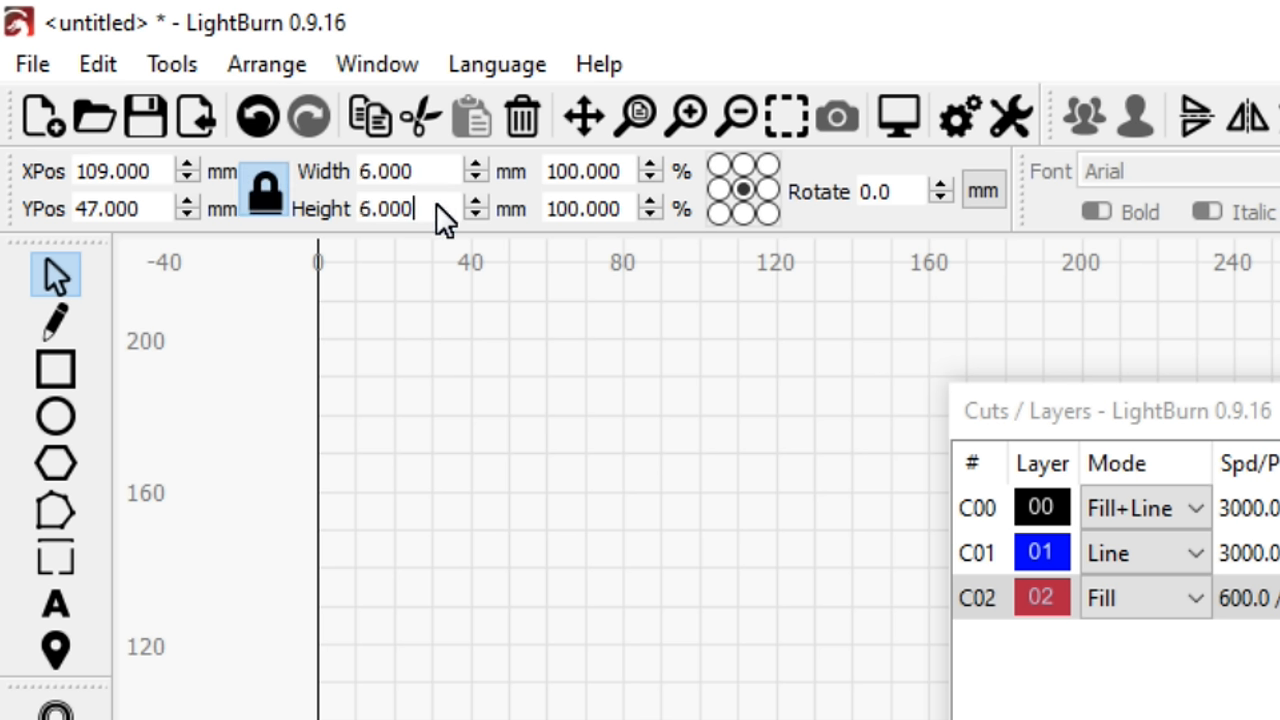
- Switch the red C02 layer to Line mode at 200 mm/min
double_click(1040, 596)
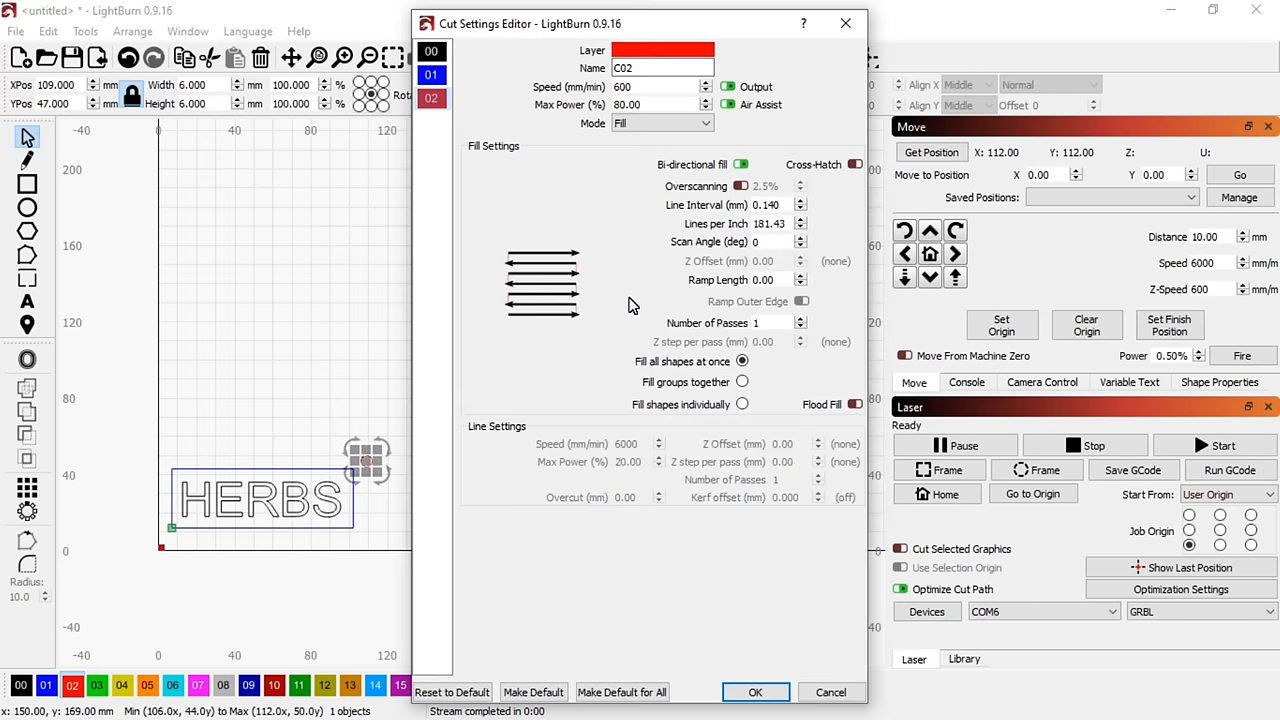
left_click(662, 124)
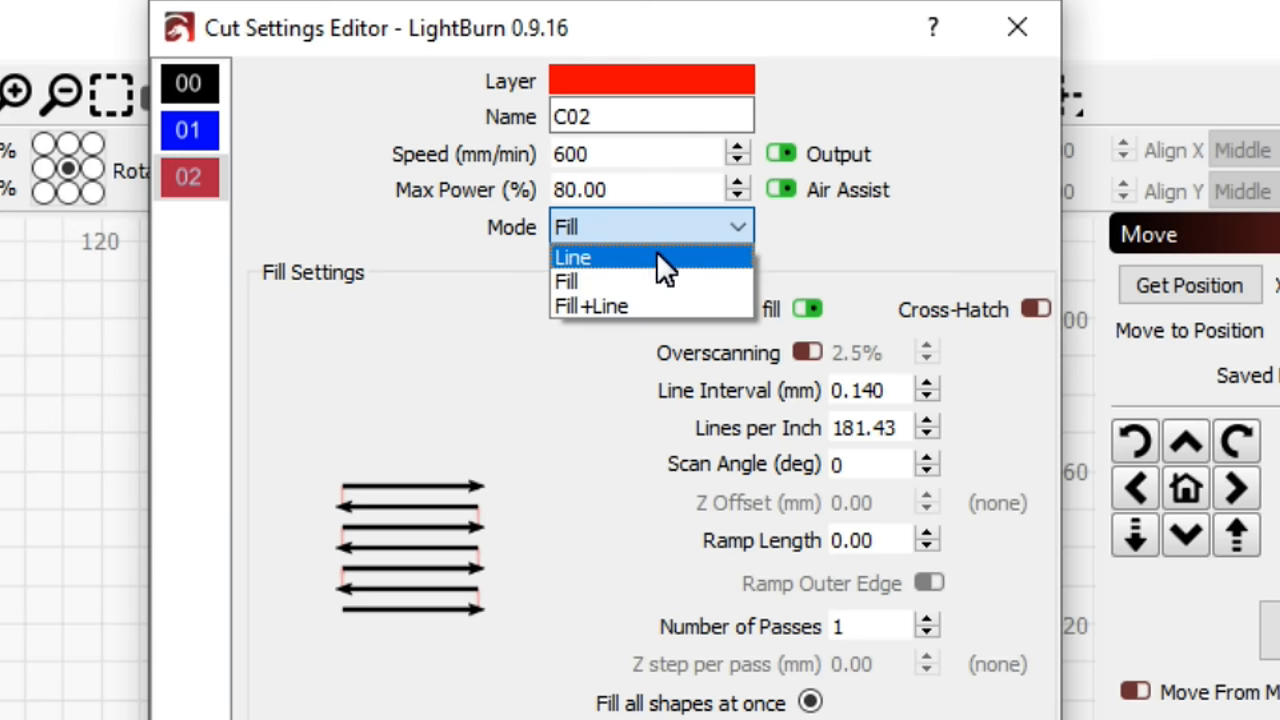
left_click(572, 256)
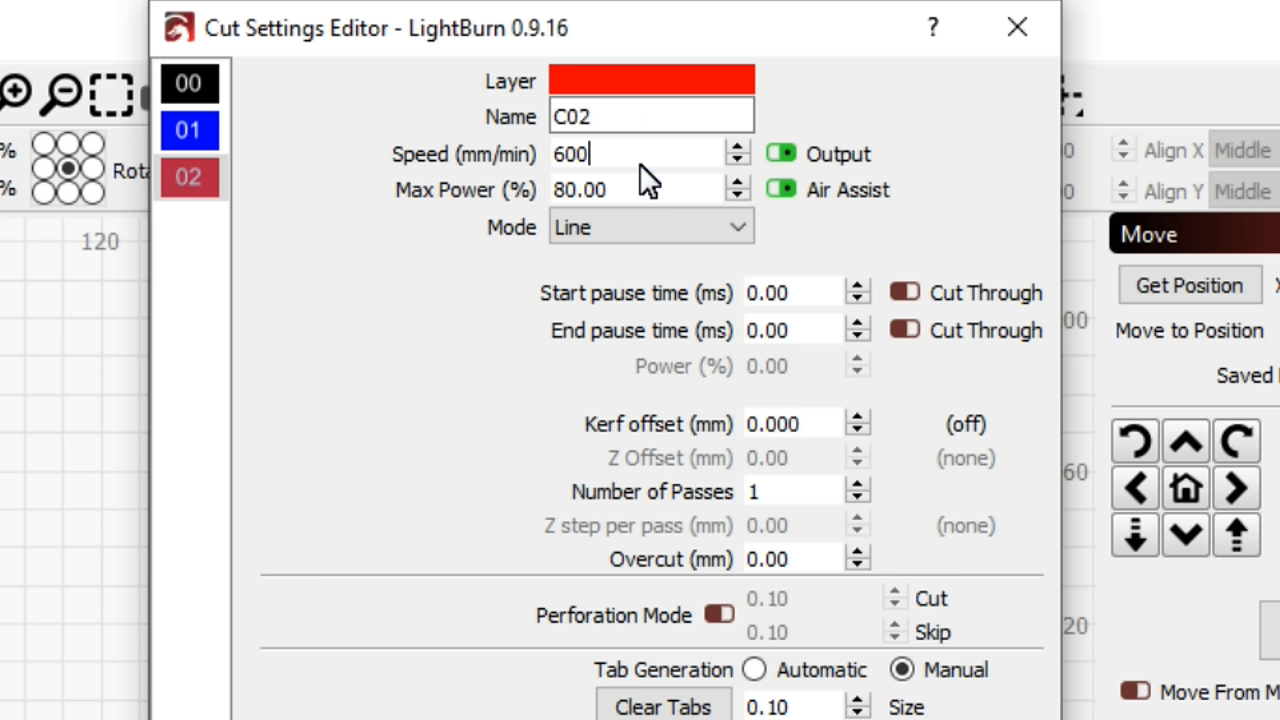
type("200")
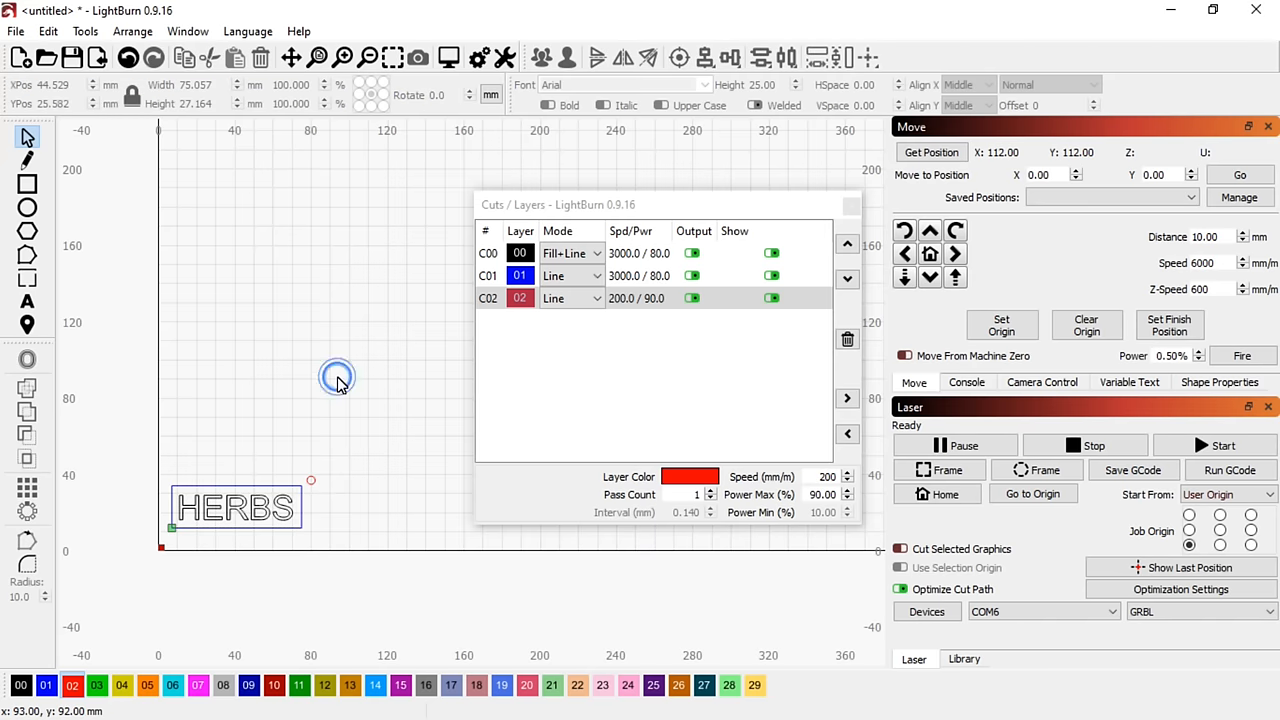
- Clear the design and switch to the other laser profile with the larger, blank bed
left_click(1214, 444)
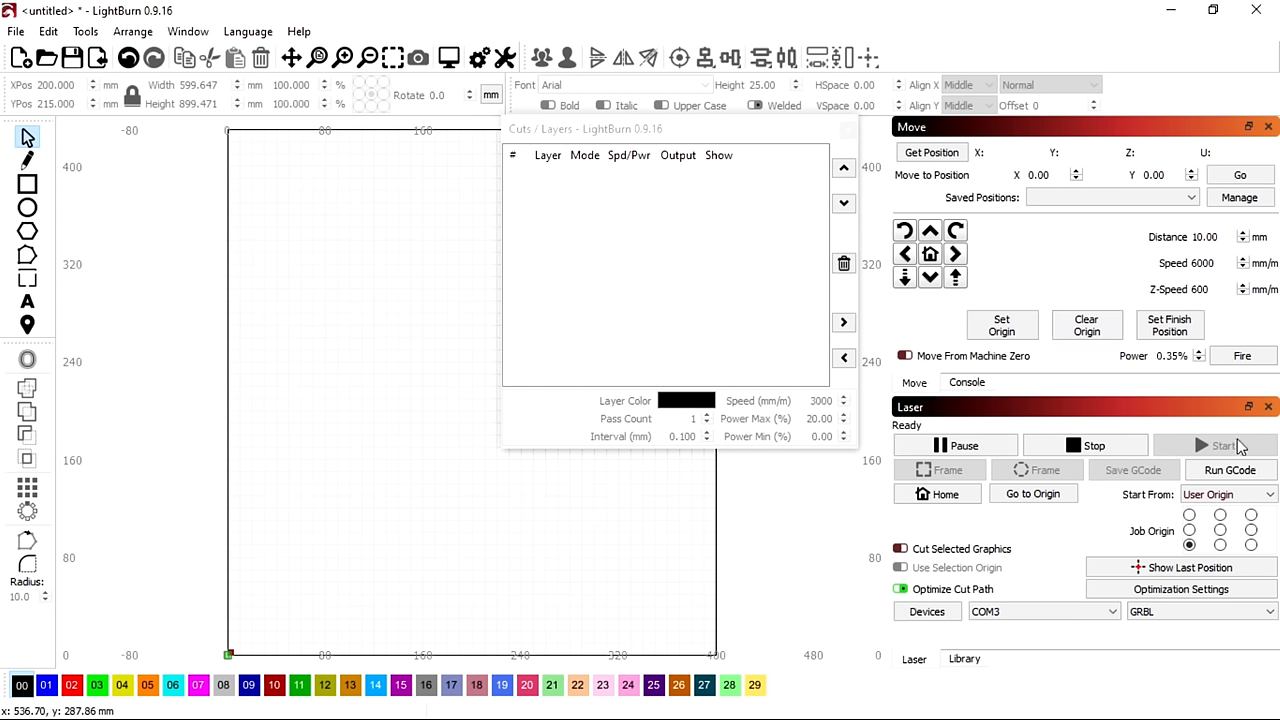
- Set Start From to Absolute Coords in the Laser panel
left_click(1228, 494)
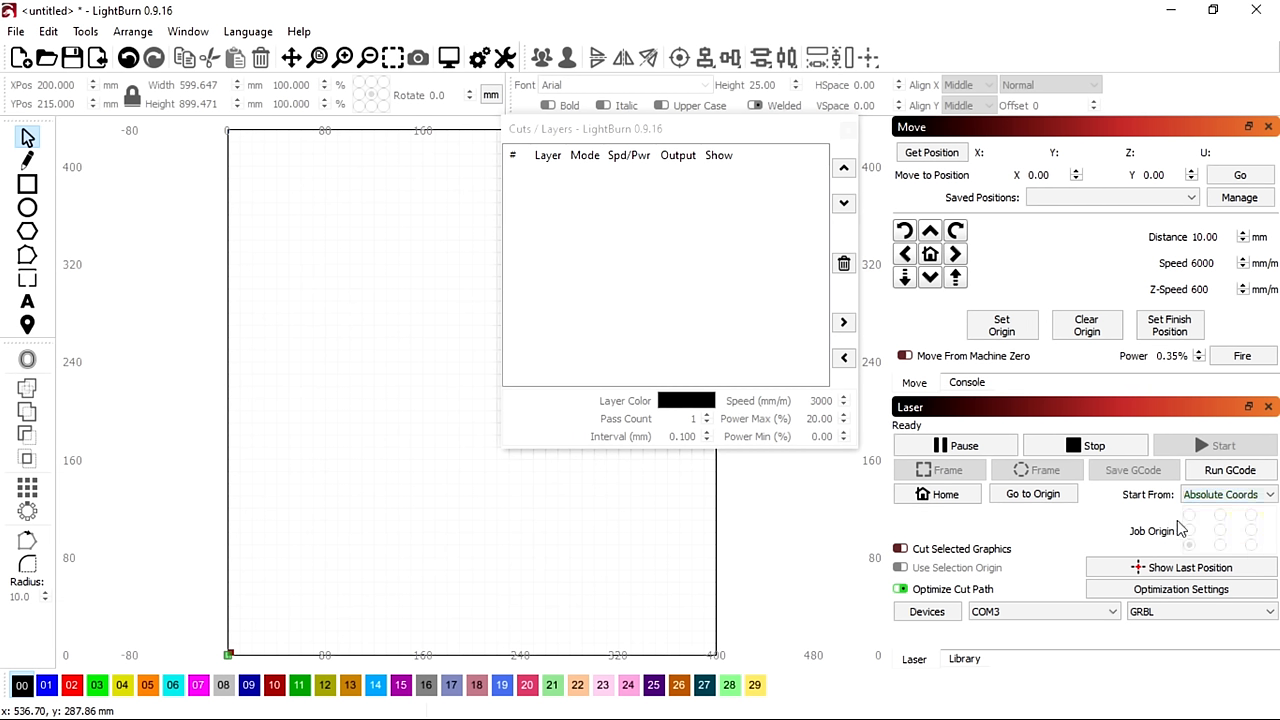
mouse_move(616, 330)
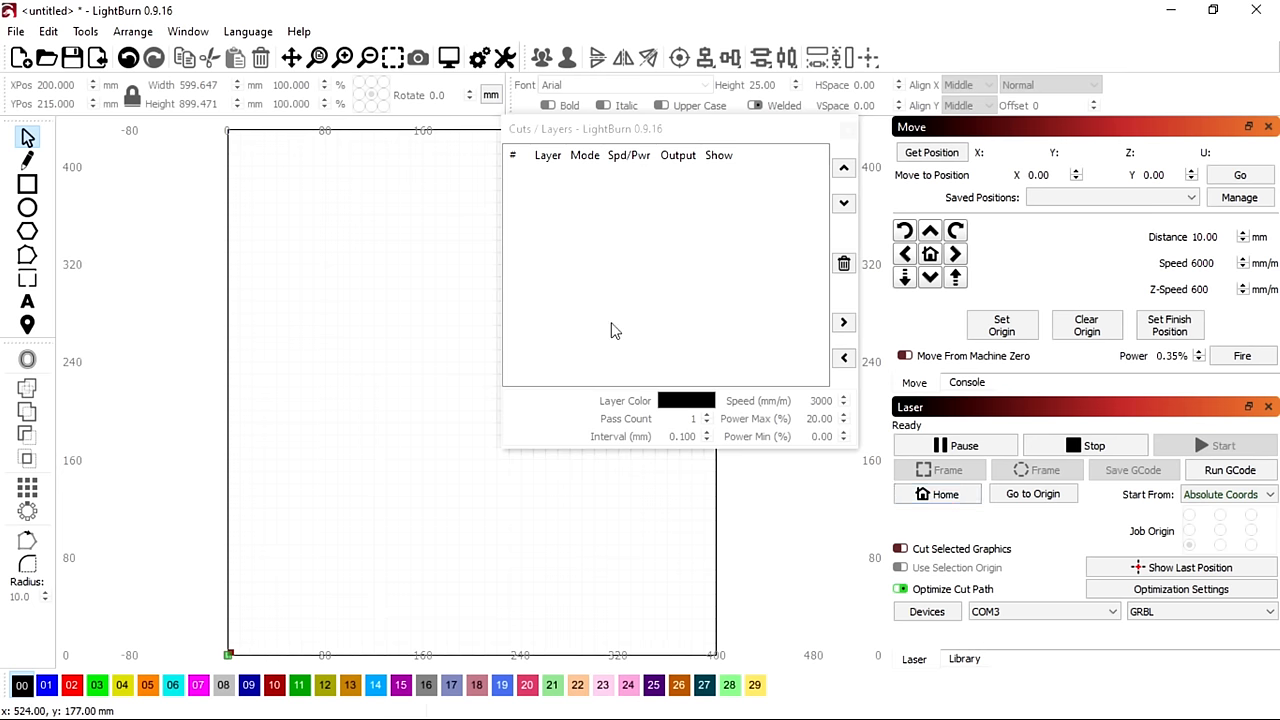
- Import r2d2.png from the 20191129 folder and scale it to about 98 mm tall
left_click(16, 32)
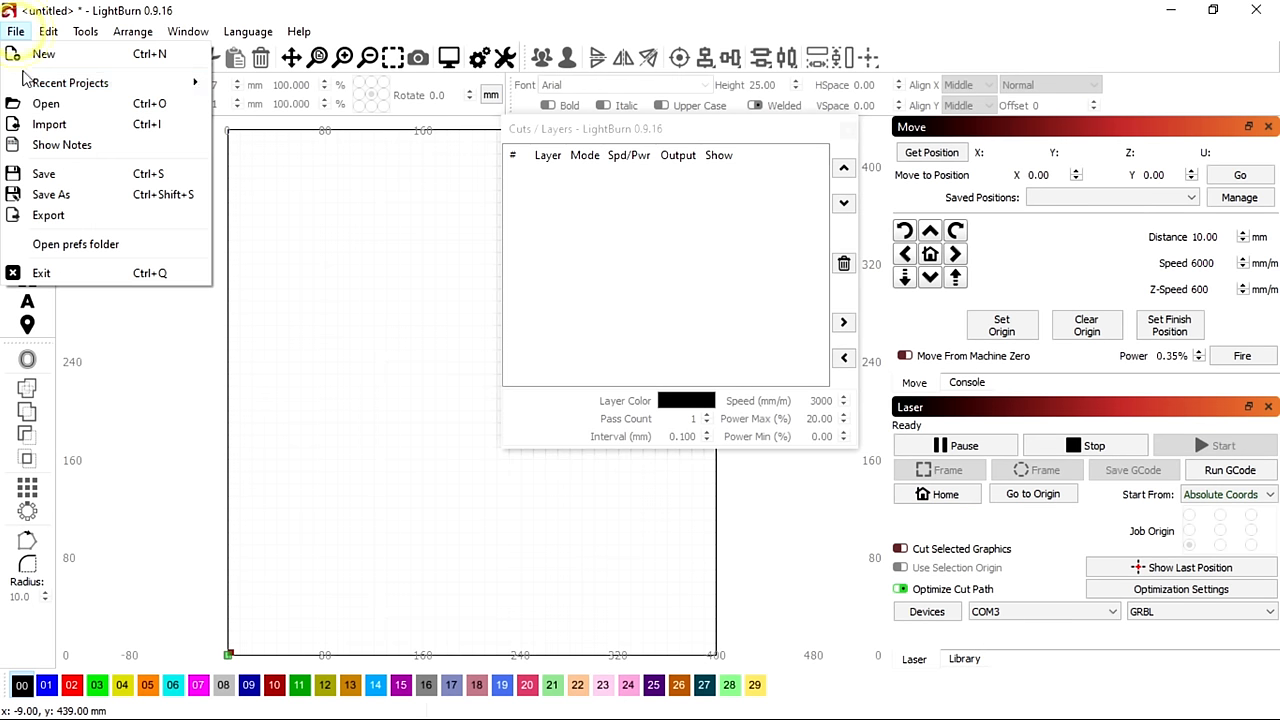
left_click(48, 124)
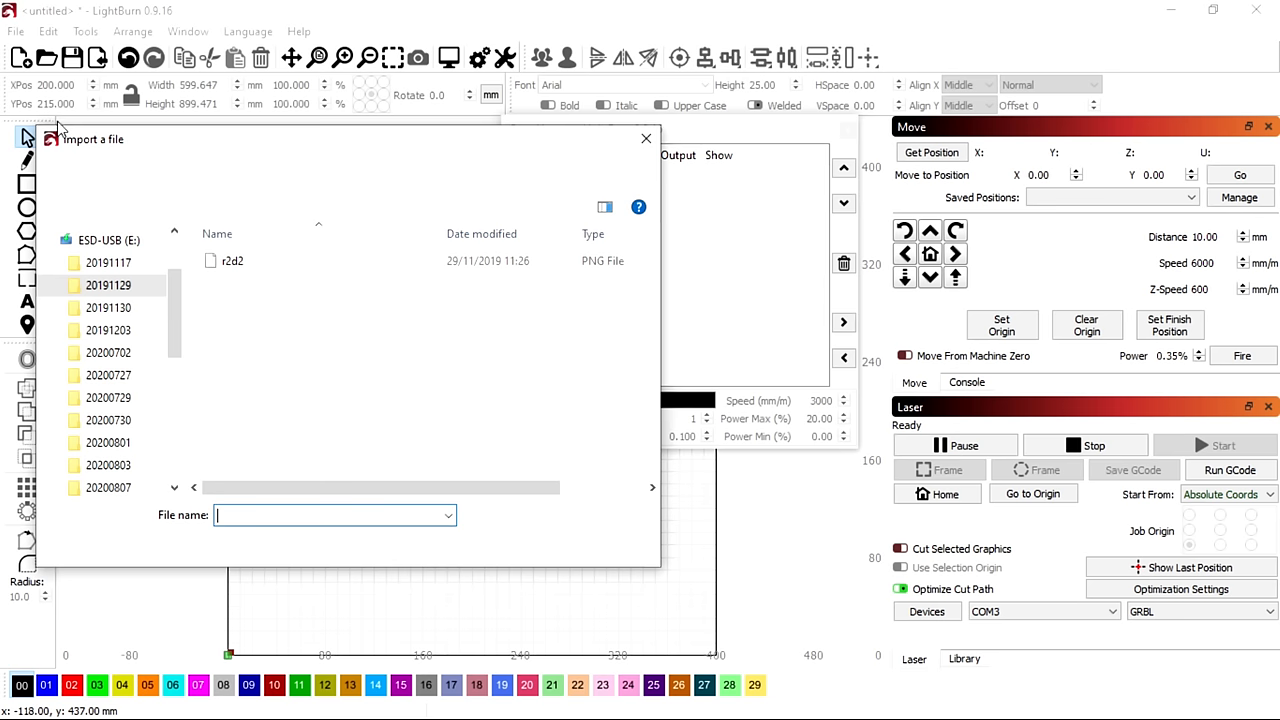
left_click(232, 260)
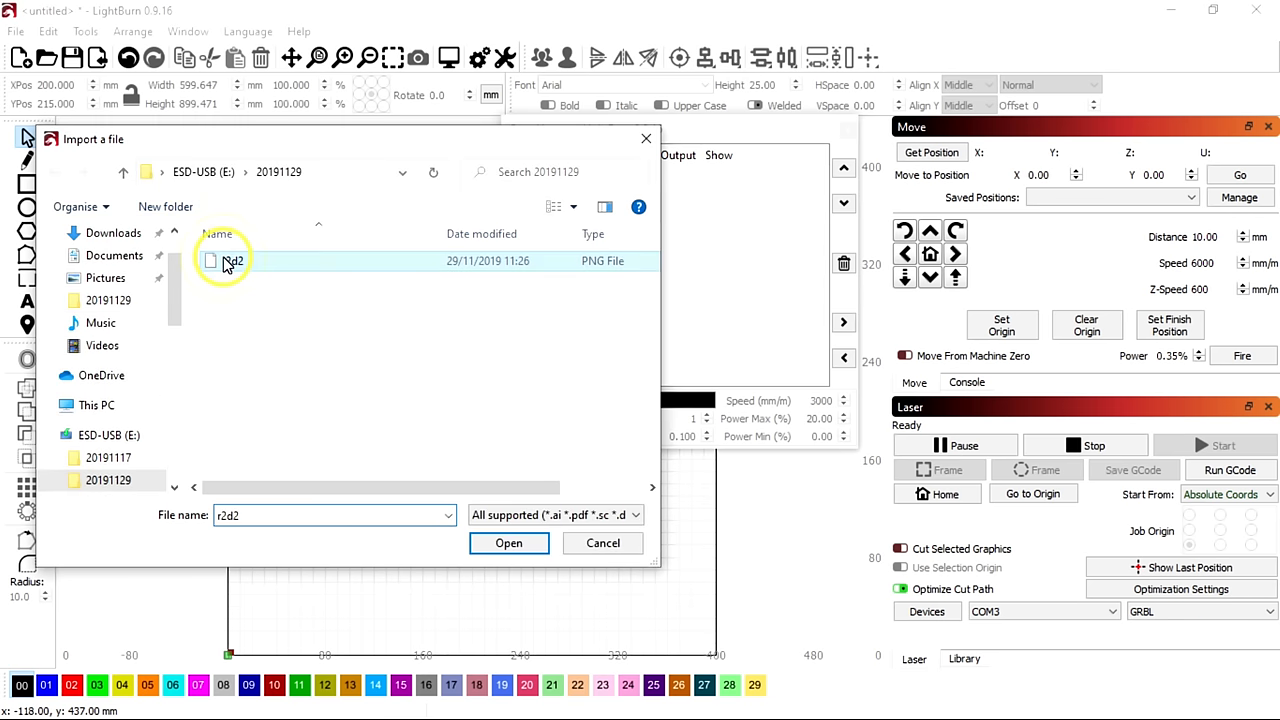
left_click(508, 544)
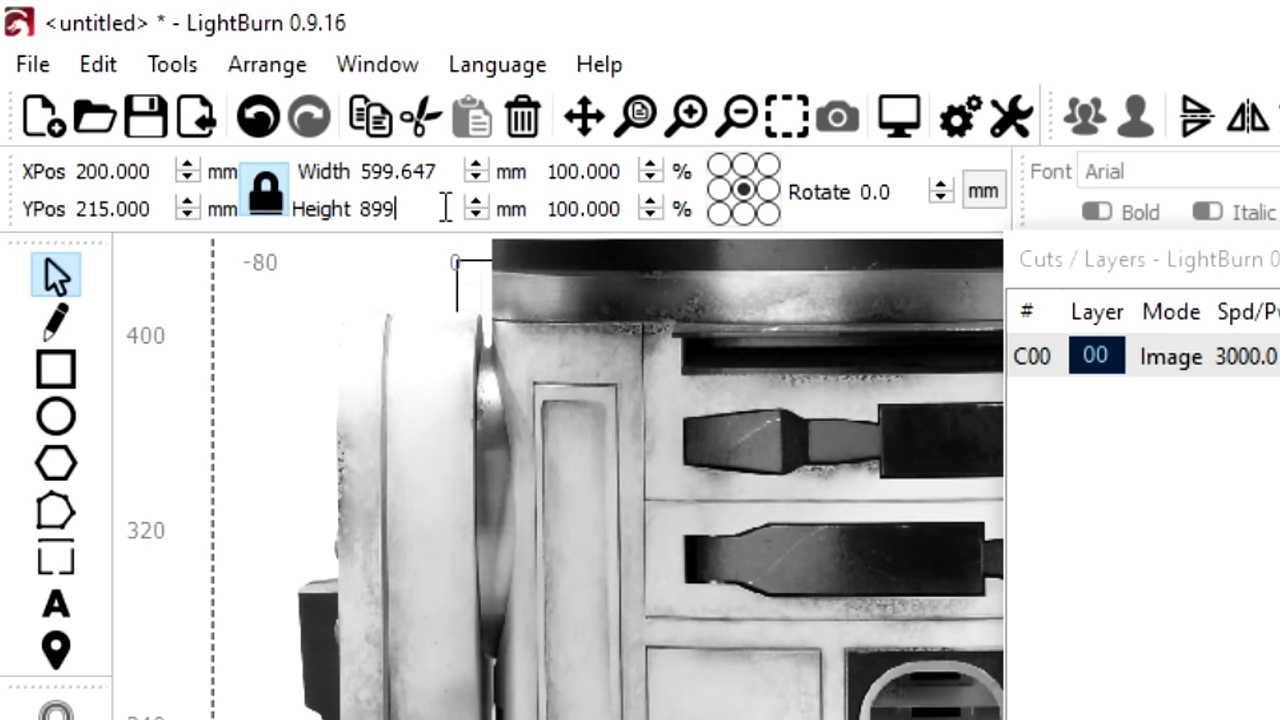
key("Backspace")
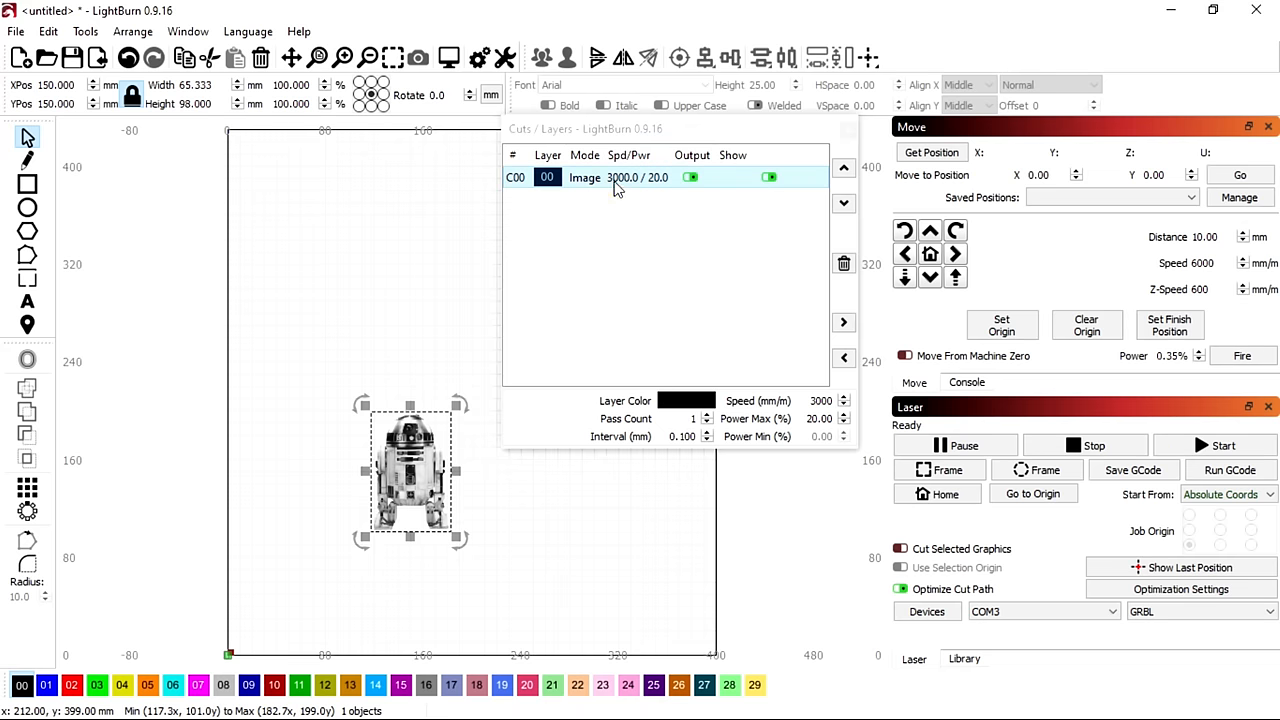
- Give the image layer 600 mm/min, 100% power, 0.25 mm line interval and Jarvis dithering
double_click(548, 176)
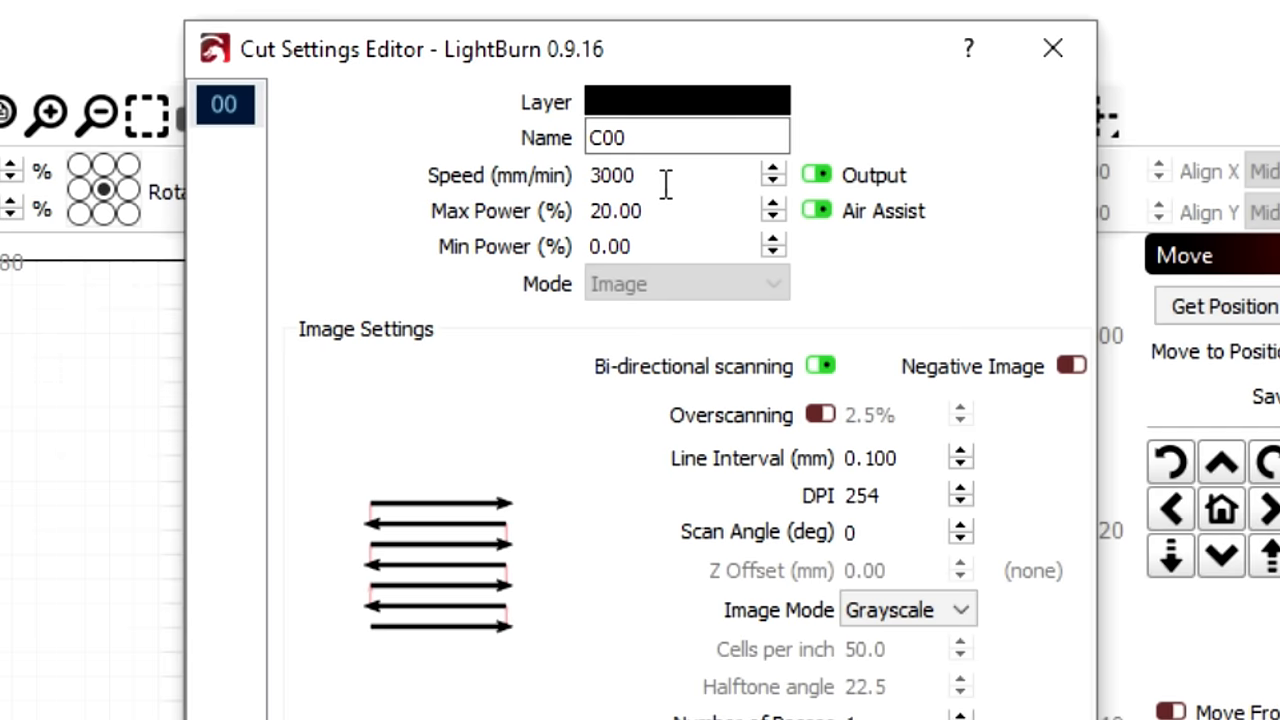
type("600")
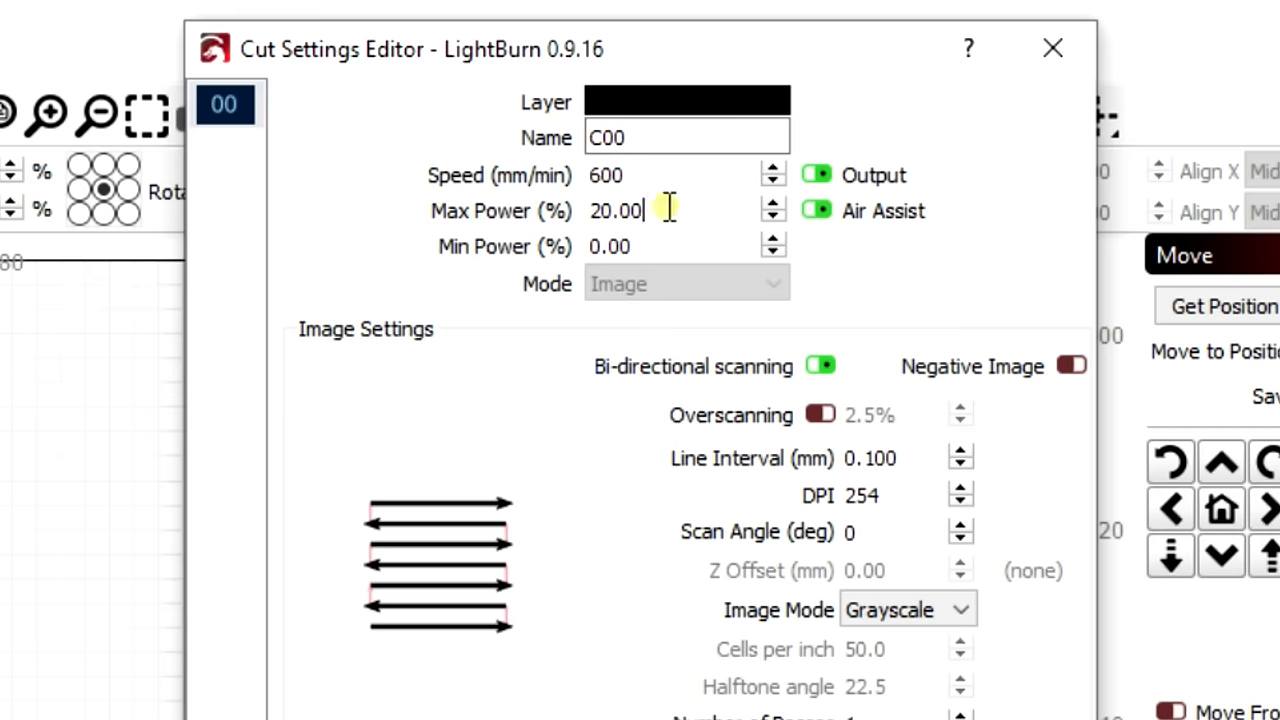
type("100")
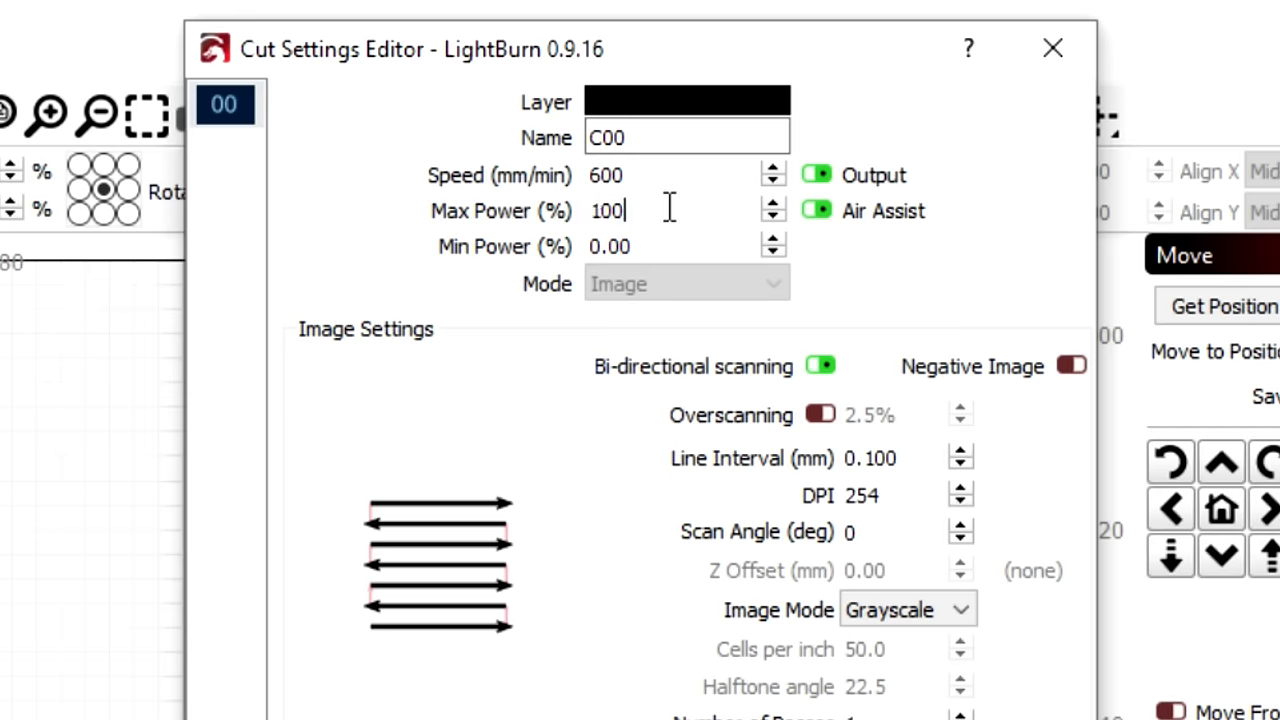
left_click(878, 458)
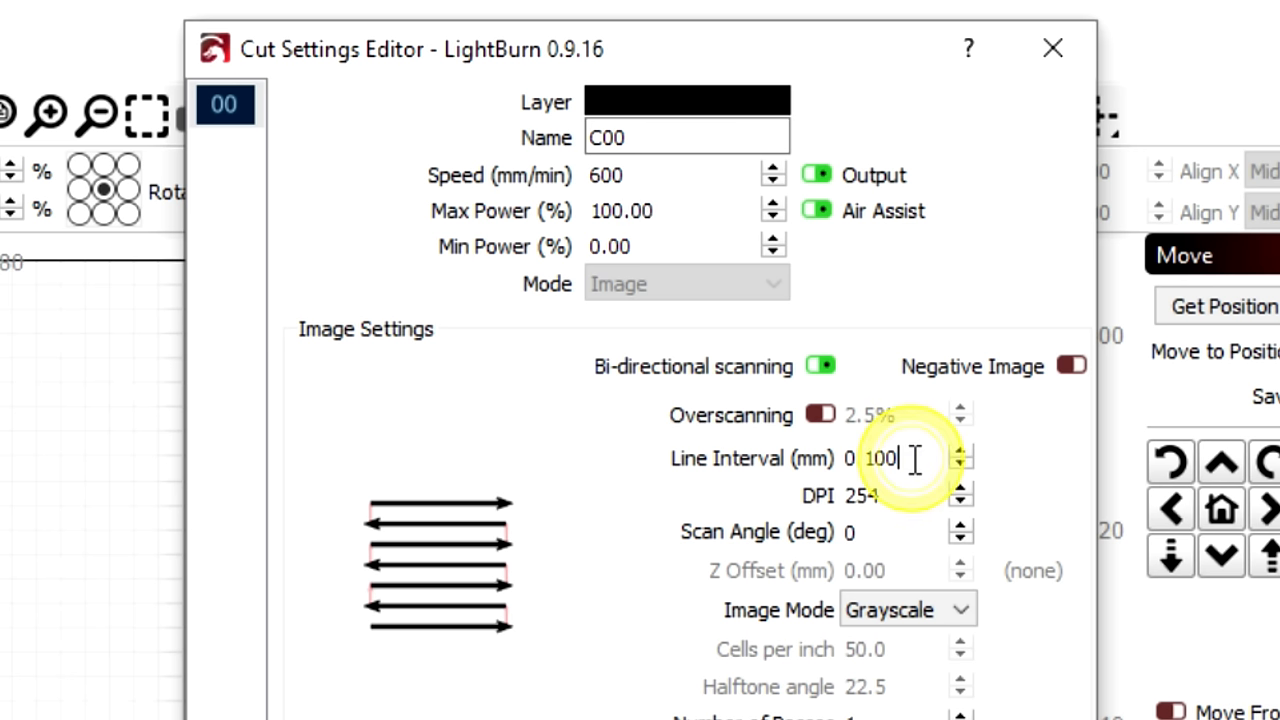
type("0.25")
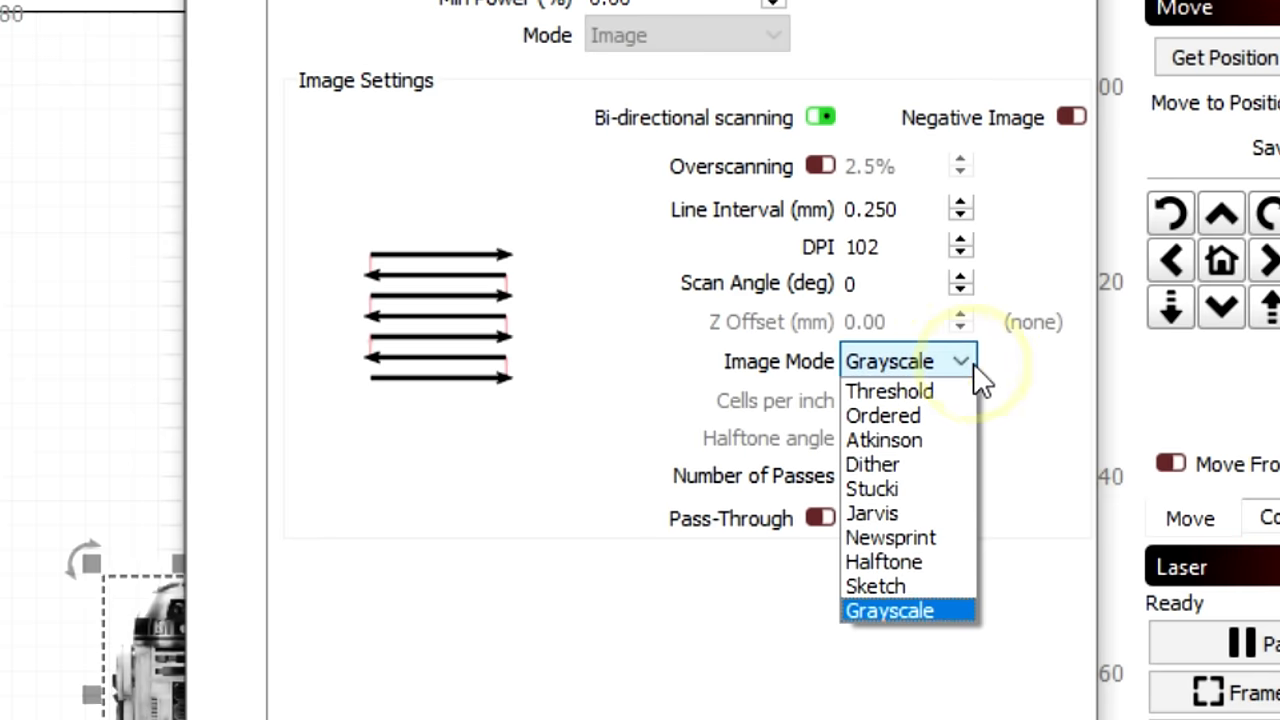
left_click(872, 512)
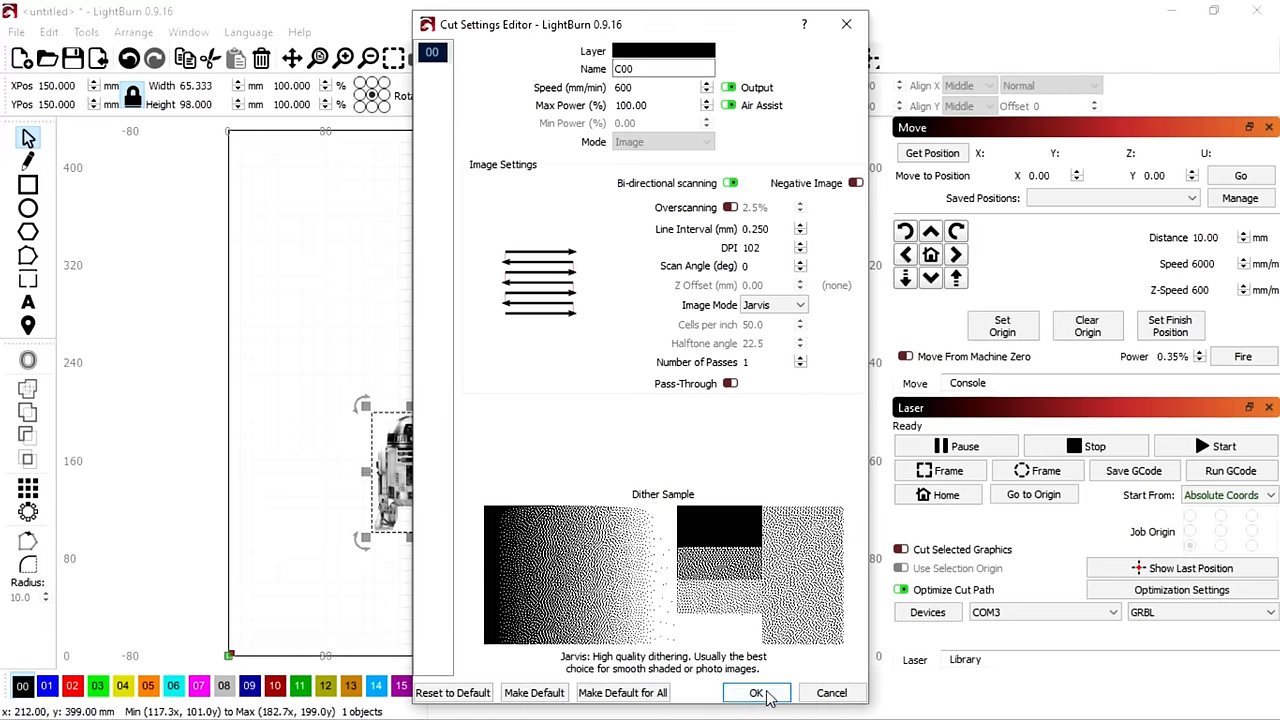
left_click(756, 692)
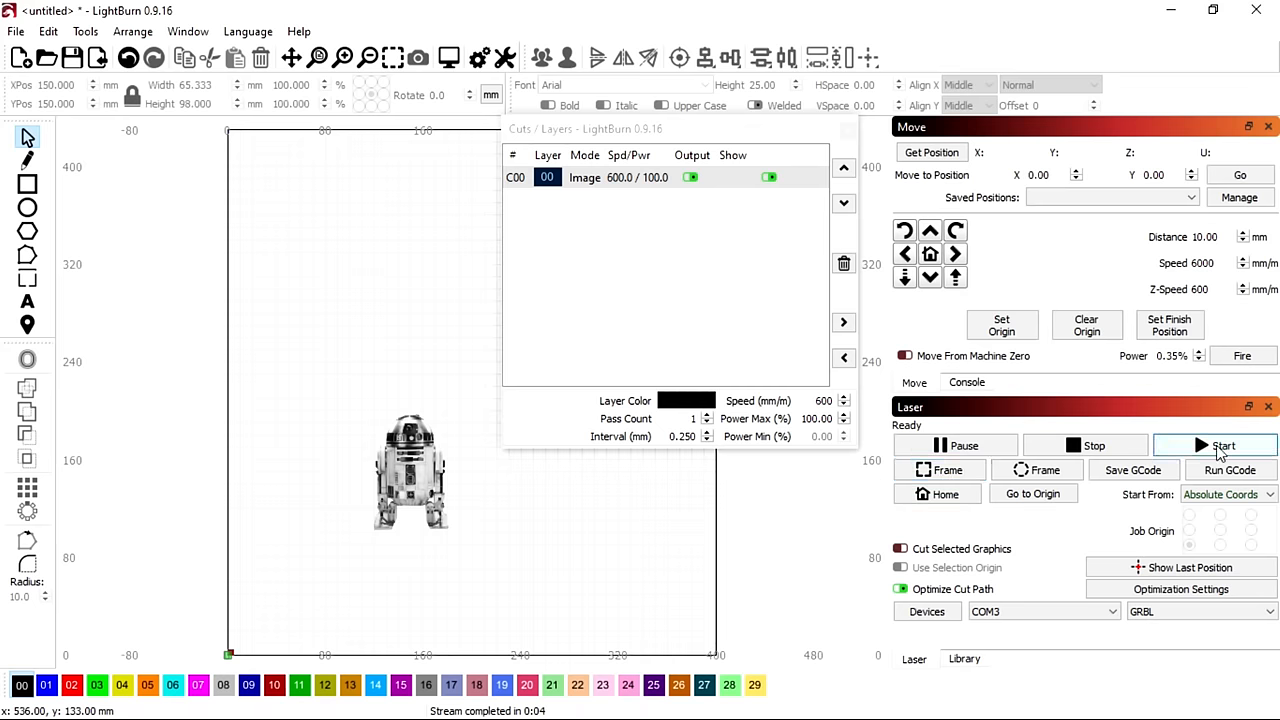
left_click(1224, 444)
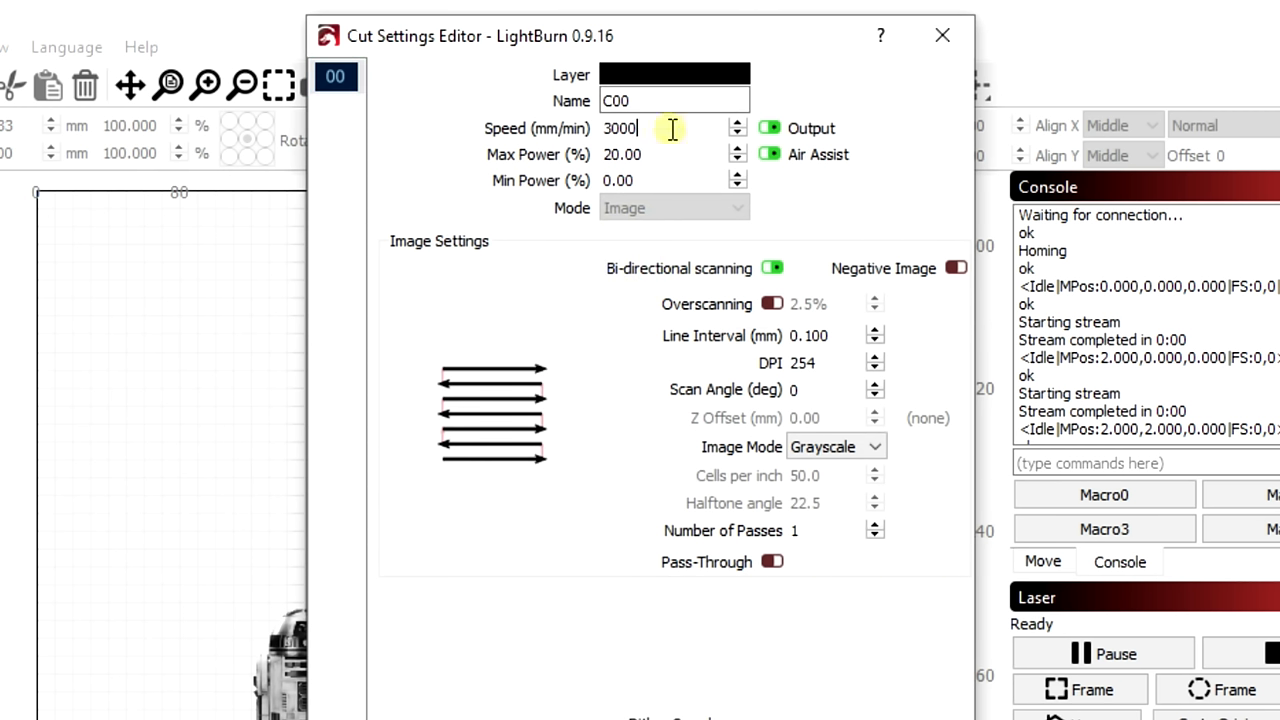
- Configure the image layer: speed 600 mm/min, max power 100%, scan angle 90°, Jarvis dithering, and confirm
type("600")
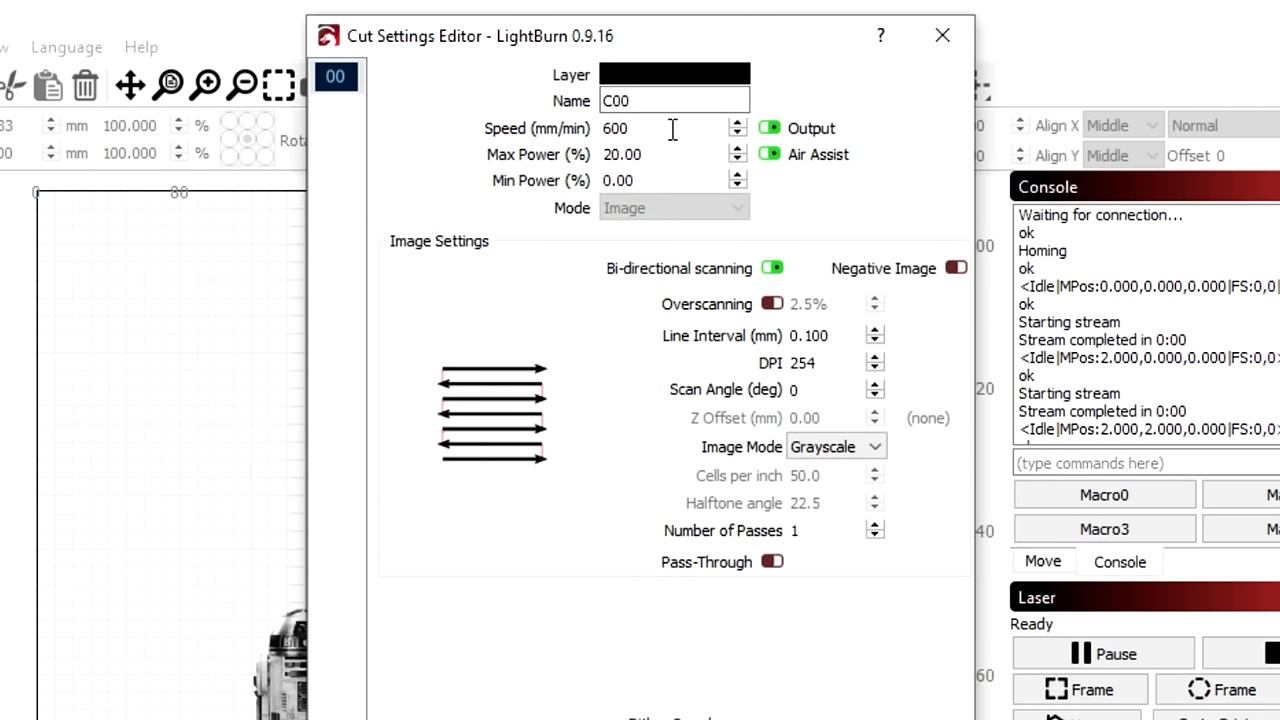
type("1")
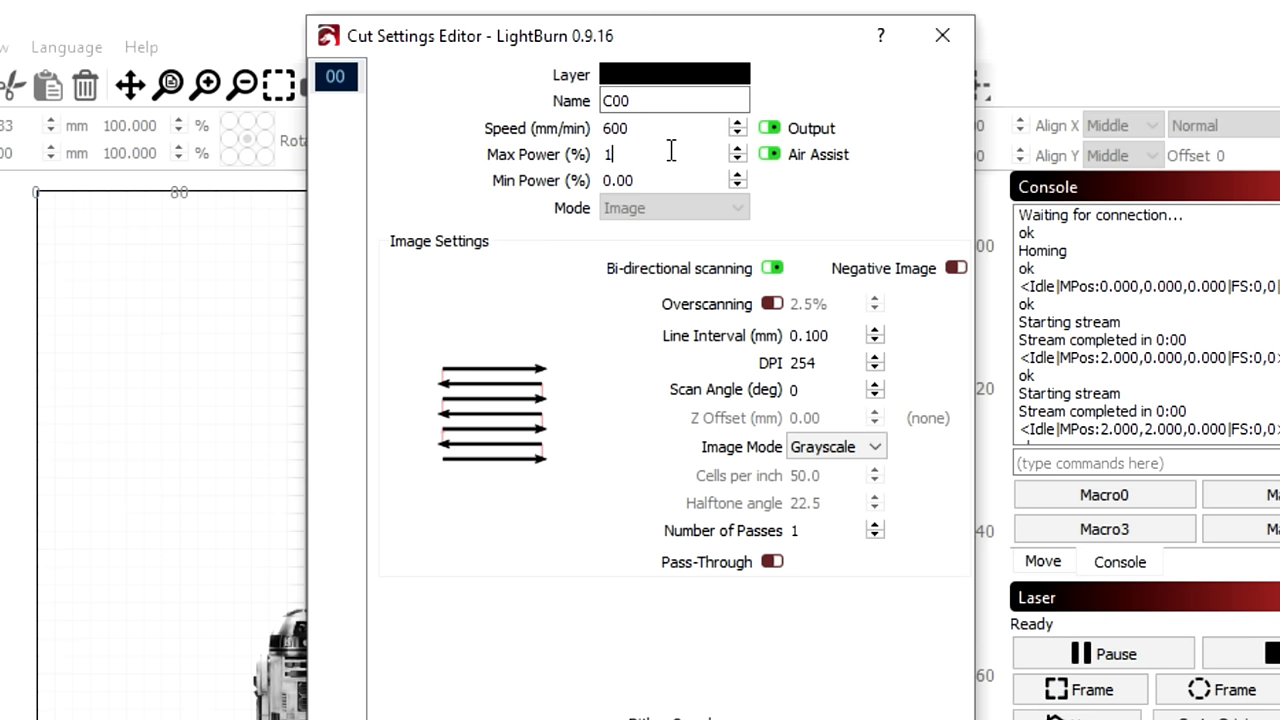
type("00")
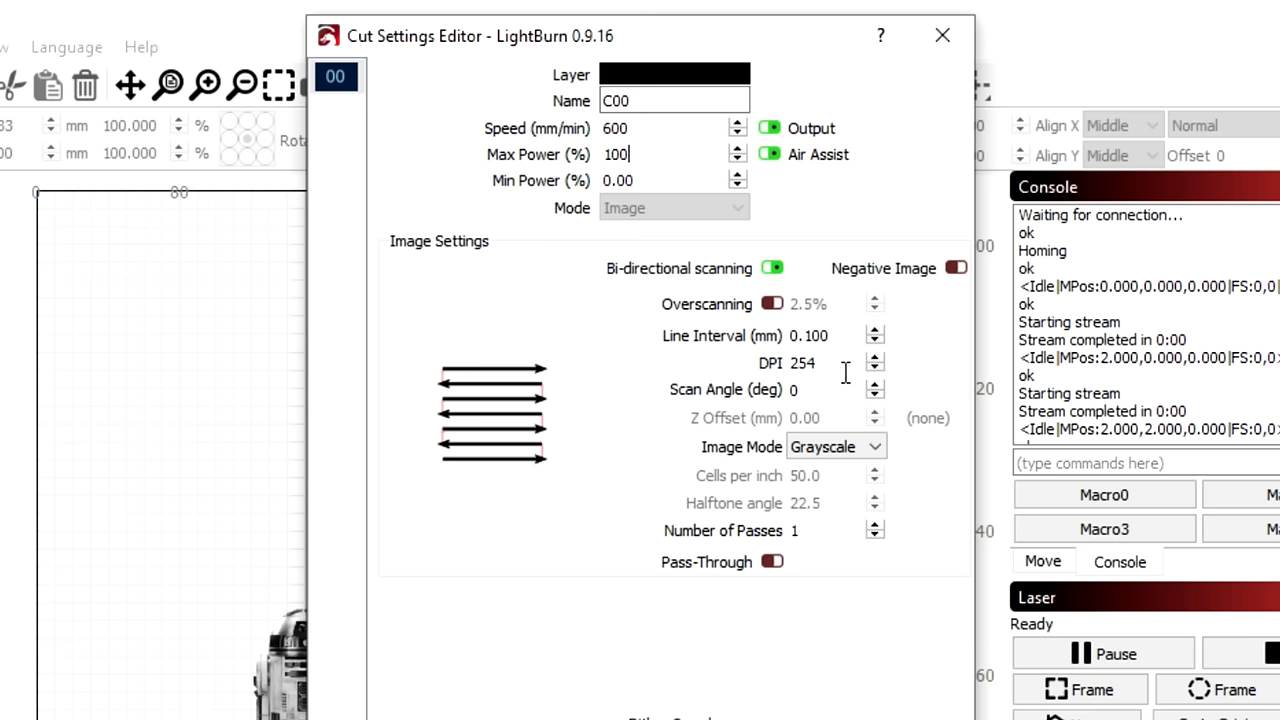
type("90")
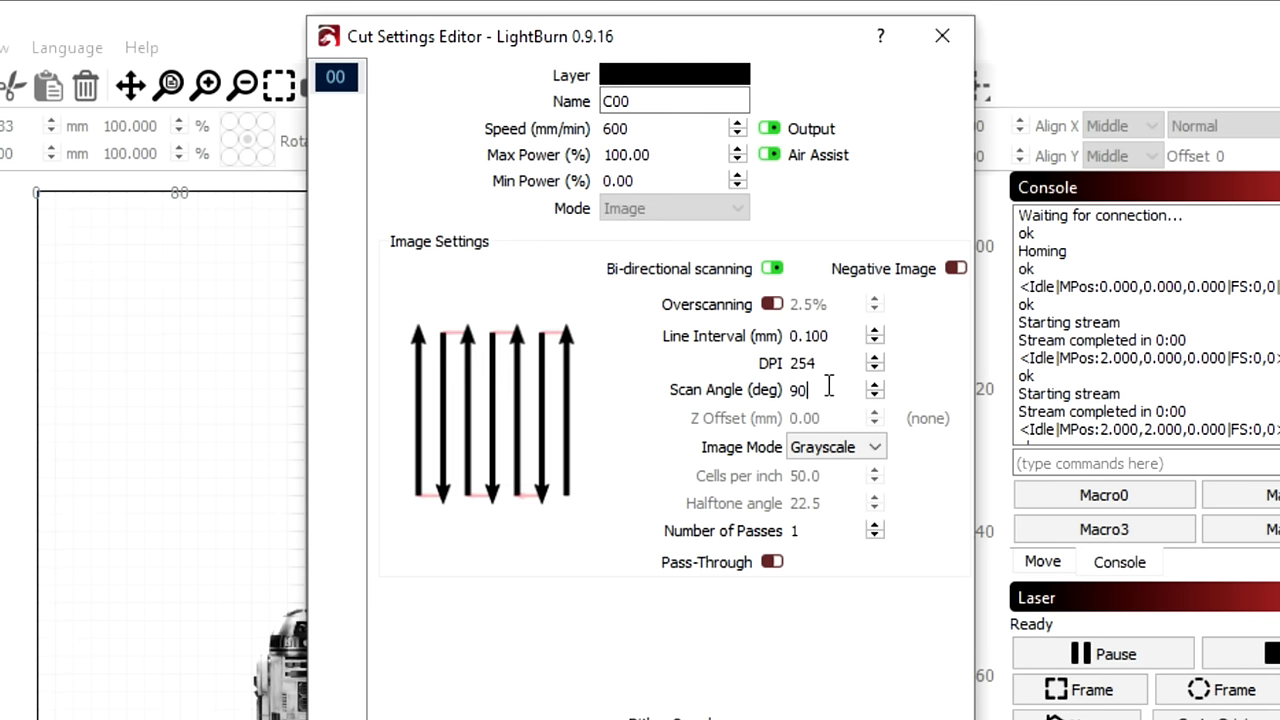
left_click(872, 448)
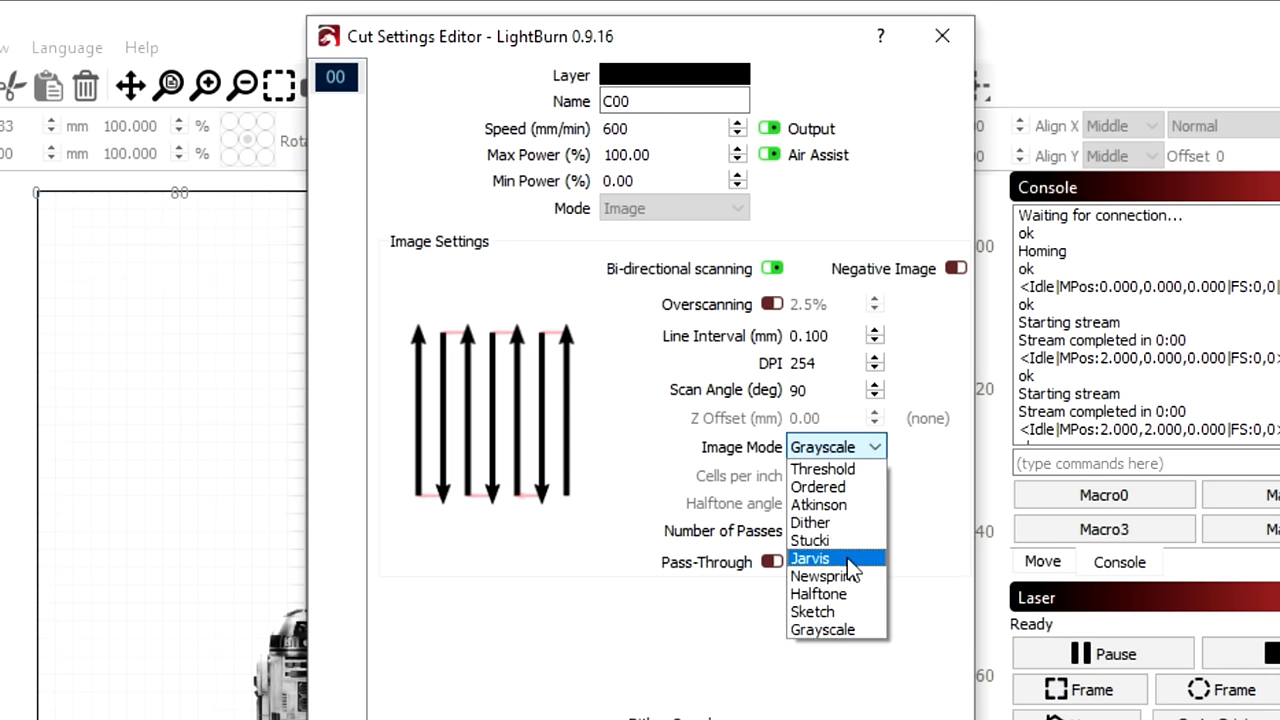
left_click(810, 558)
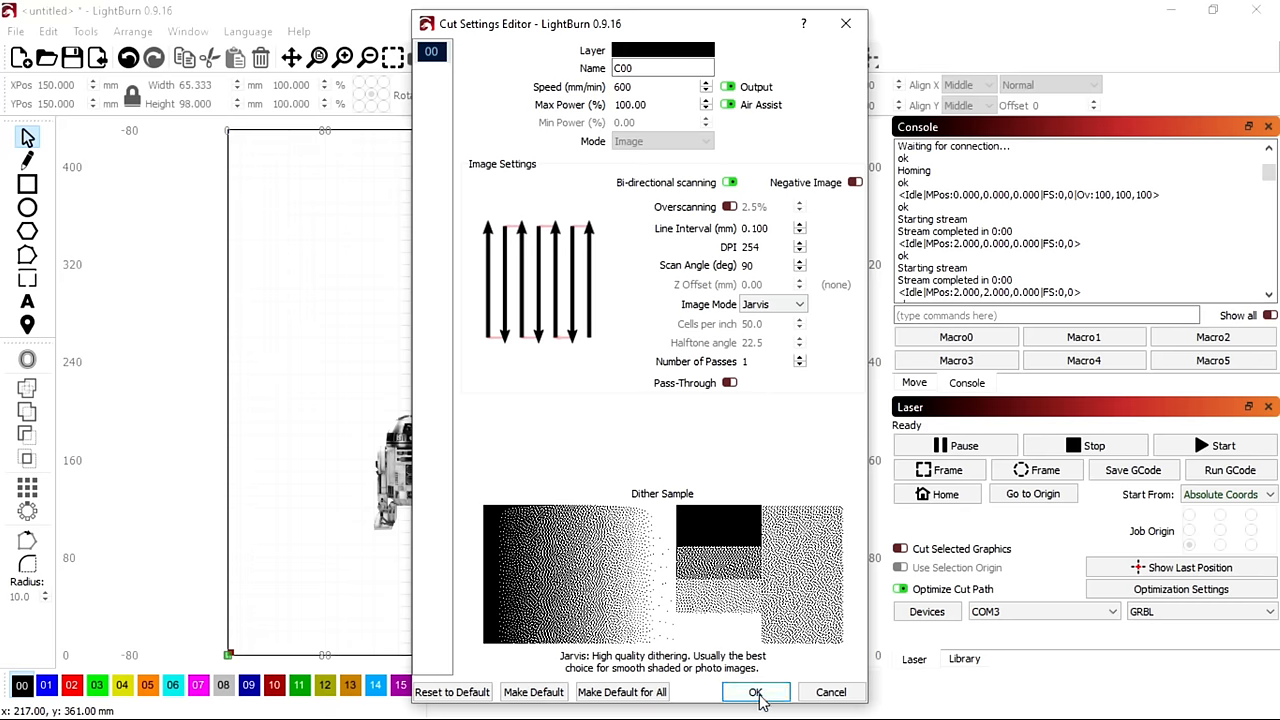
left_click(756, 692)
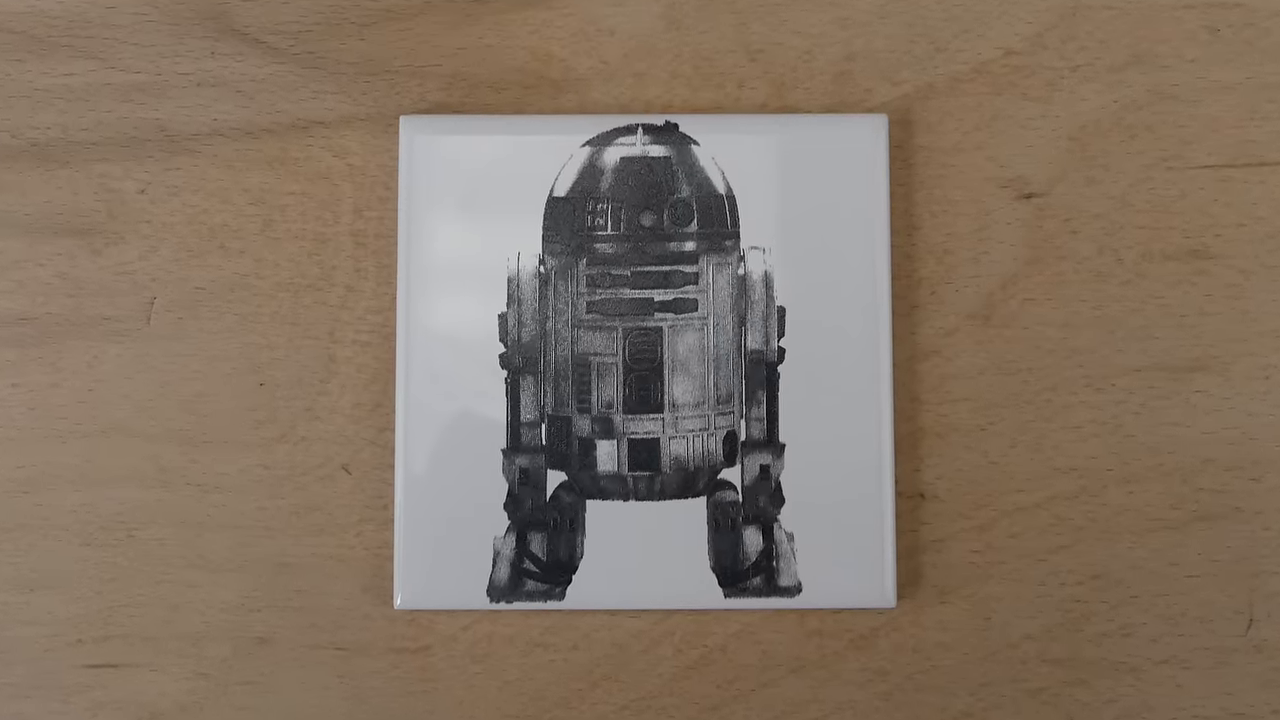